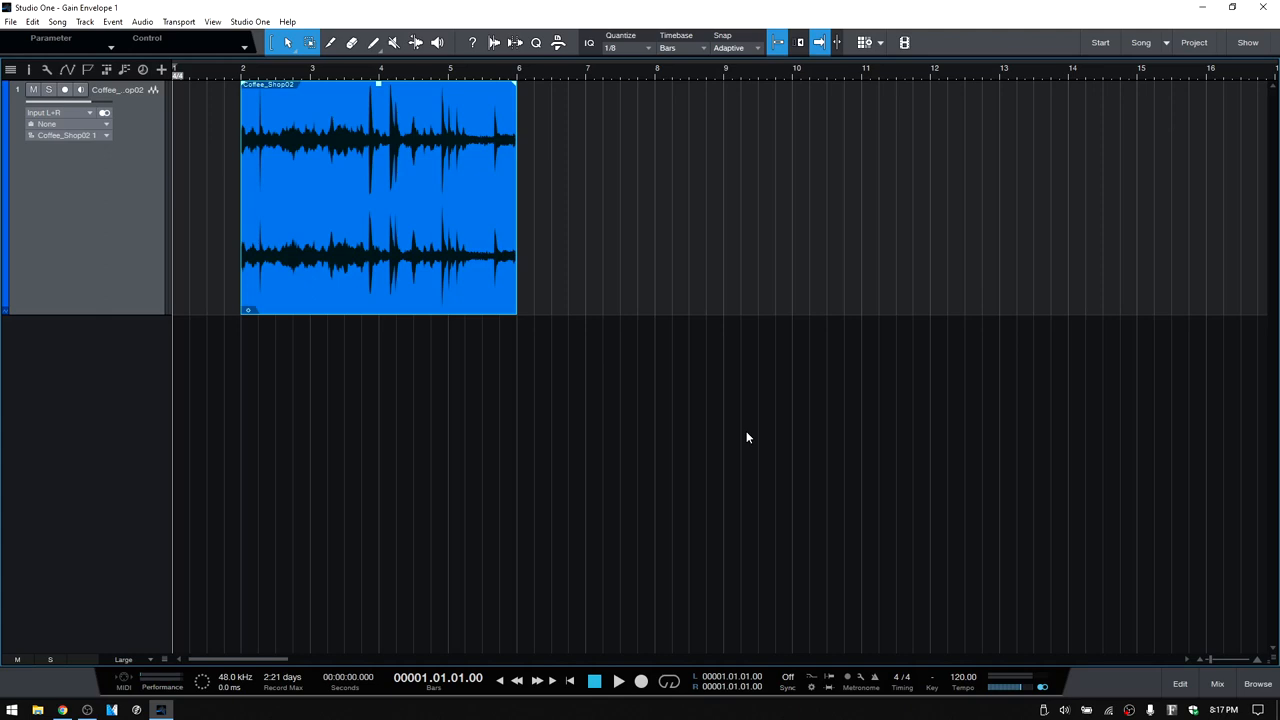
mouse_move(418, 364)
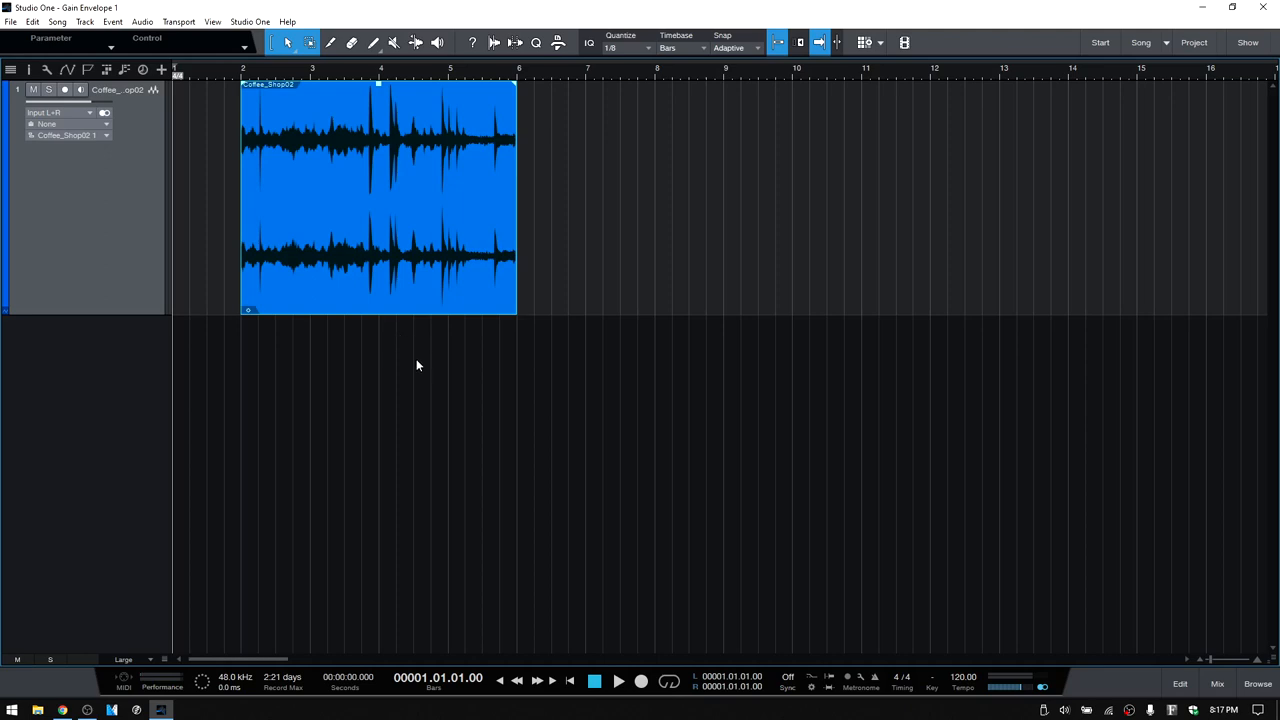
mouse_move(200, 318)
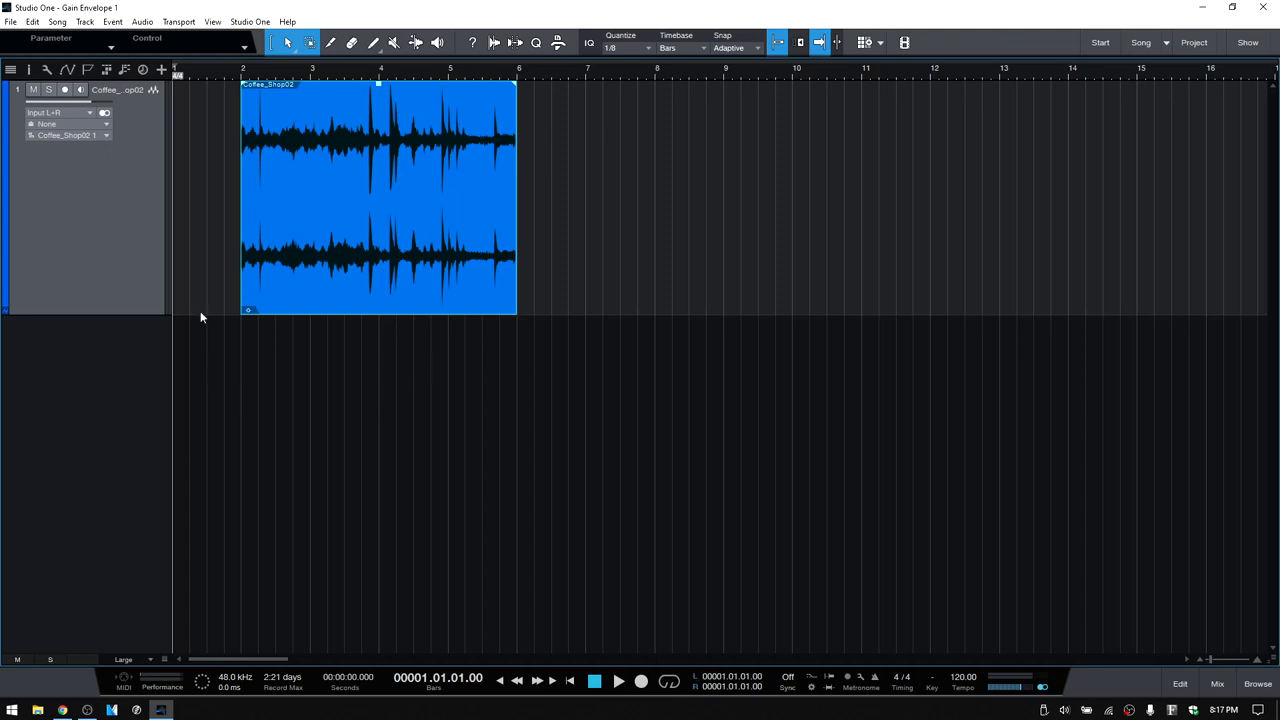
- Play back the coffee-shop recording briefly, then stop playback
click(310, 140)
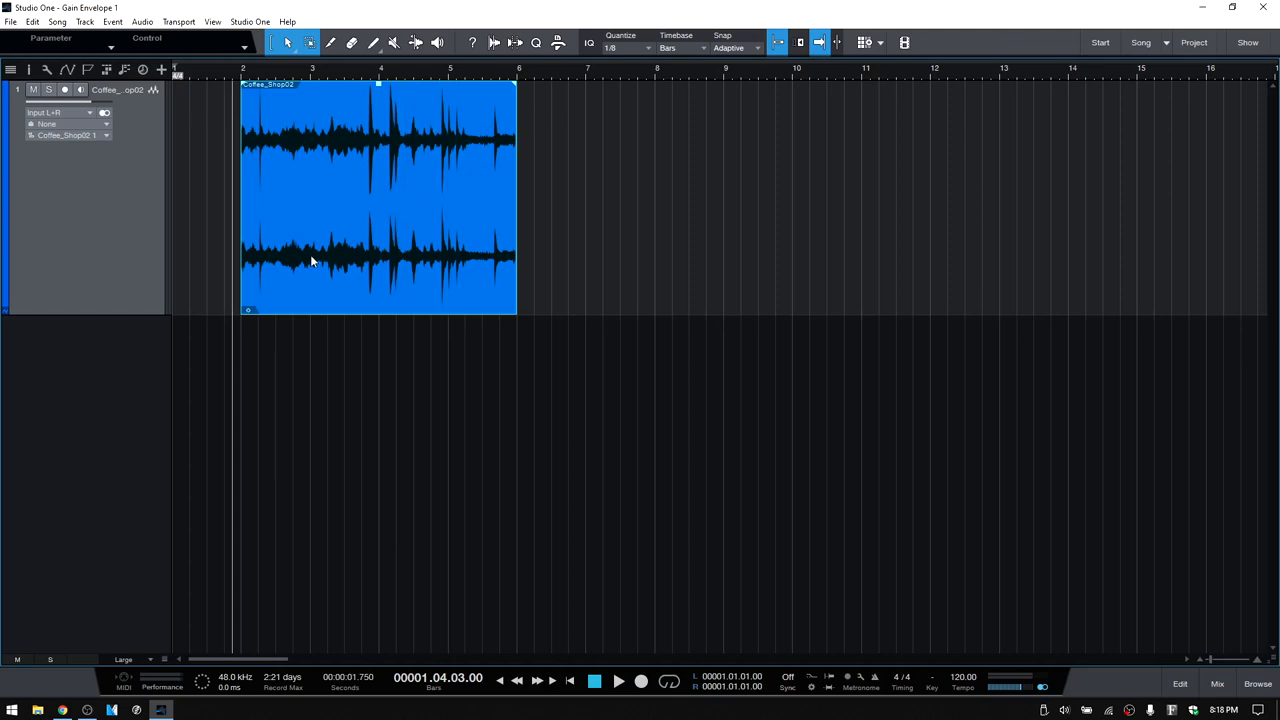
click(618, 680)
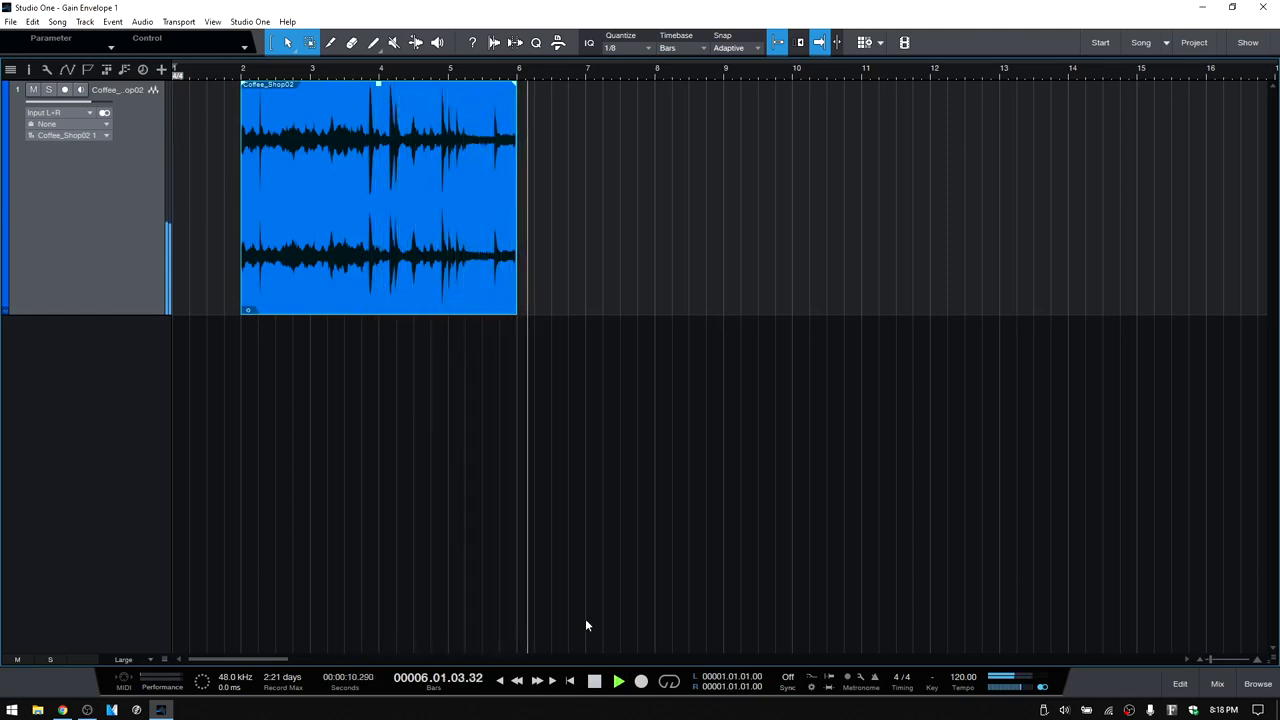
click(594, 680)
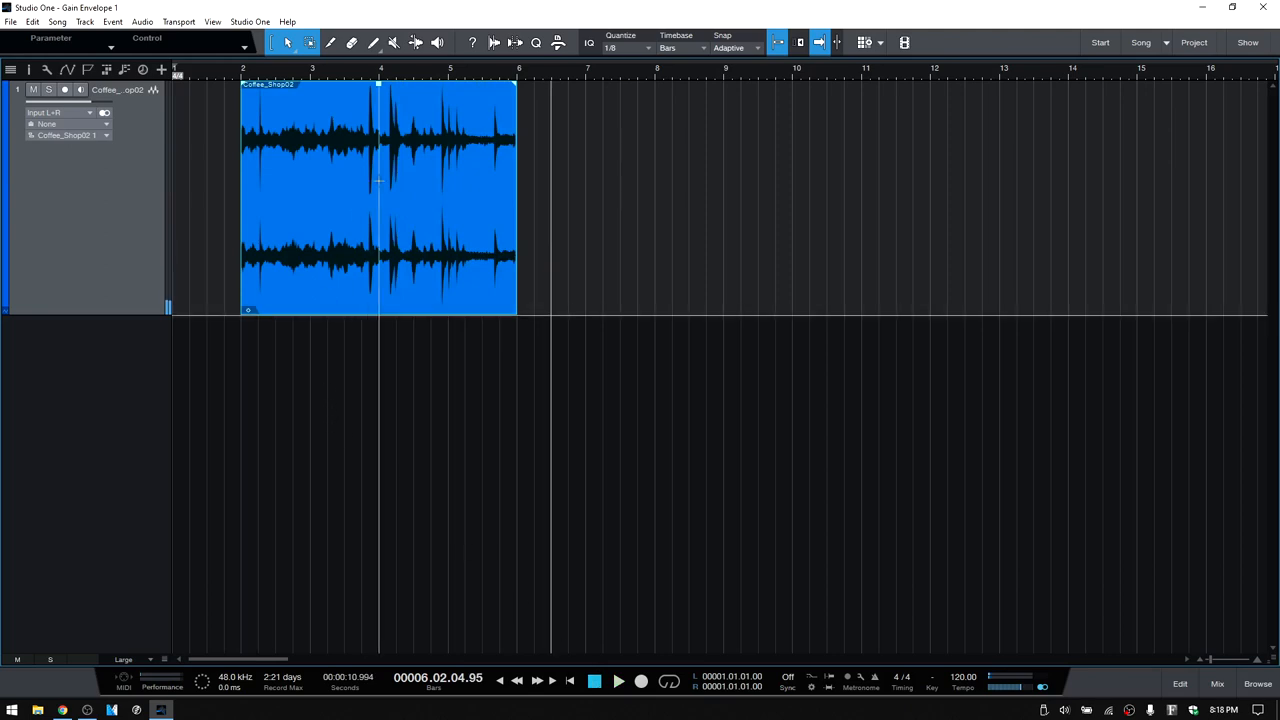
mouse_move(378, 152)
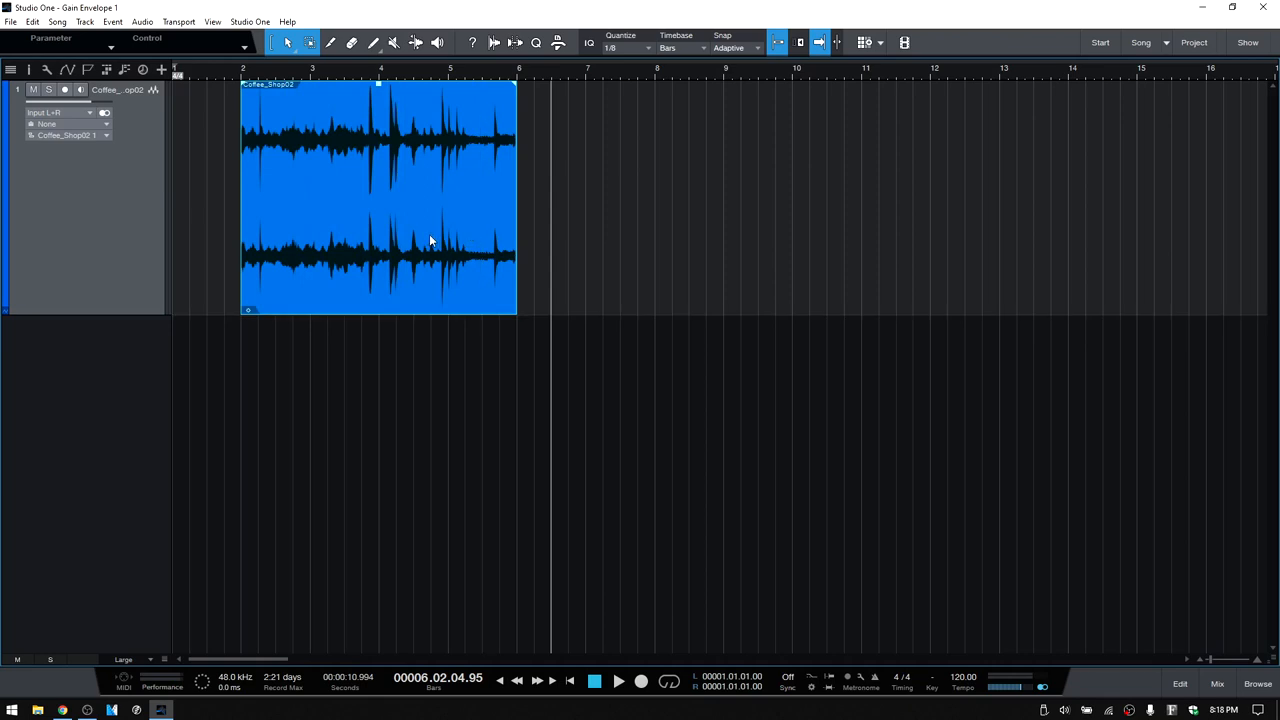
mouse_move(462, 204)
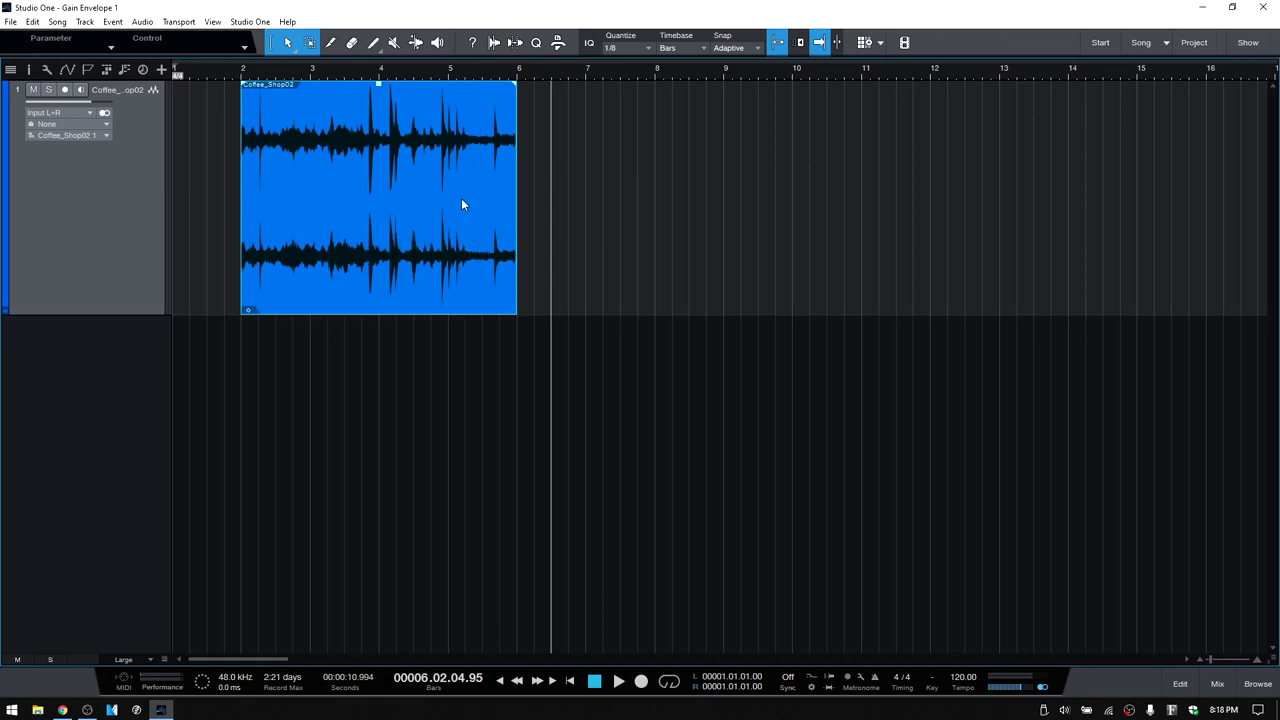
mouse_move(412, 264)
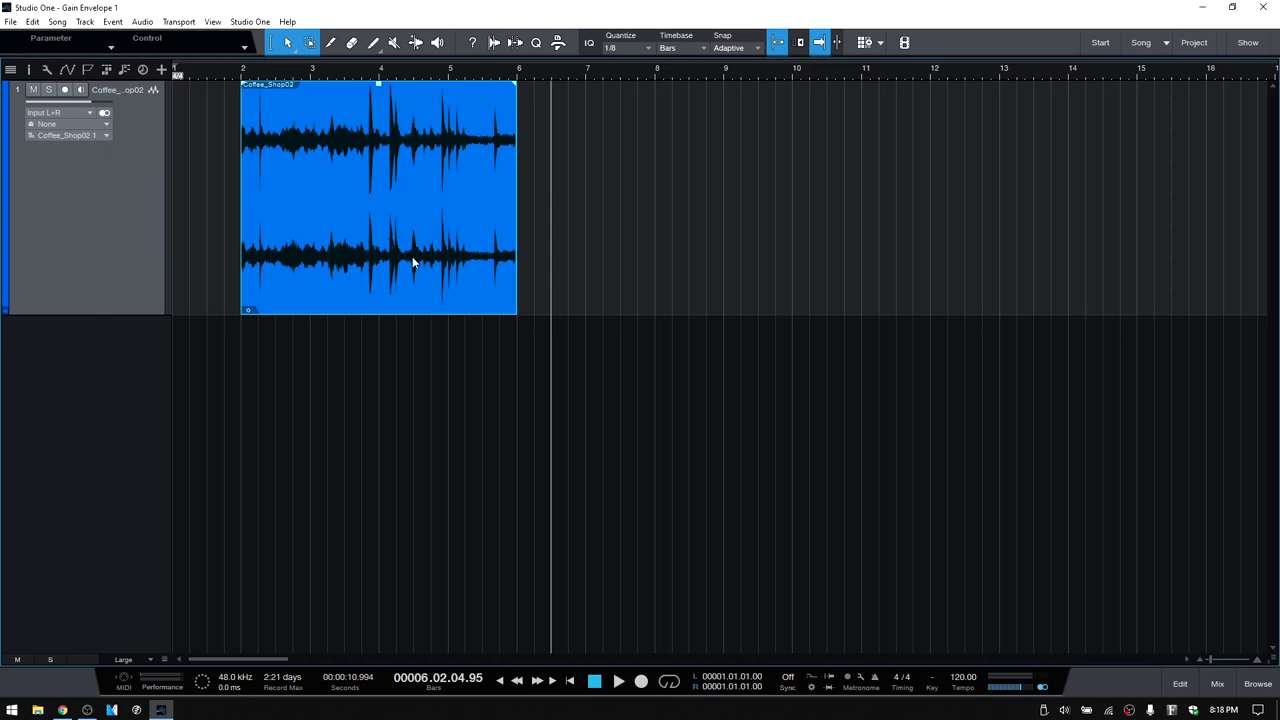
- Enable the Gain Envelope on the coffee-shop audio event from its context menu
right_click(412, 264)
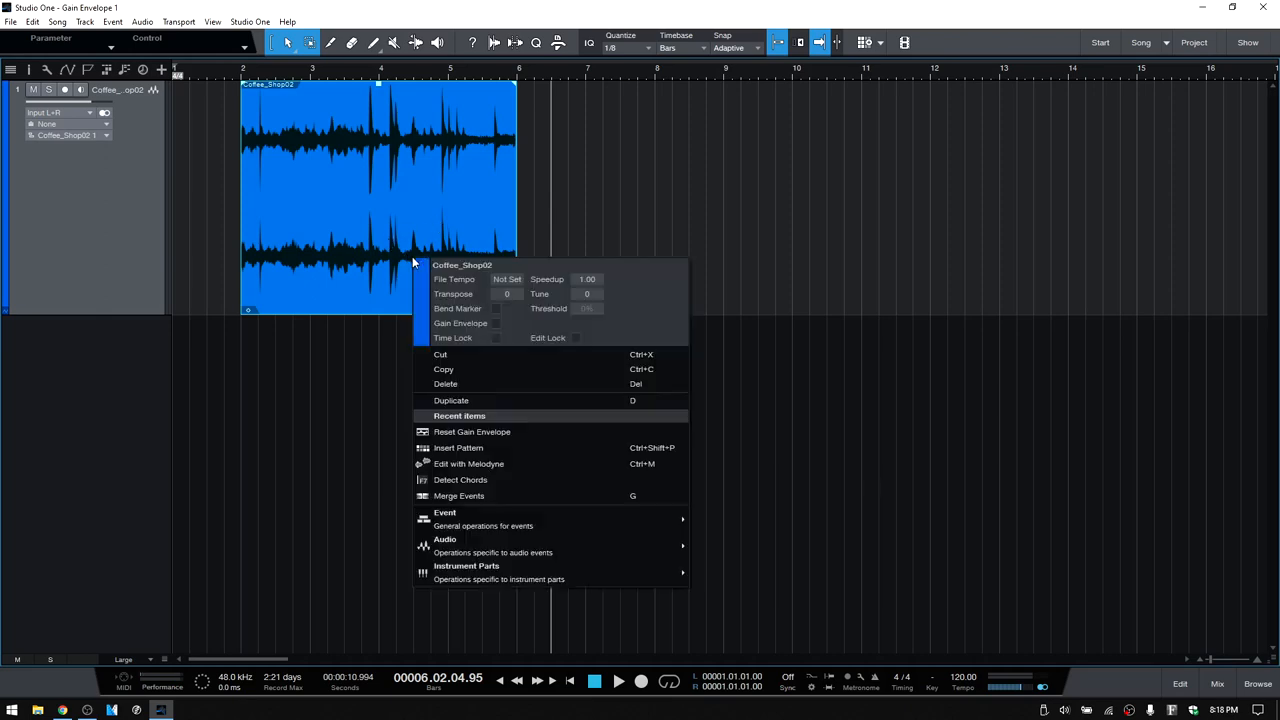
mouse_move(494, 328)
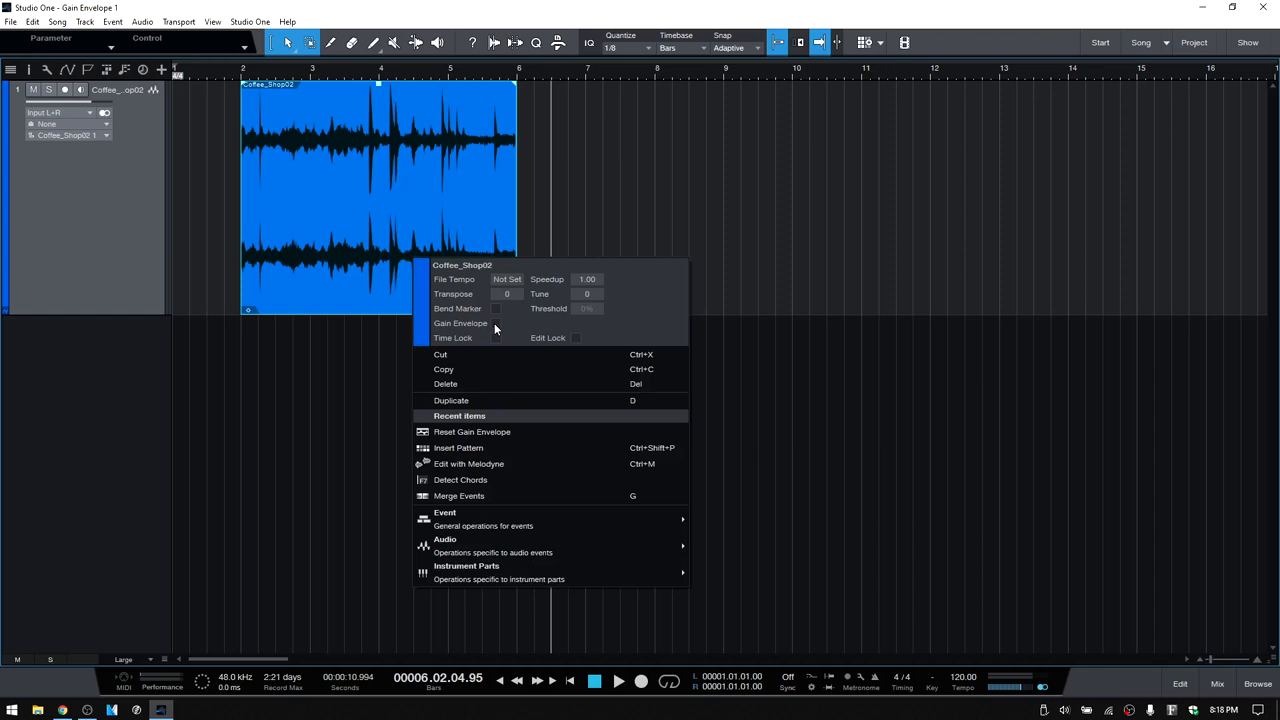
click(460, 322)
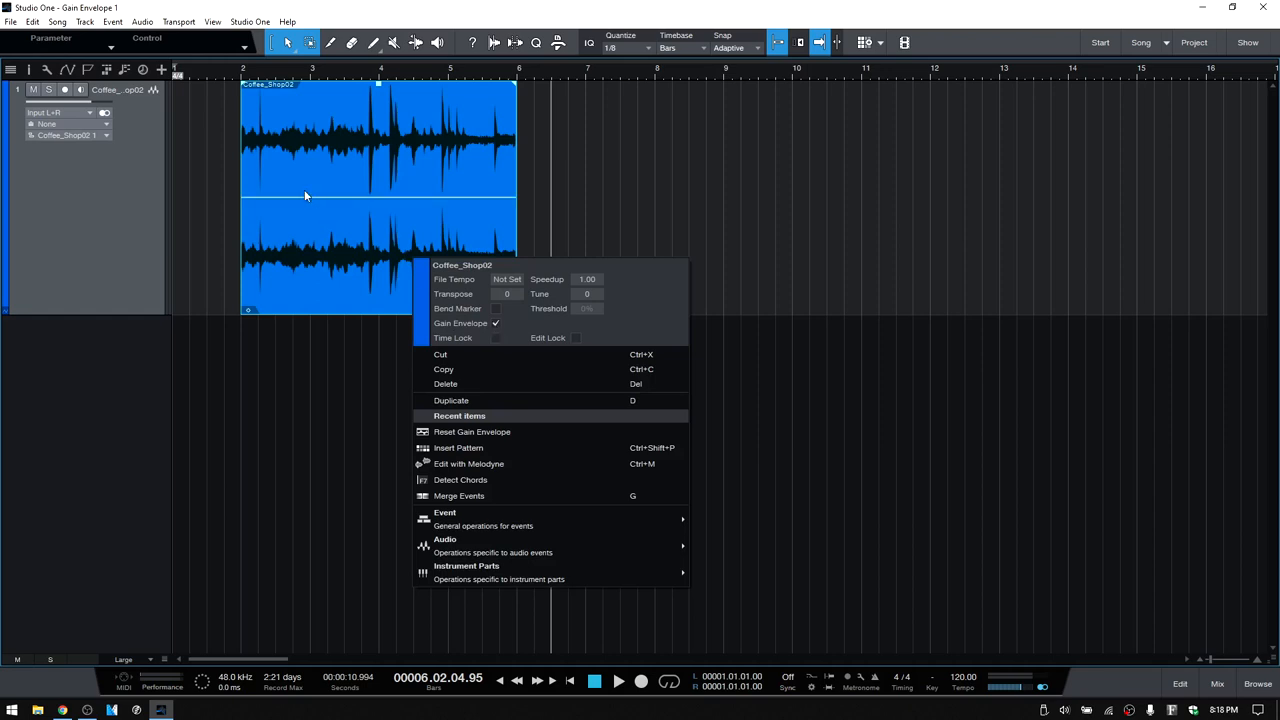
mouse_move(464, 208)
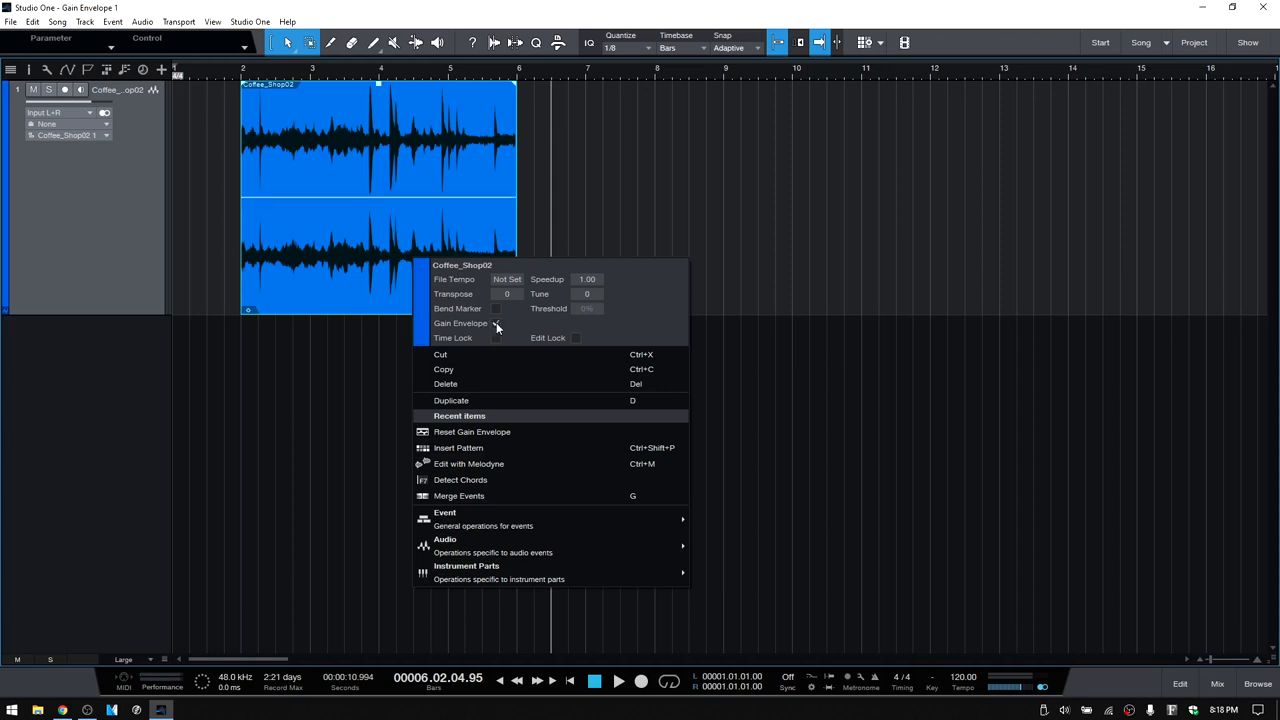
click(496, 324)
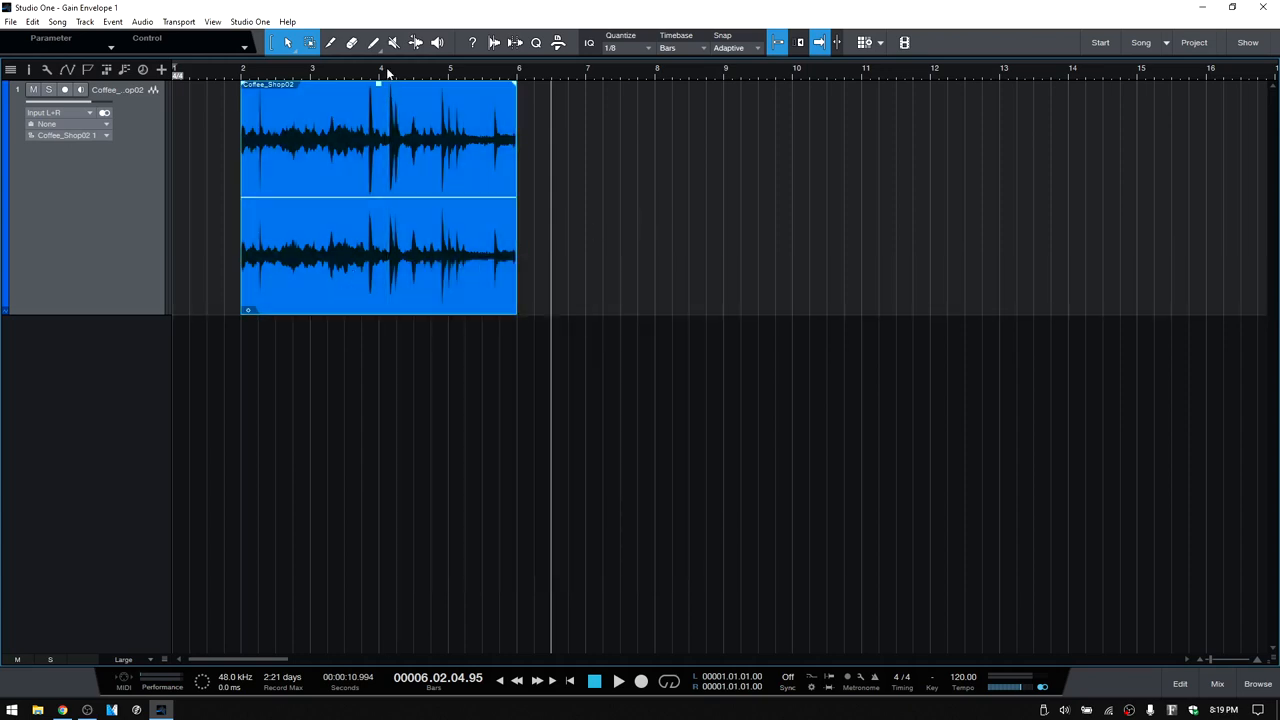
mouse_move(360, 76)
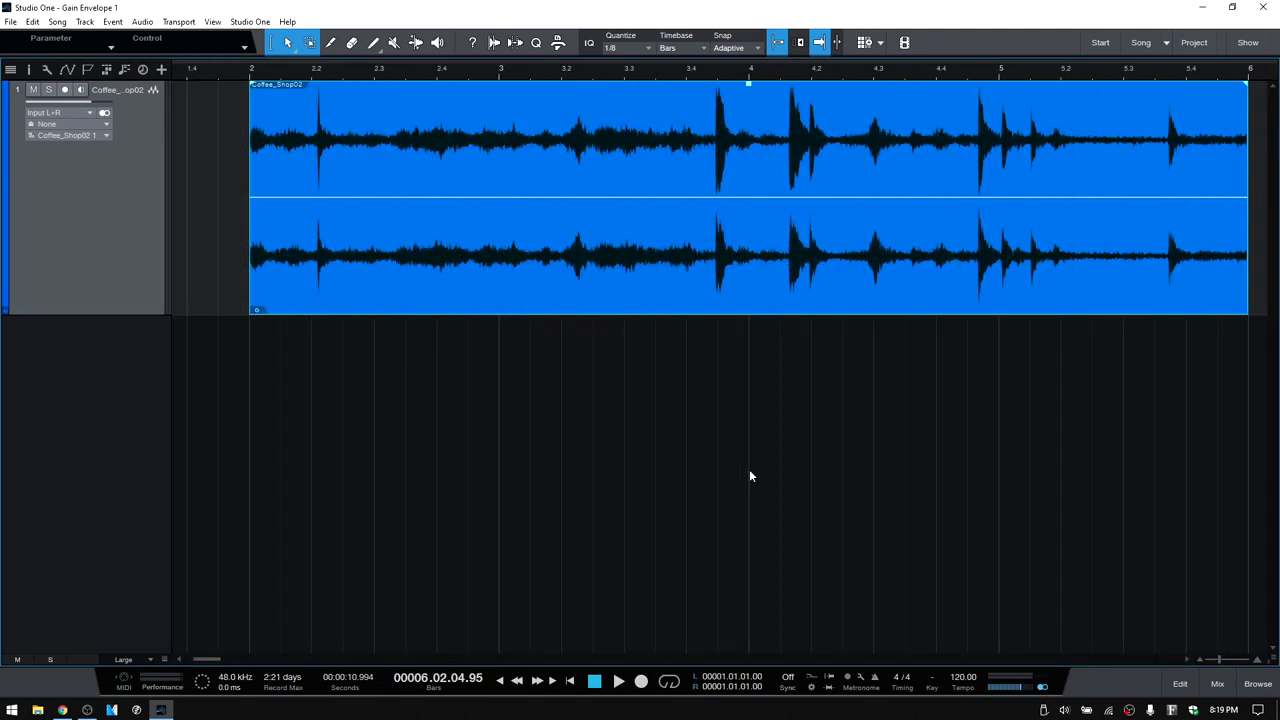
mouse_move(716, 266)
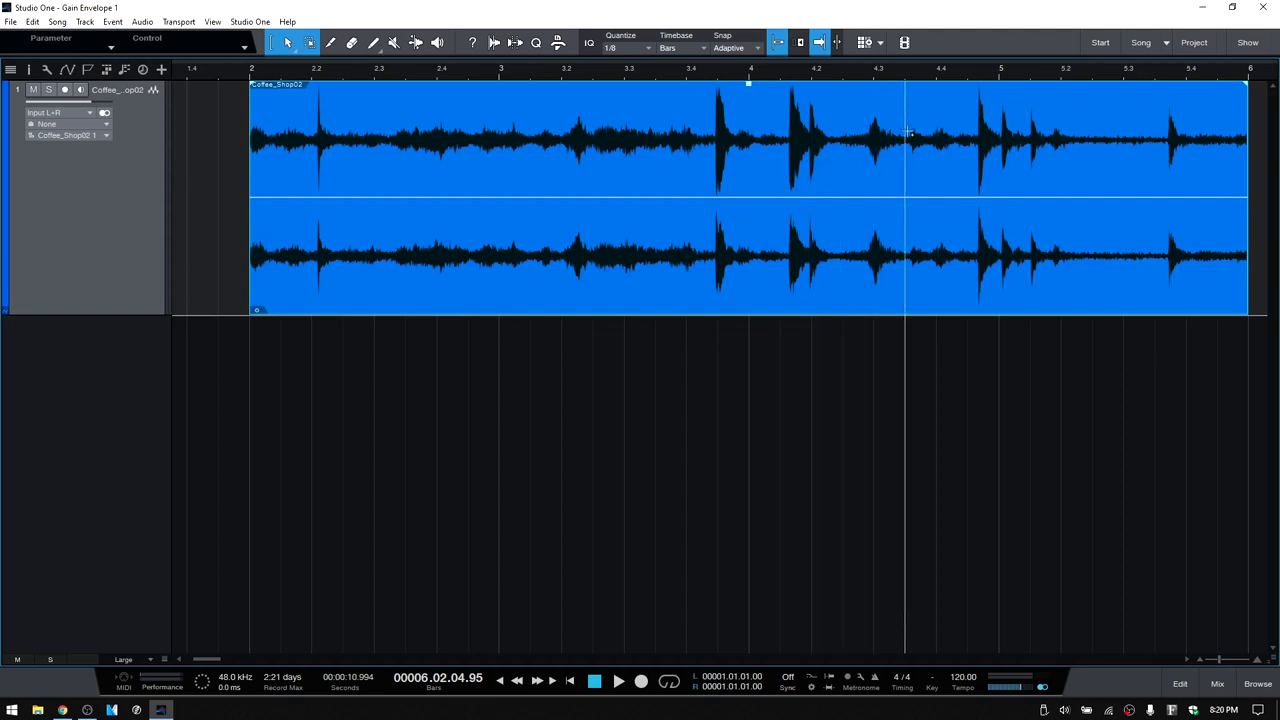
mouse_move(858, 76)
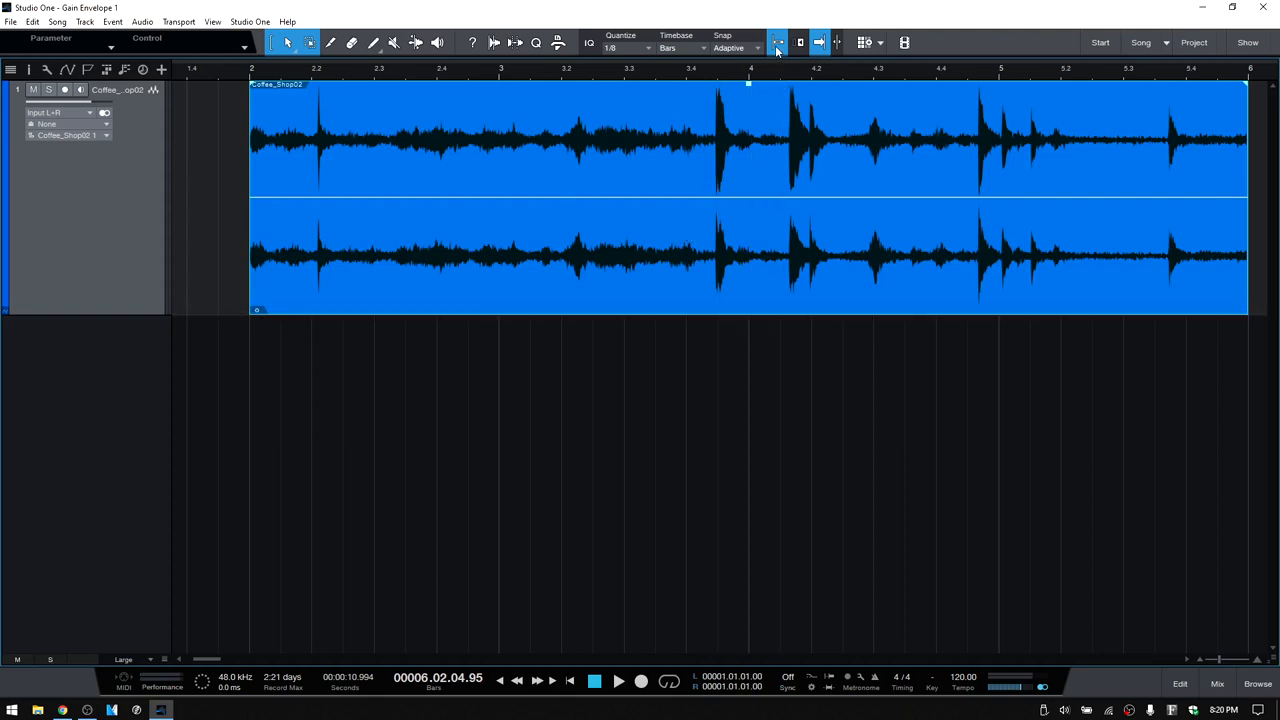
mouse_move(776, 44)
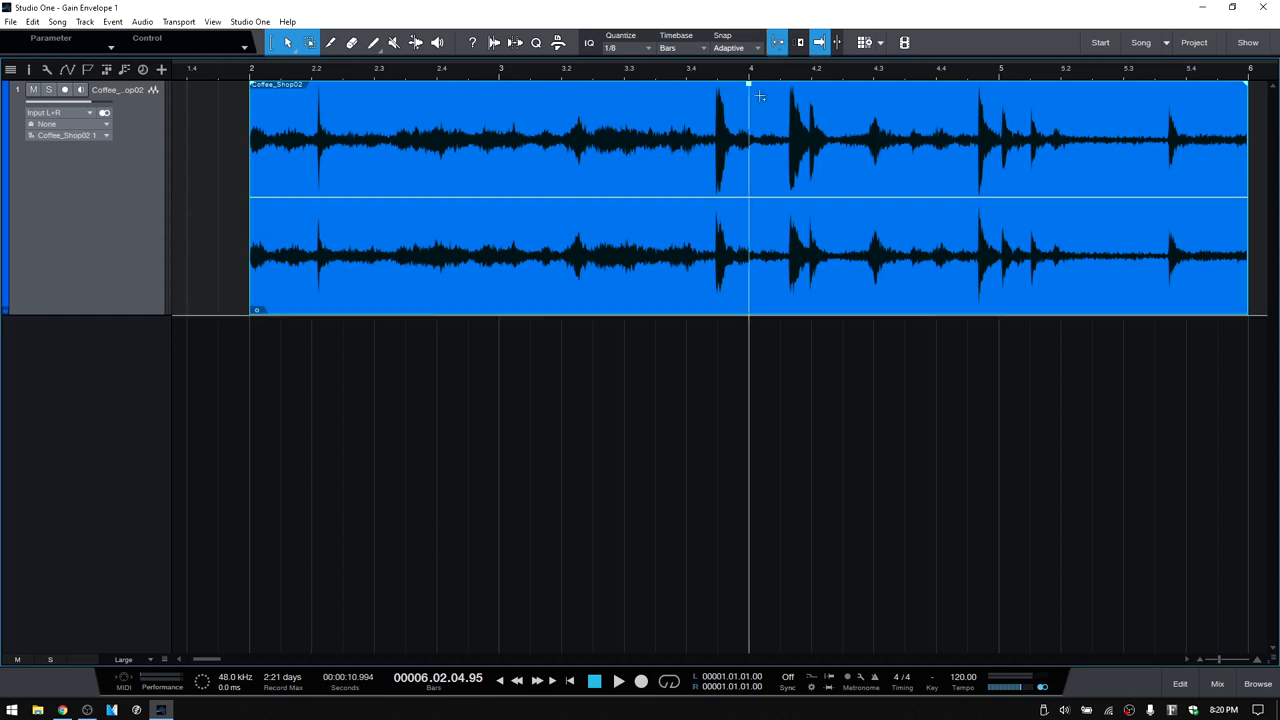
mouse_move(756, 116)
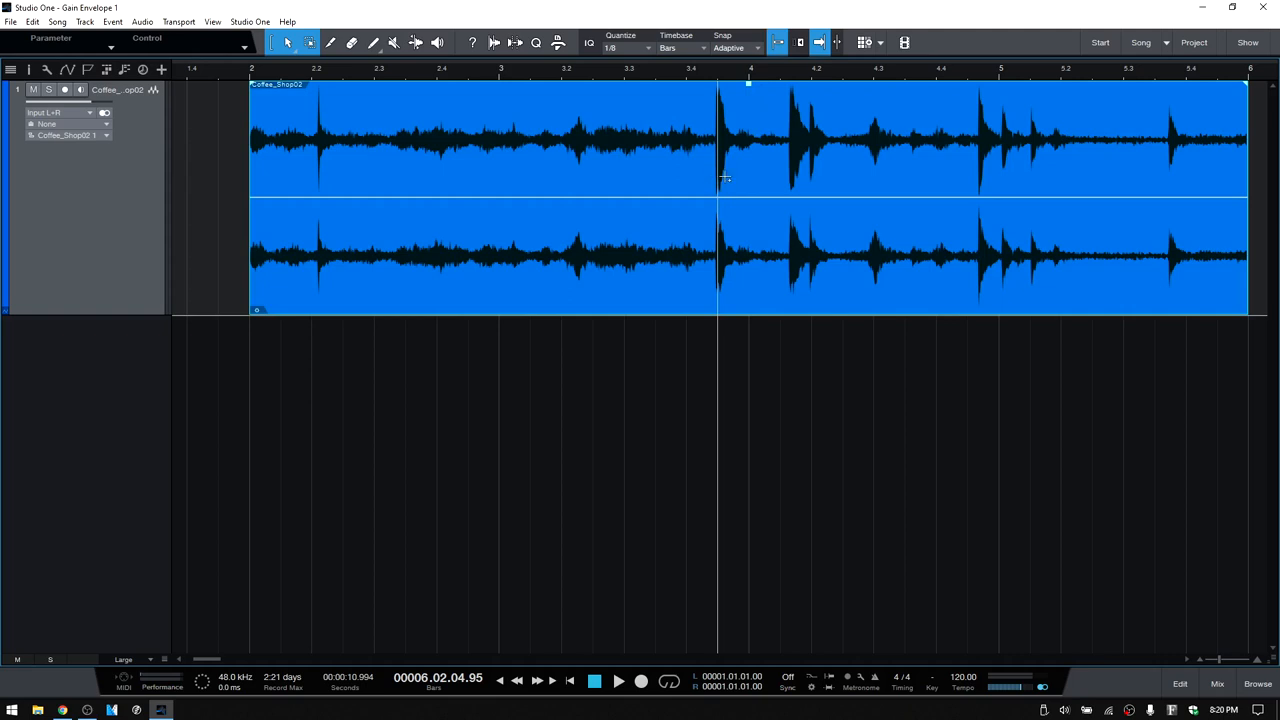
mouse_move(716, 204)
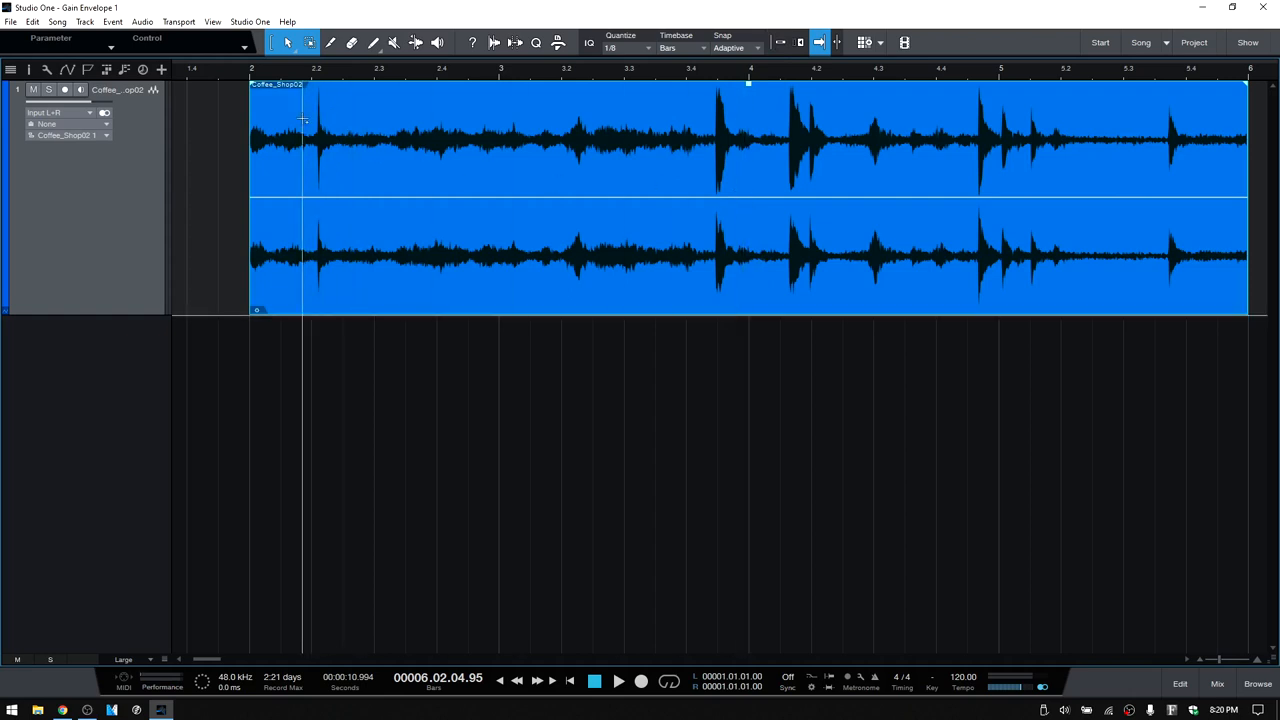
mouse_move(318, 80)
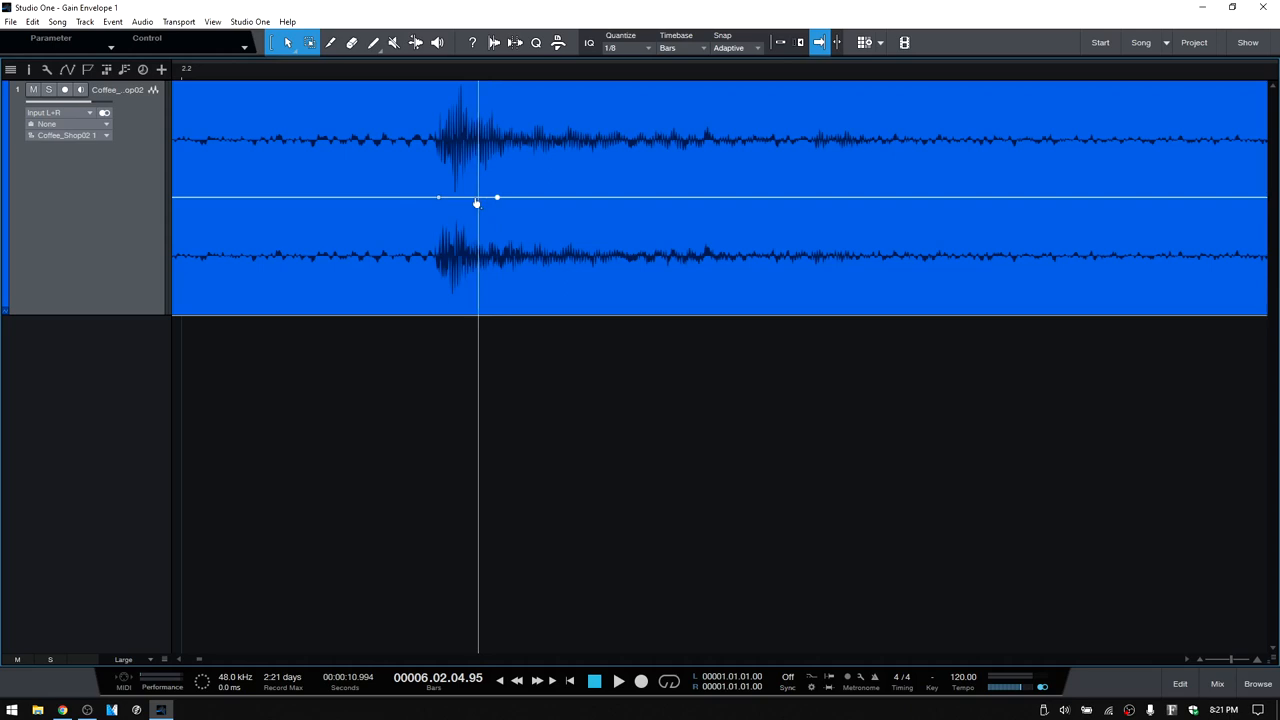
mouse_move(464, 114)
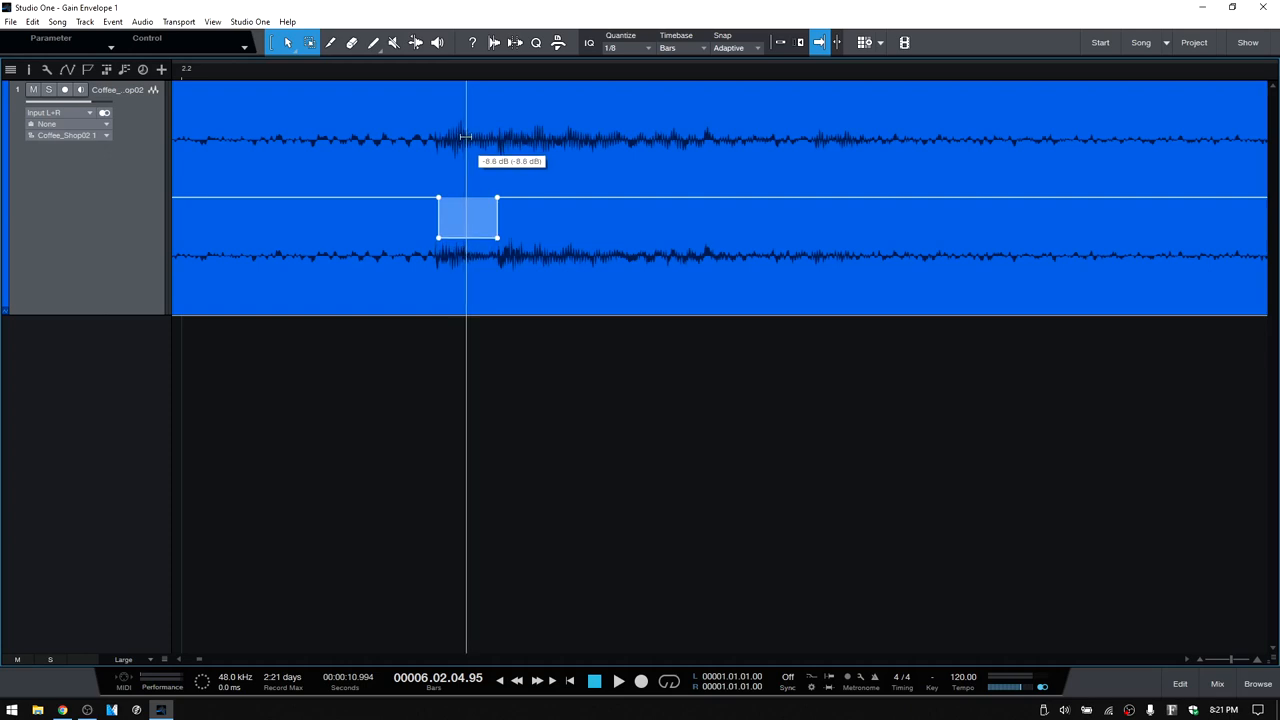
mouse_move(584, 76)
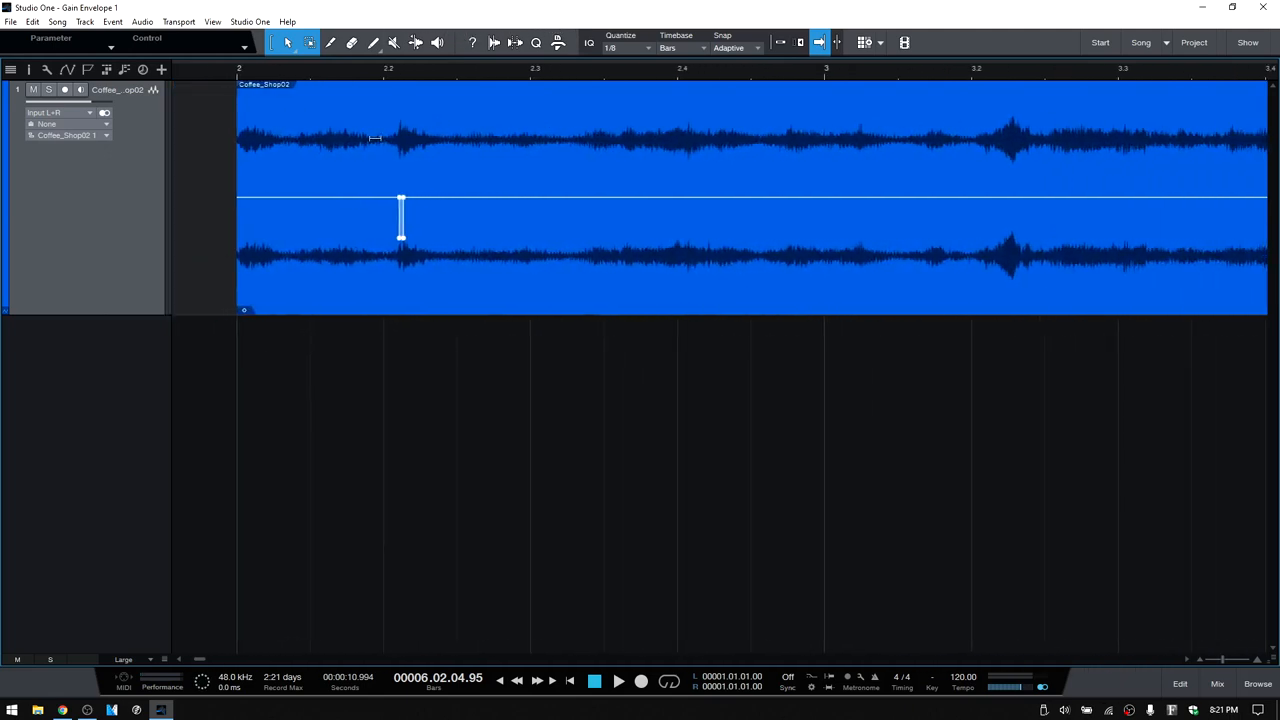
mouse_move(728, 164)
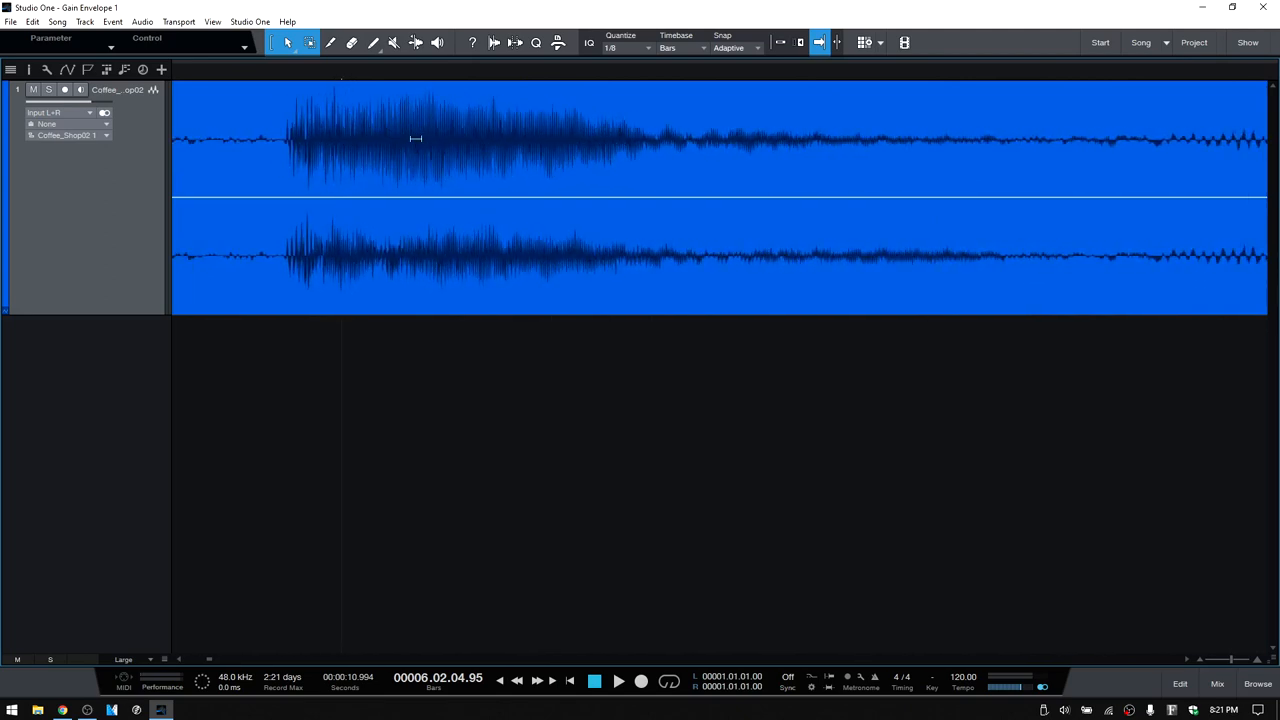
click(296, 204)
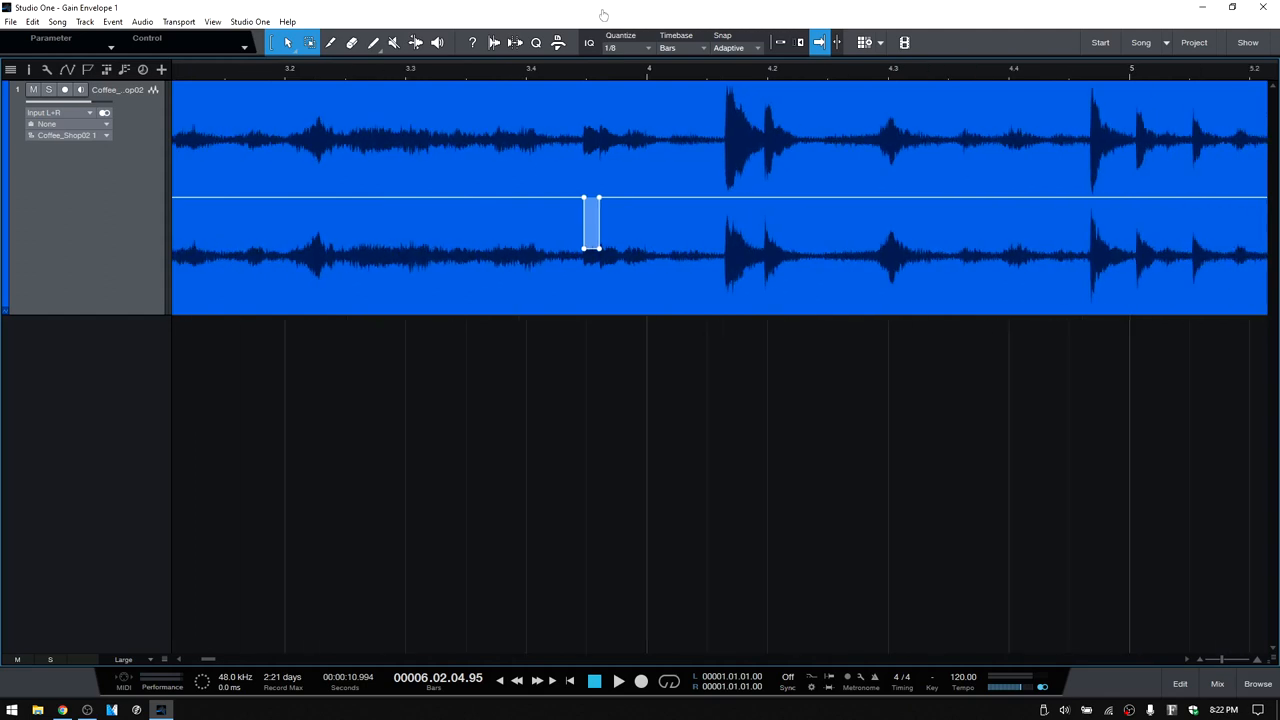
mouse_move(964, 76)
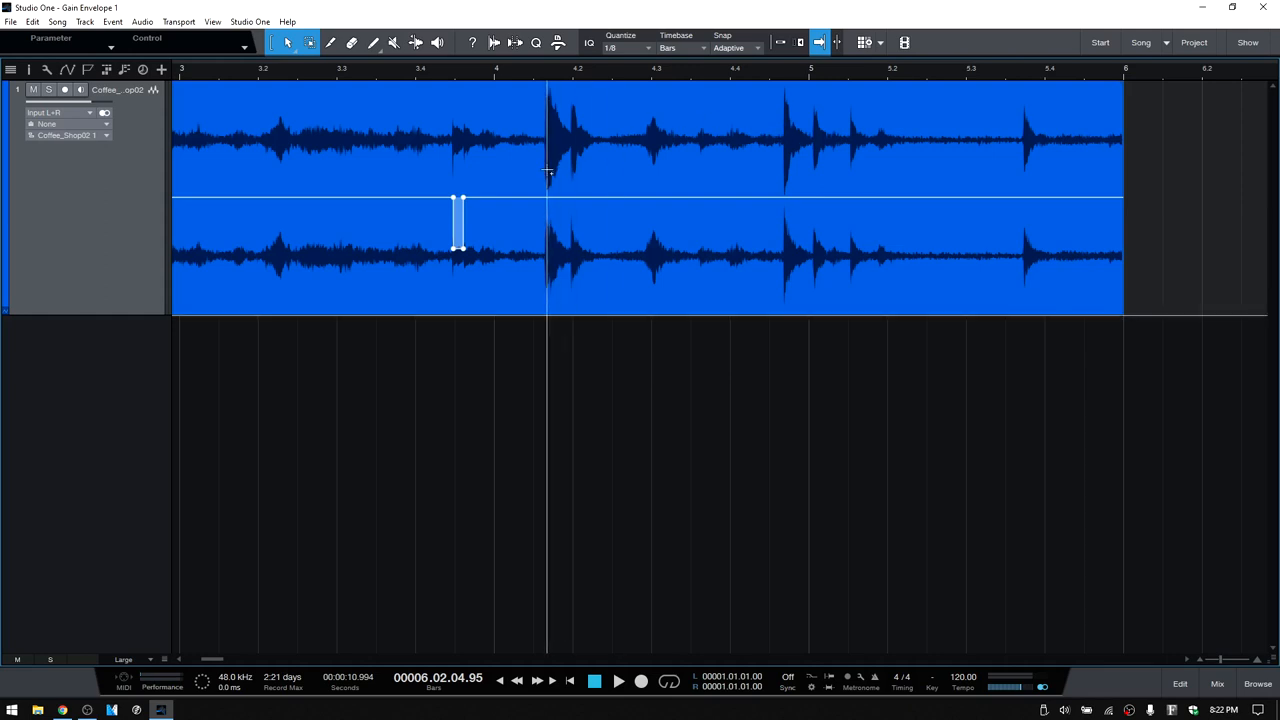
mouse_move(402, 192)
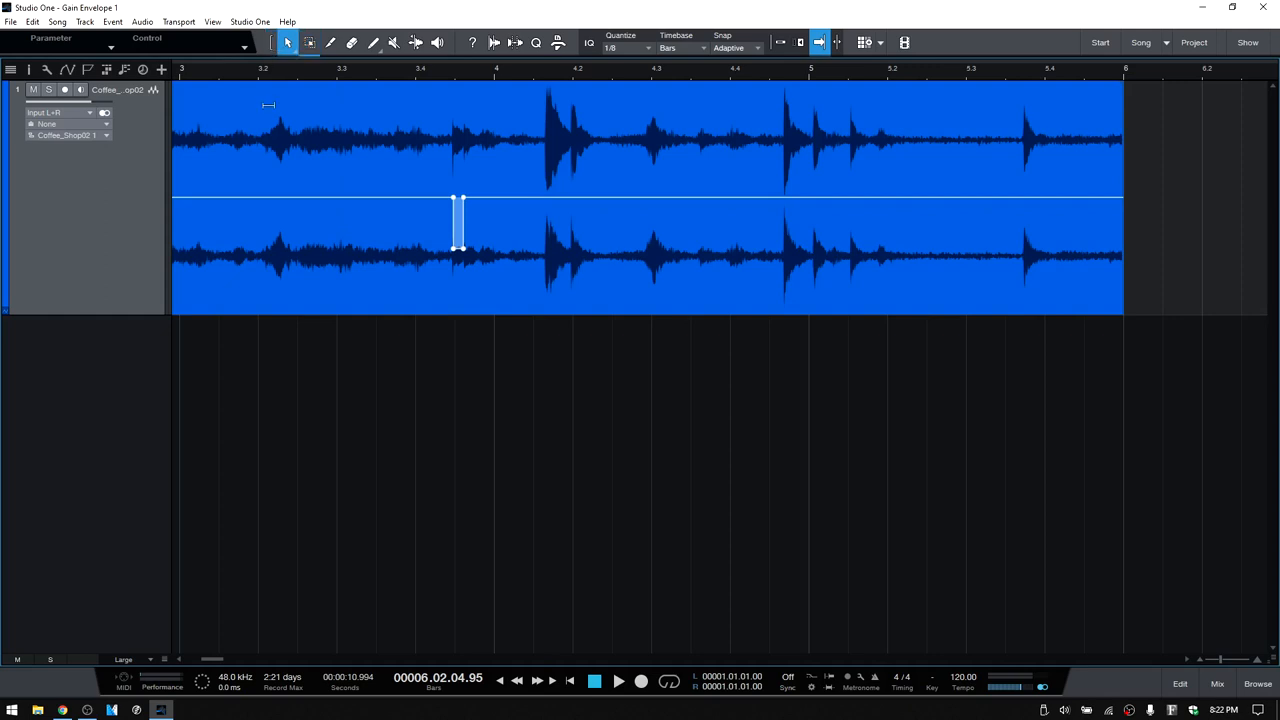
- Select the Arrow tool to prepare for dragging gain dips into the envelope
click(310, 42)
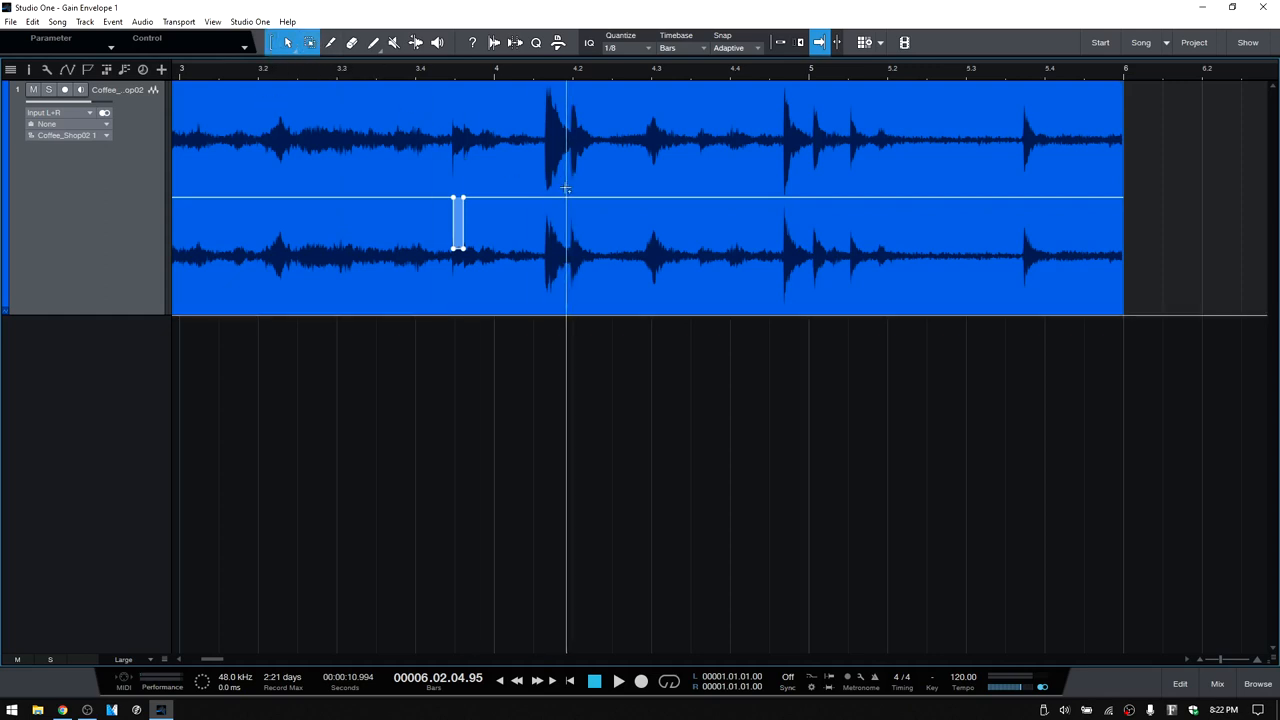
mouse_move(584, 124)
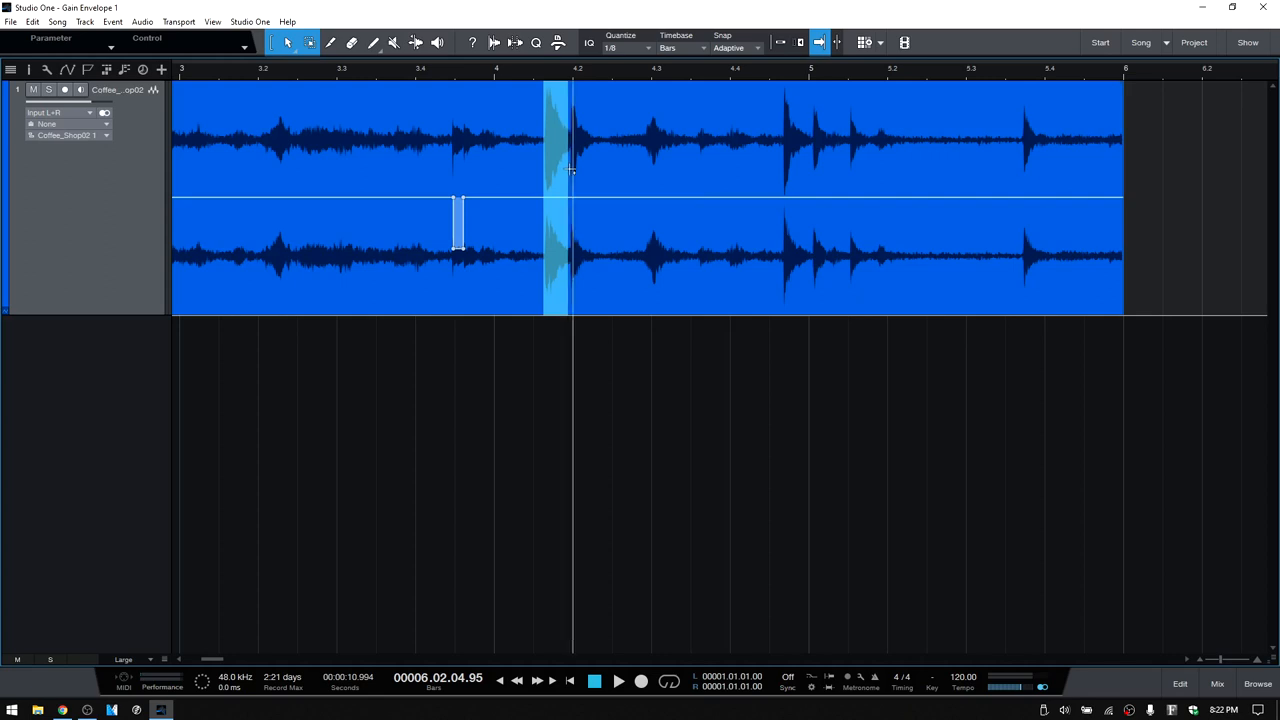
mouse_move(600, 88)
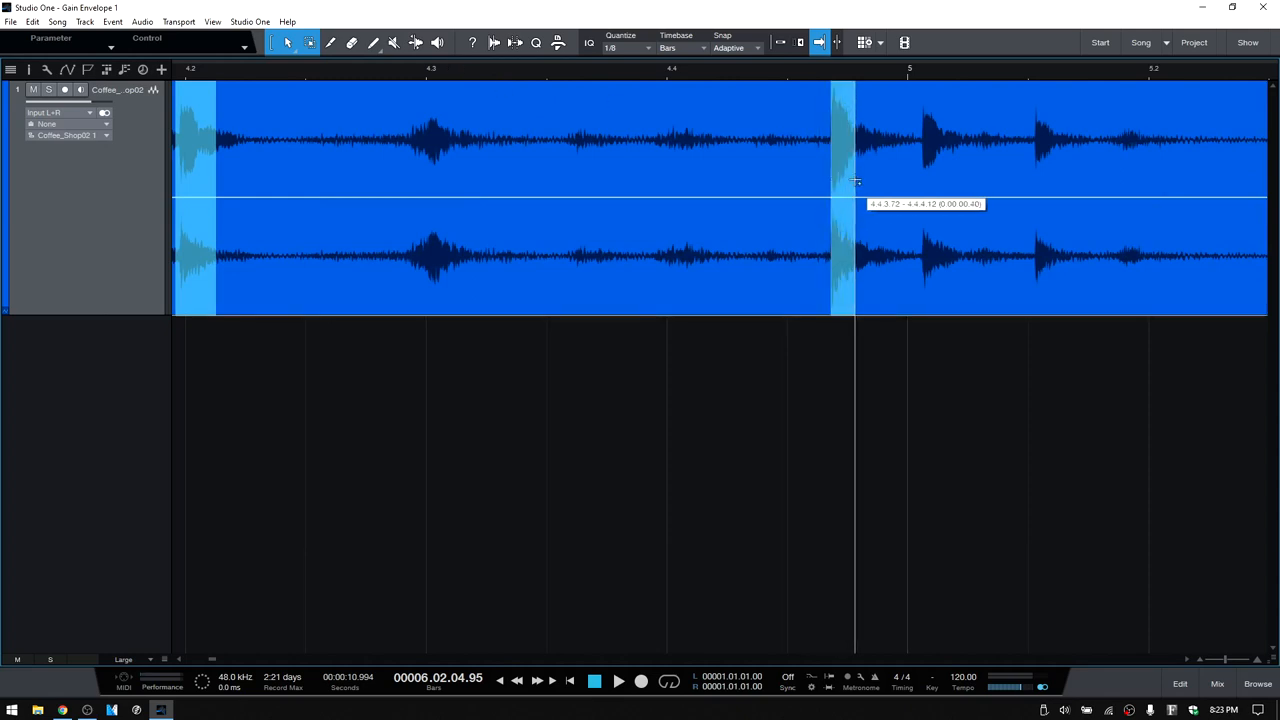
mouse_move(918, 180)
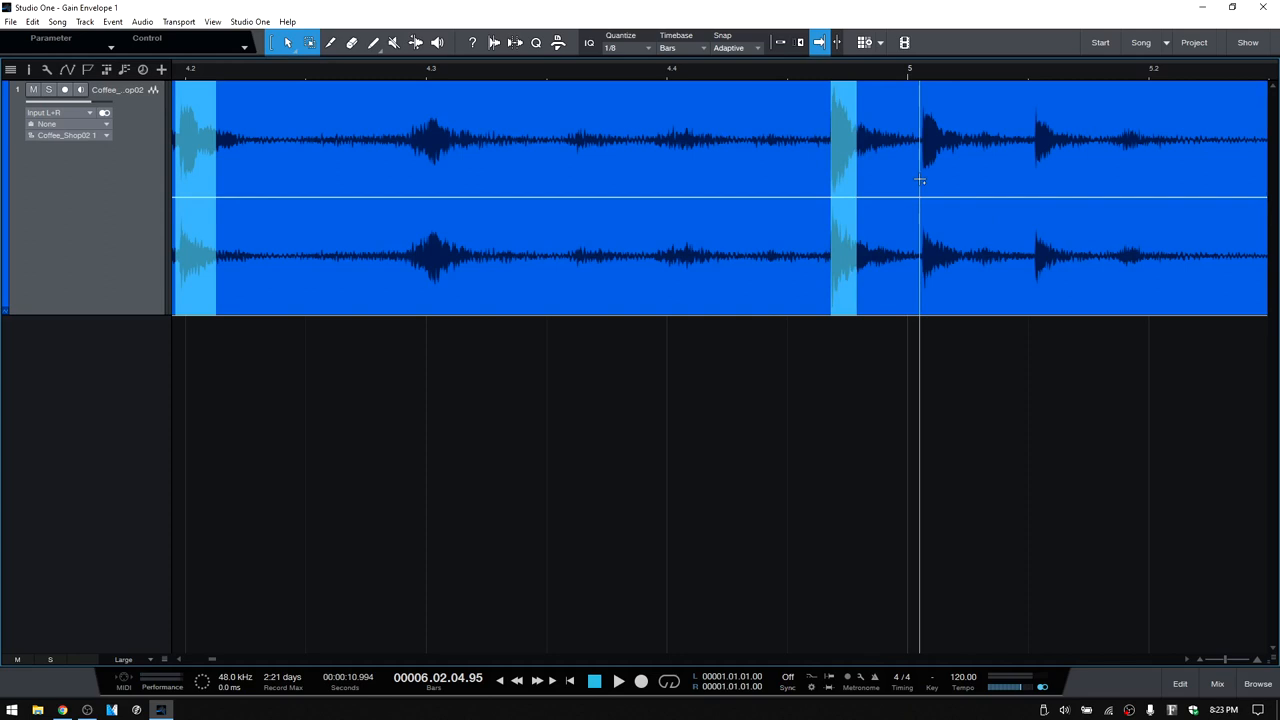
mouse_move(928, 178)
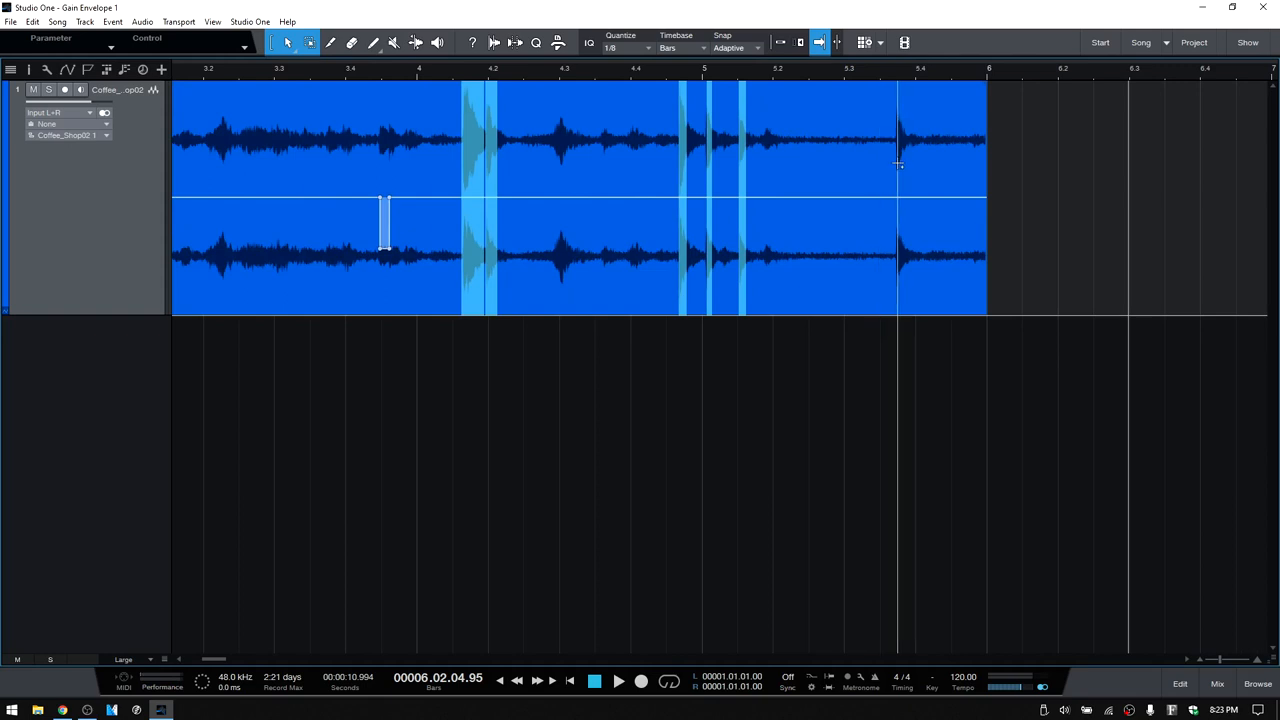
mouse_move(904, 164)
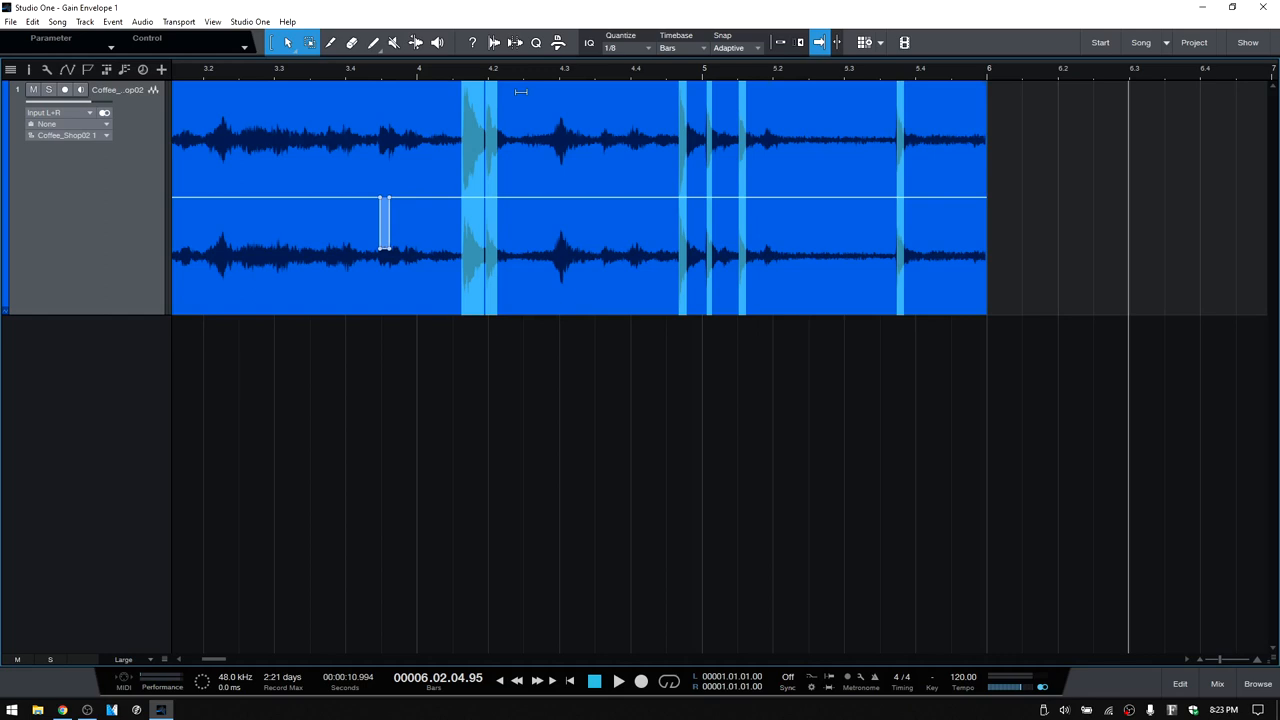
mouse_move(890, 164)
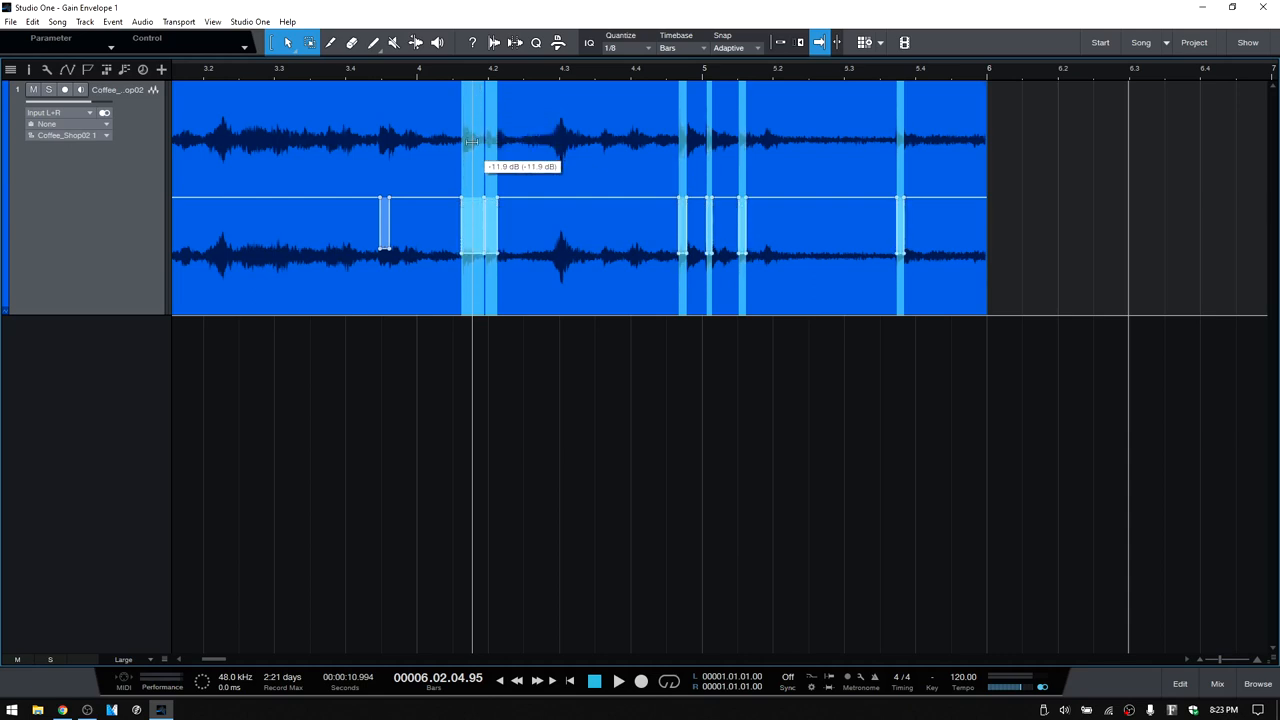
- Pull a short section of the gain envelope down under a louder clatter
drag(470, 140, 470, 156)
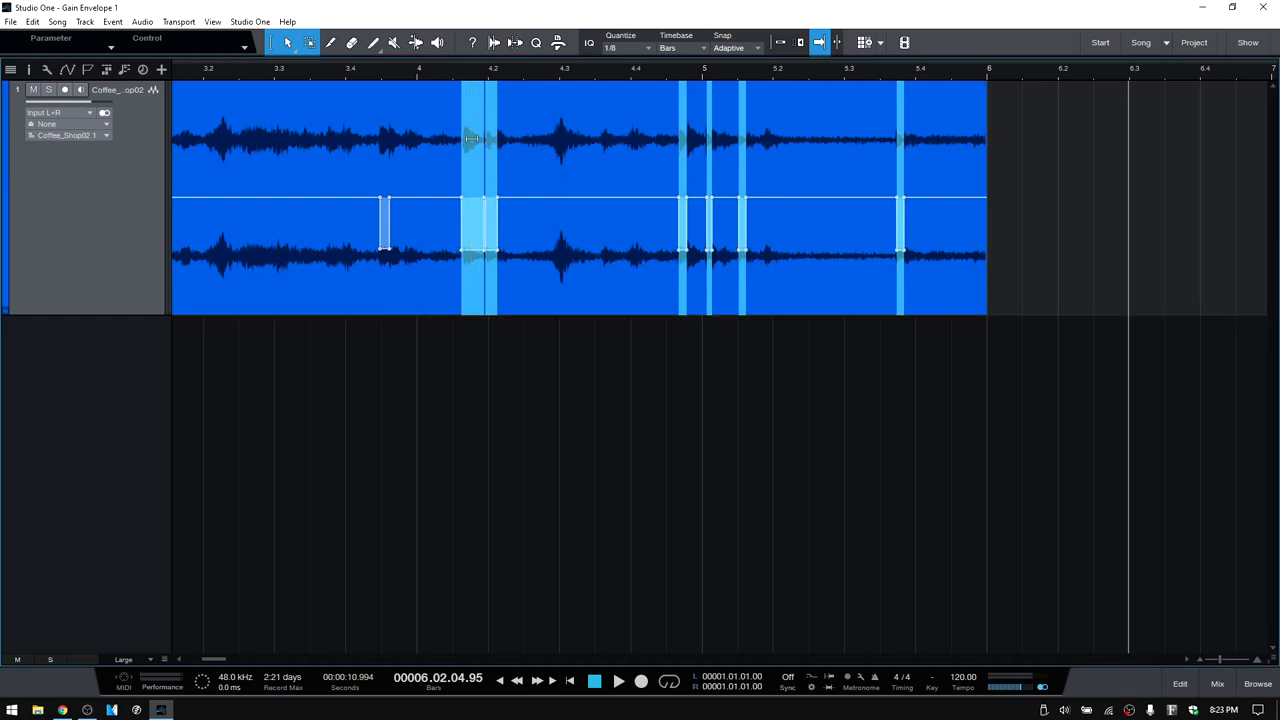
mouse_move(534, 108)
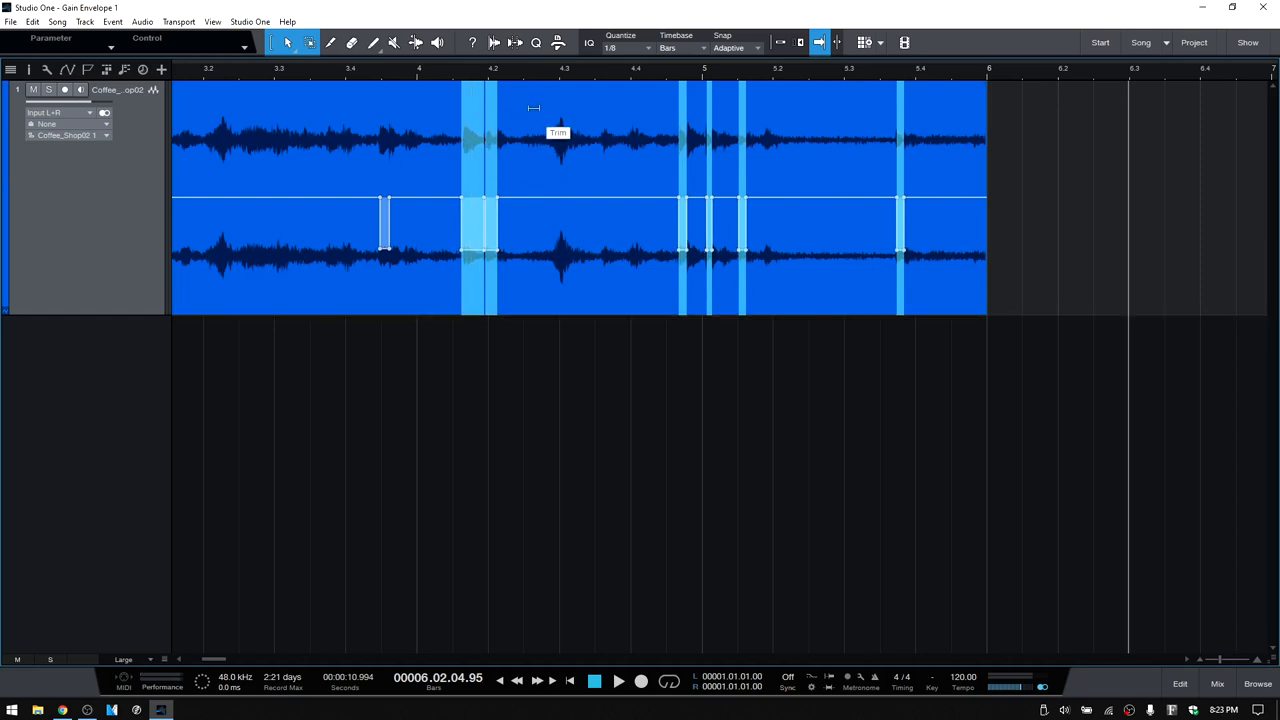
mouse_move(900, 138)
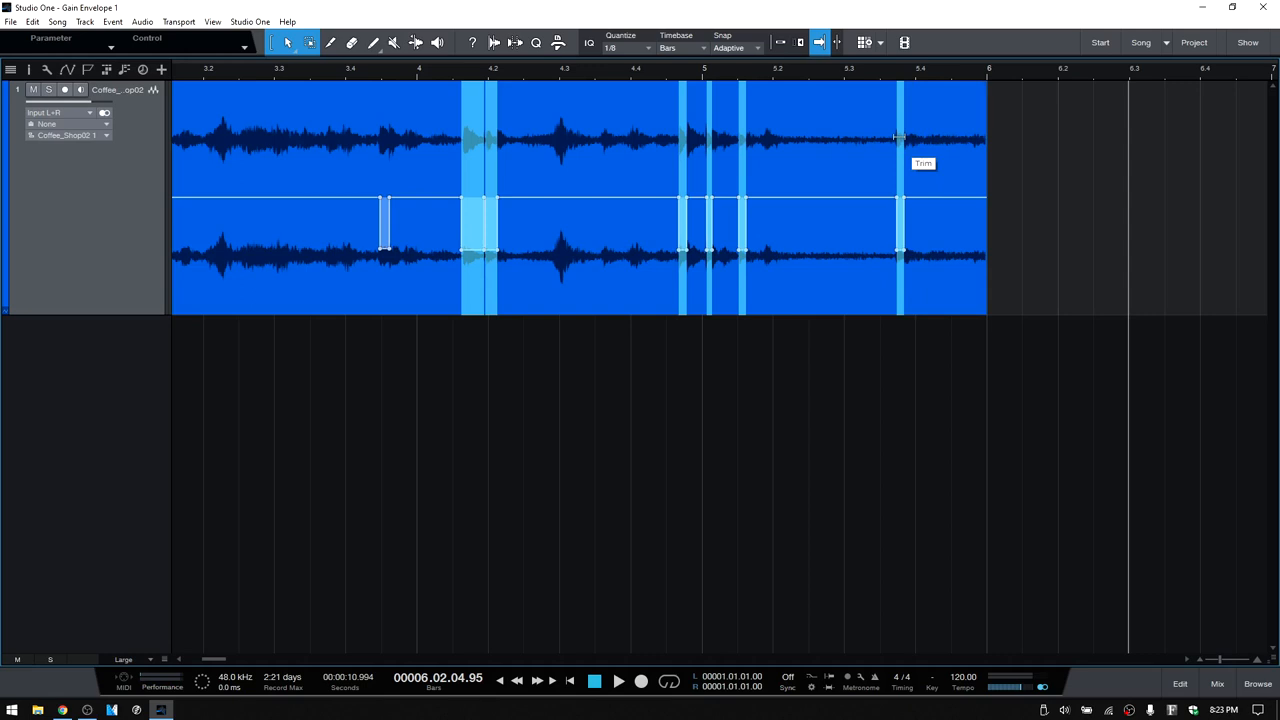
mouse_move(662, 142)
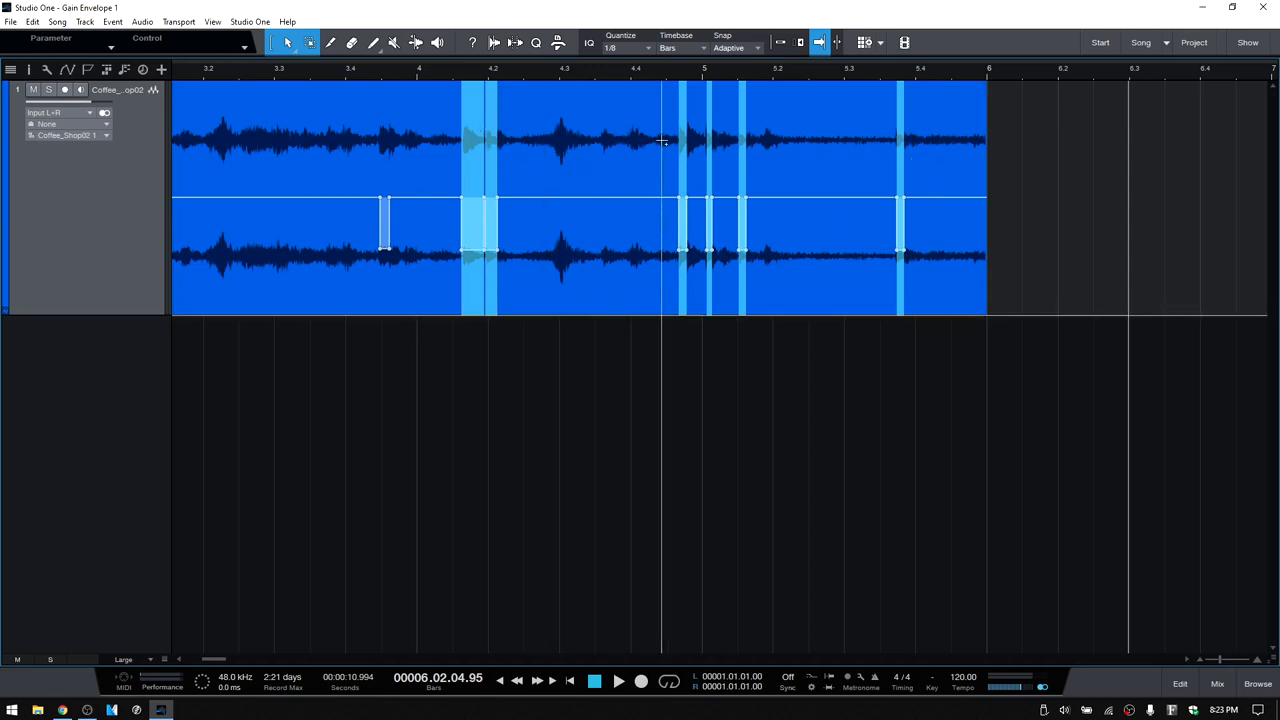
mouse_move(652, 158)
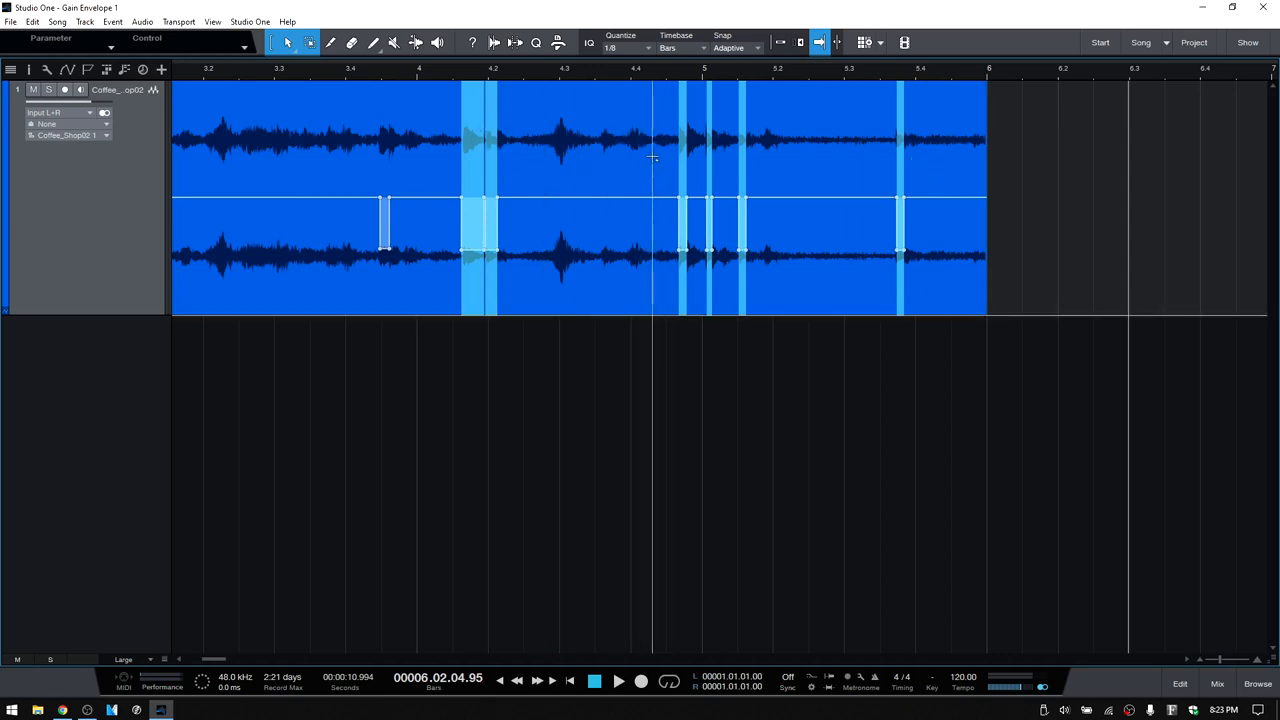
mouse_move(732, 72)
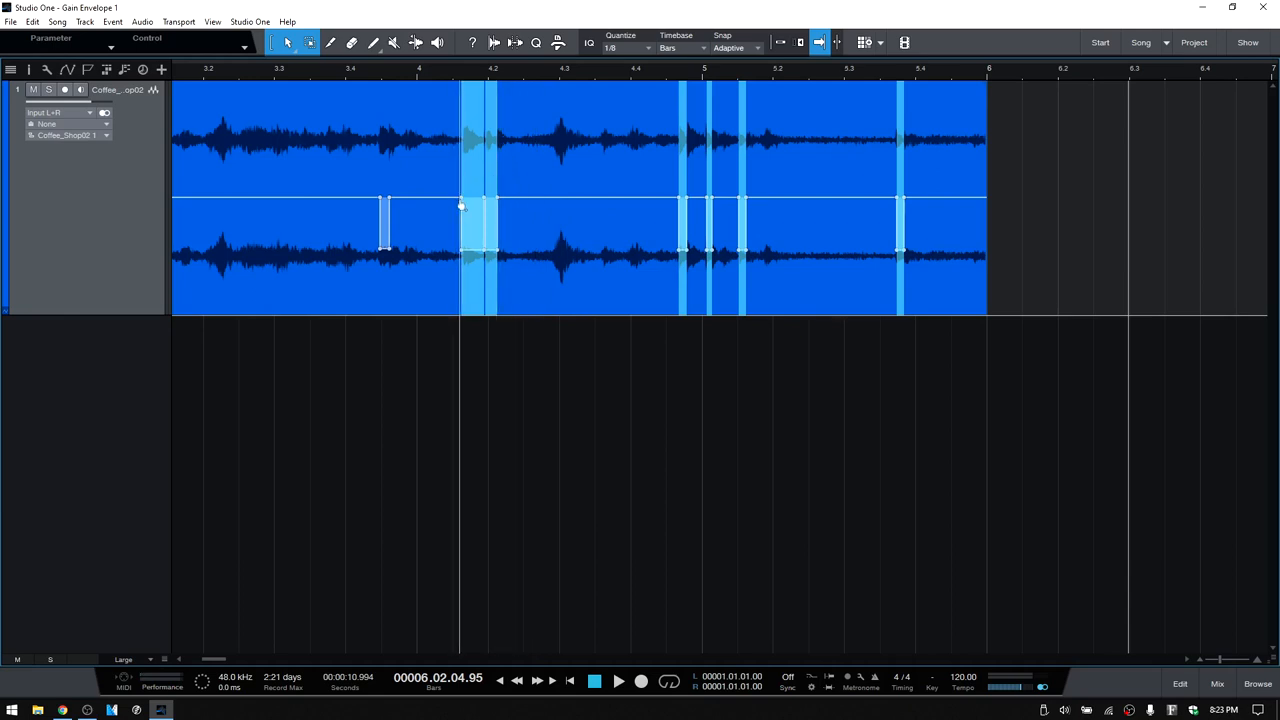
mouse_move(460, 244)
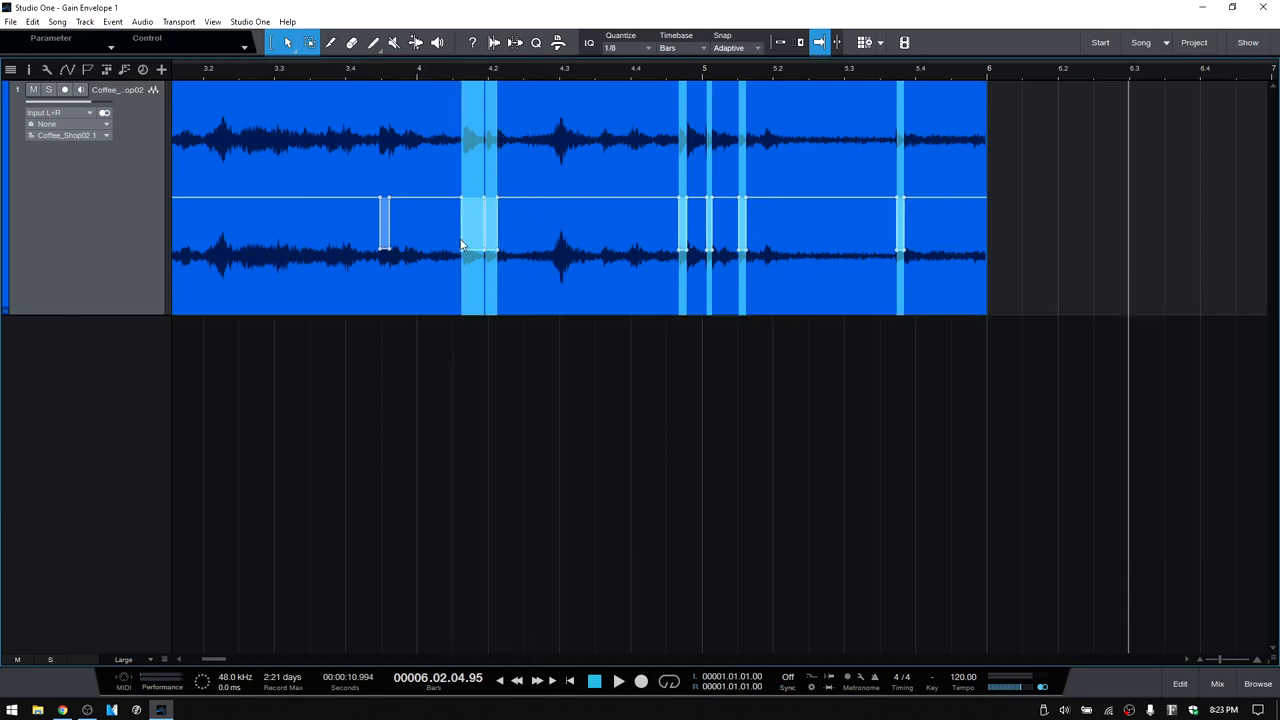
mouse_move(532, 292)
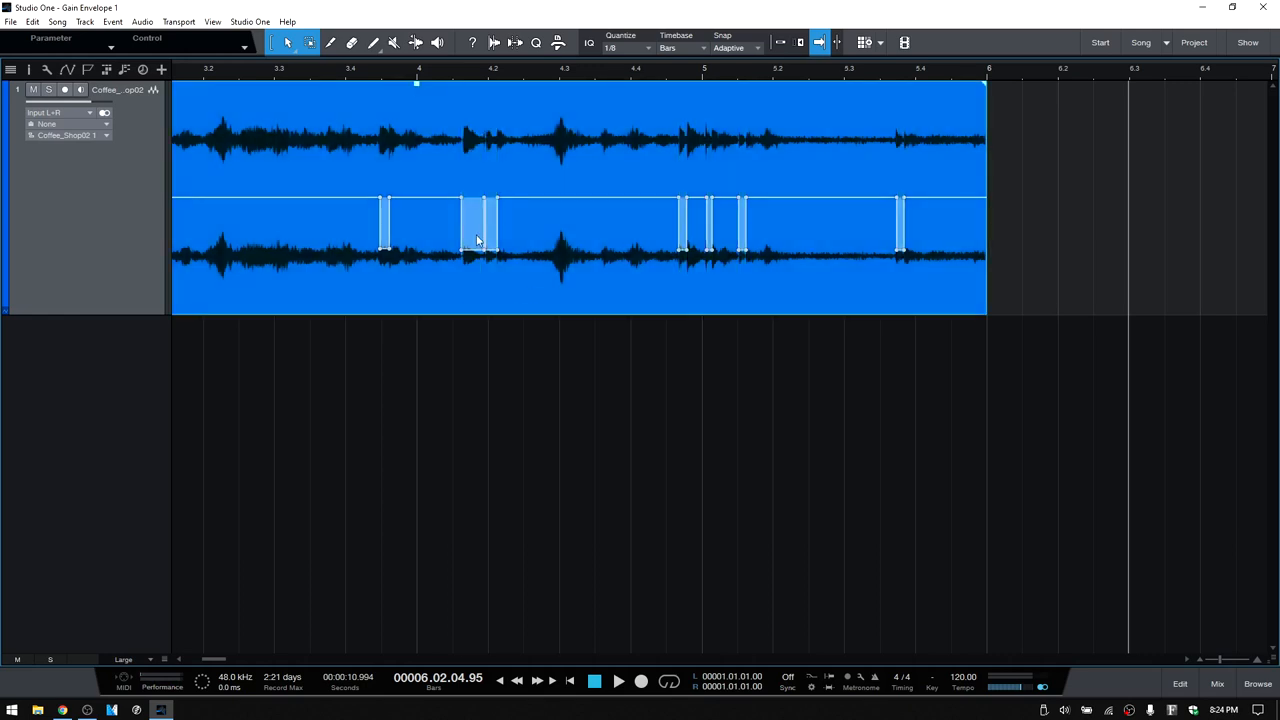
mouse_move(380, 88)
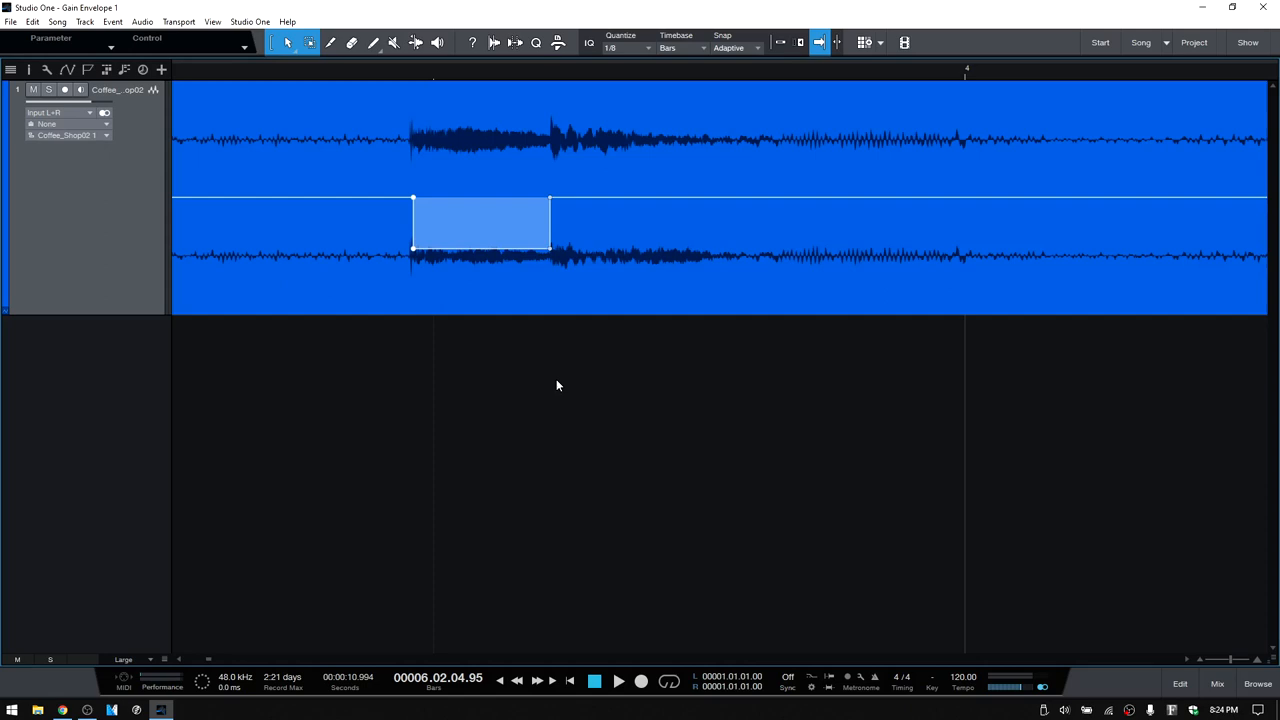
mouse_move(424, 410)
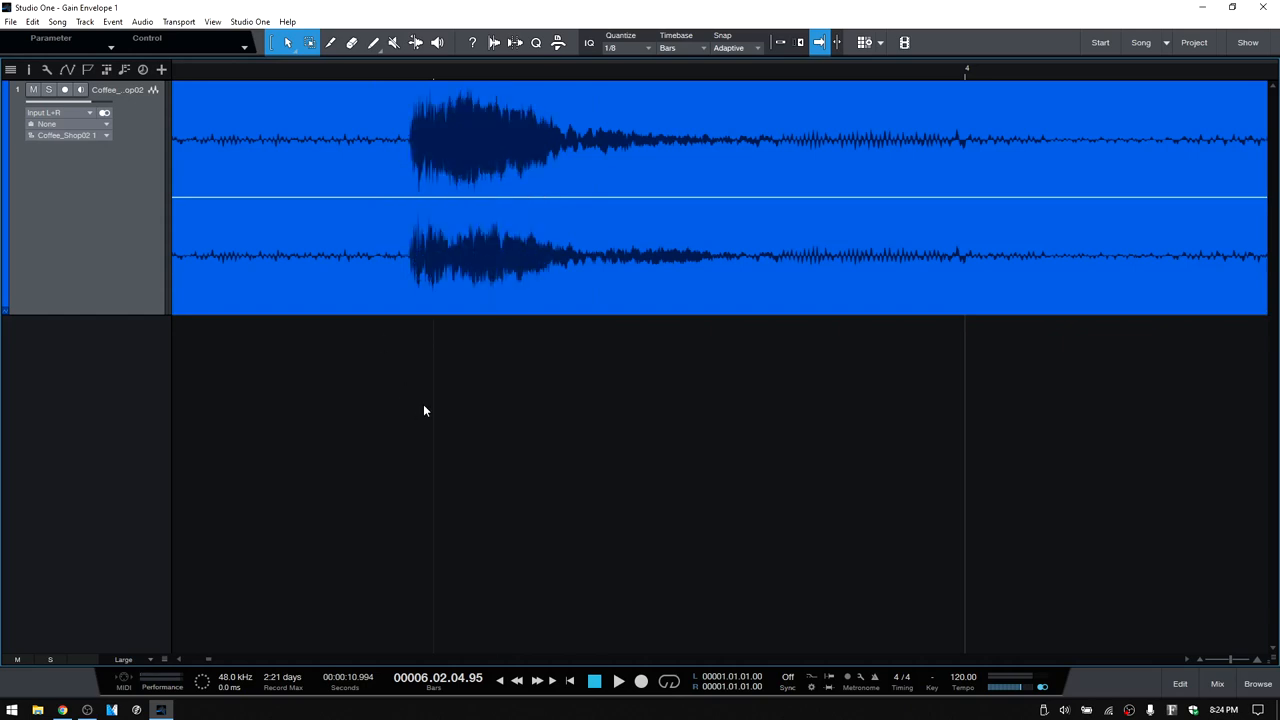
- Select the range around the loud hit where the gain dip is removed
drag(410, 196, 550, 256)
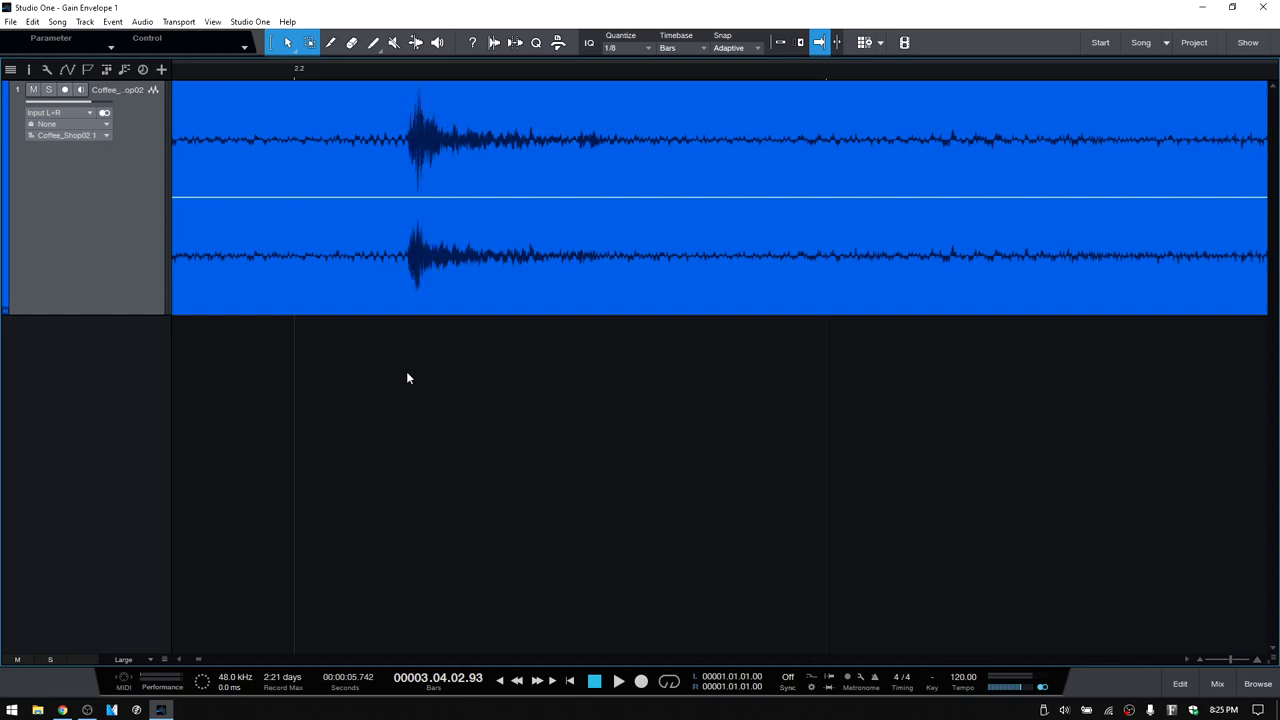
mouse_move(524, 438)
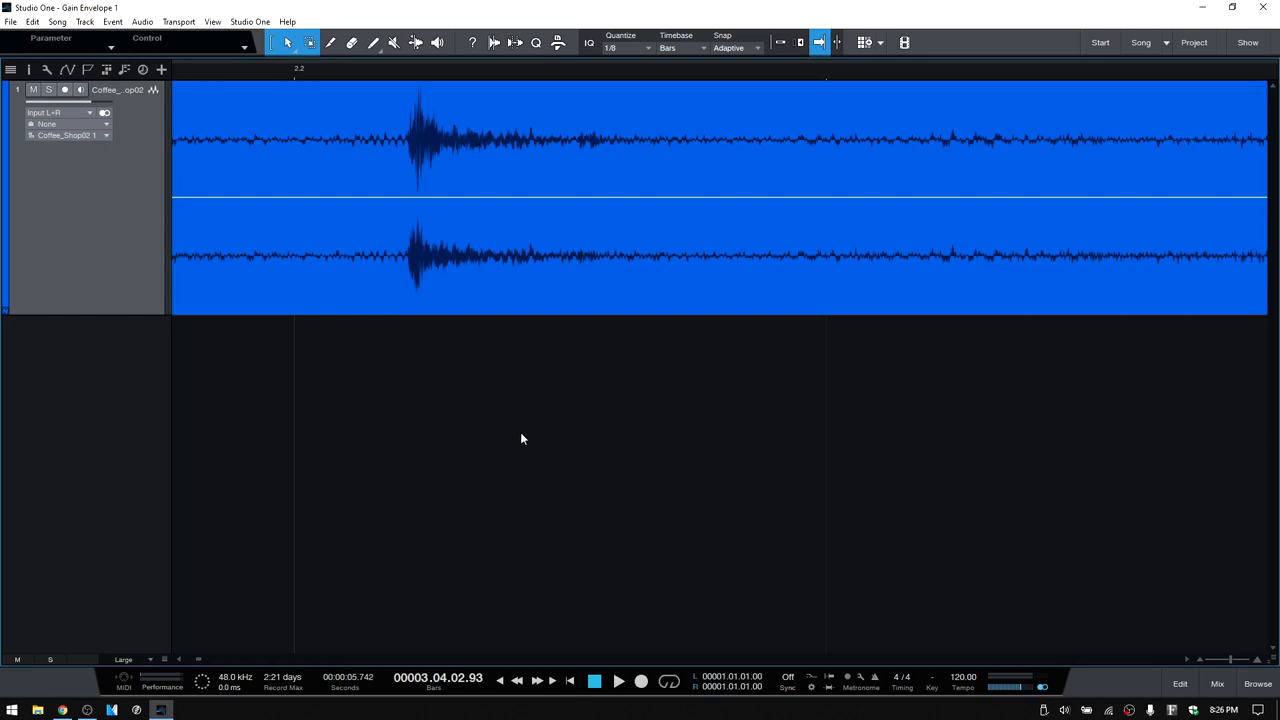
- Draw a freehand gain dip with the Paint tool under the loud hit near the event's start
click(372, 42)
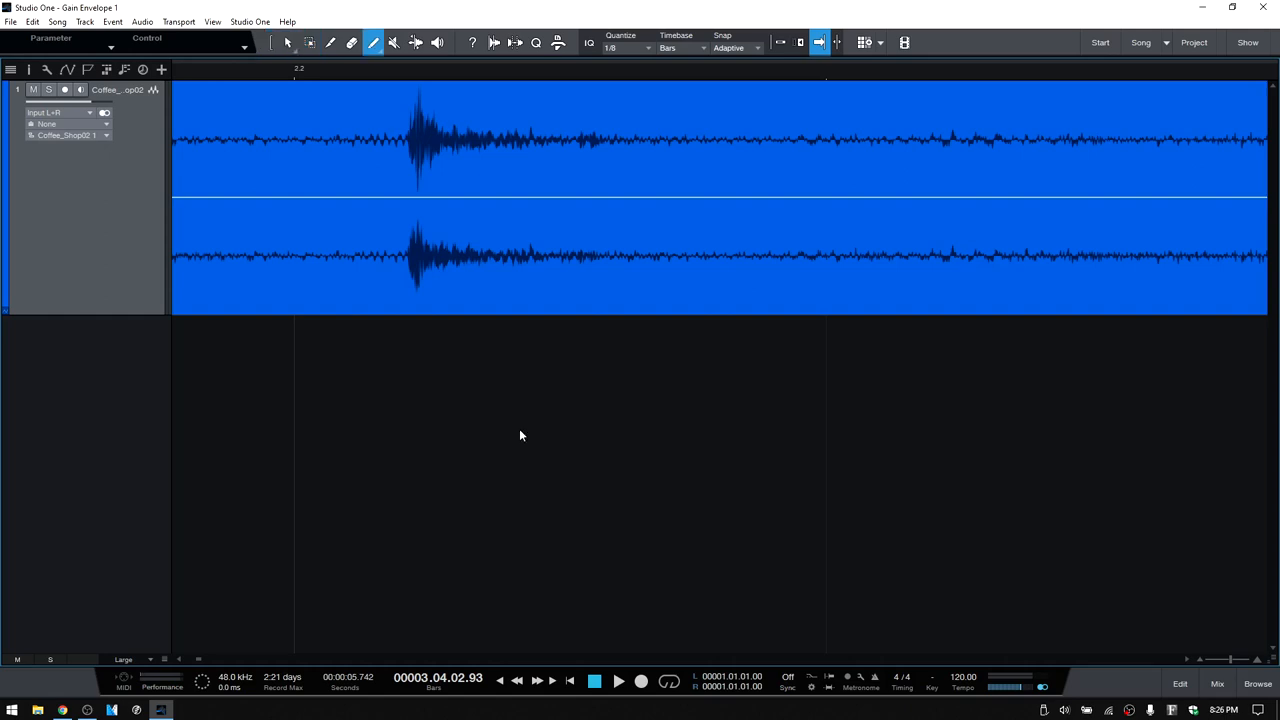
mouse_move(410, 180)
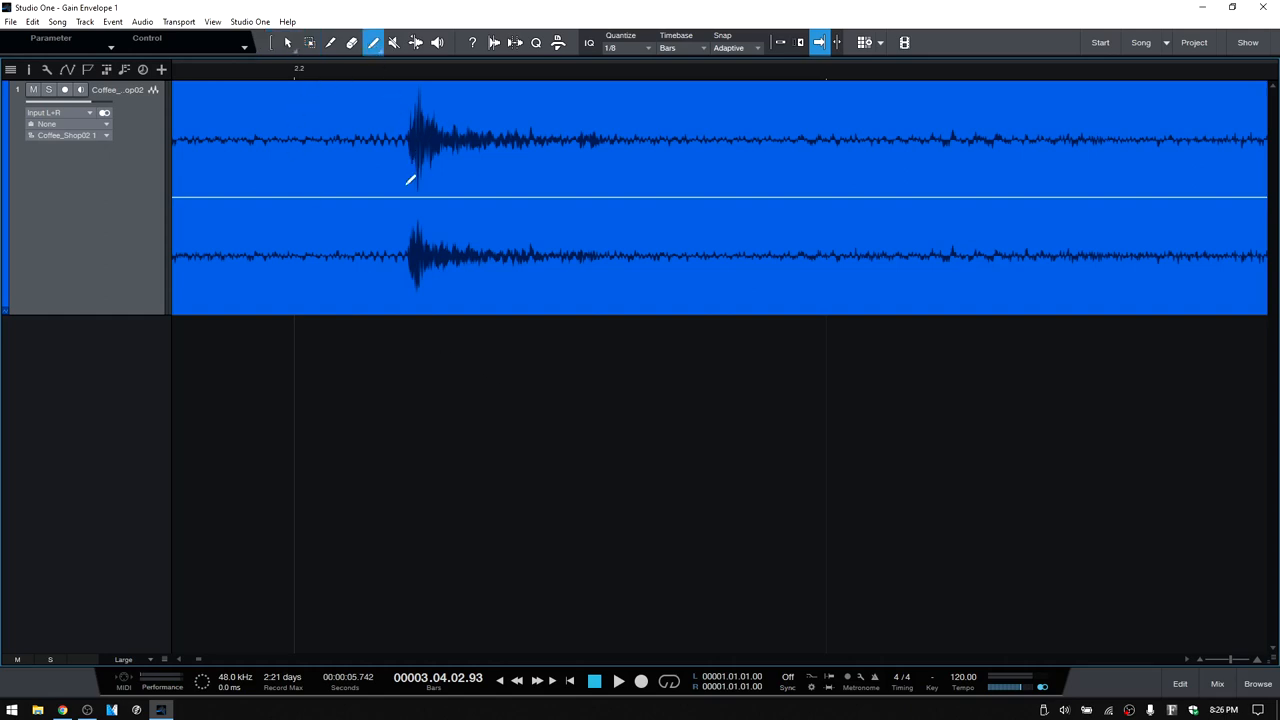
mouse_move(432, 192)
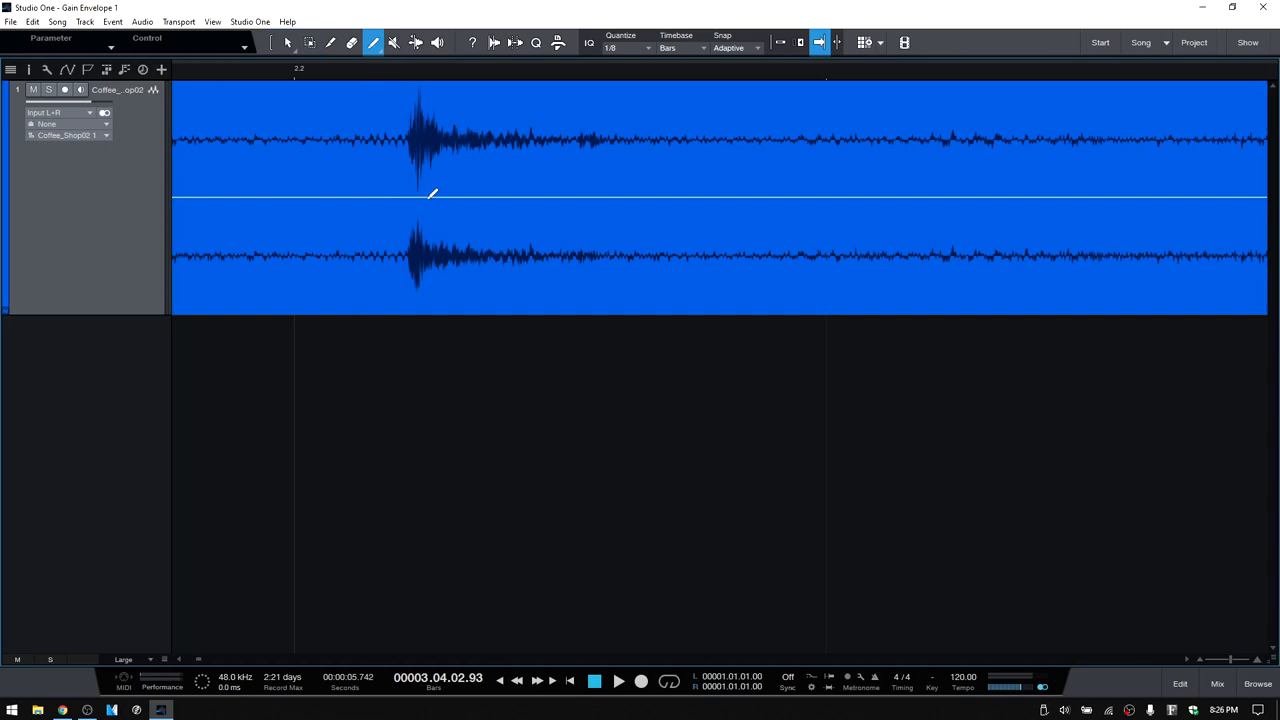
mouse_move(404, 192)
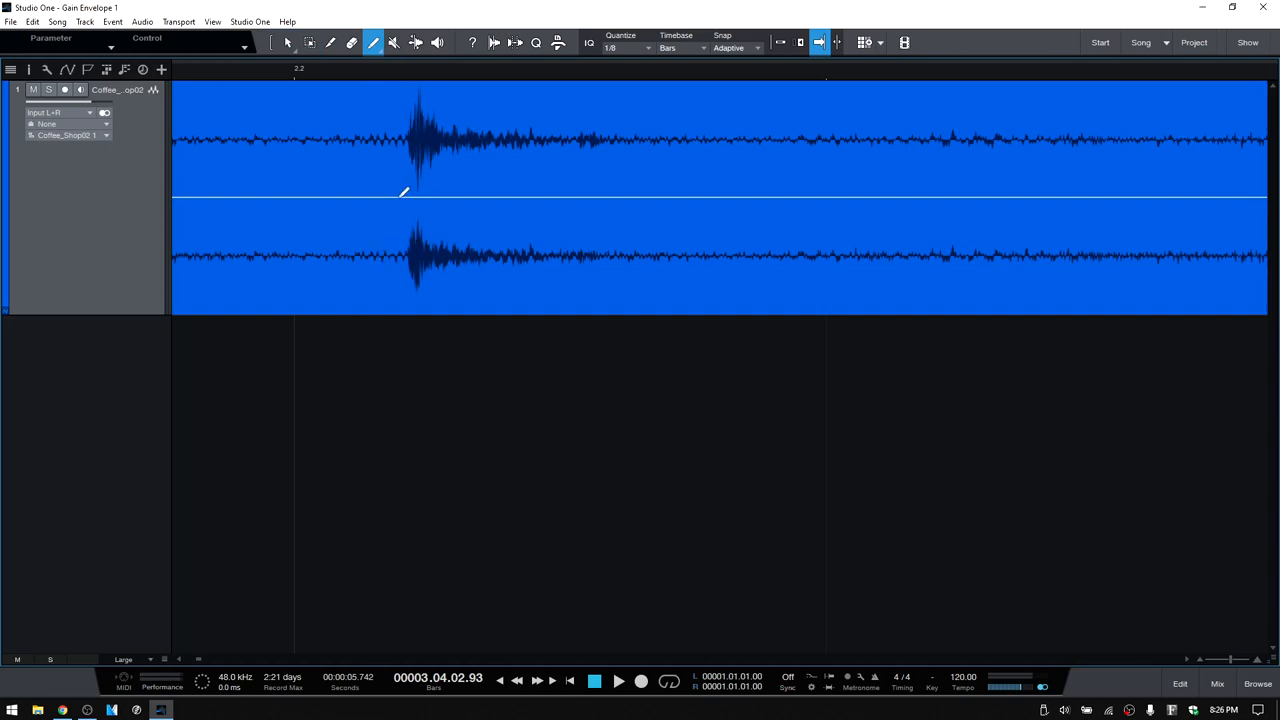
mouse_move(408, 204)
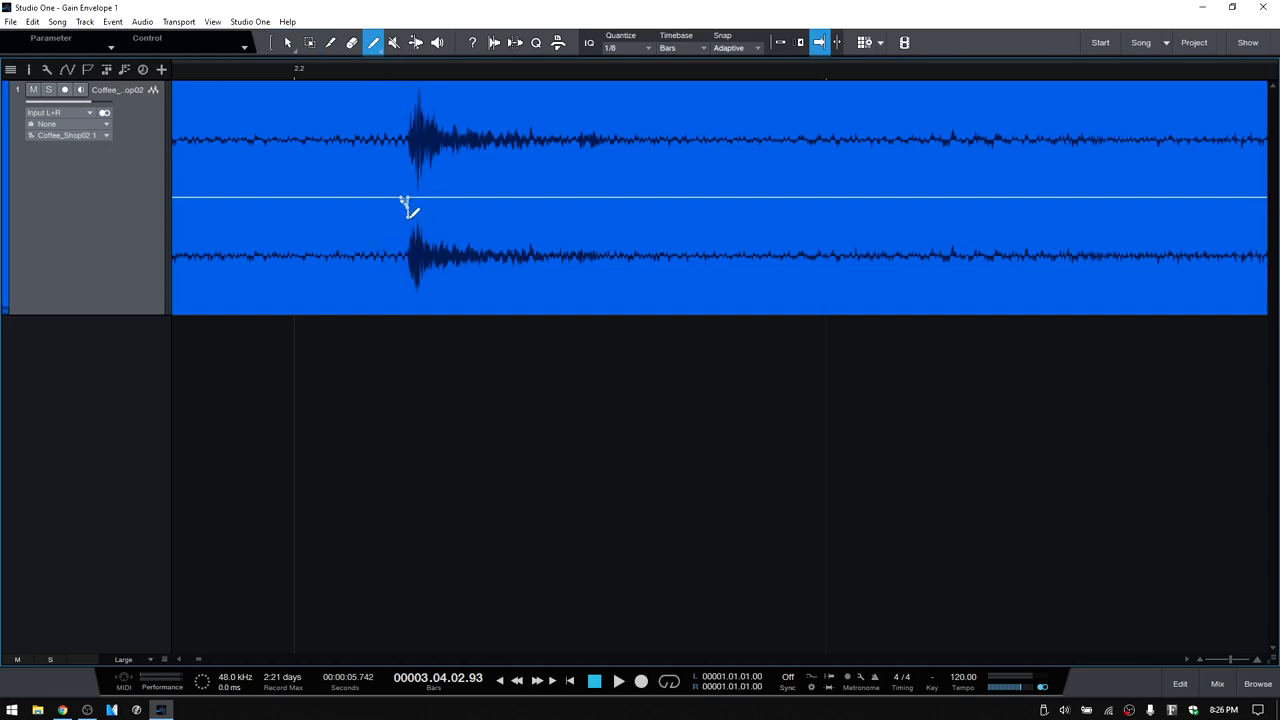
drag(418, 196, 424, 220)
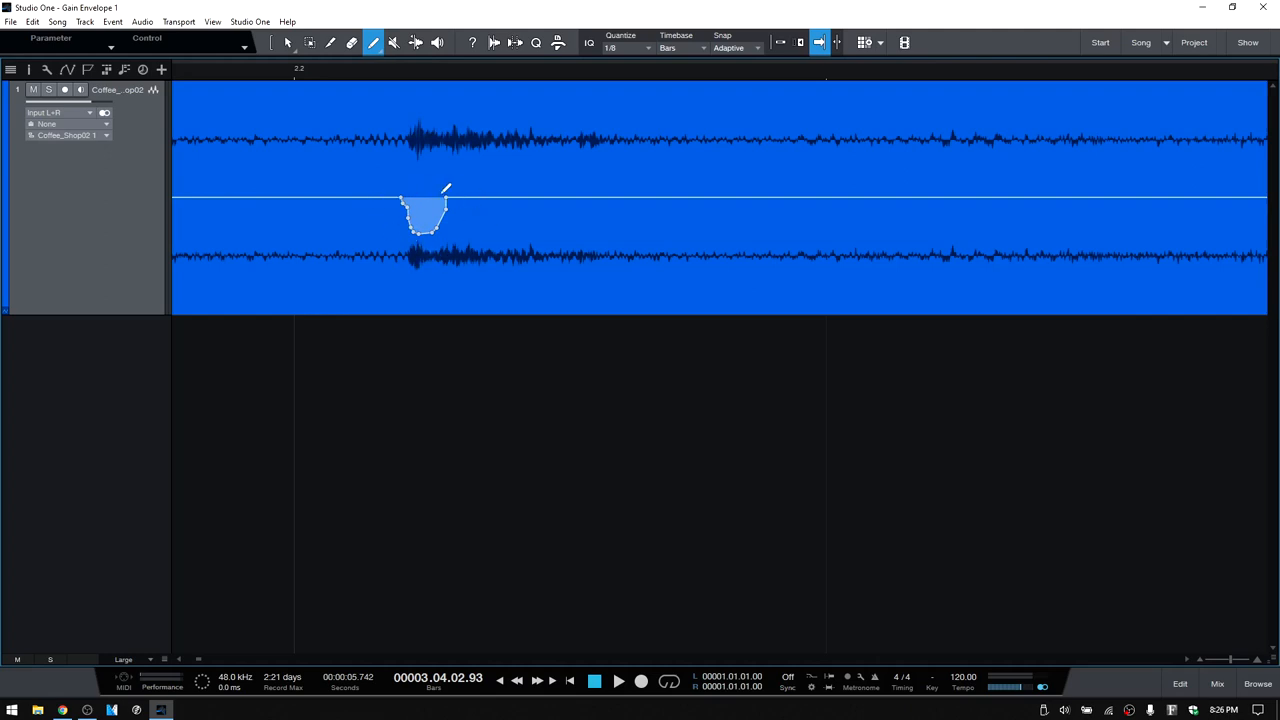
mouse_move(536, 240)
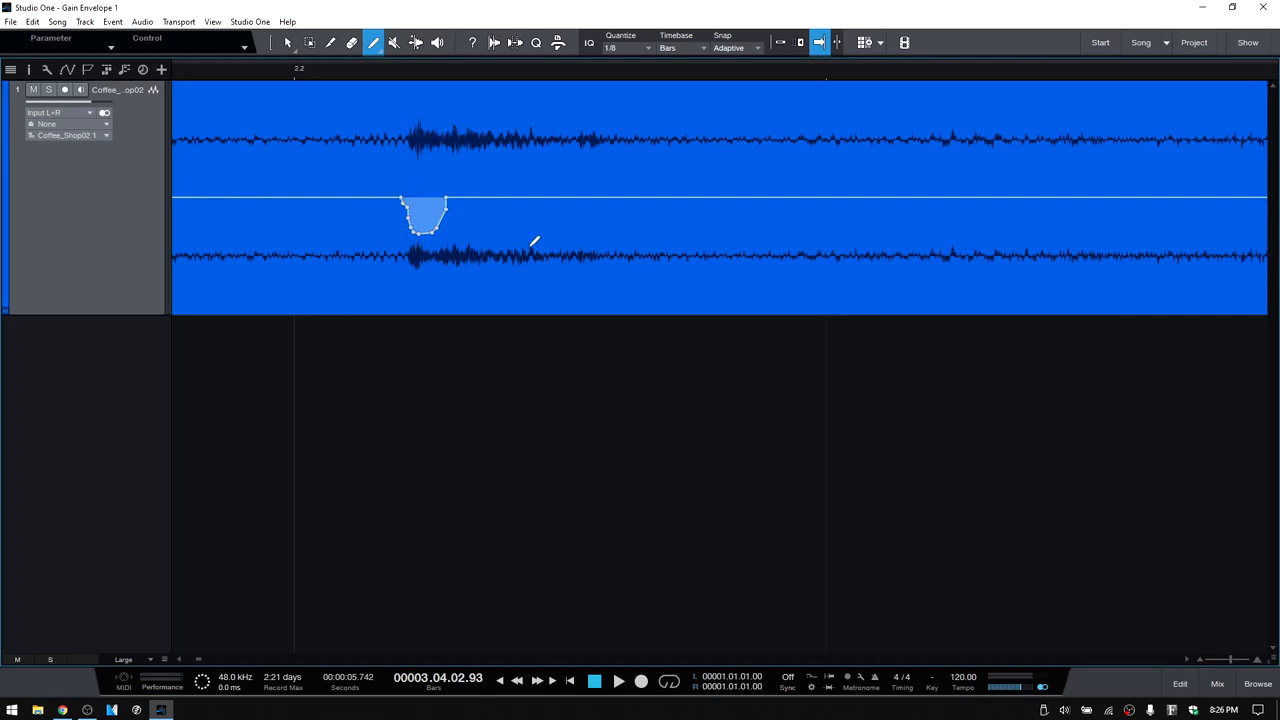
mouse_move(430, 76)
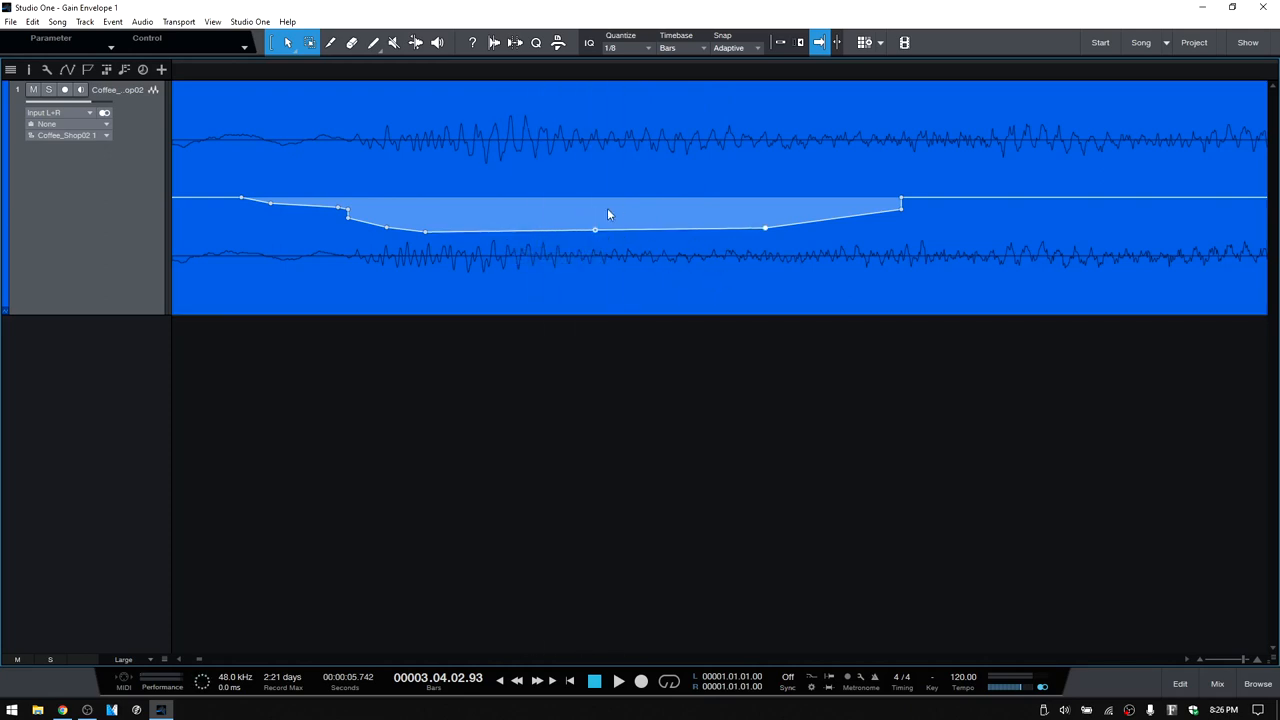
mouse_move(1154, 216)
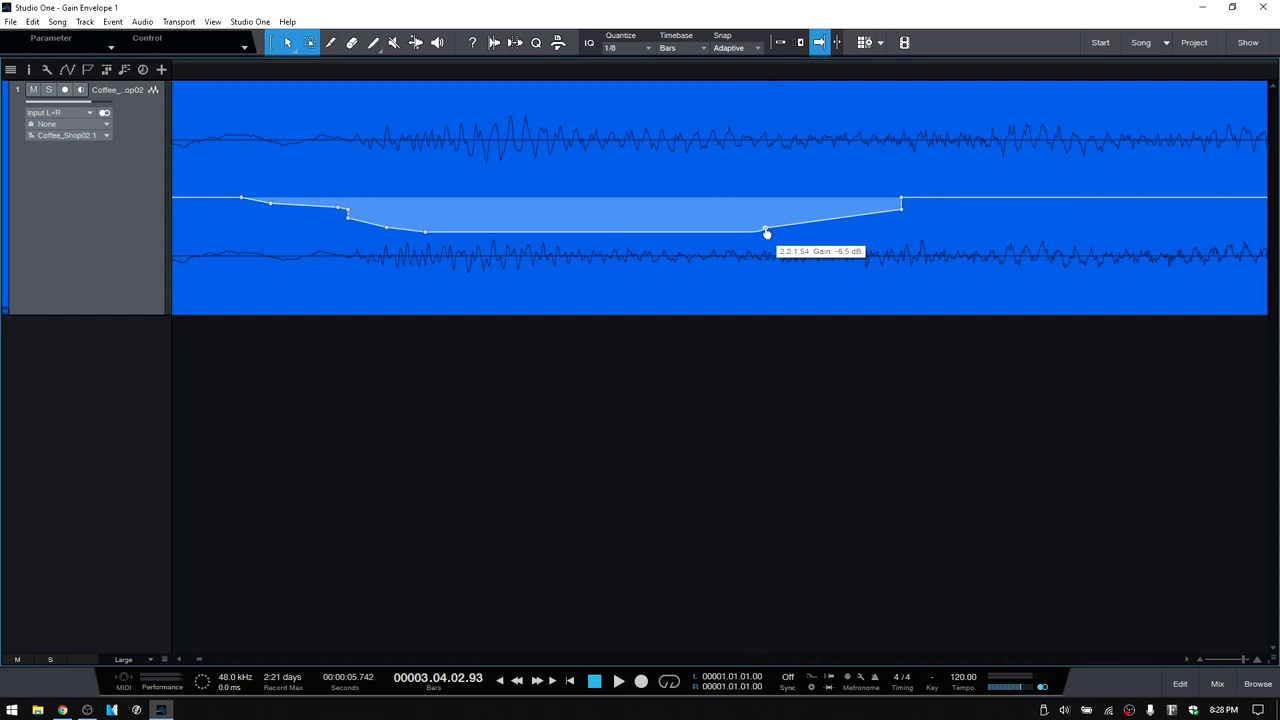
- Pull one point of the long gain dip progressively deeper through the middle of the event
drag(764, 232, 832, 216)
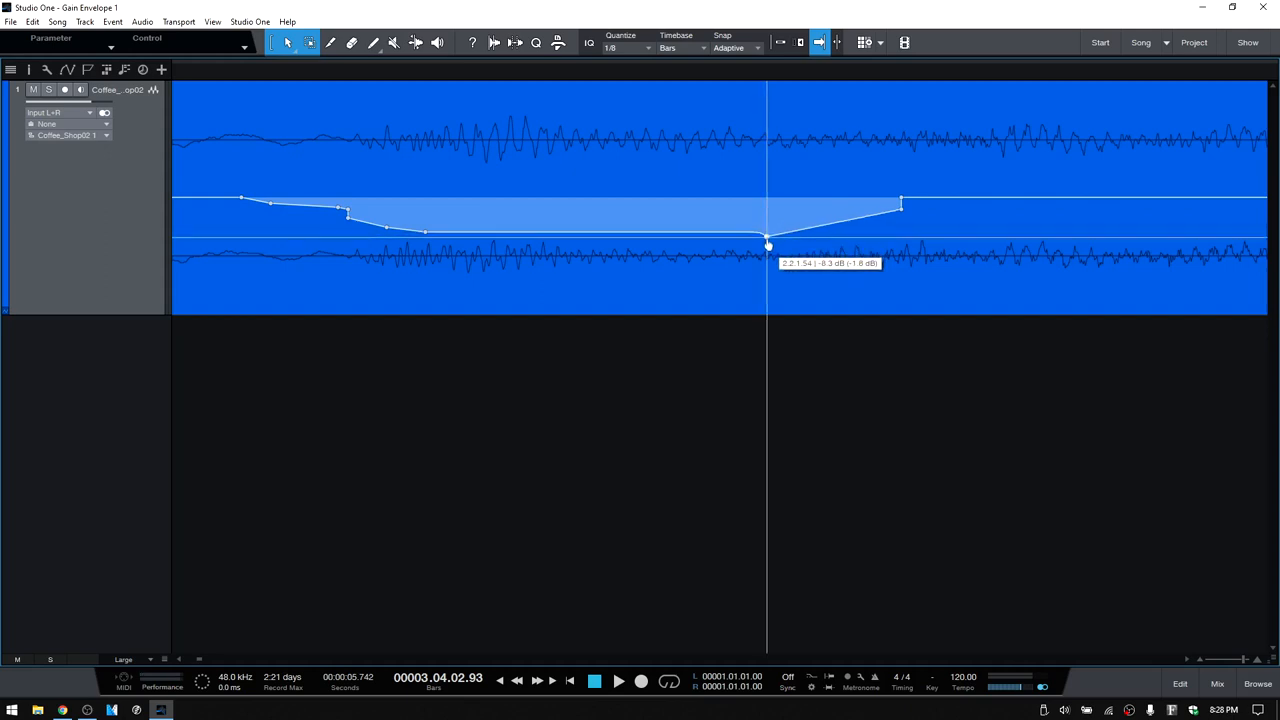
drag(768, 244, 768, 250)
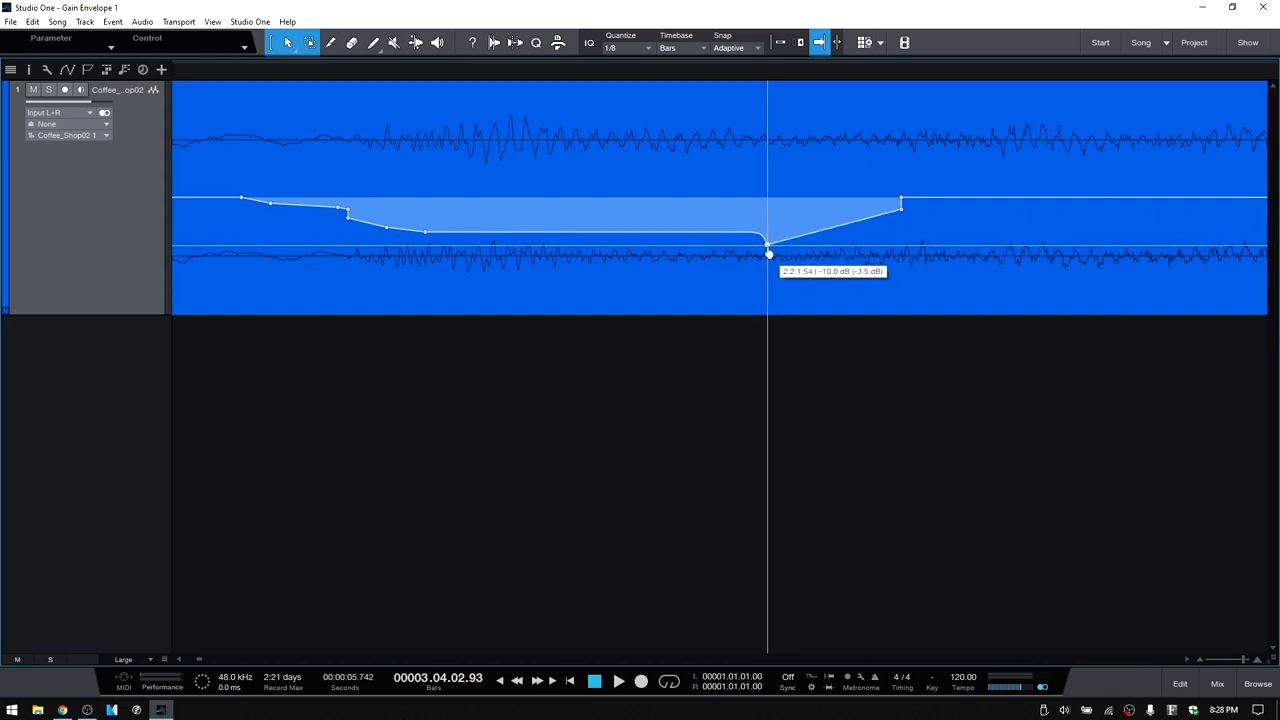
drag(770, 250, 770, 260)
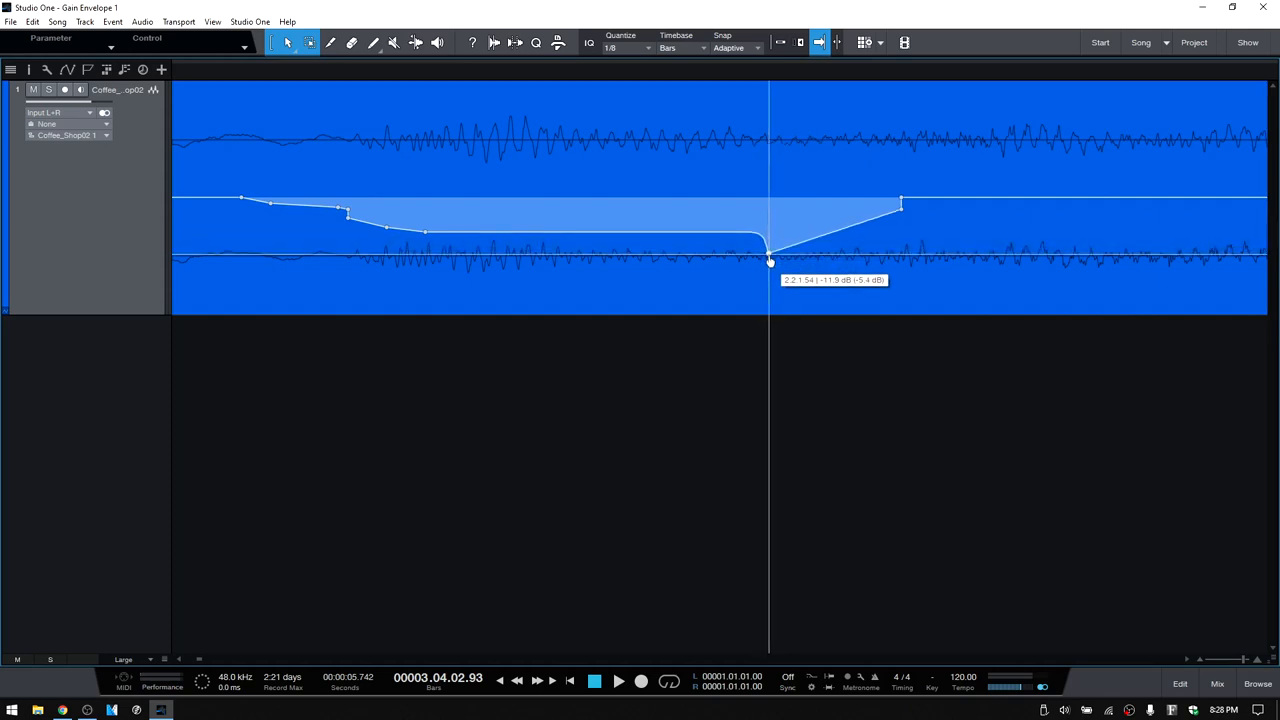
drag(770, 260, 770, 264)
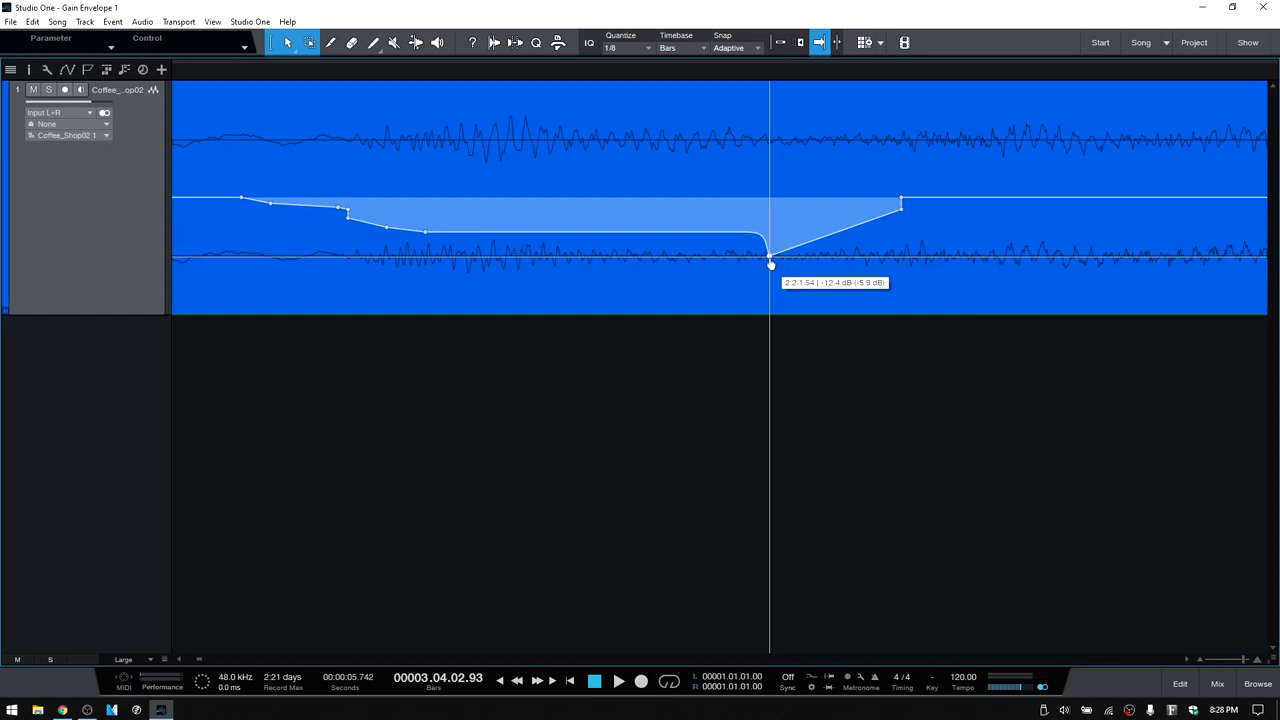
drag(770, 264, 770, 270)
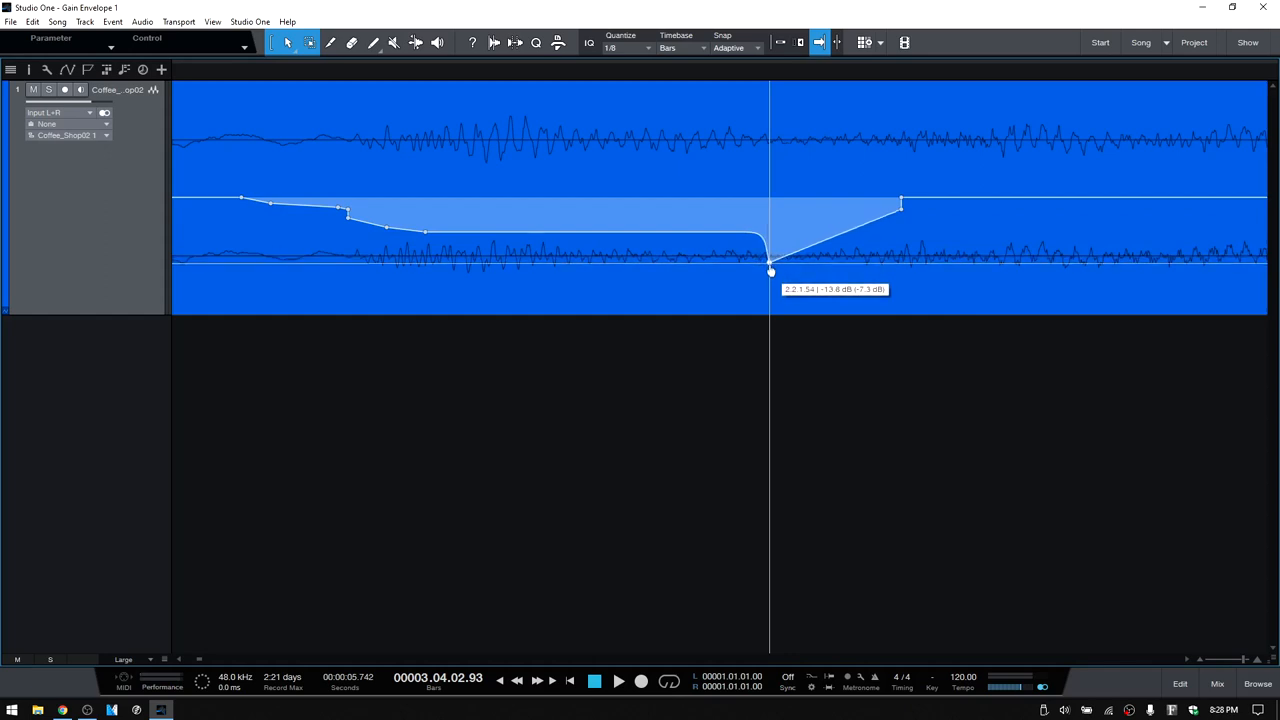
- Fine-tune the dip's end point back up to a milder cut so it returns toward full level
drag(770, 270, 770, 252)
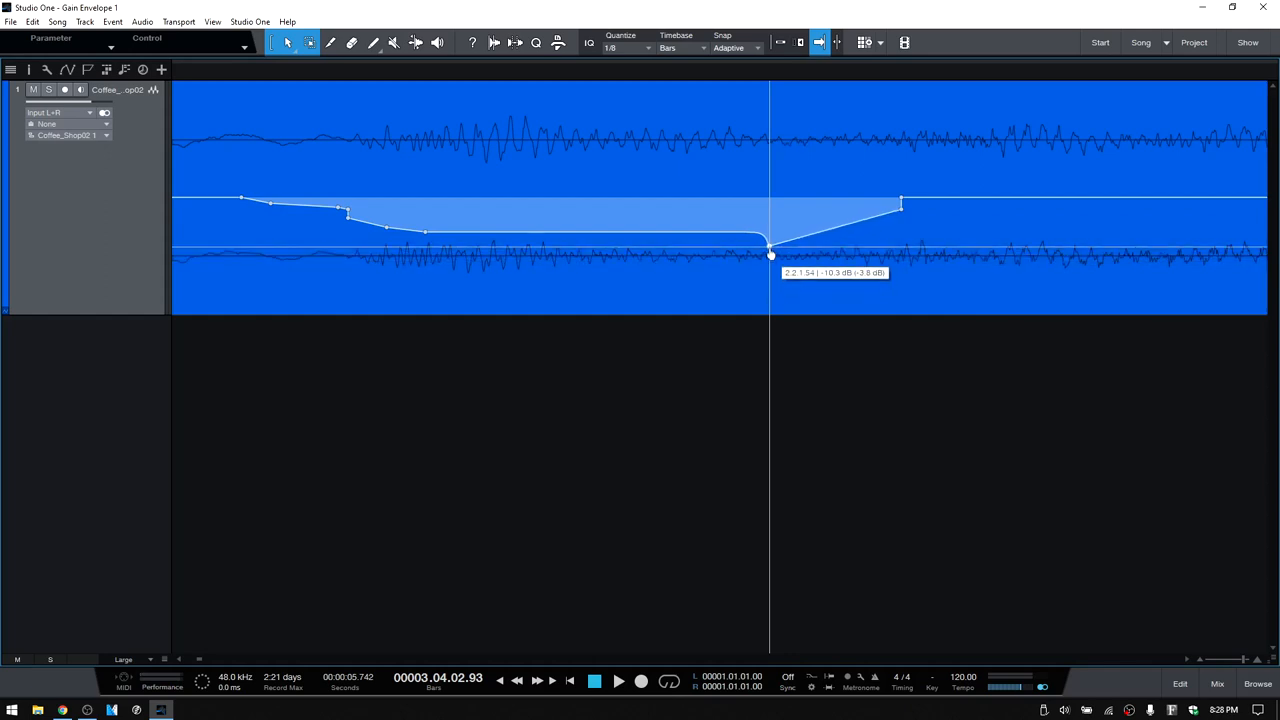
drag(770, 256, 770, 228)
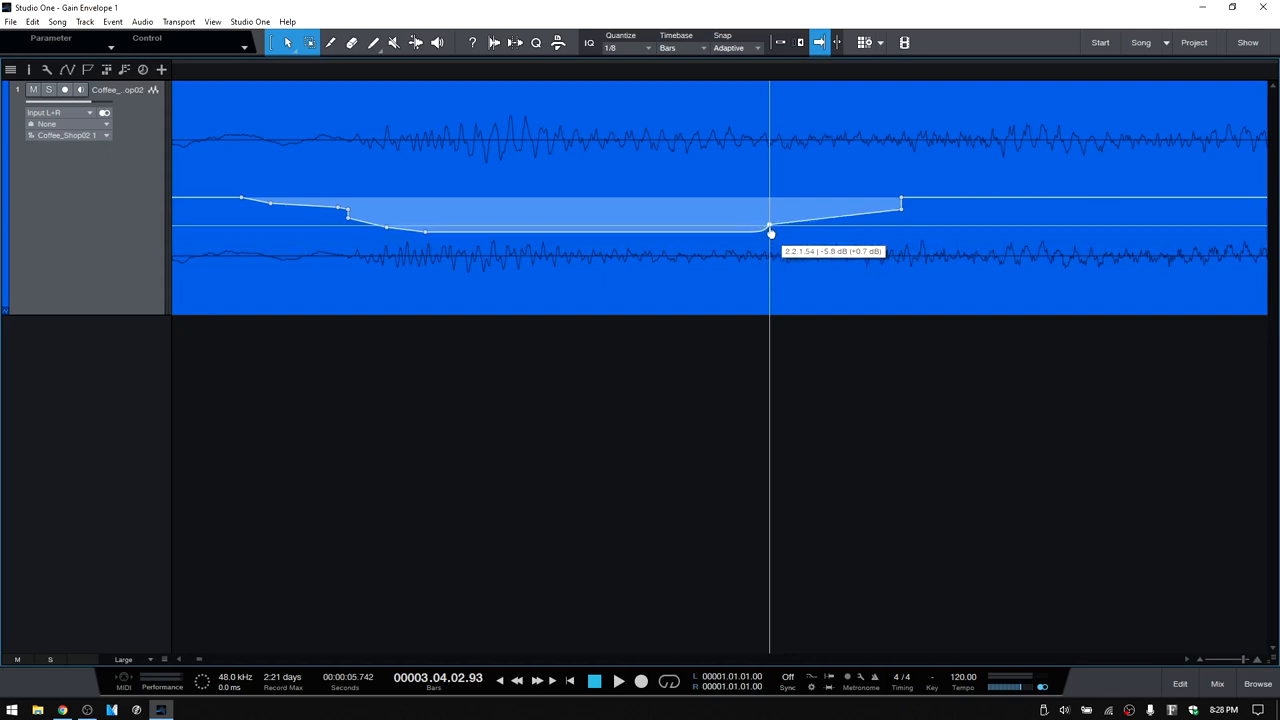
drag(770, 228, 770, 222)
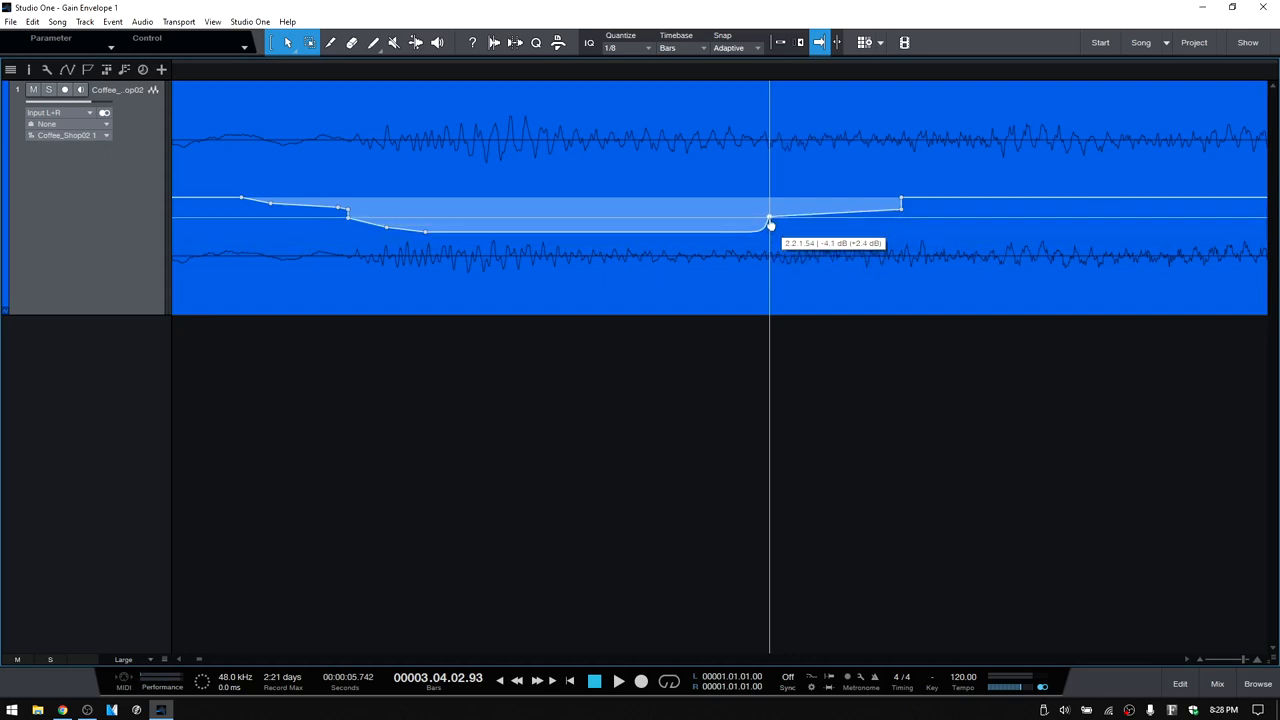
drag(770, 222, 770, 200)
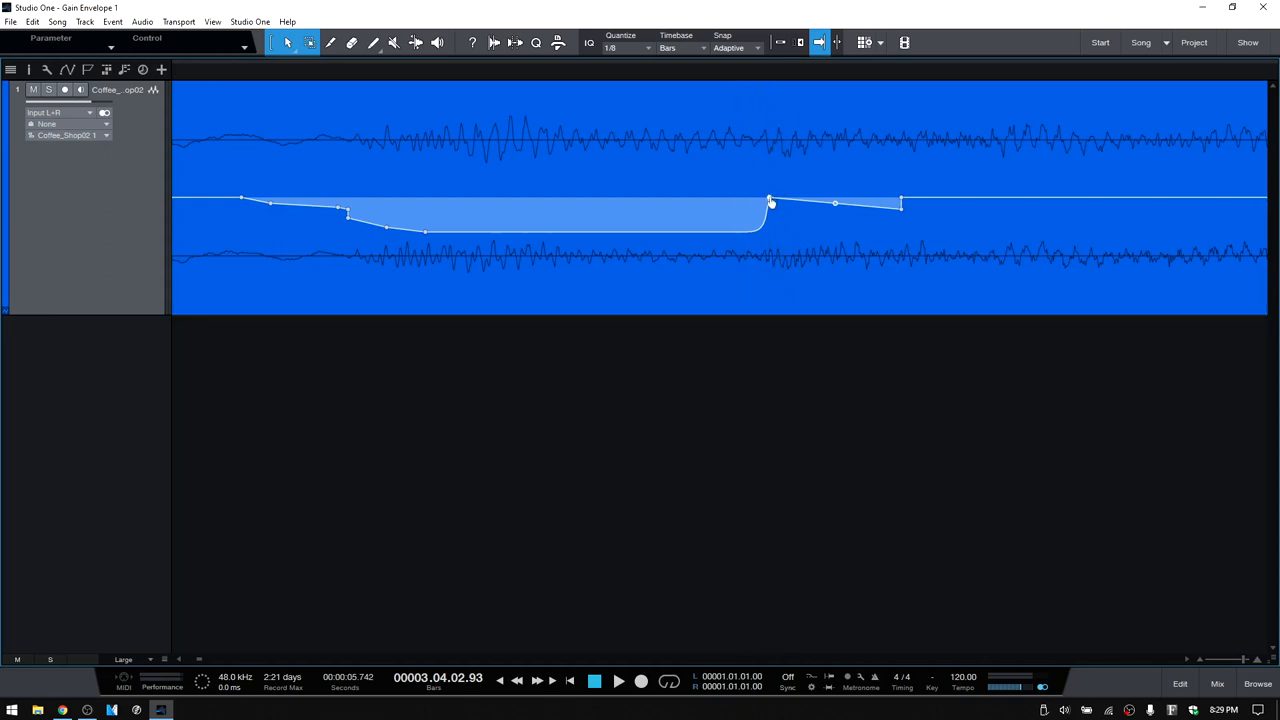
mouse_move(770, 204)
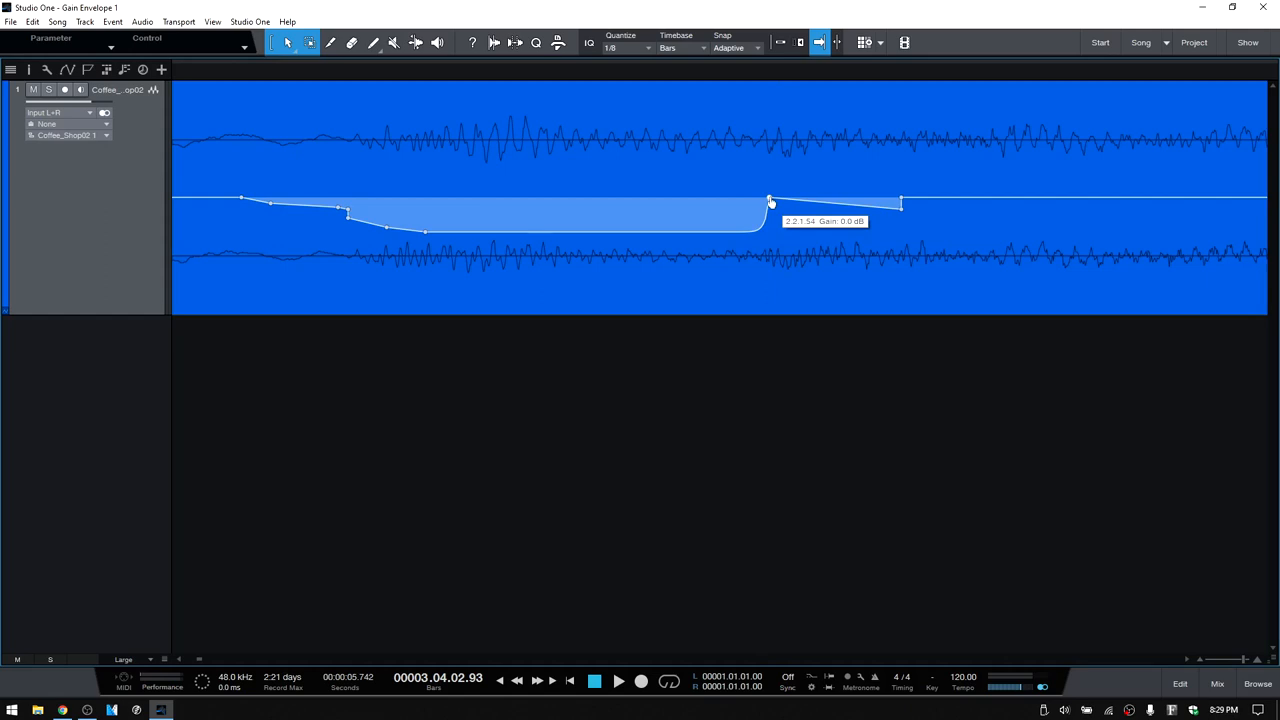
- Adjust the dip's end node so the gain ramps gradually back up to normal level
right_click(770, 200)
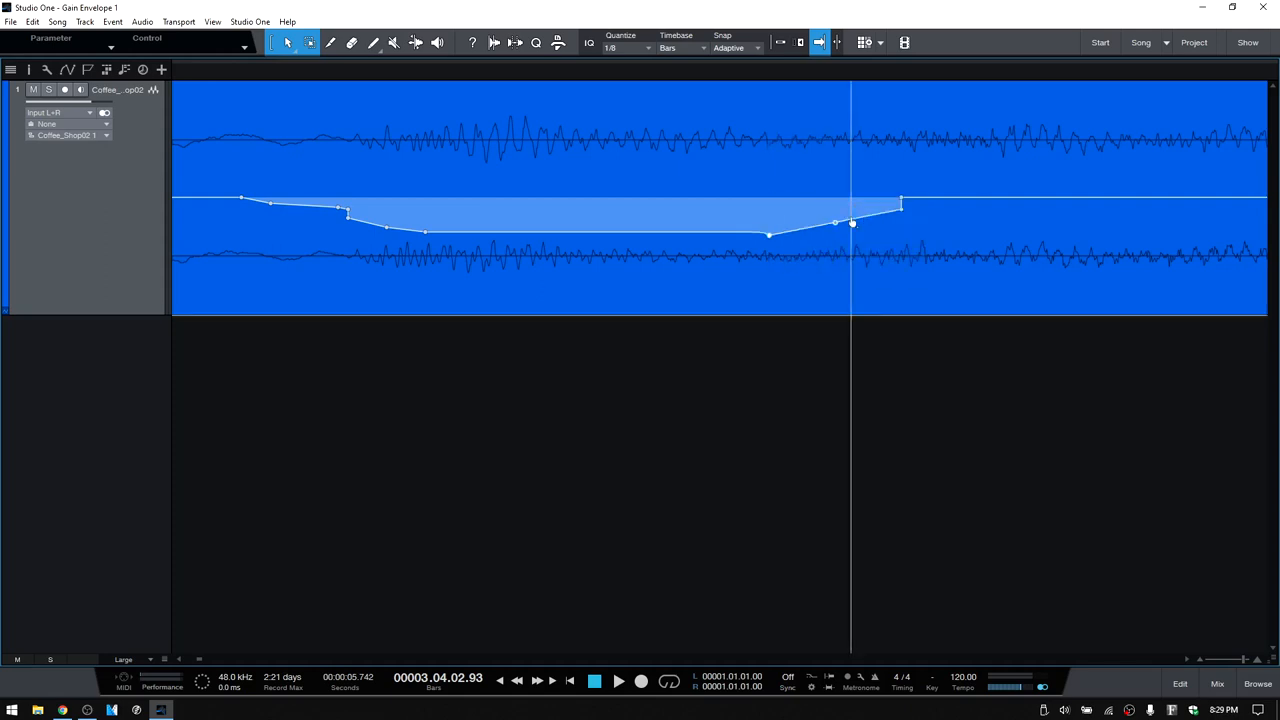
drag(836, 224, 768, 240)
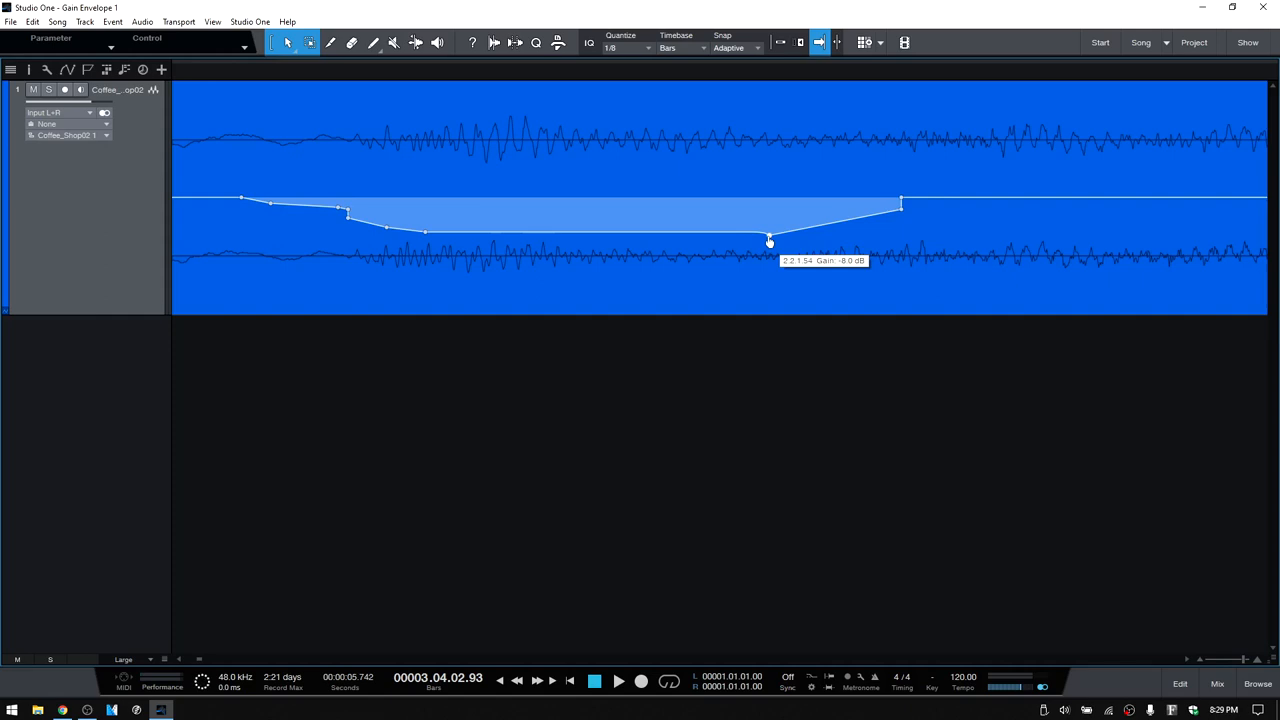
mouse_move(796, 456)
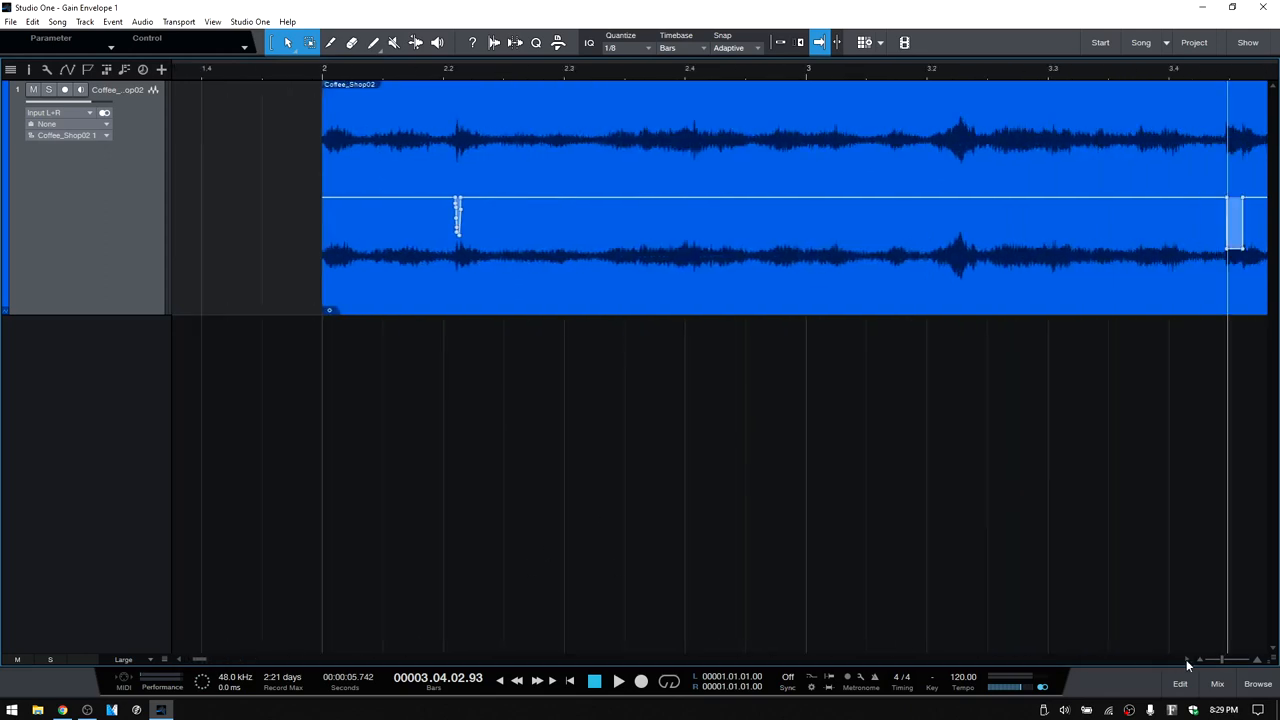
- Reset the gain envelope to flat from the Audio editing commands menu
scroll(right, 3)
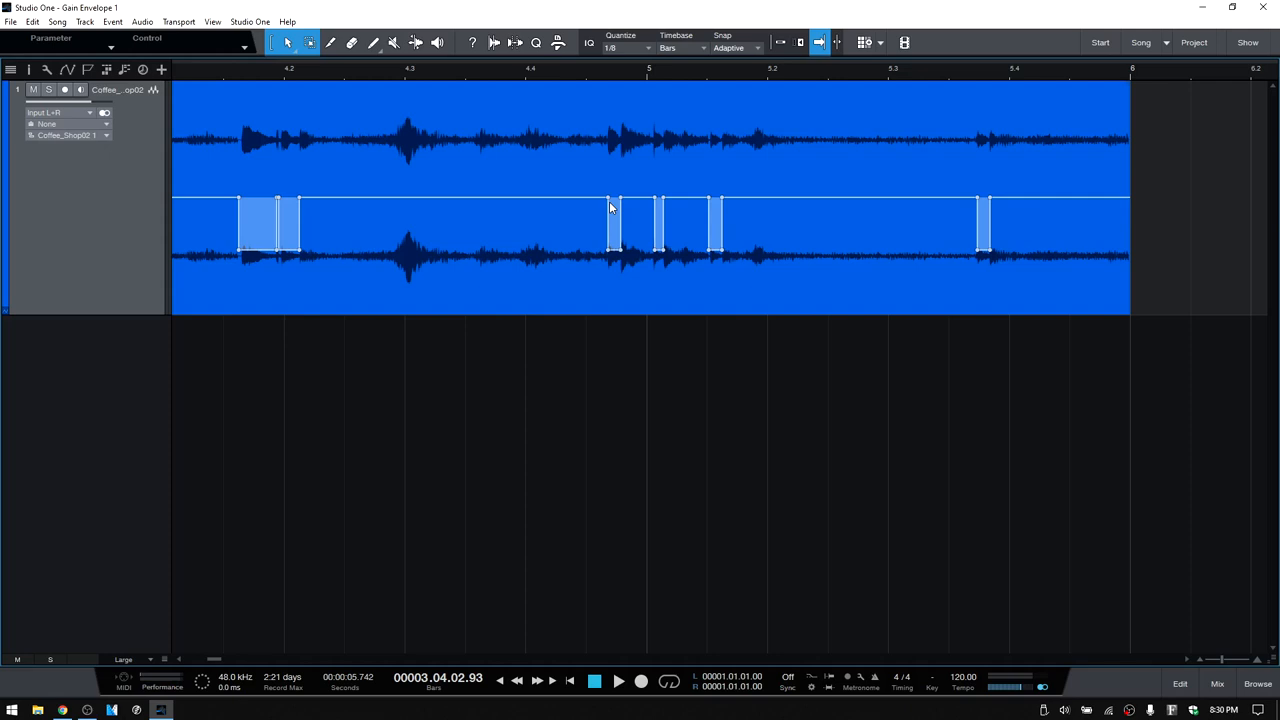
mouse_move(580, 290)
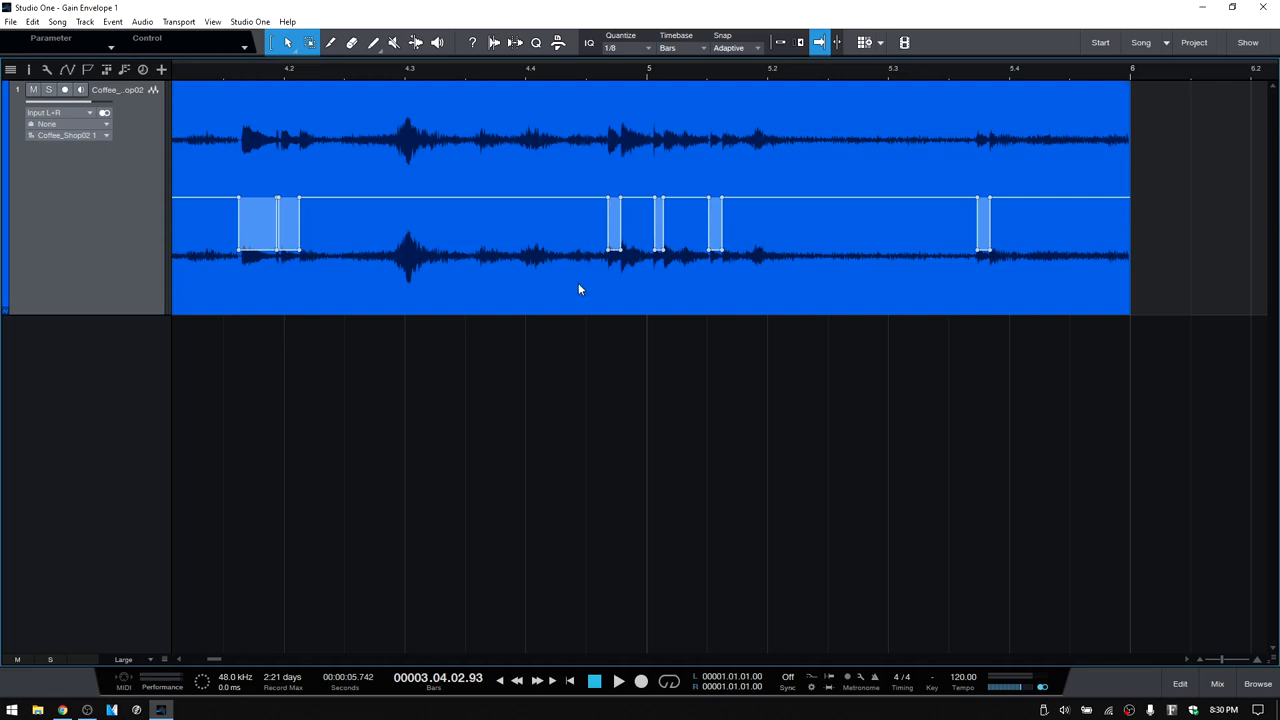
mouse_move(624, 308)
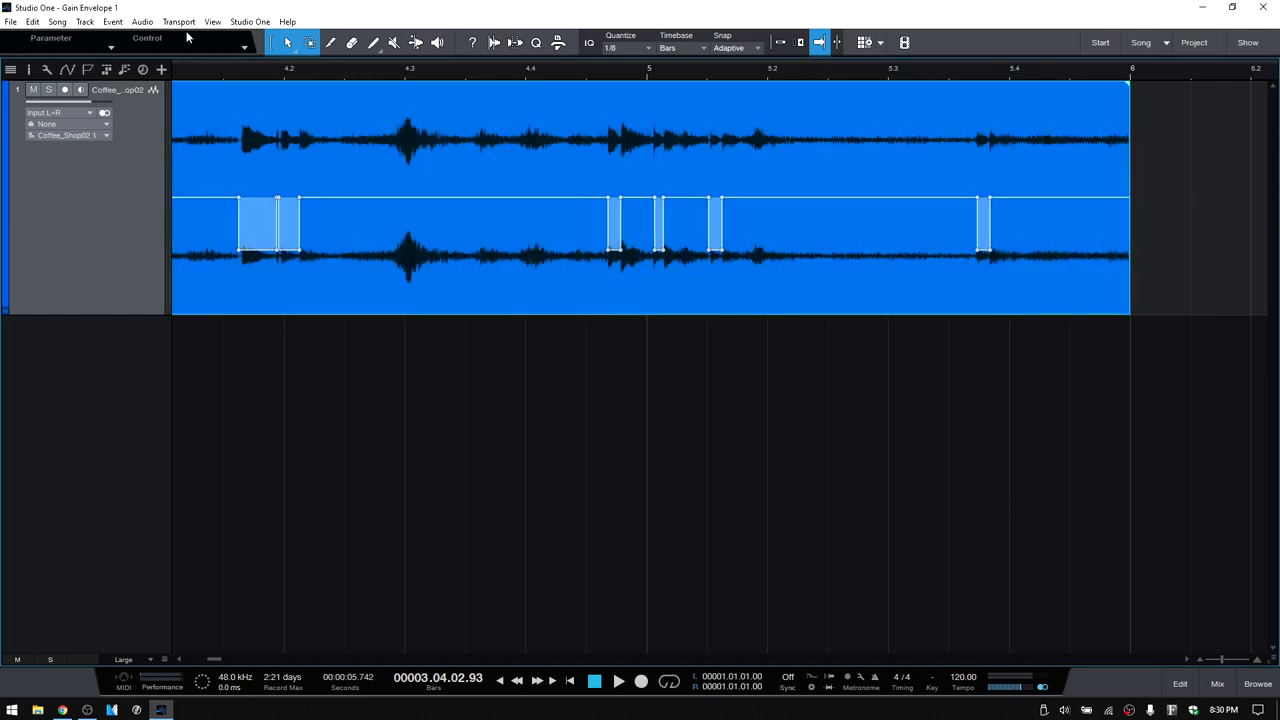
click(142, 20)
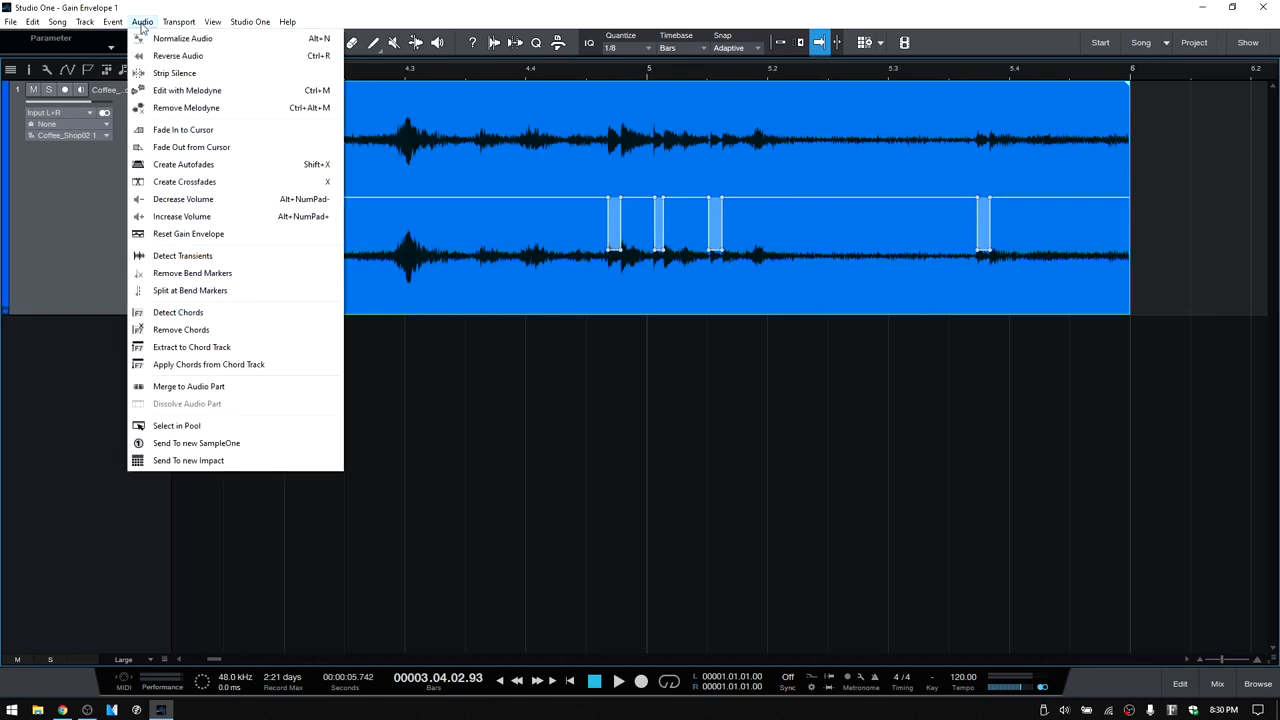
mouse_move(188, 232)
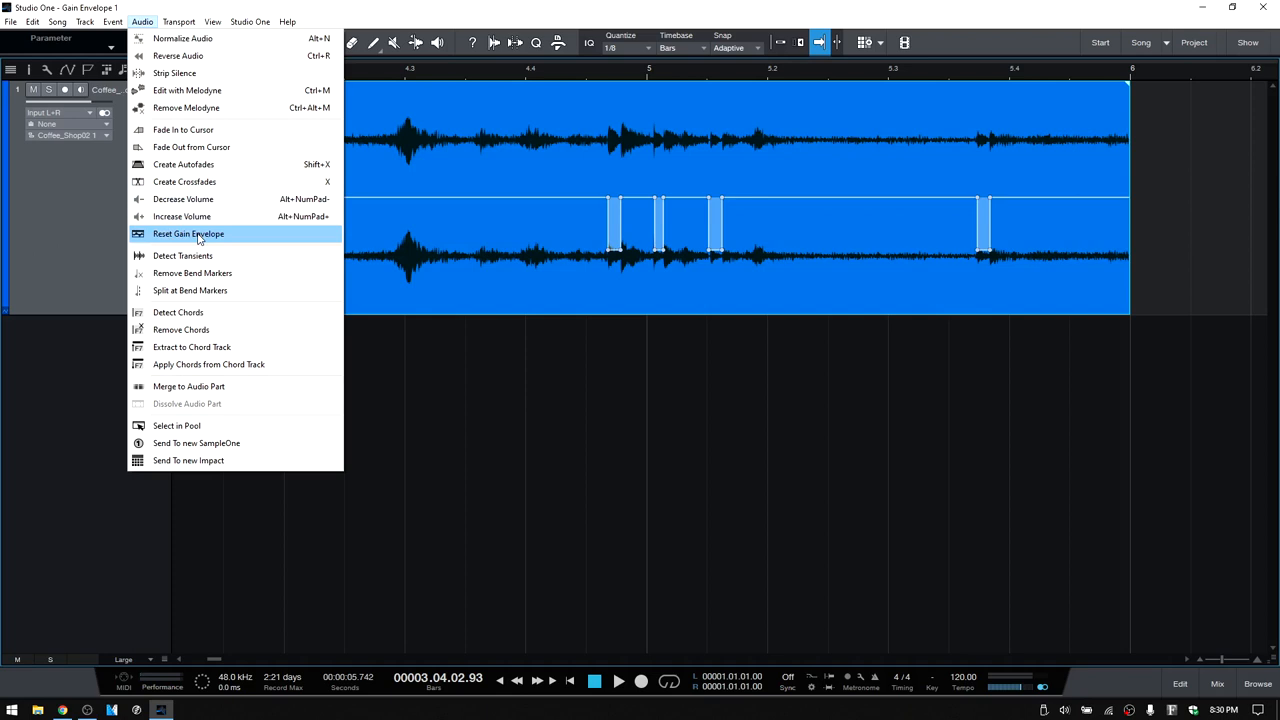
click(188, 232)
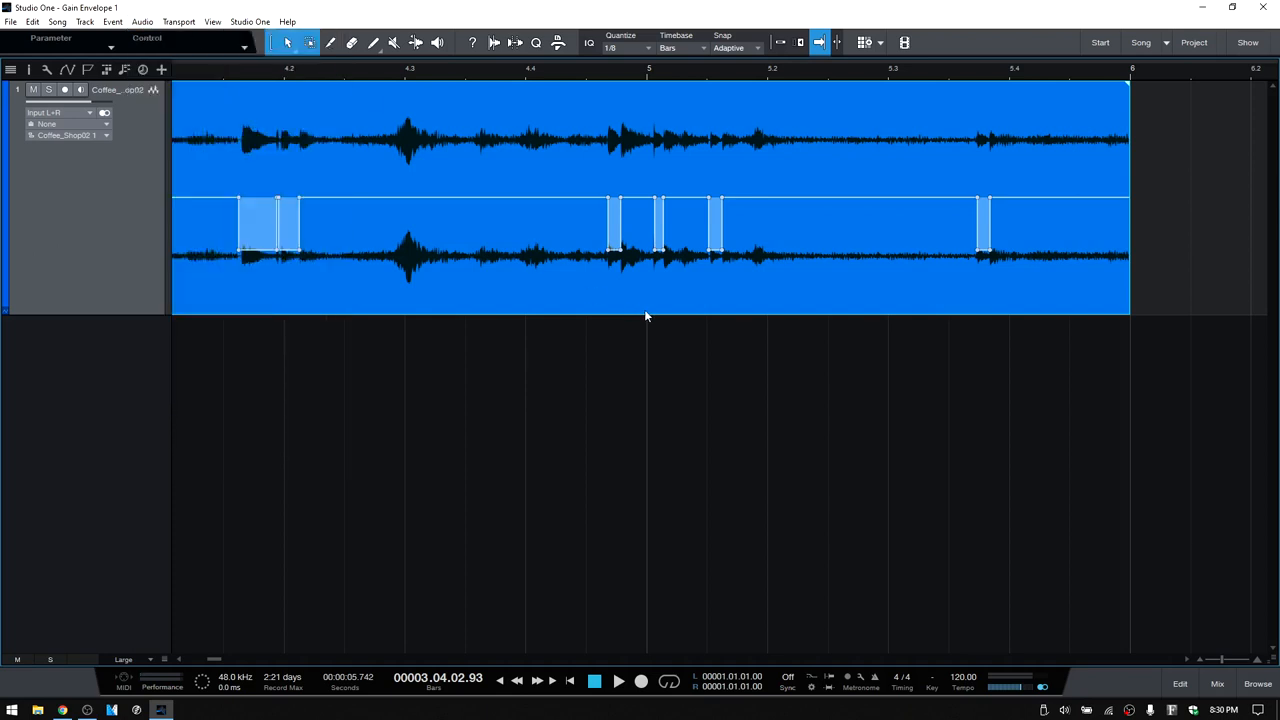
- Reset the event's gain envelope again via its context menu so every dip is removed
right_click(744, 300)
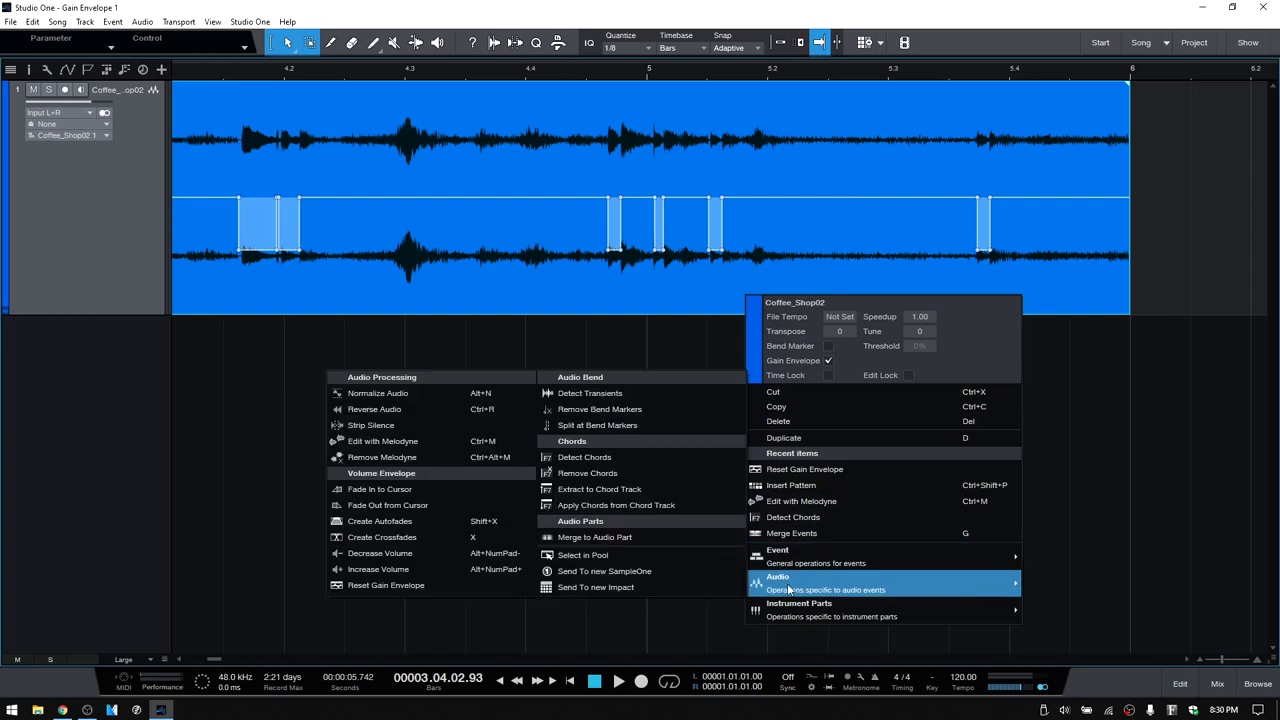
mouse_move(386, 584)
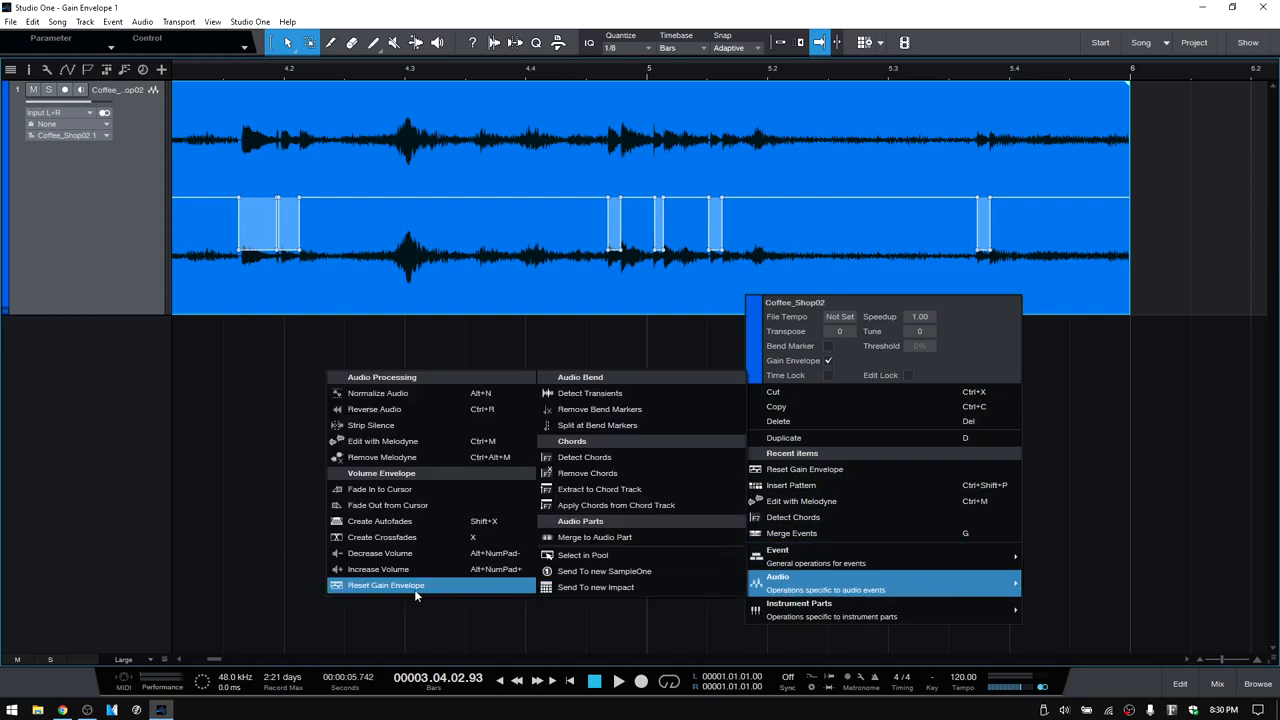
mouse_move(404, 588)
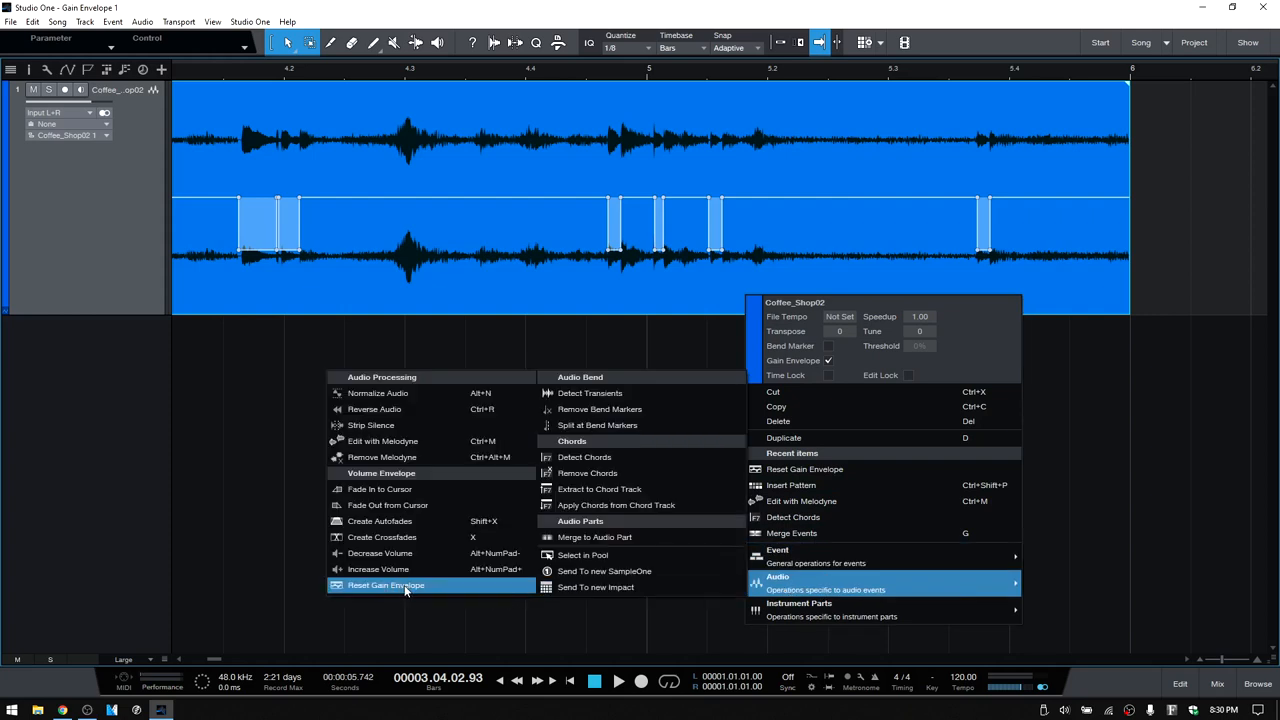
click(386, 584)
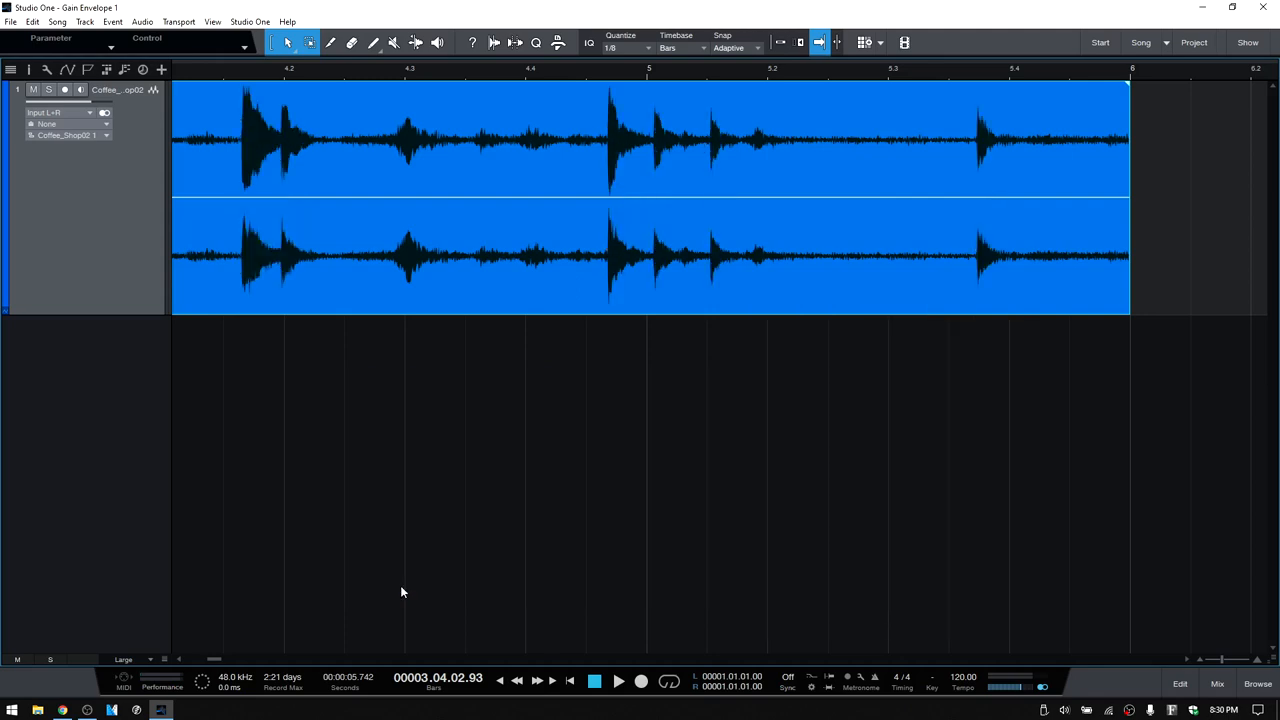
mouse_move(398, 78)
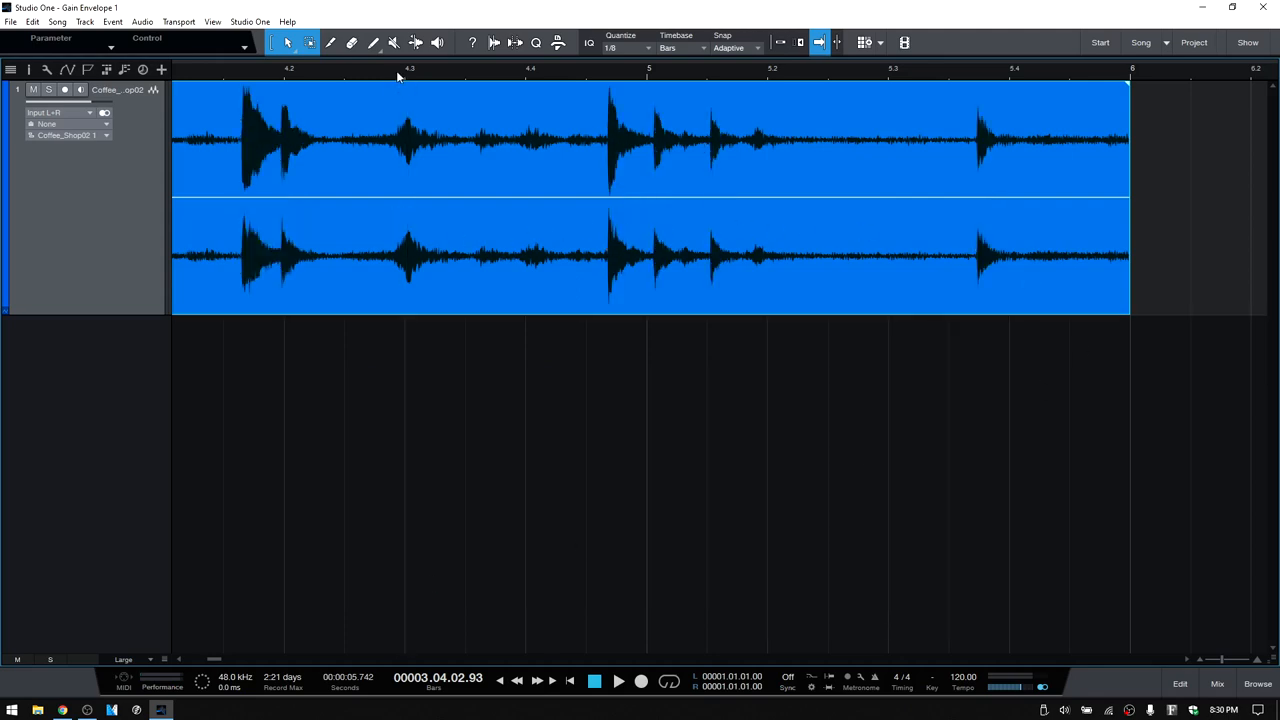
- Zoom in on the event and switch to the Paint tool for gain envelope shapes
click(836, 42)
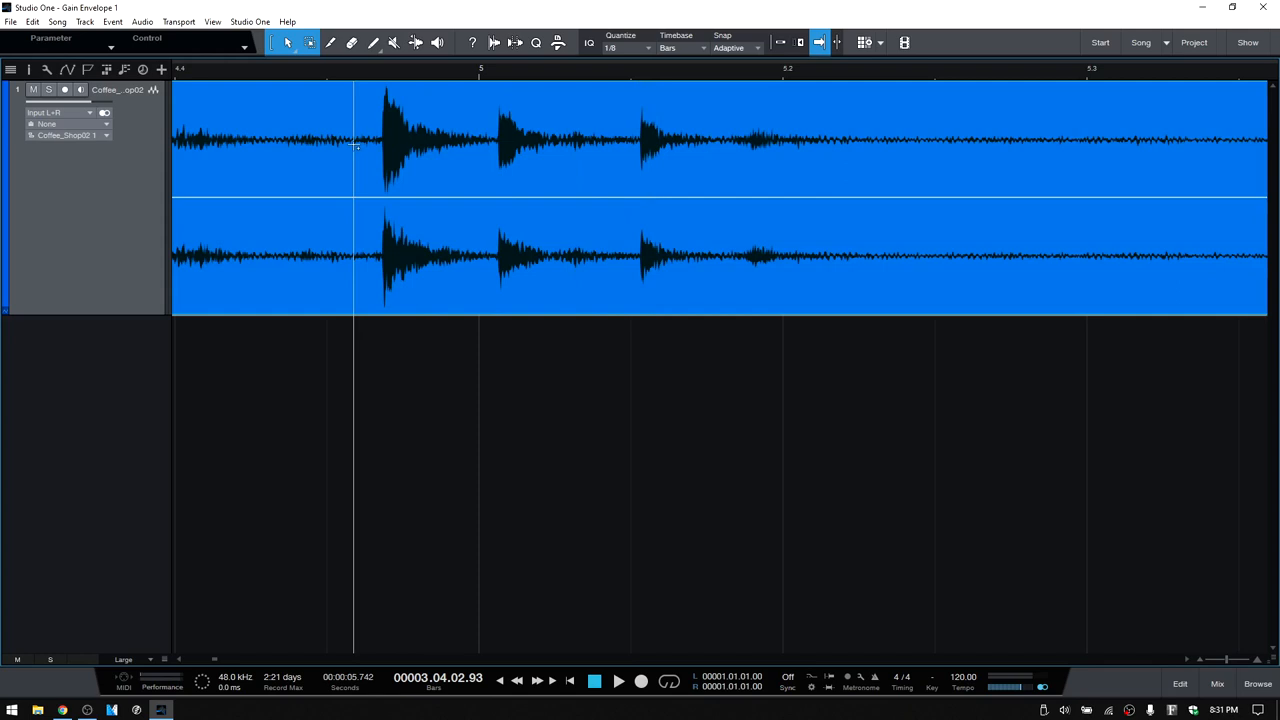
mouse_move(372, 42)
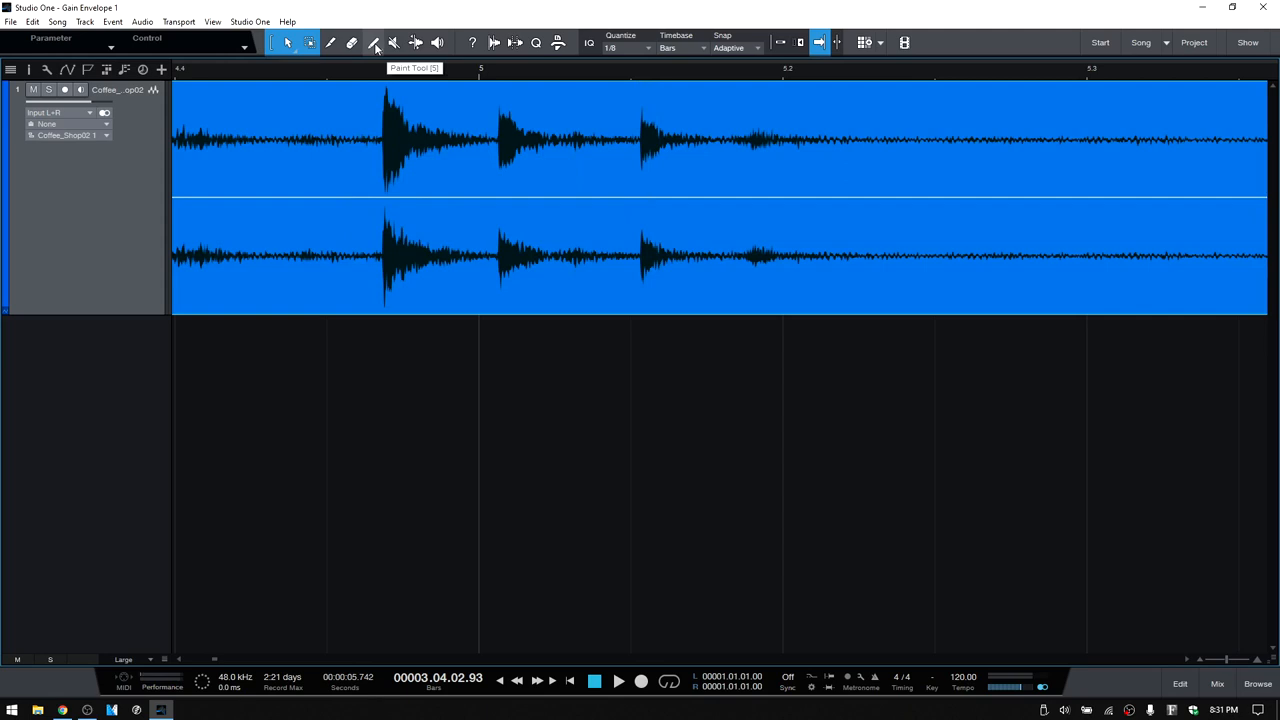
click(372, 42)
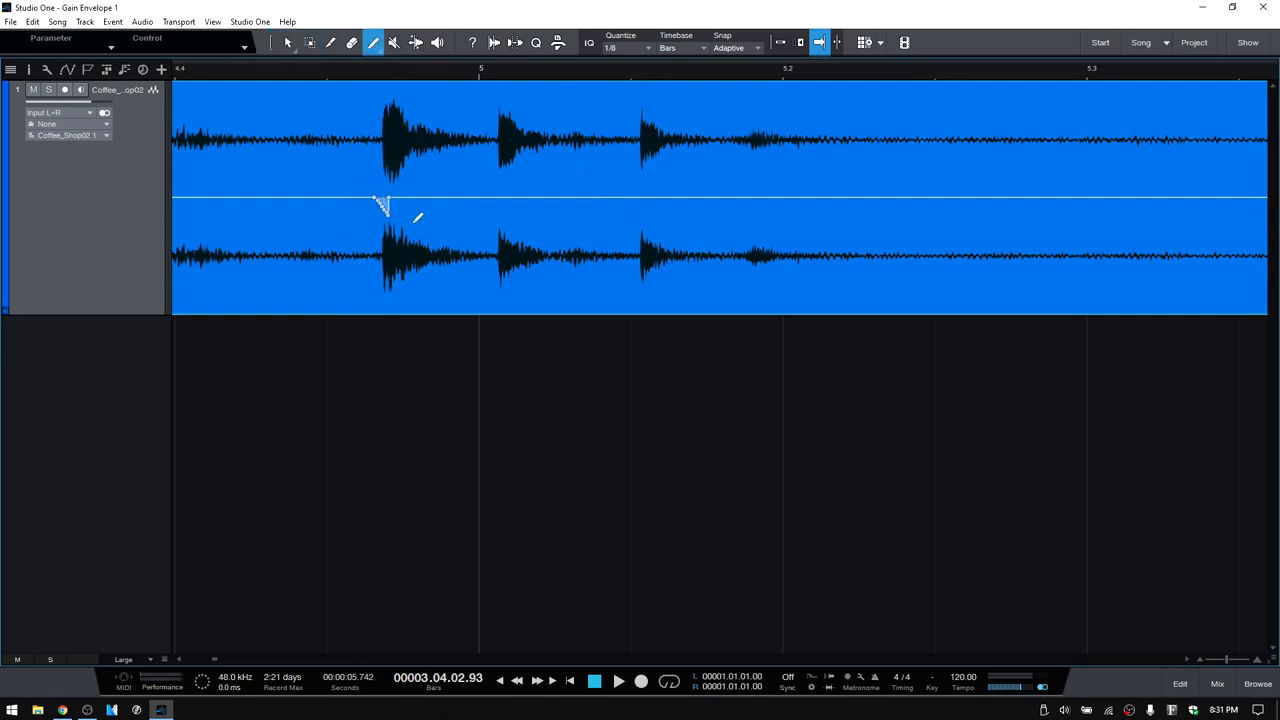
mouse_move(460, 228)
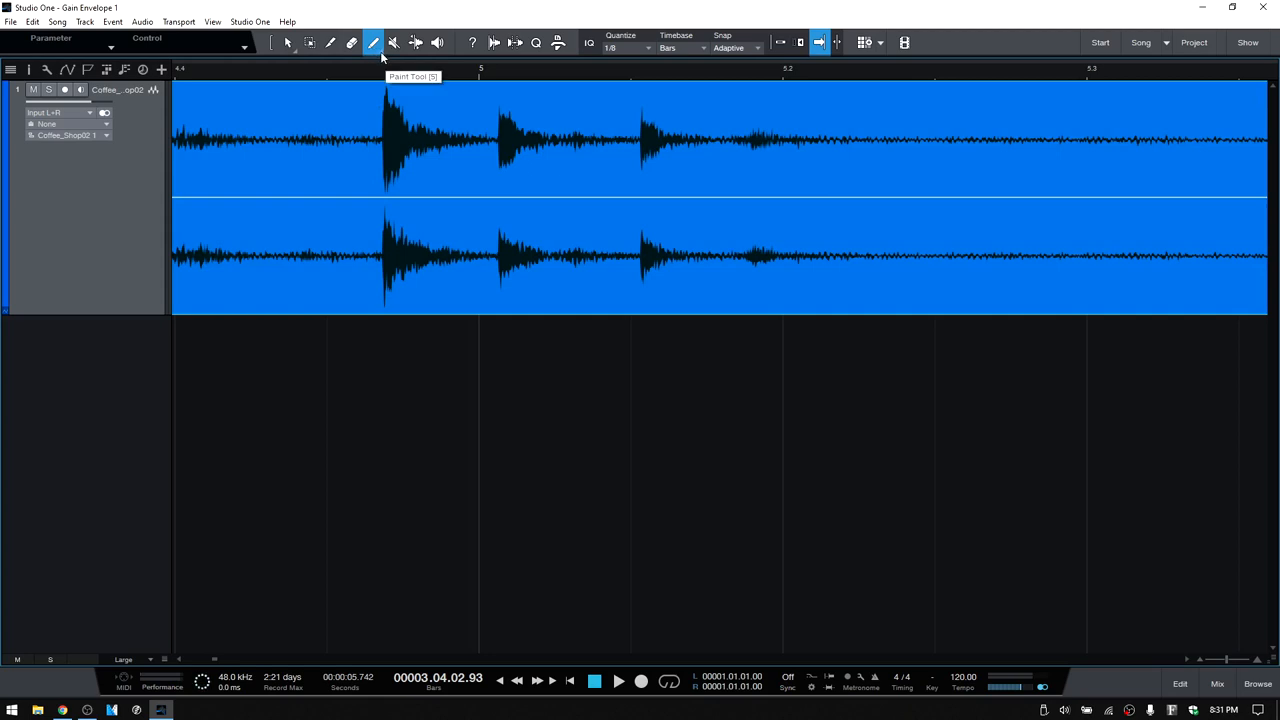
- Set the Paint tool shape to Line and draw a straight gain ramp over the first hit
click(372, 42)
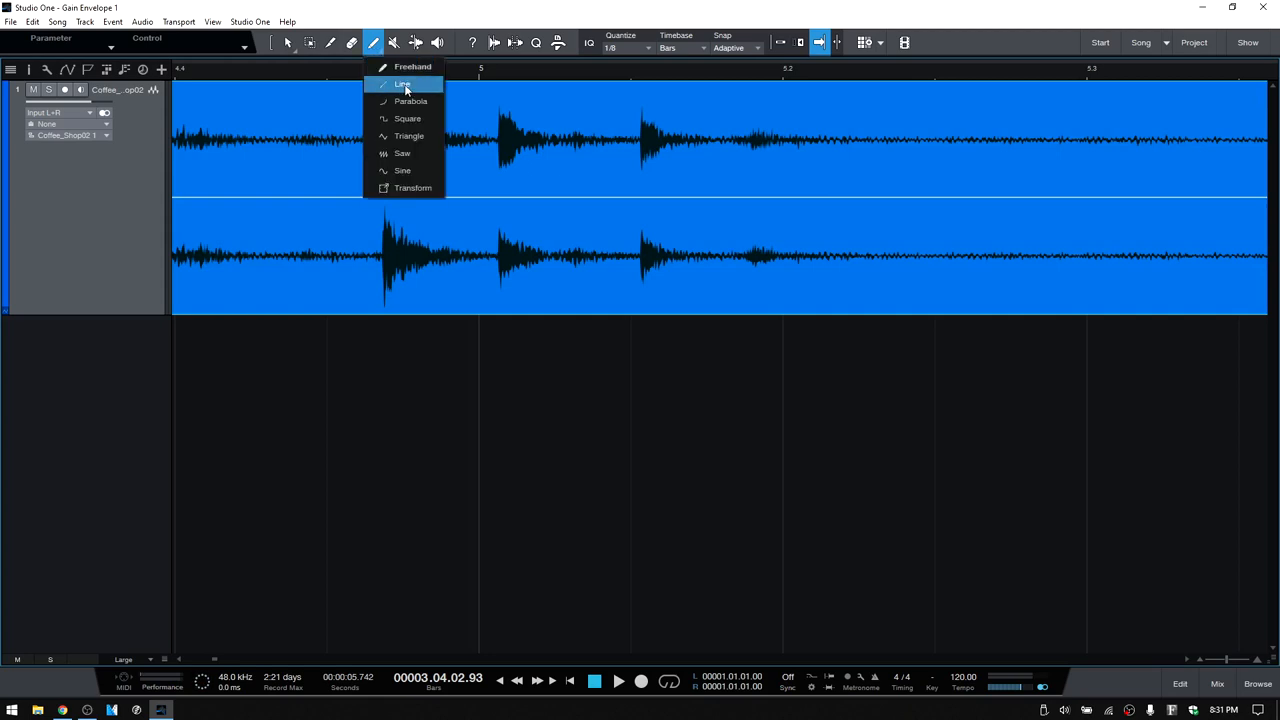
click(402, 84)
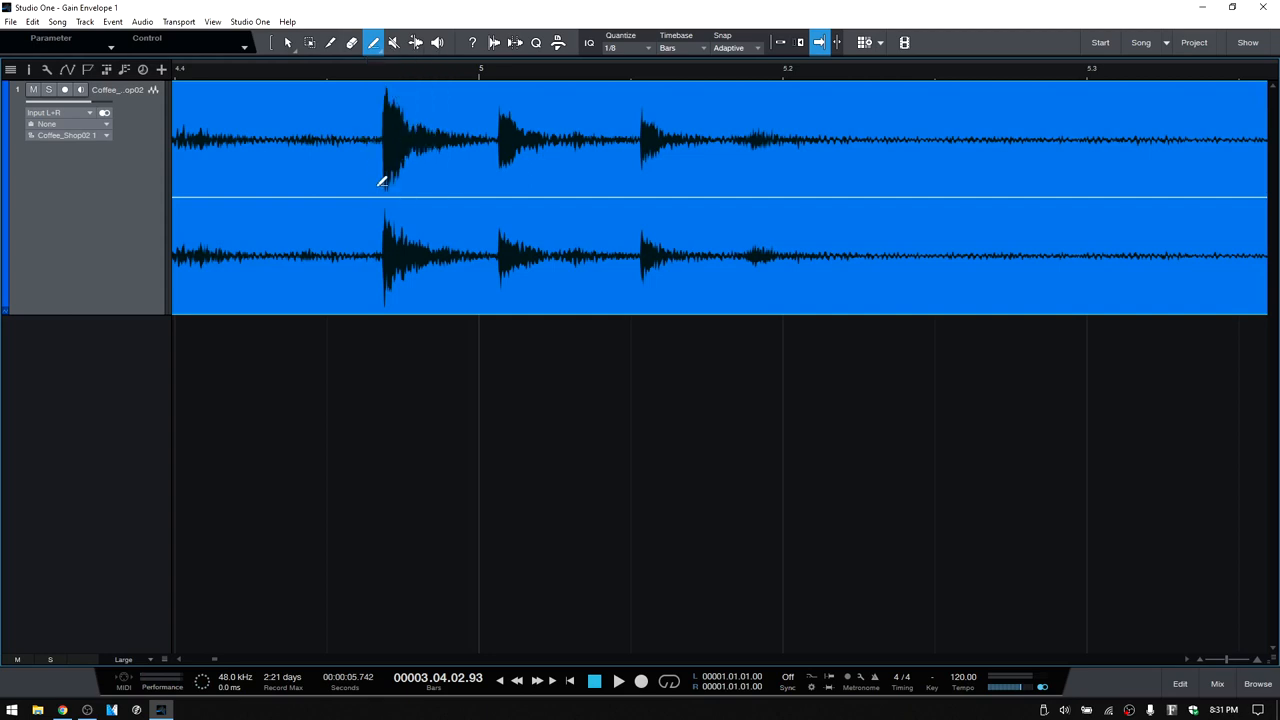
mouse_move(408, 204)
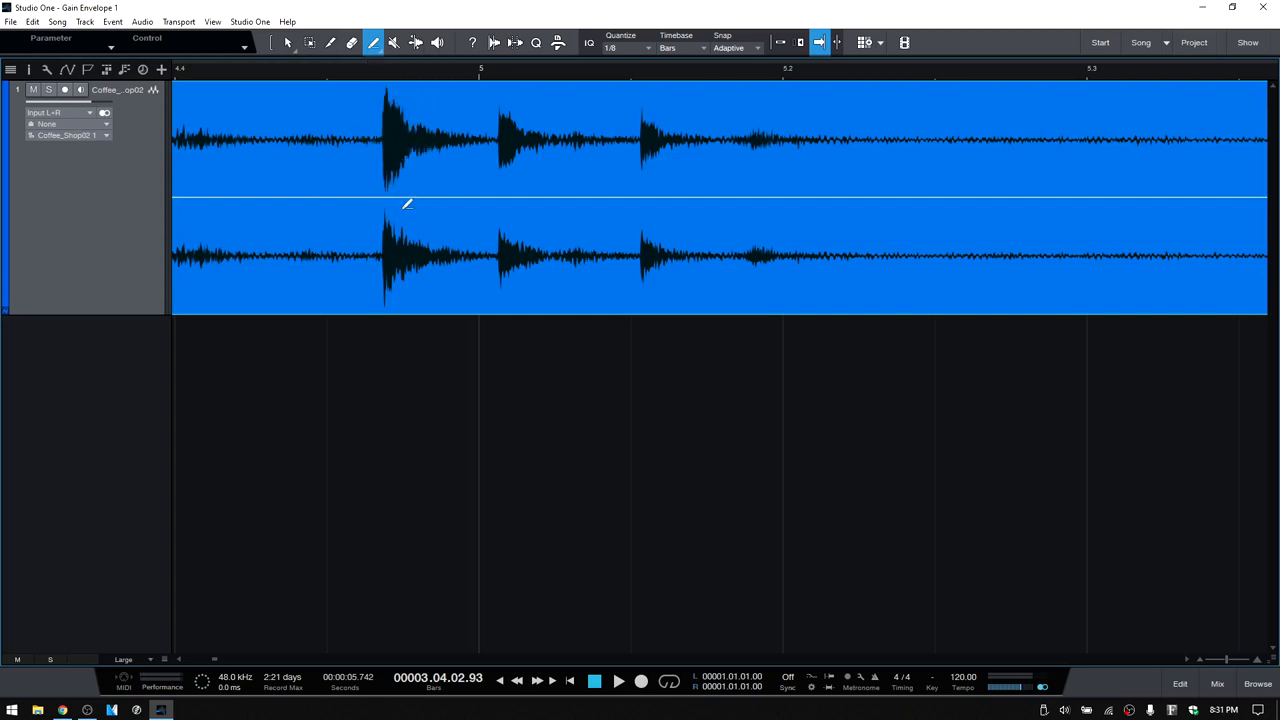
mouse_move(452, 196)
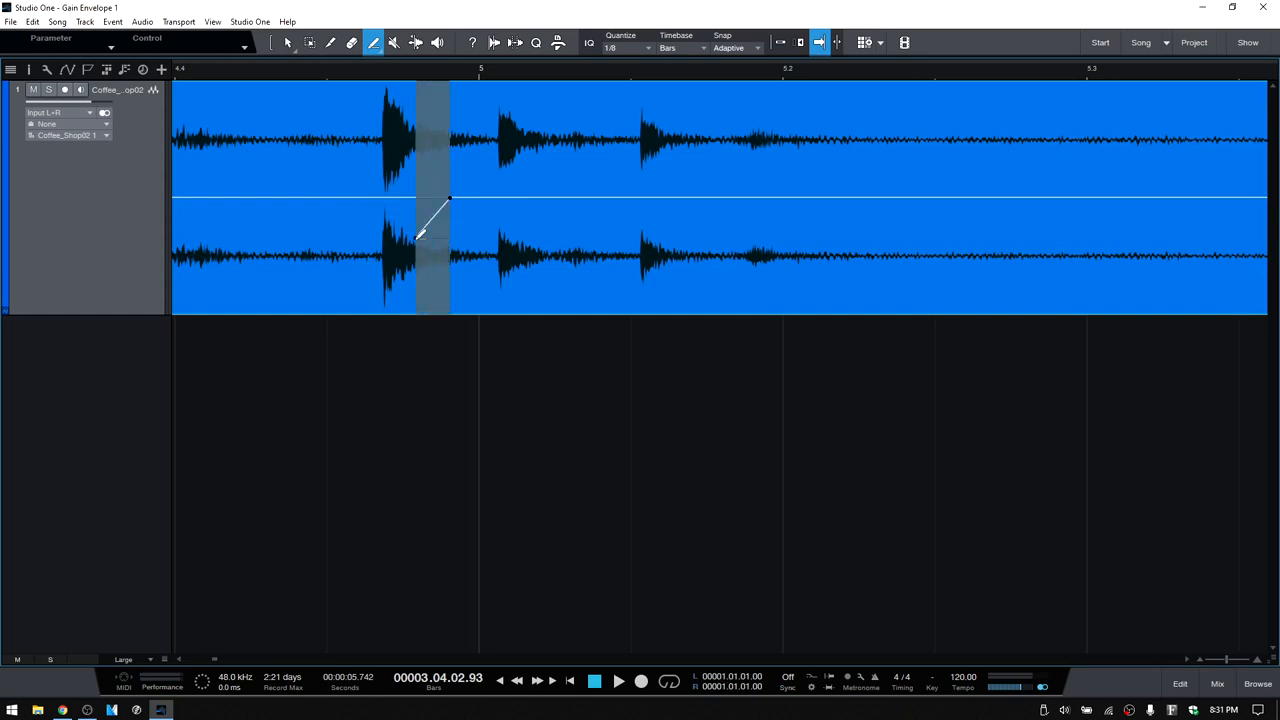
drag(420, 236, 384, 260)
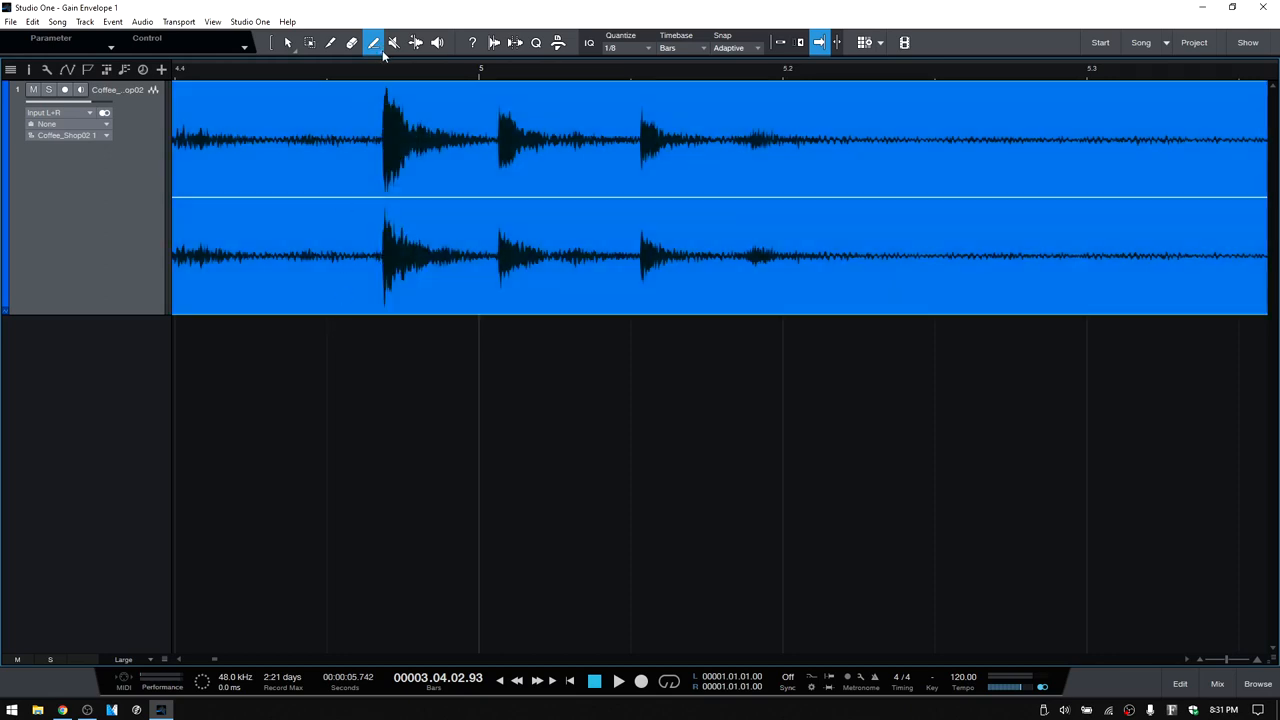
- Paint a repeating Saw shape into the event's gain envelope around bar 5
click(374, 42)
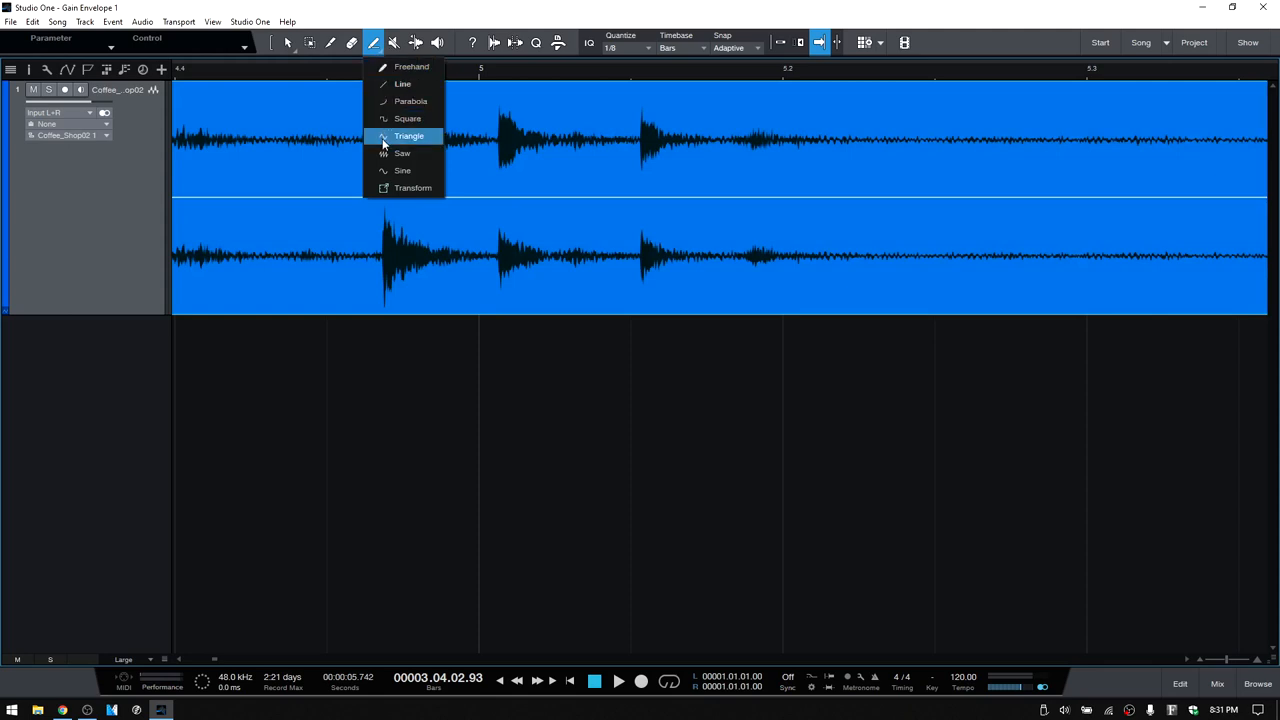
mouse_move(402, 152)
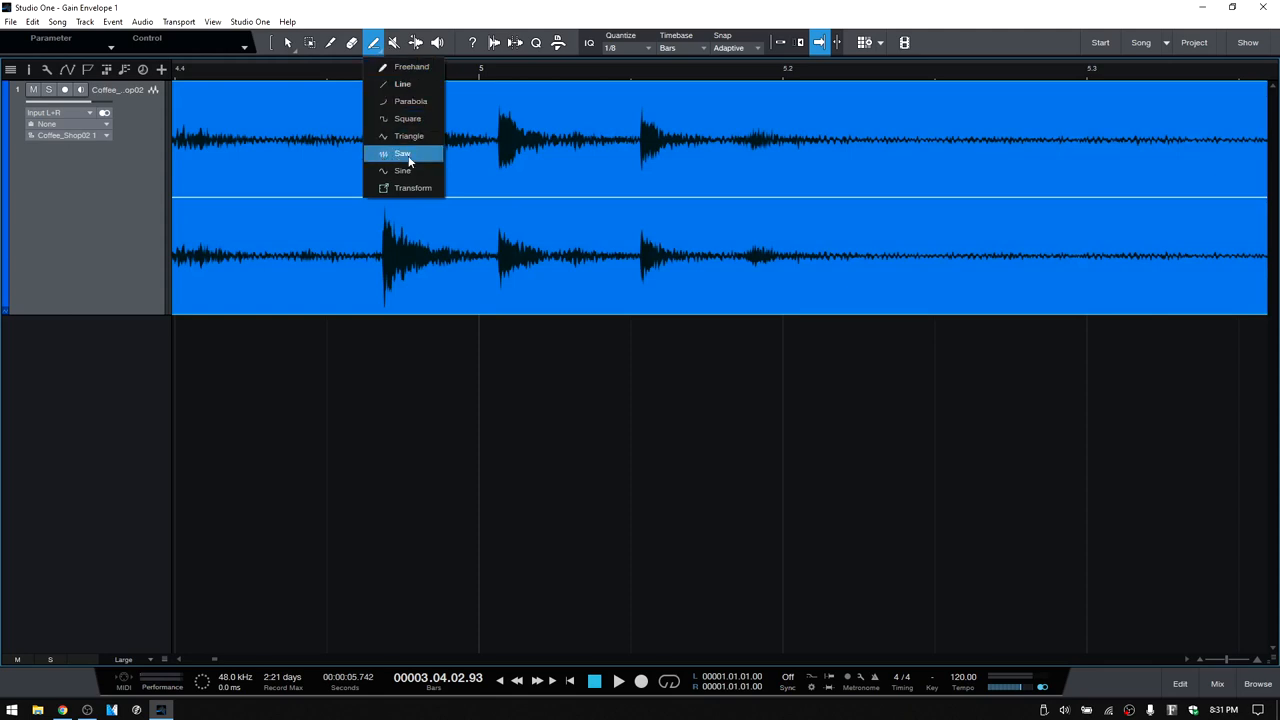
mouse_move(396, 158)
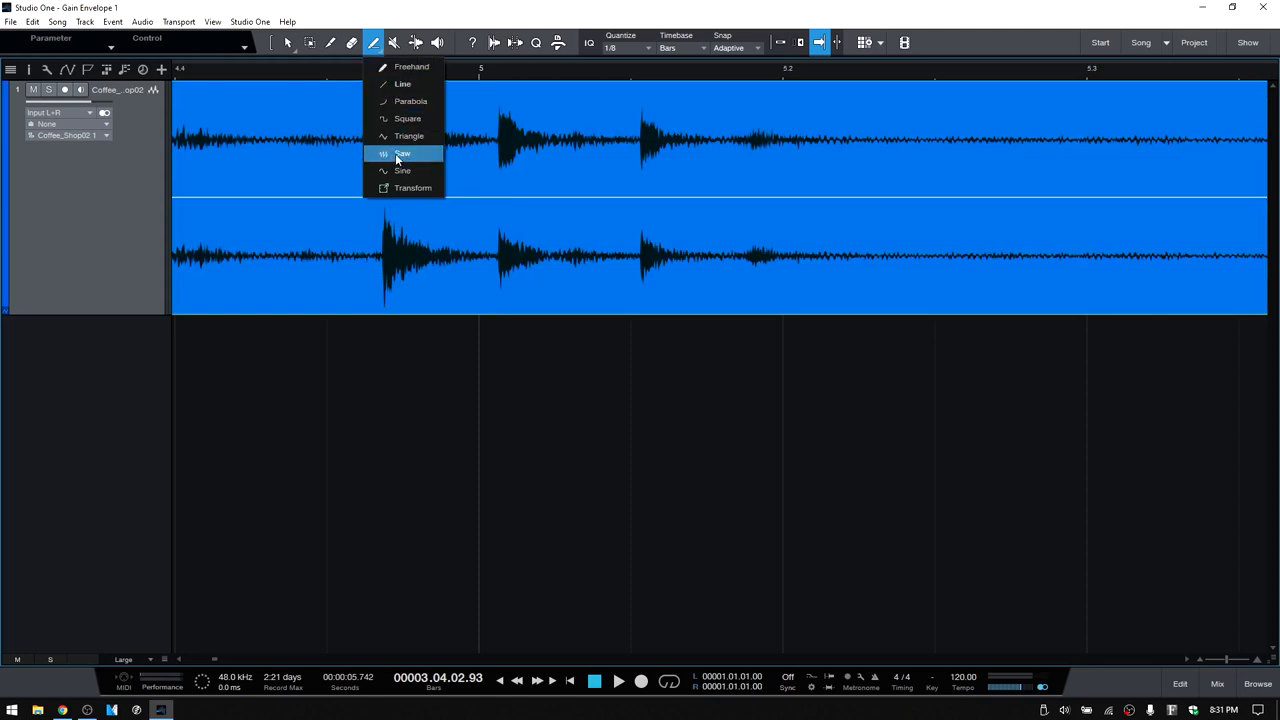
click(402, 152)
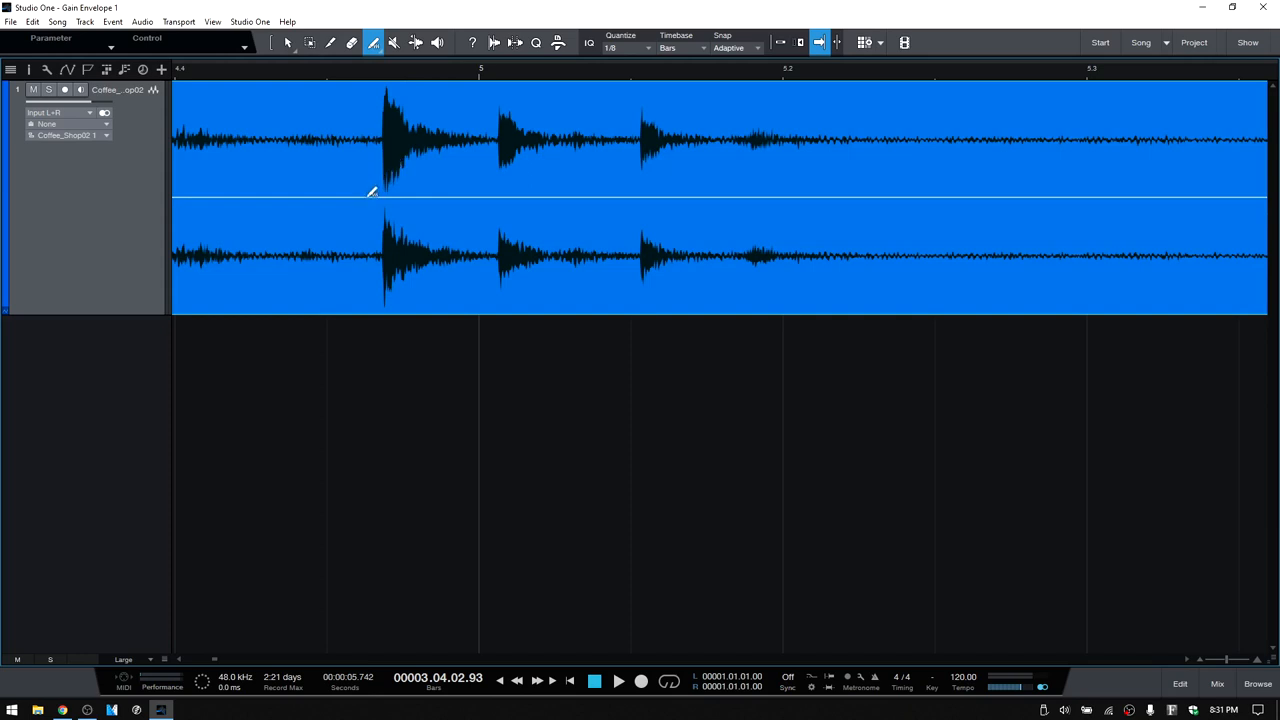
mouse_move(378, 194)
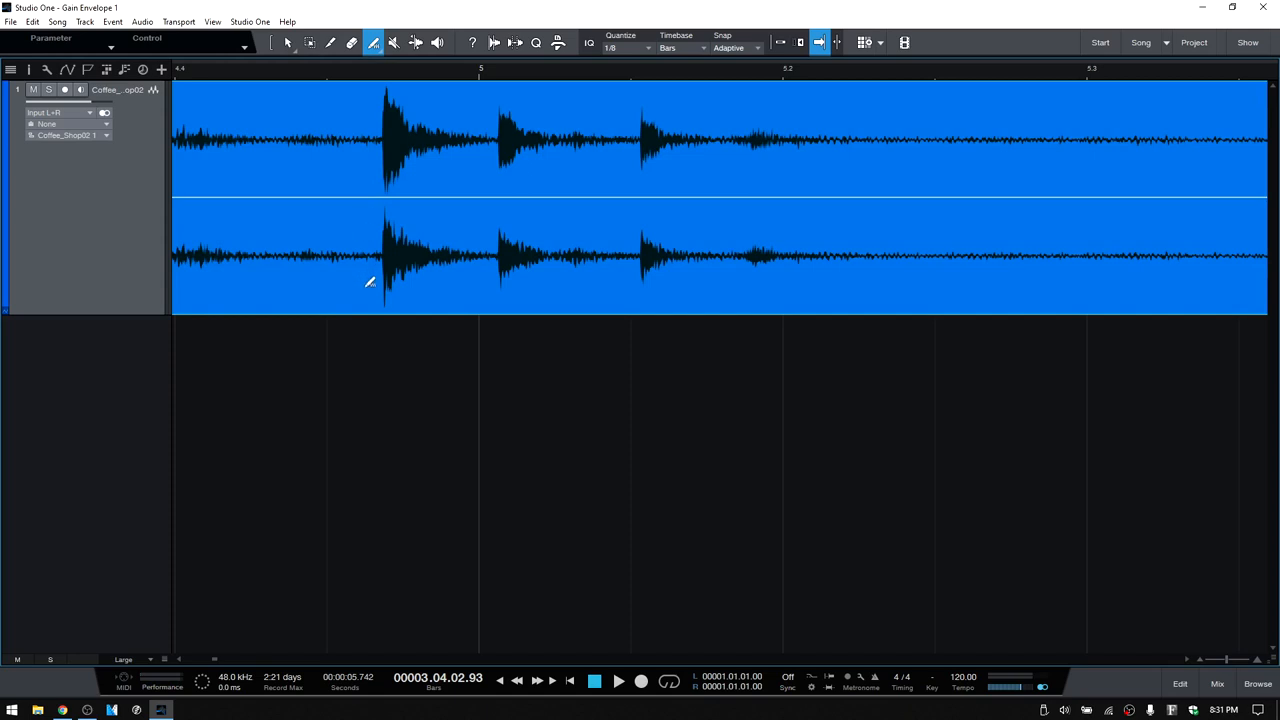
mouse_move(368, 304)
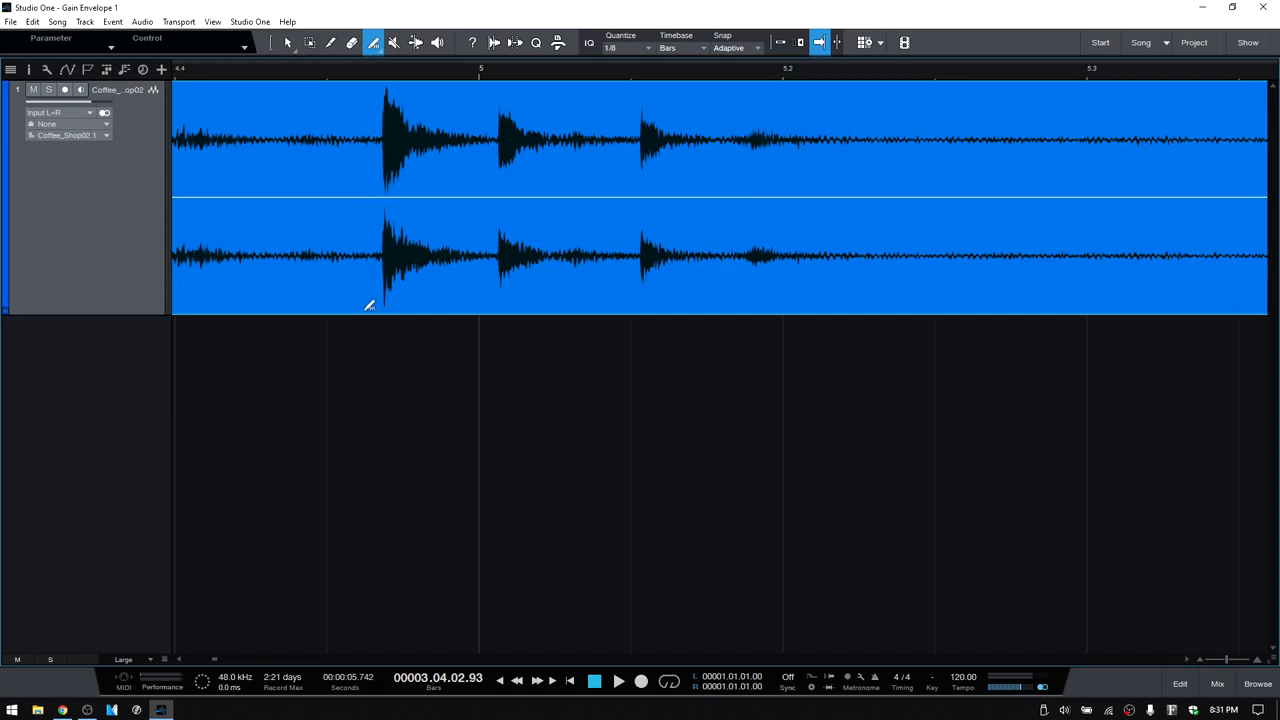
drag(362, 310, 564, 96)
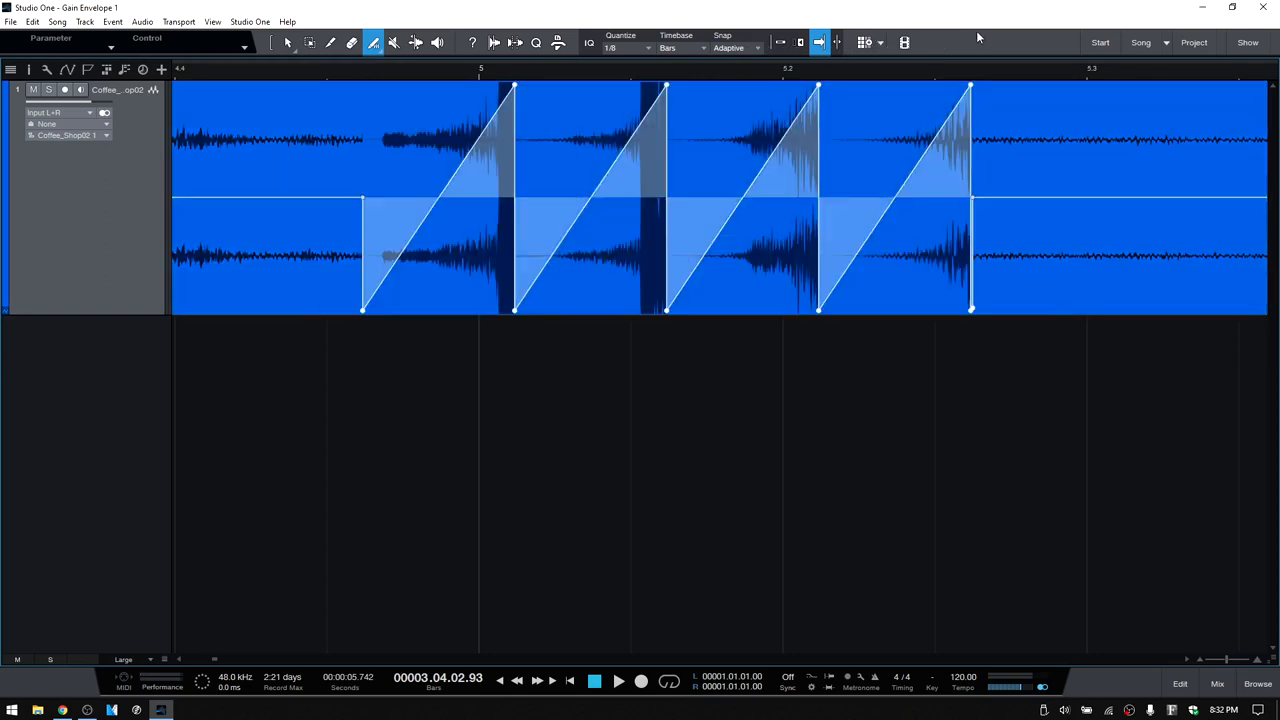
mouse_move(682, 84)
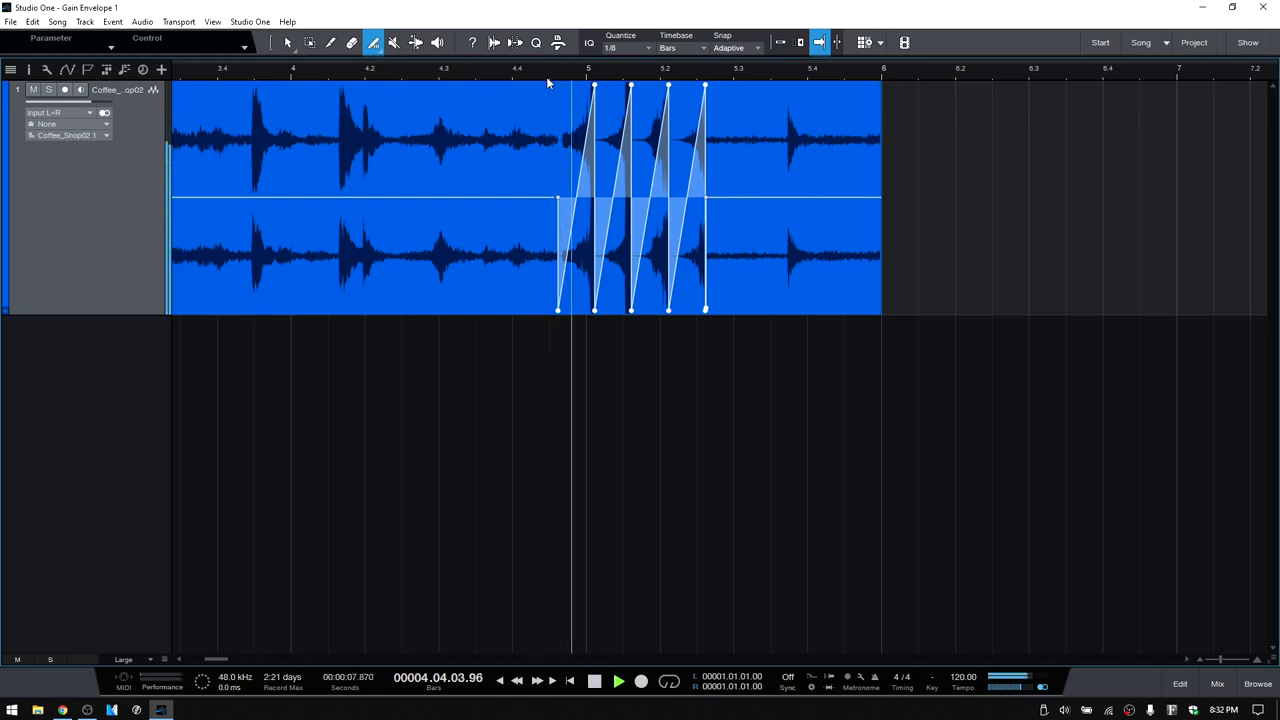
click(616, 680)
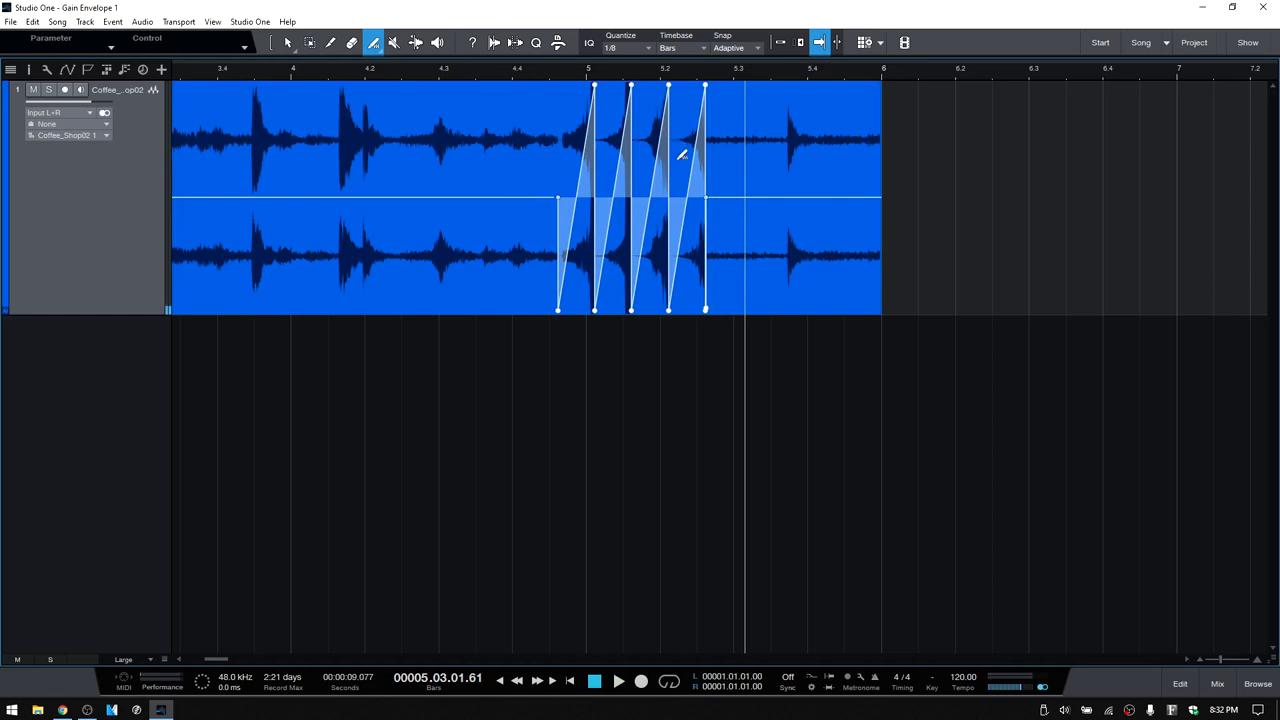
mouse_move(450, 160)
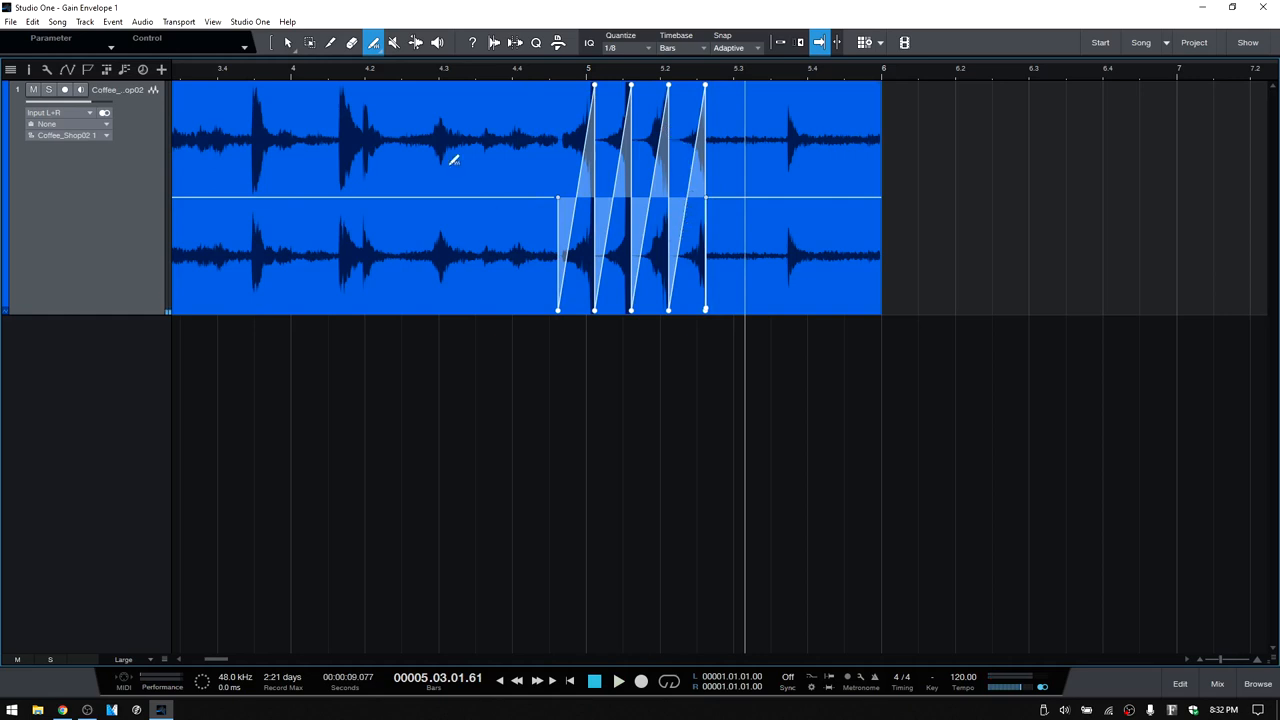
mouse_move(372, 42)
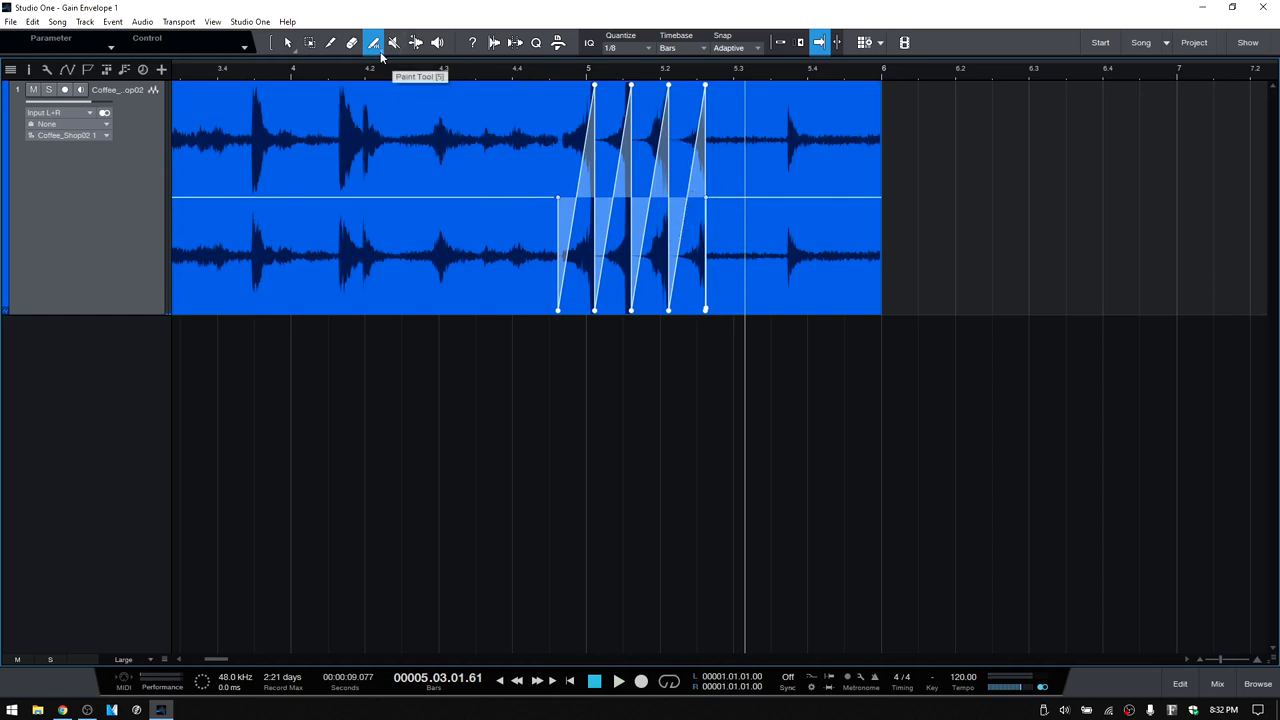
- Use the Transform shape to pull the pattern's right end down so later teeth peak lower
click(372, 42)
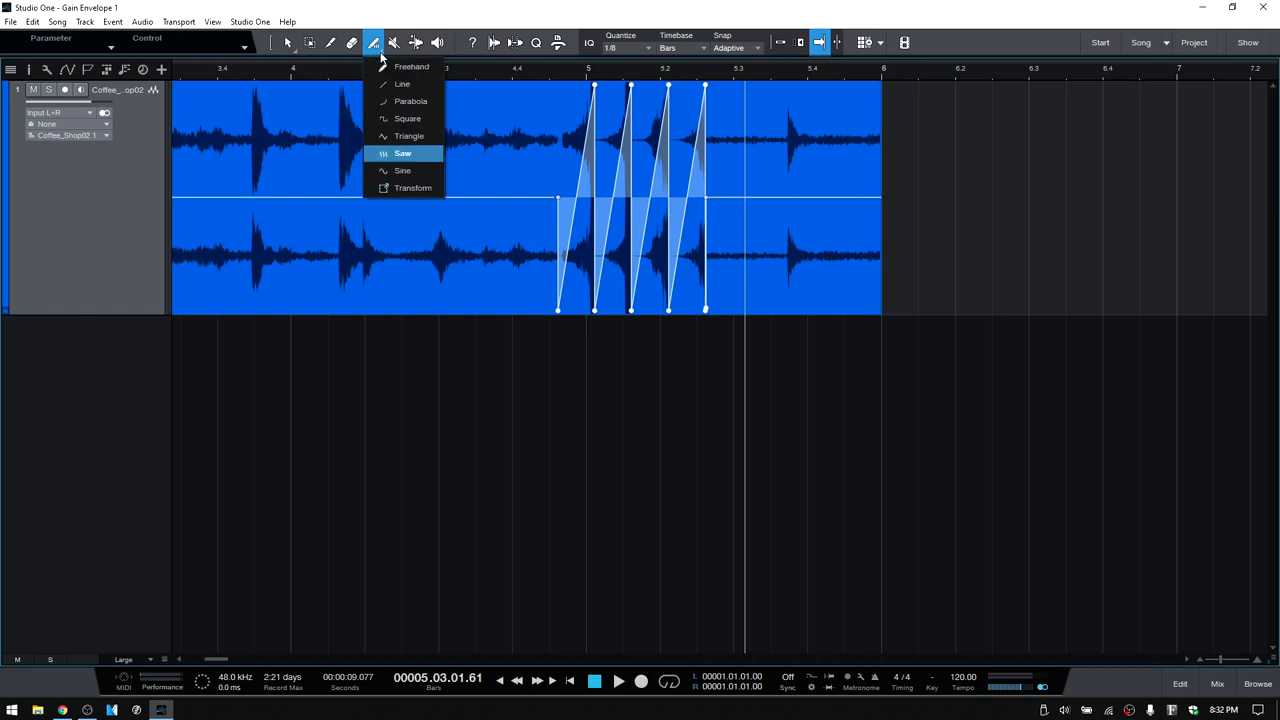
mouse_move(412, 188)
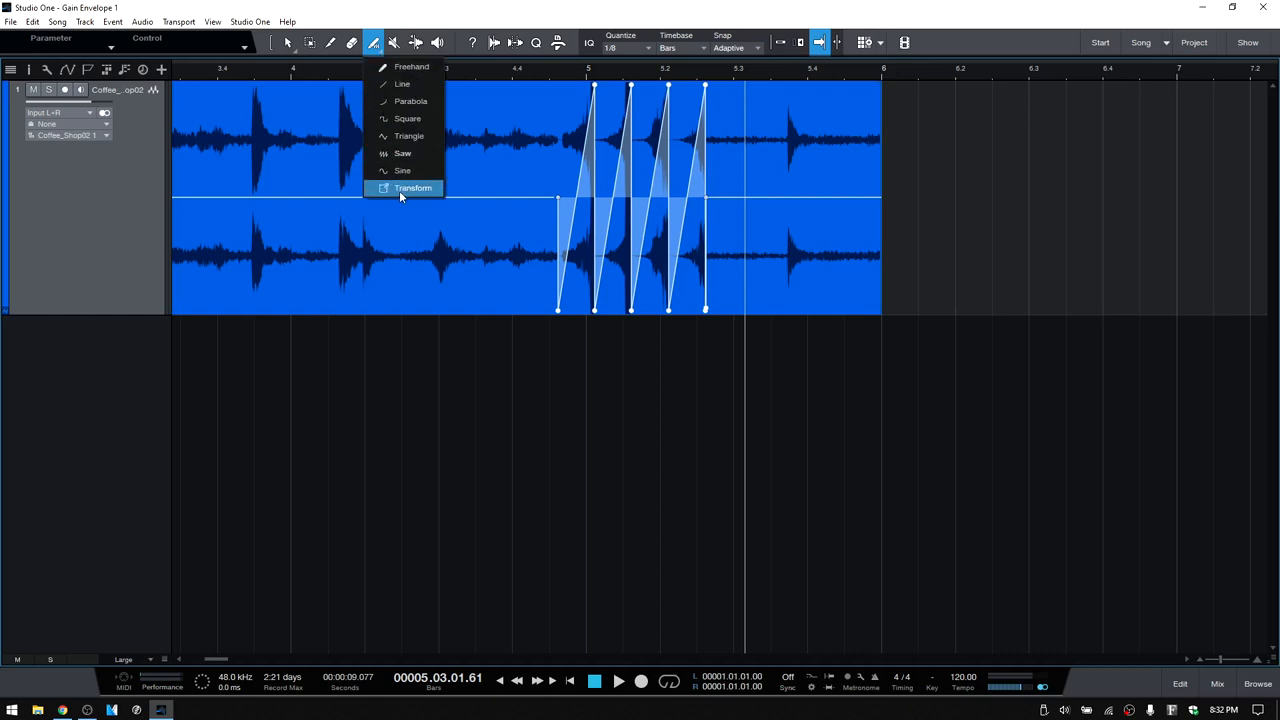
click(412, 188)
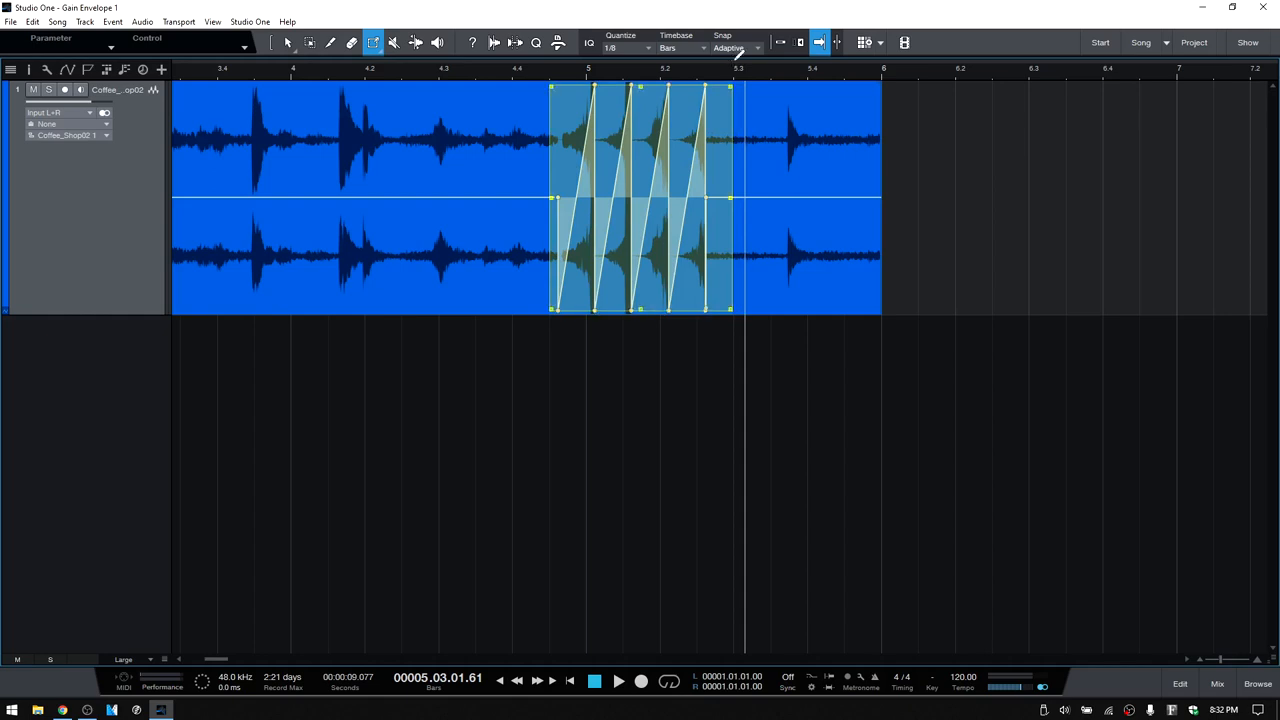
mouse_move(728, 92)
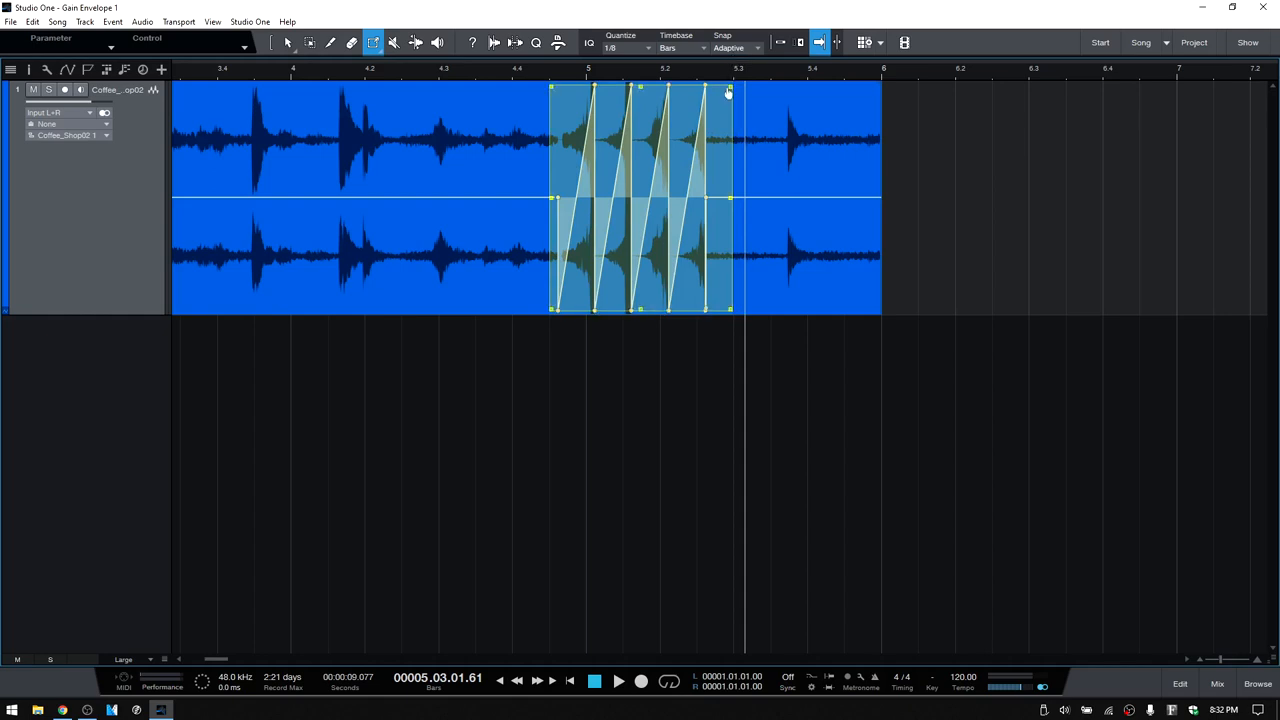
mouse_move(730, 92)
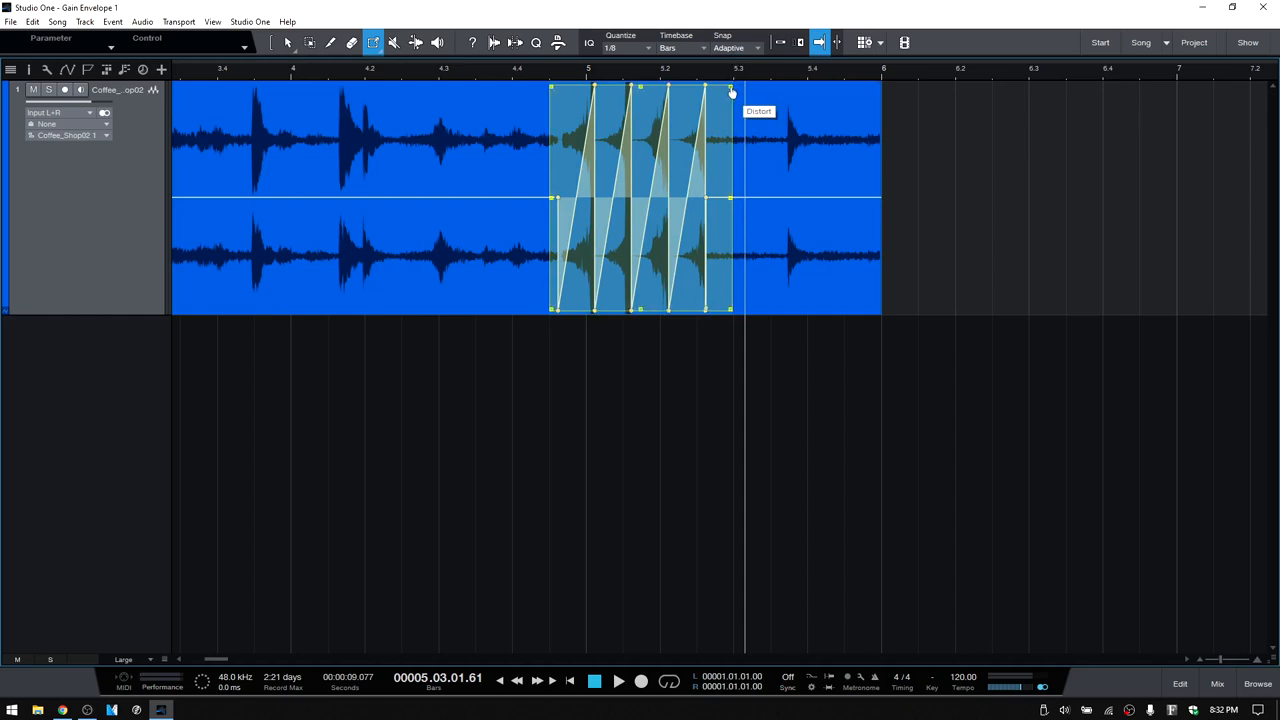
mouse_move(552, 90)
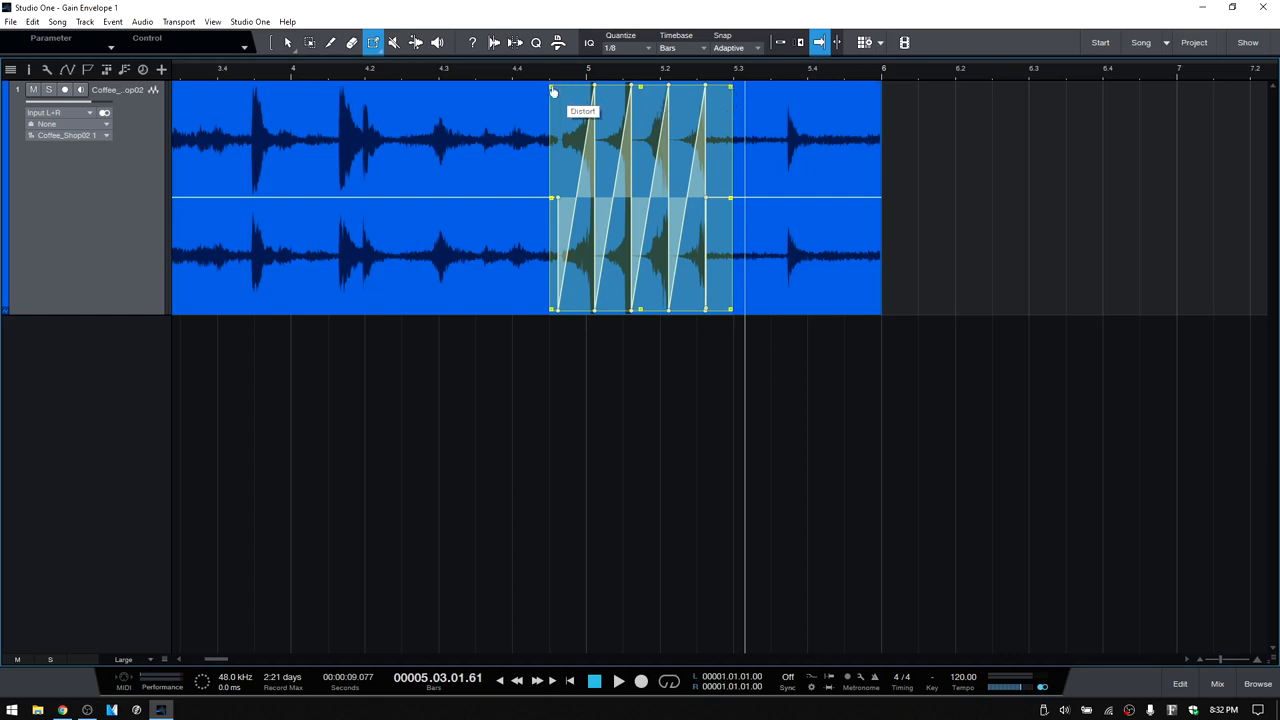
mouse_move(736, 324)
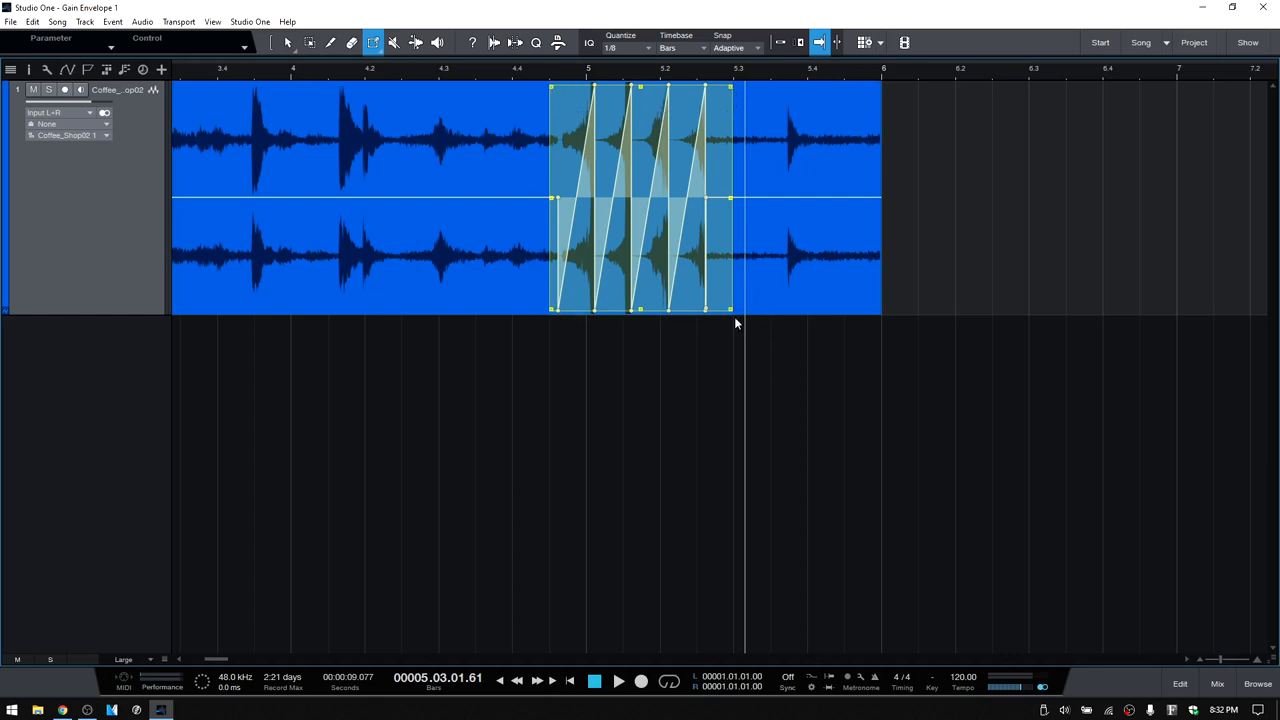
mouse_move(732, 90)
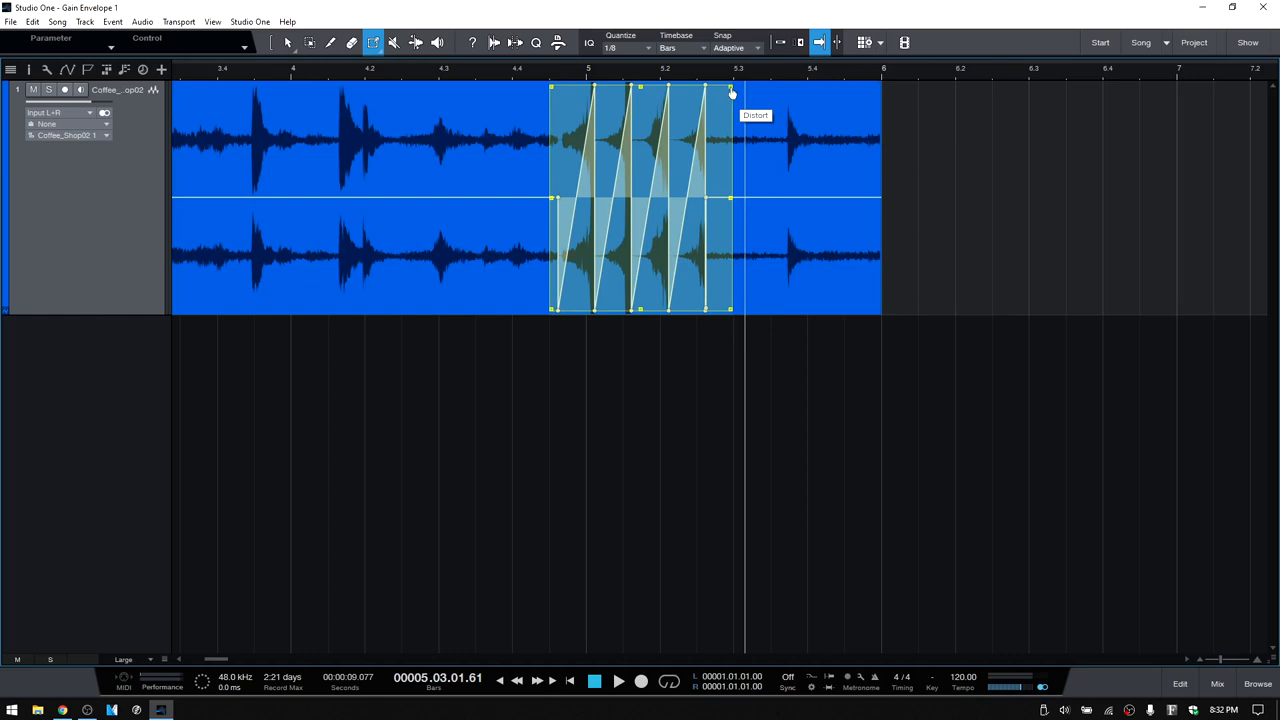
drag(732, 90, 732, 172)
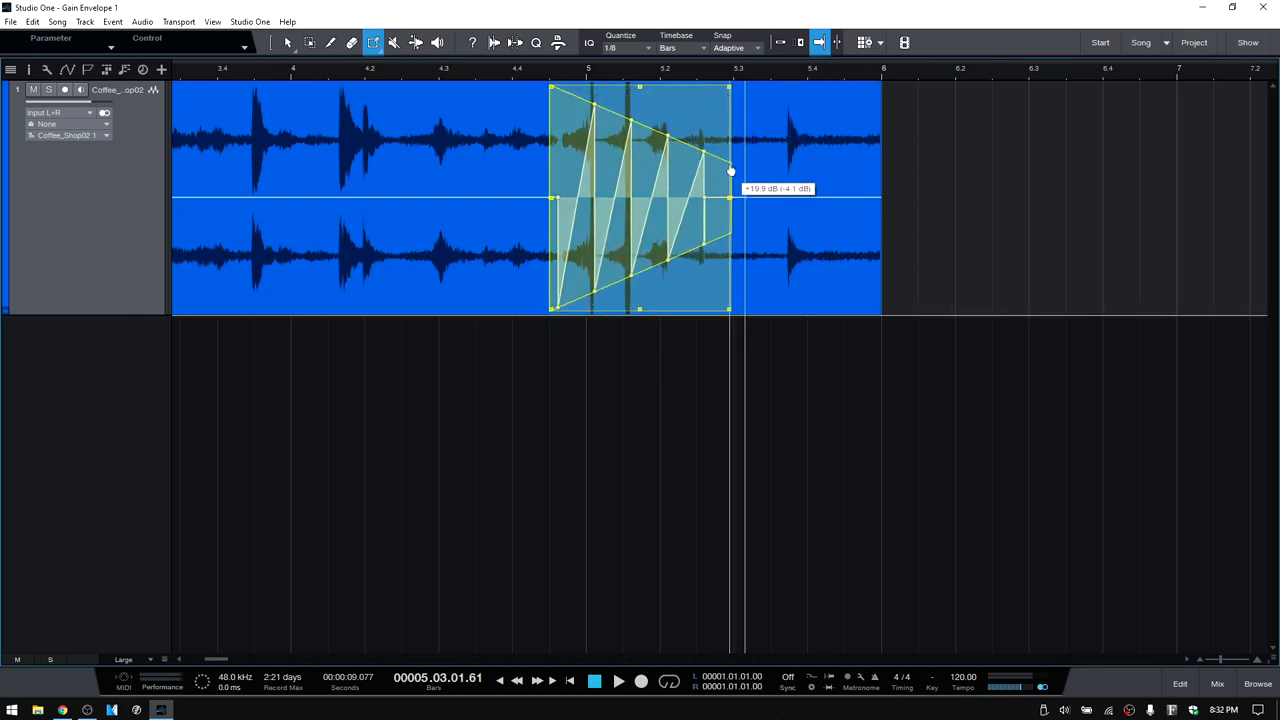
drag(730, 170, 736, 200)
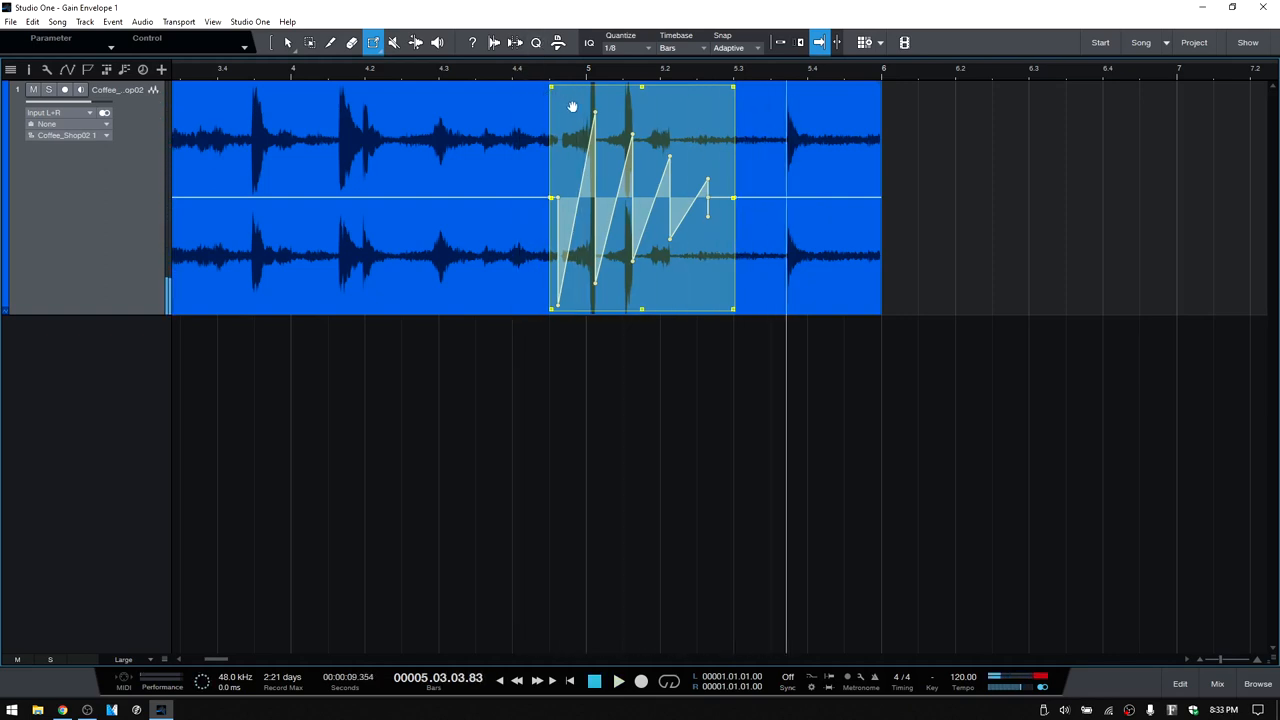
mouse_move(736, 96)
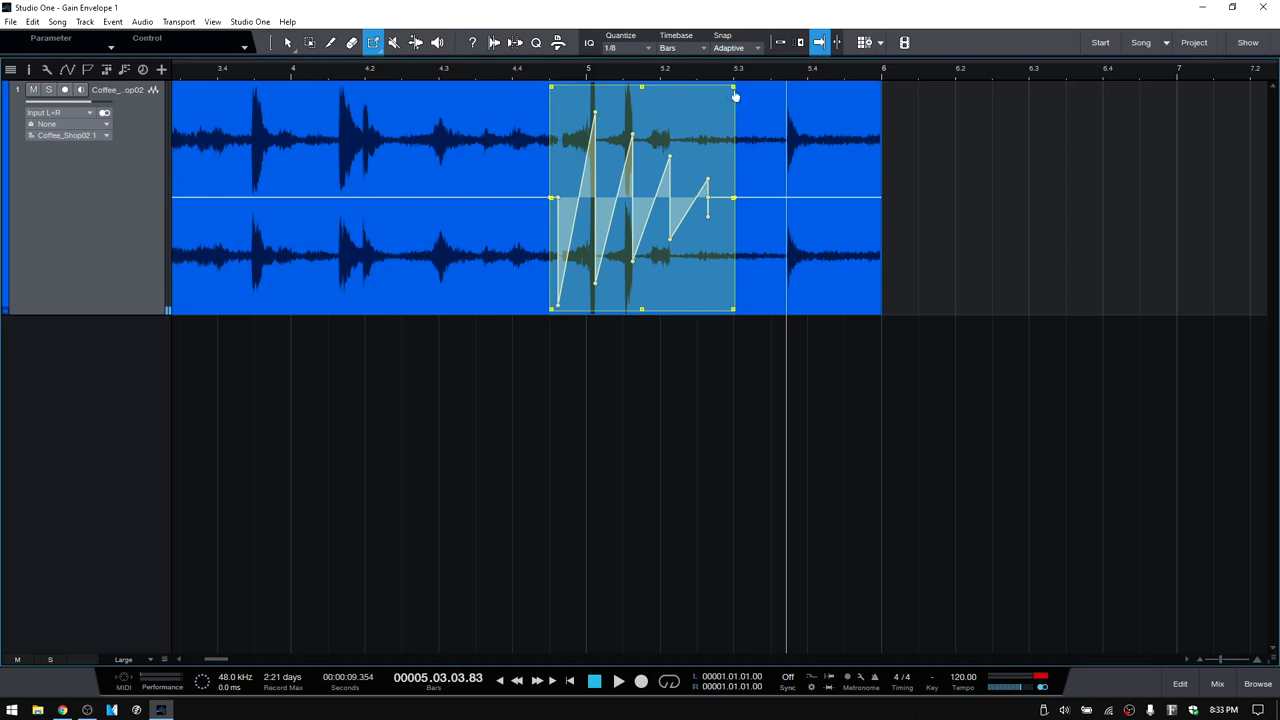
mouse_move(540, 104)
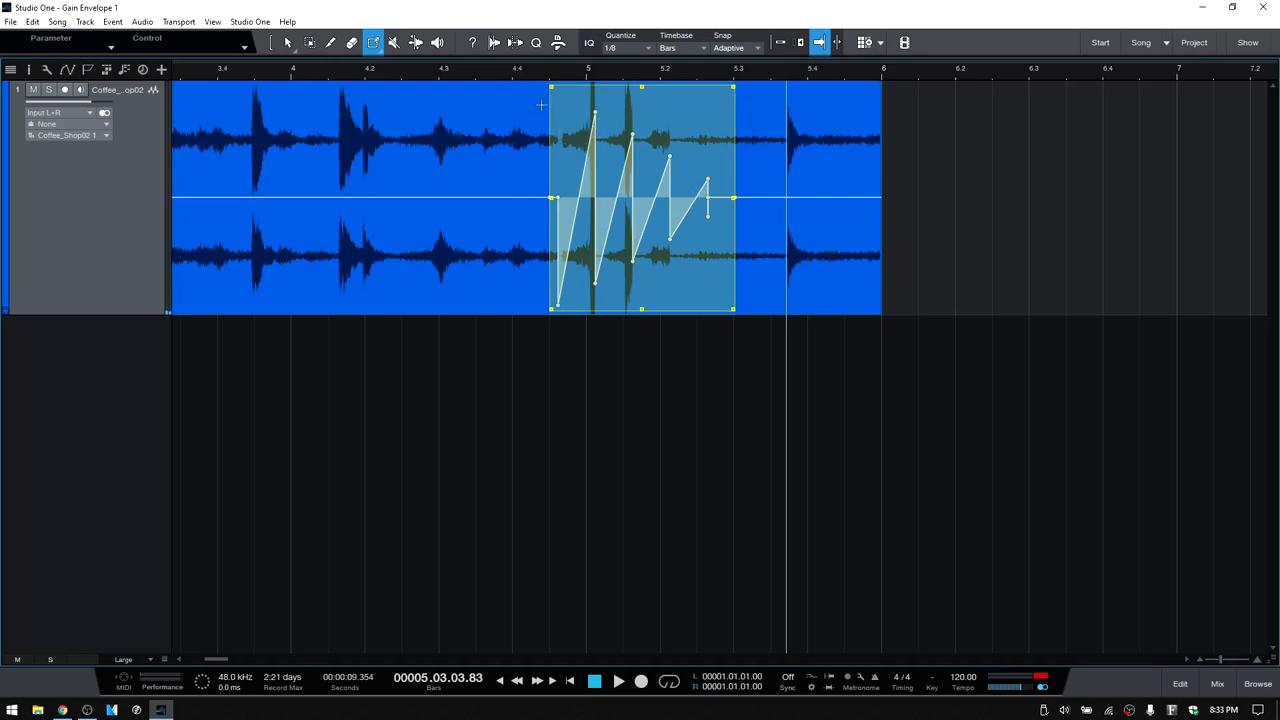
- Drag the Transform box edges to widen the pattern leftward, drop its right end and reshape its span
drag(550, 100, 550, 90)
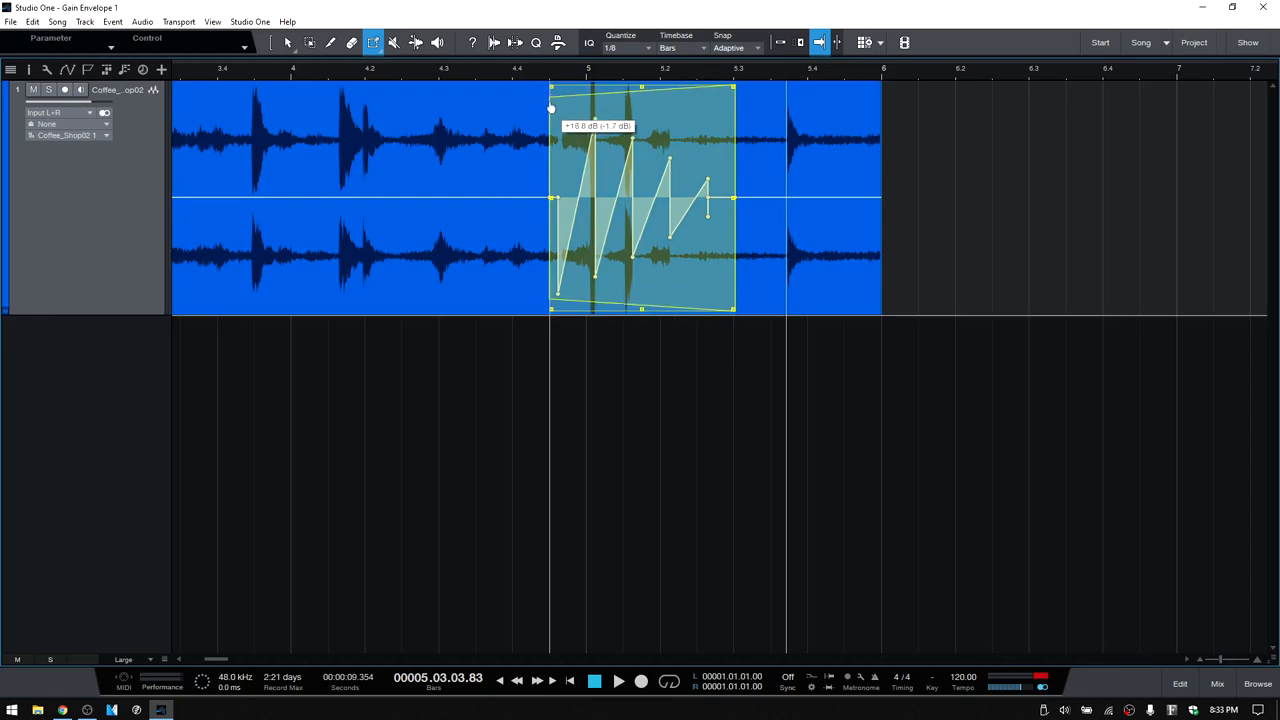
drag(550, 108, 556, 270)
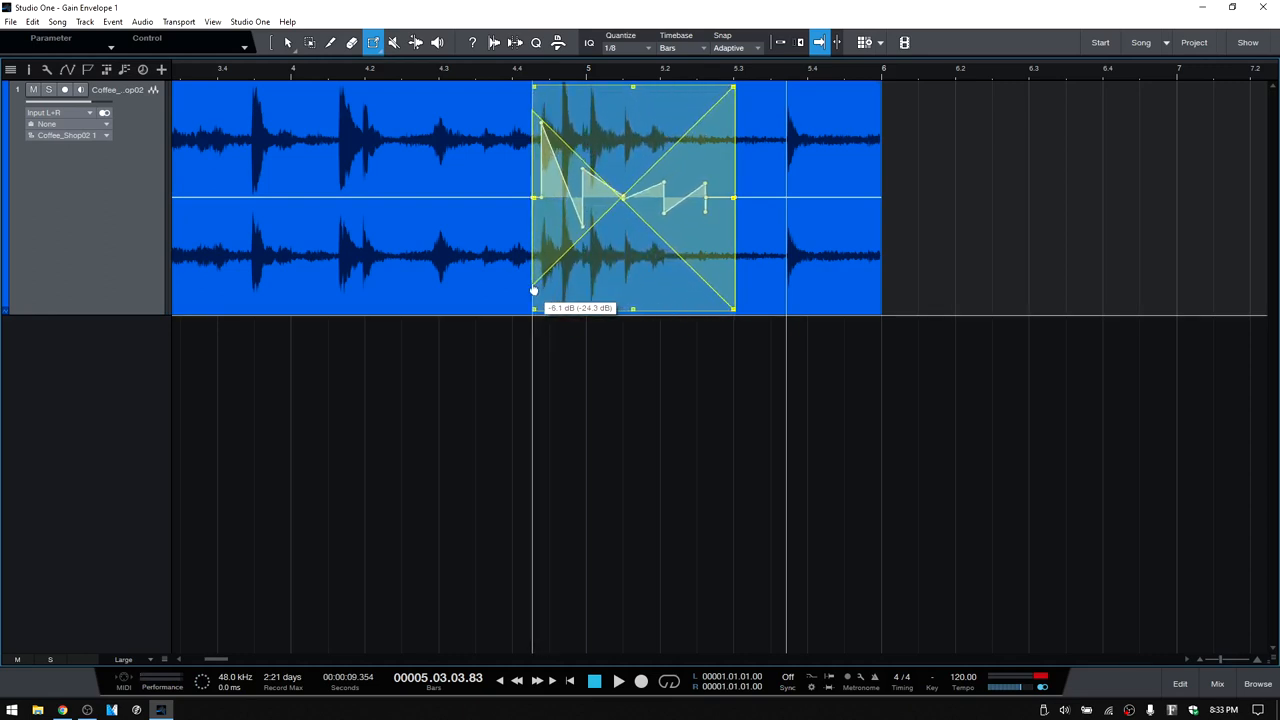
drag(532, 290, 488, 296)
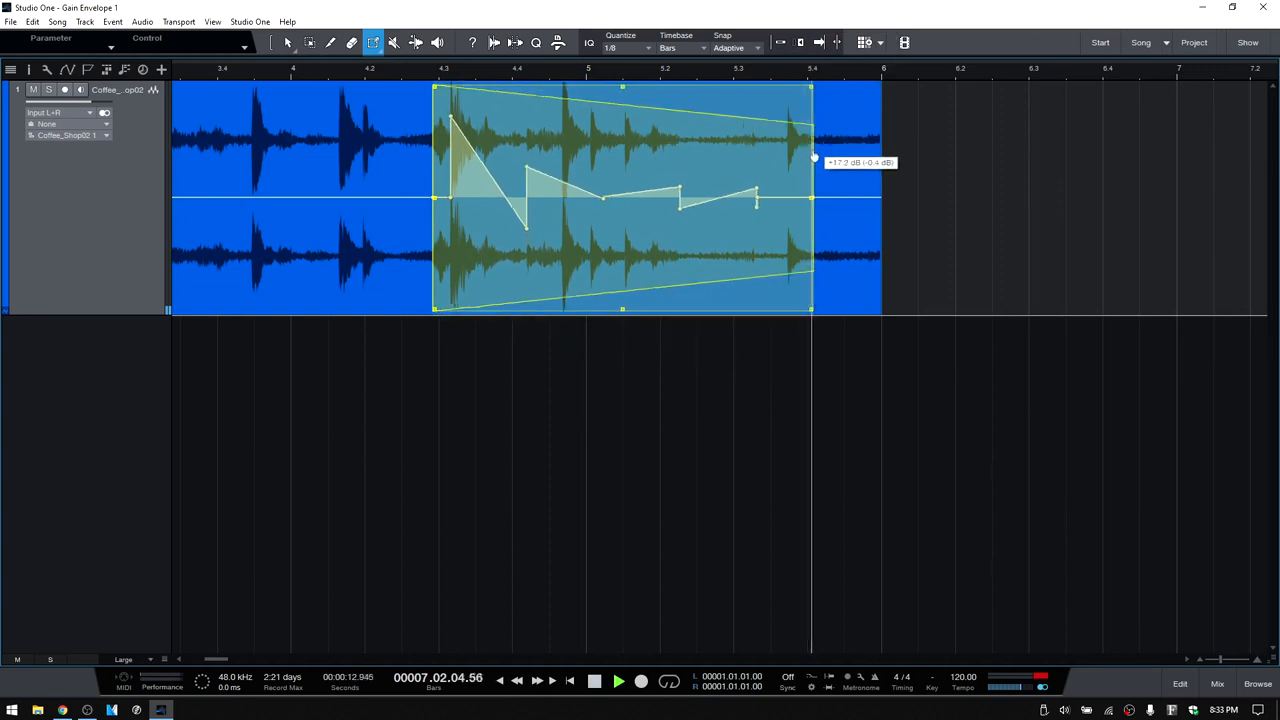
drag(814, 158, 884, 528)
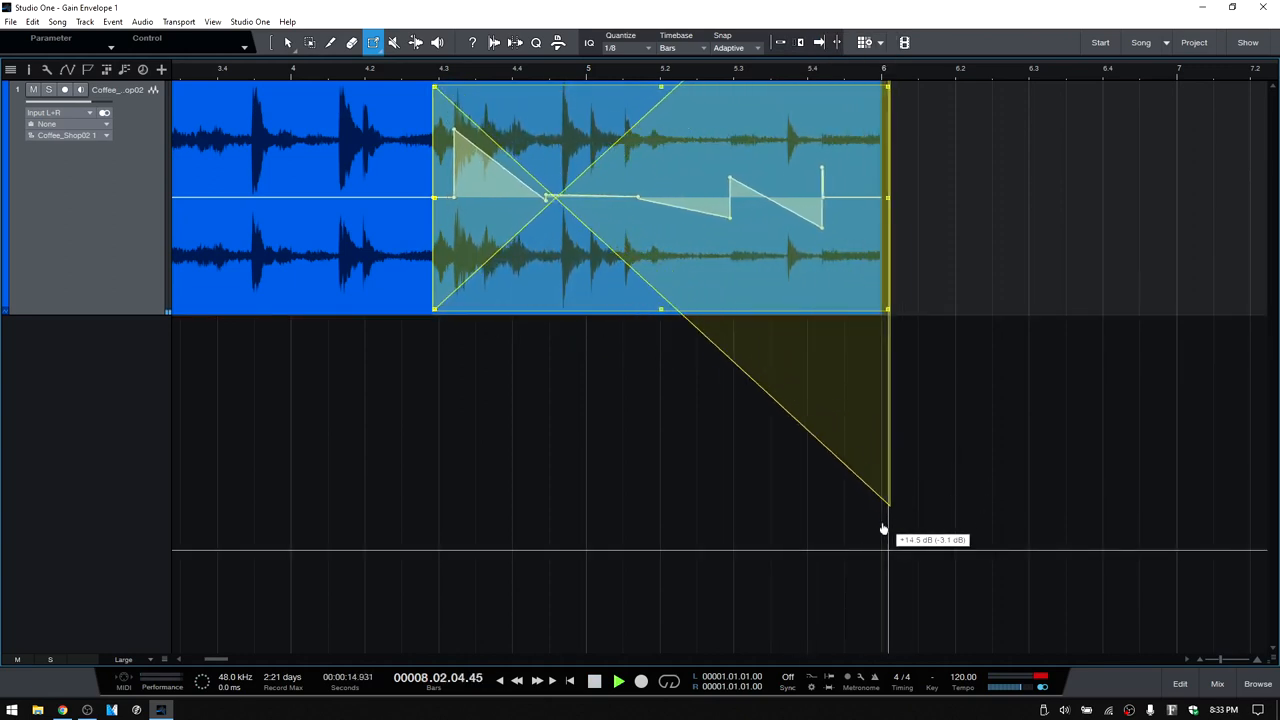
drag(884, 510, 660, 660)
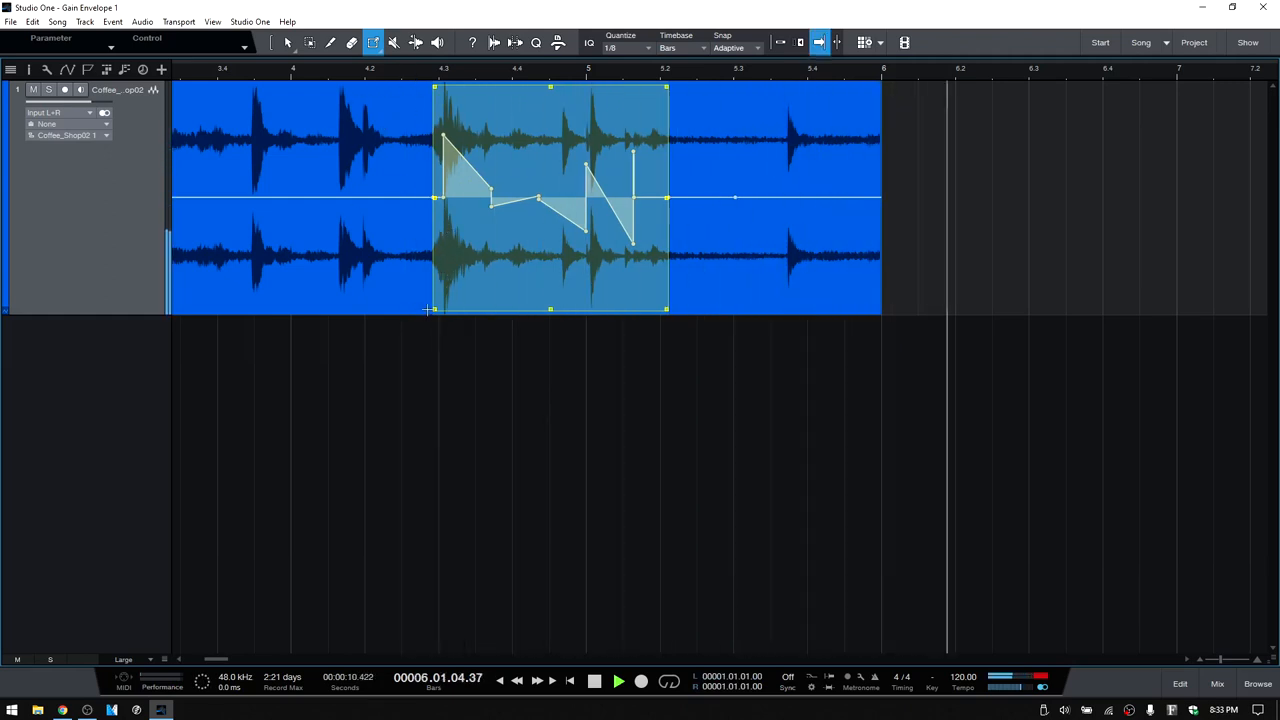
mouse_move(538, 204)
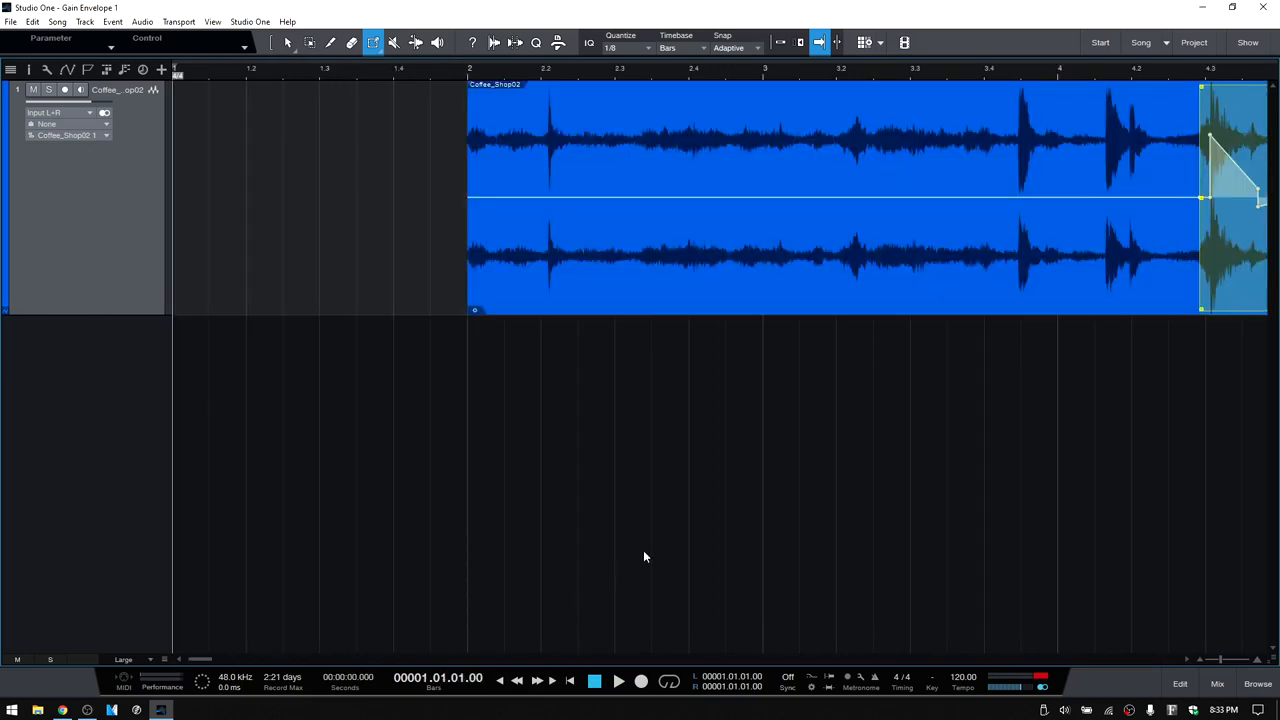
mouse_move(196, 664)
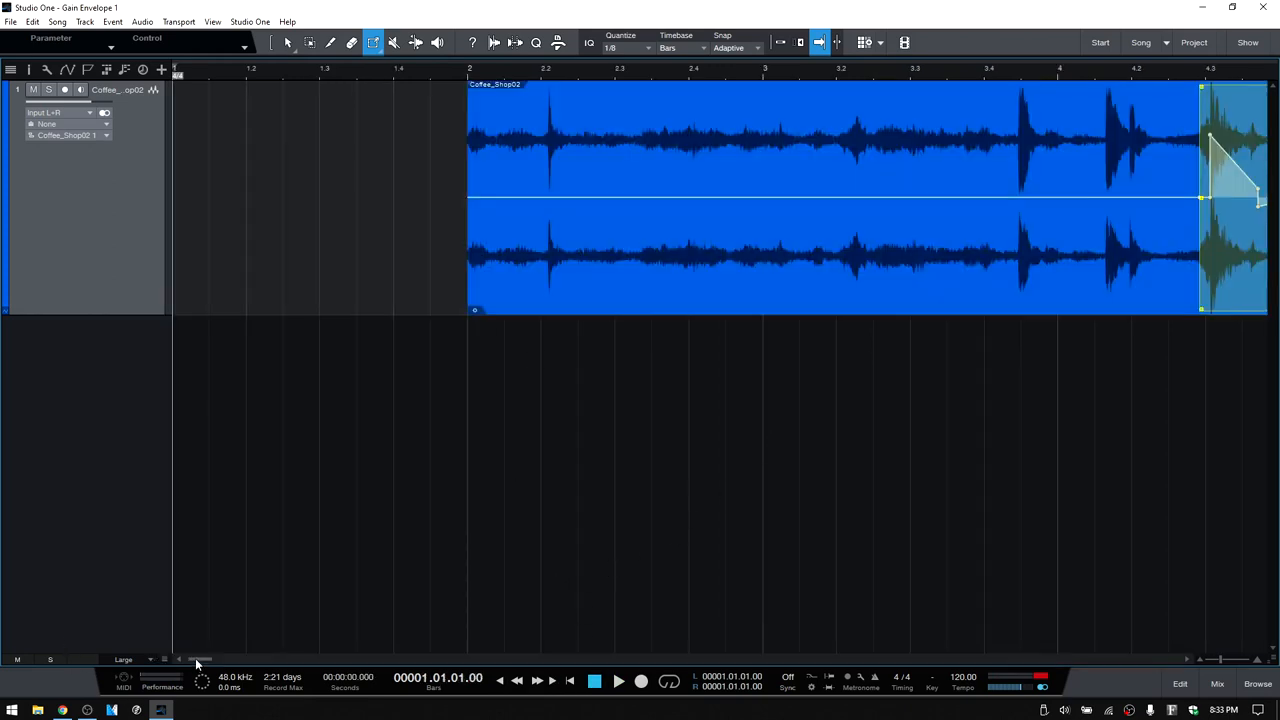
scroll(right, 3)
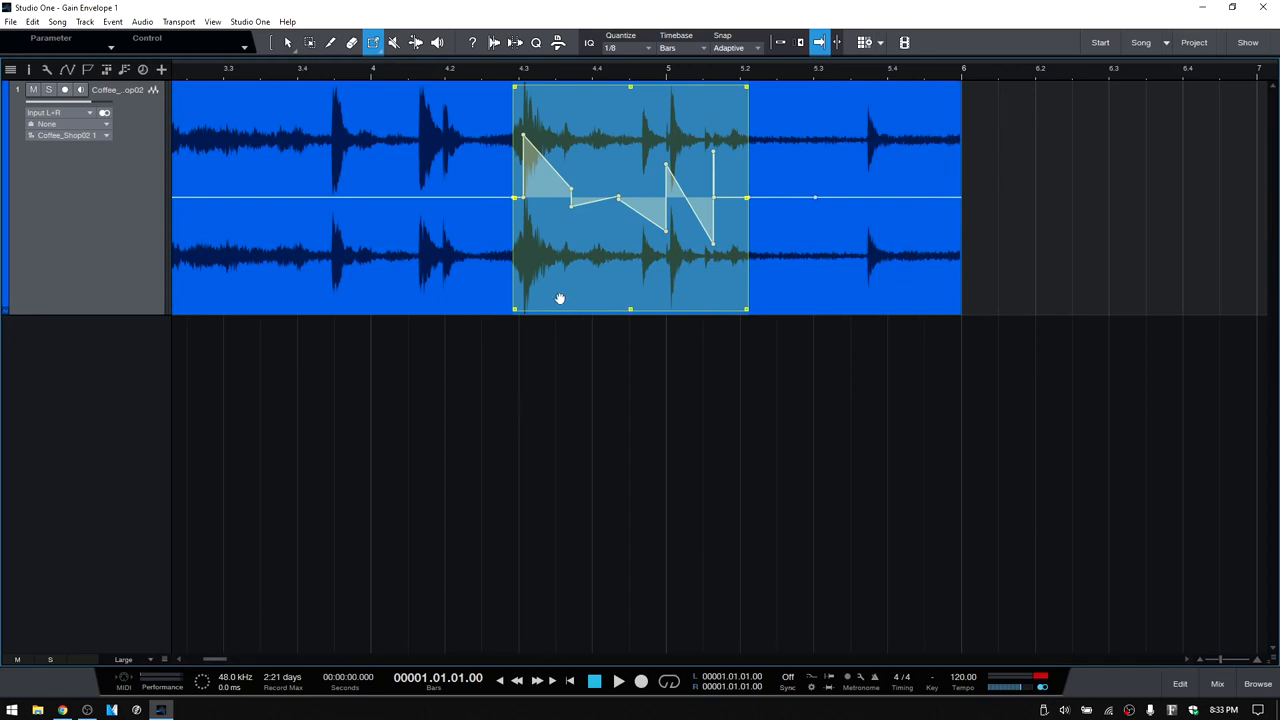
mouse_move(560, 298)
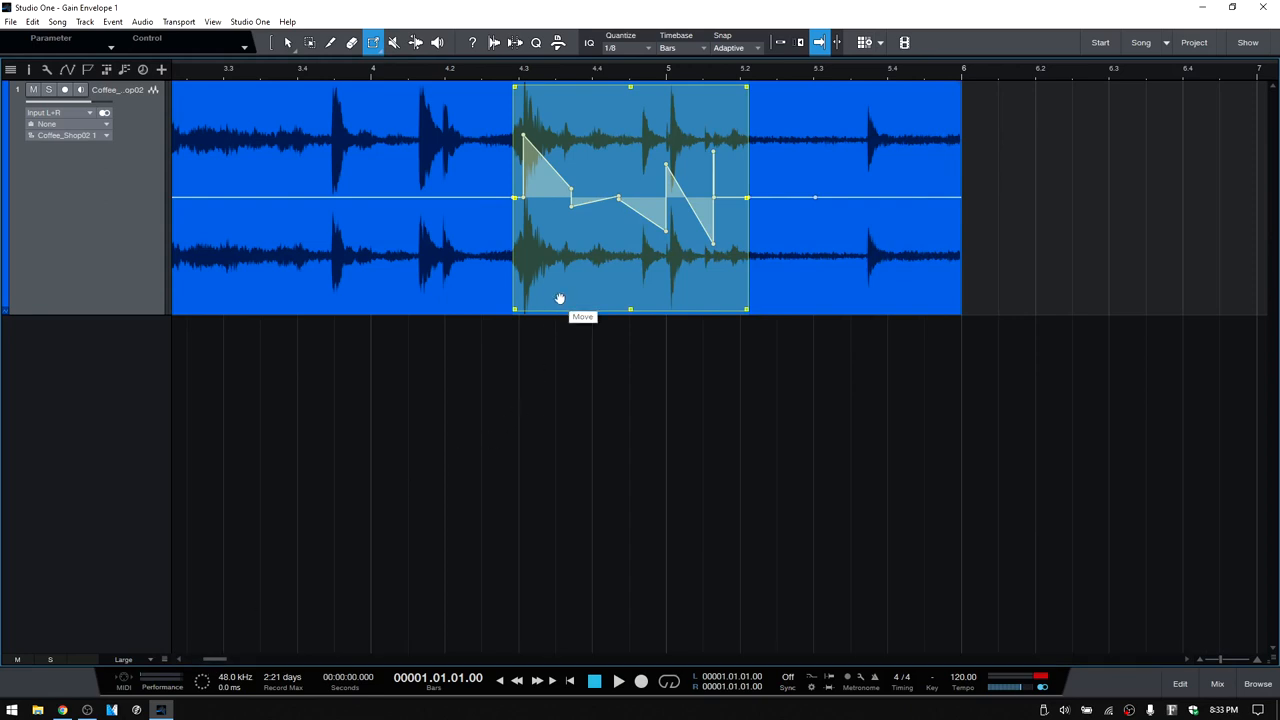
mouse_move(620, 344)
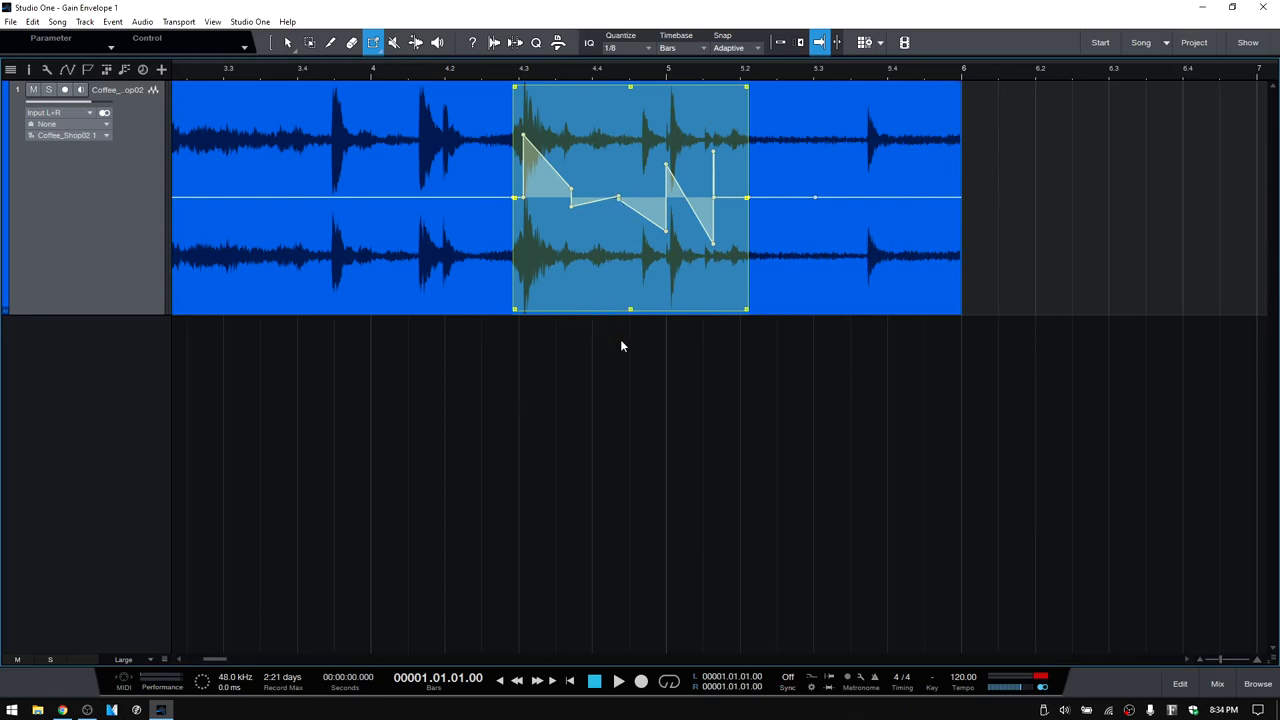
mouse_move(340, 80)
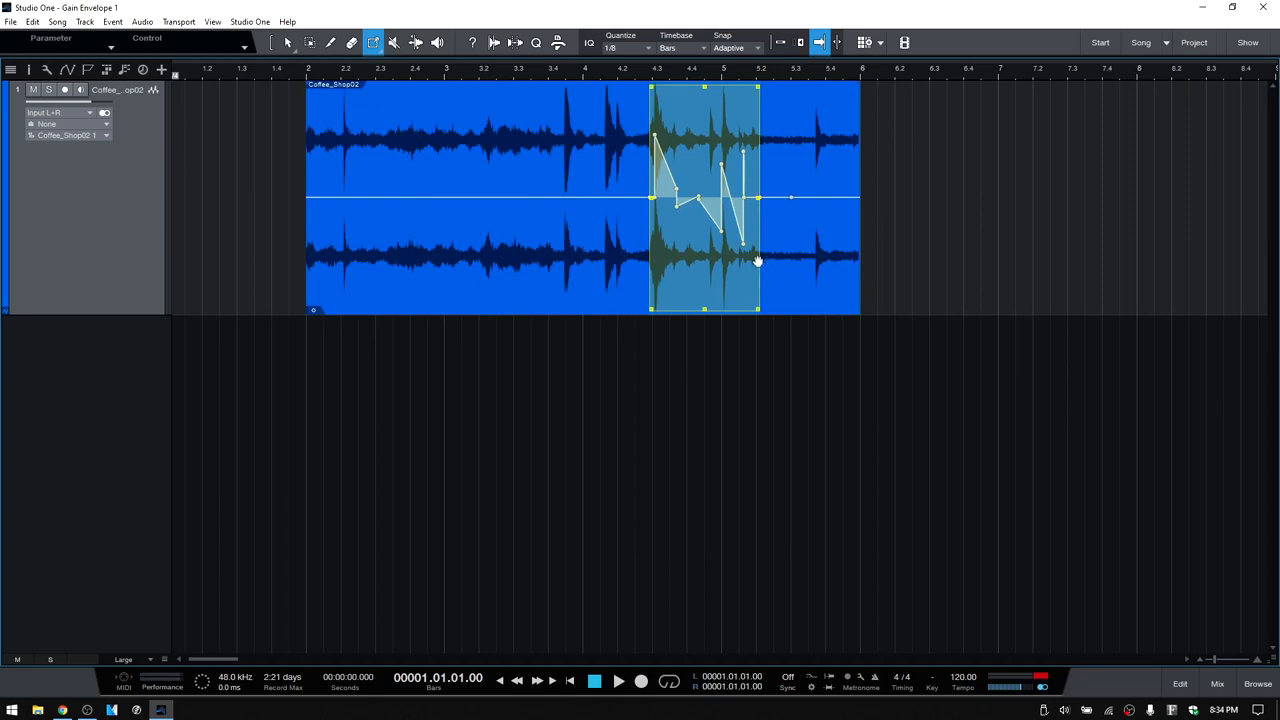
mouse_move(752, 256)
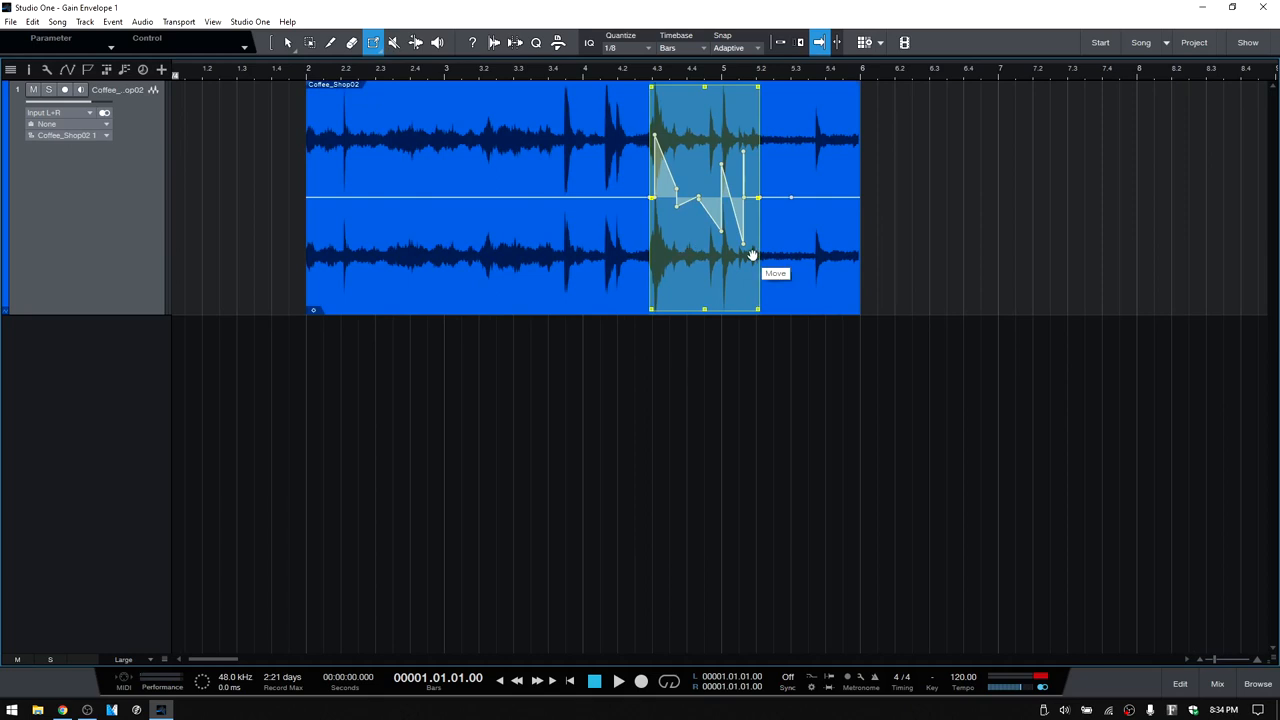
mouse_move(552, 248)
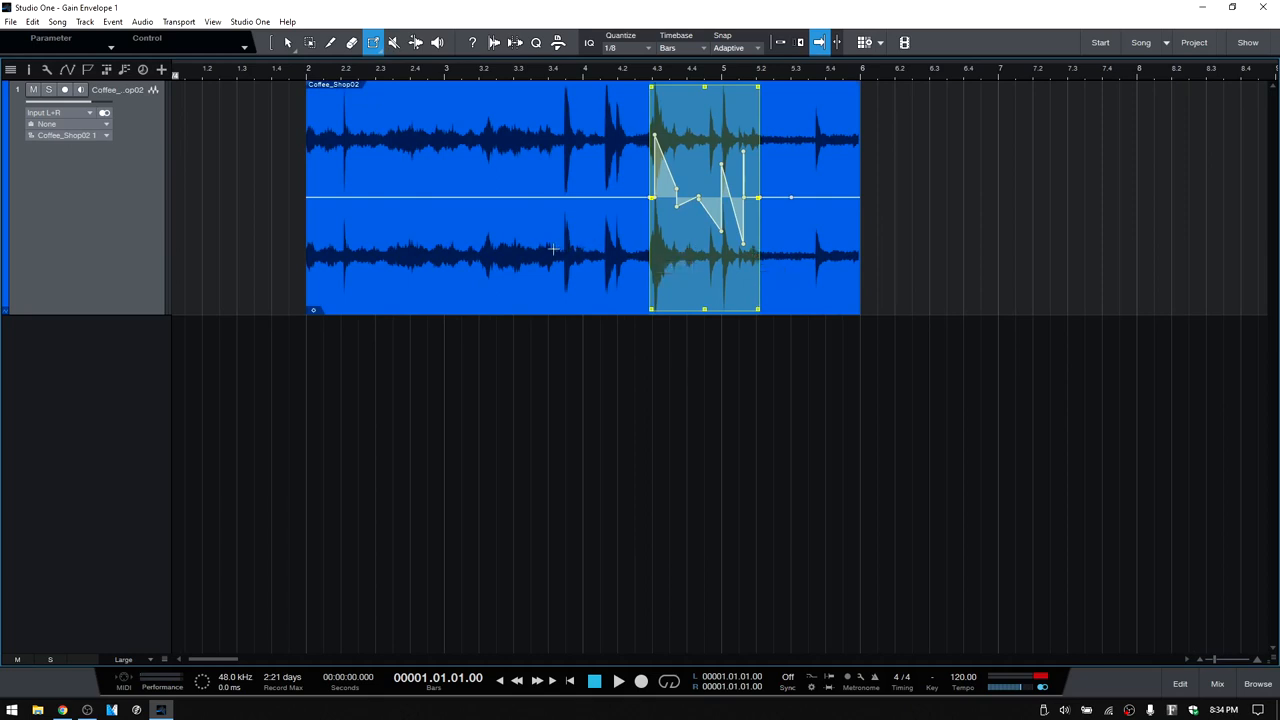
mouse_move(532, 262)
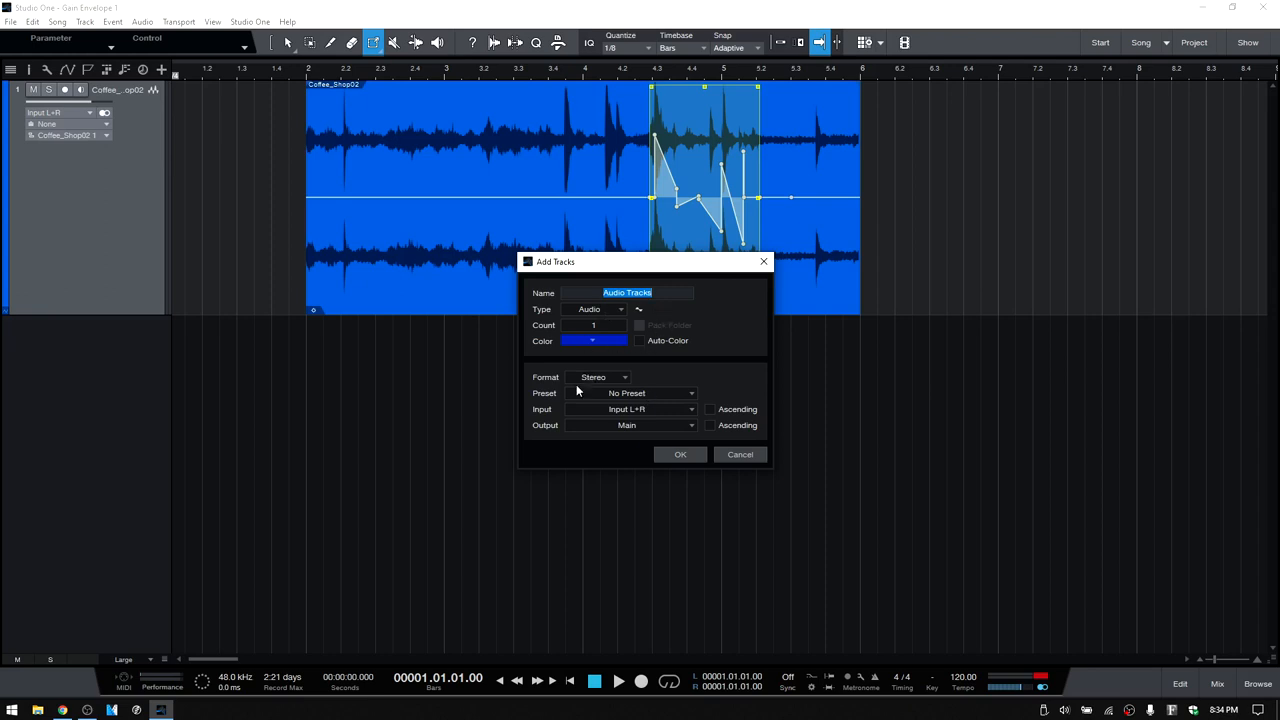
- Confirm Add Tracks to create a second audio track for the copied Coffee_Shop event
click(680, 454)
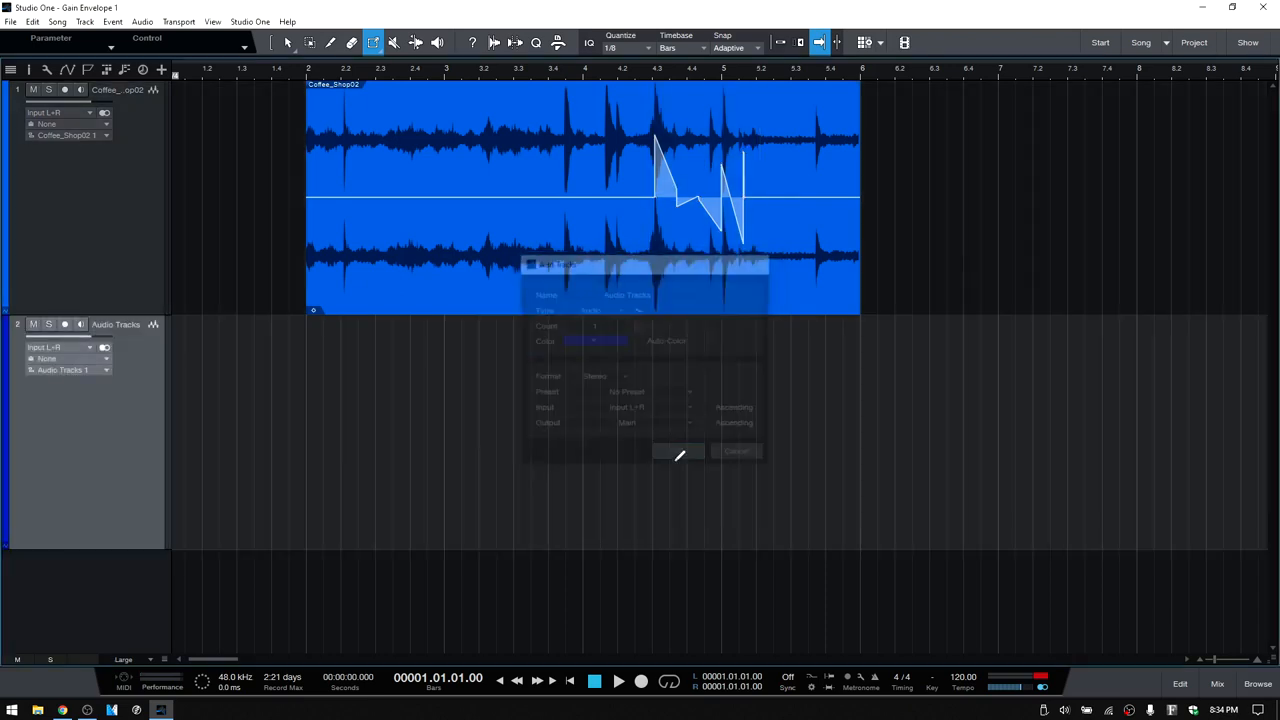
click(736, 452)
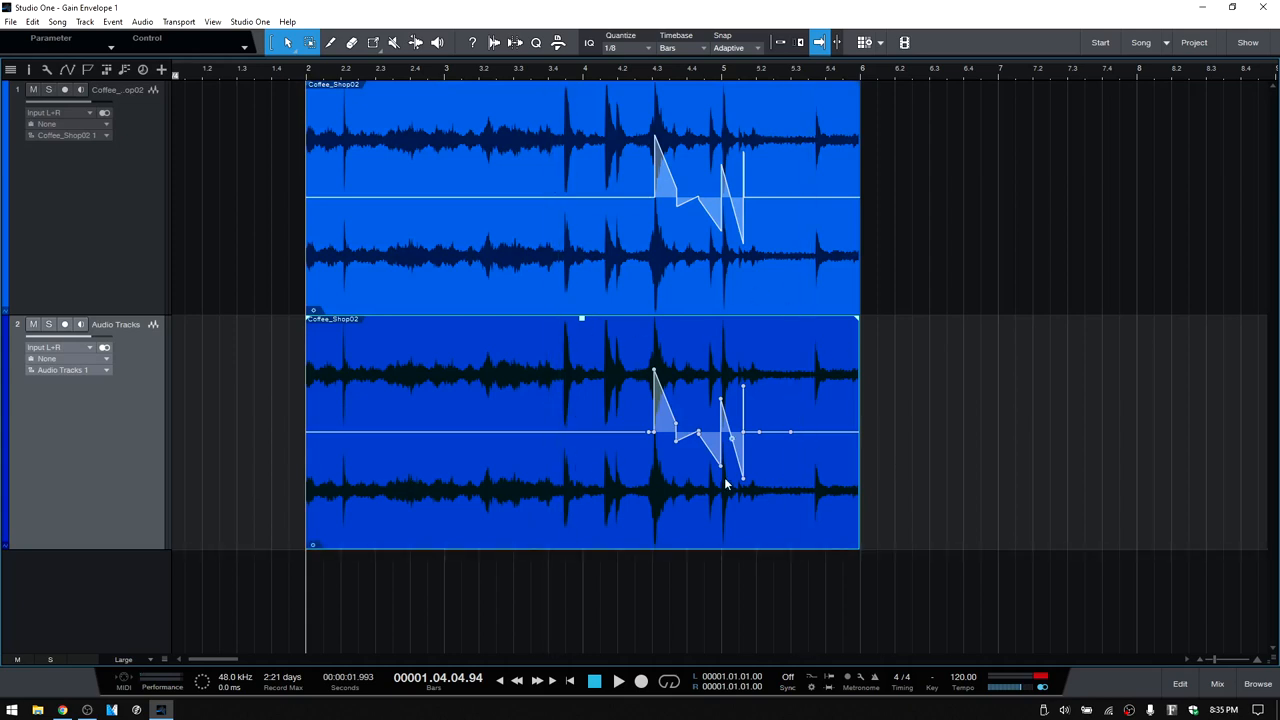
mouse_move(684, 486)
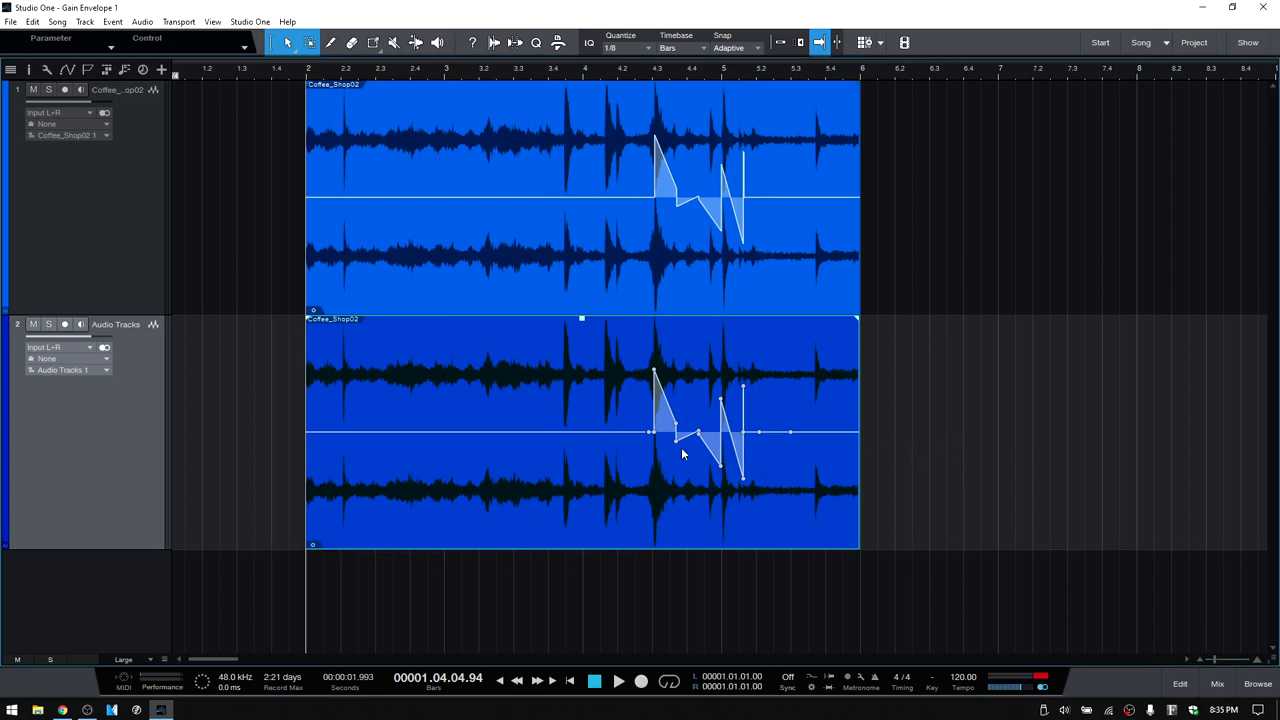
mouse_move(772, 486)
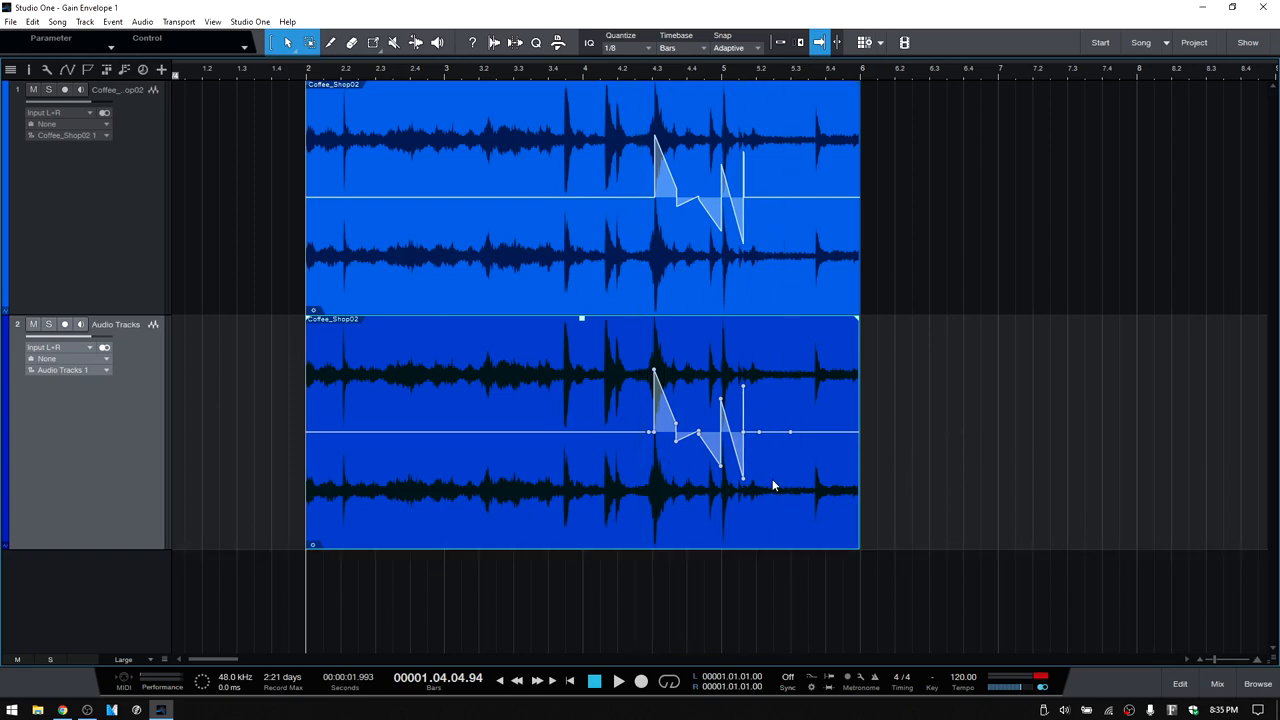
mouse_move(648, 500)
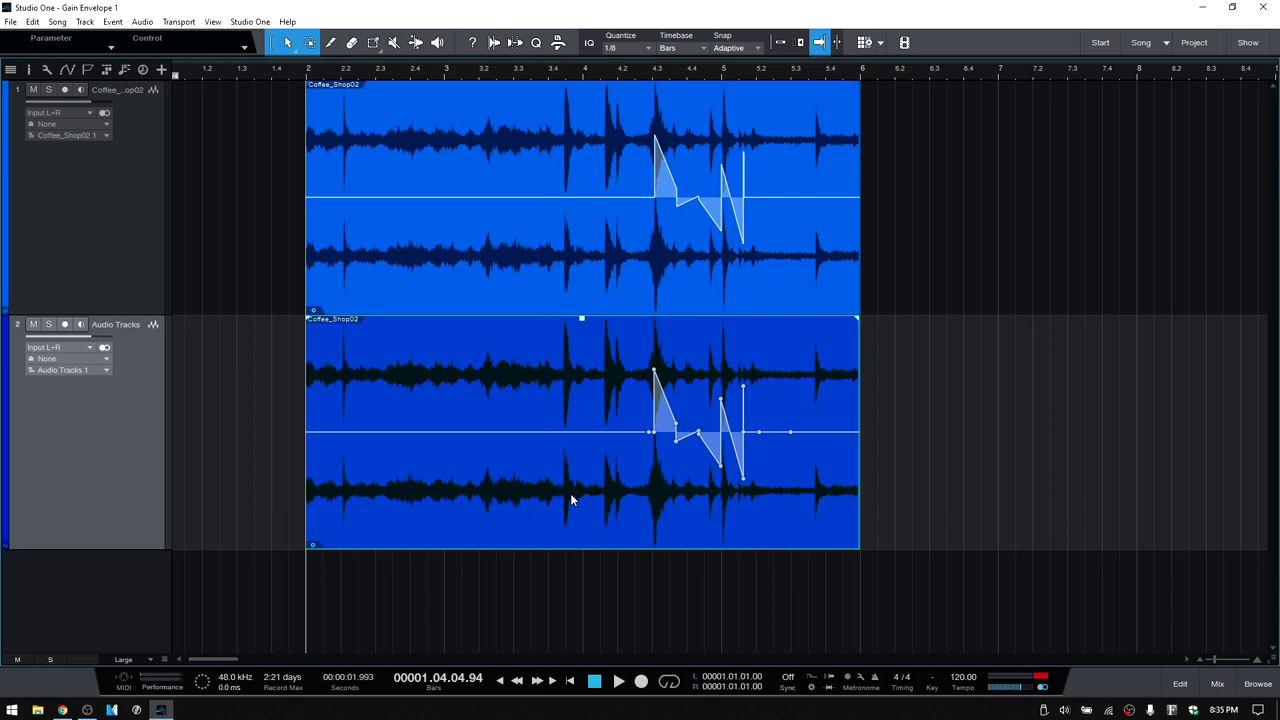
mouse_move(1046, 190)
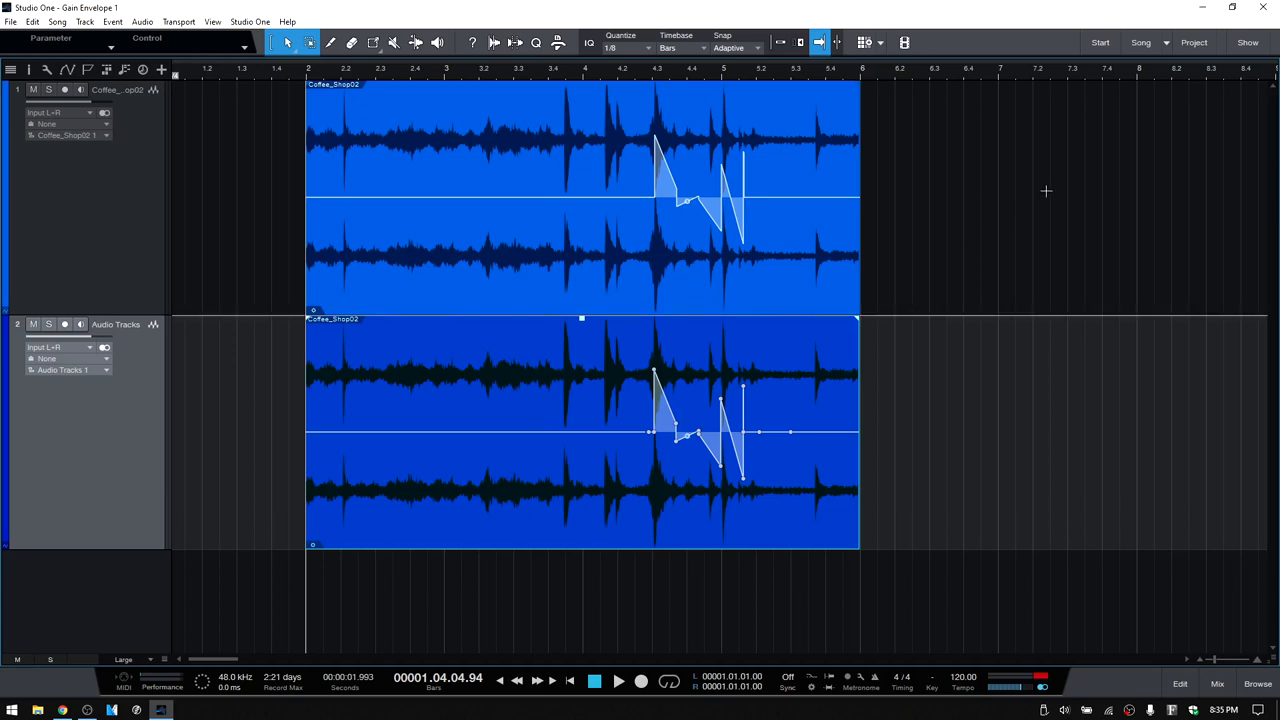
mouse_move(1170, 50)
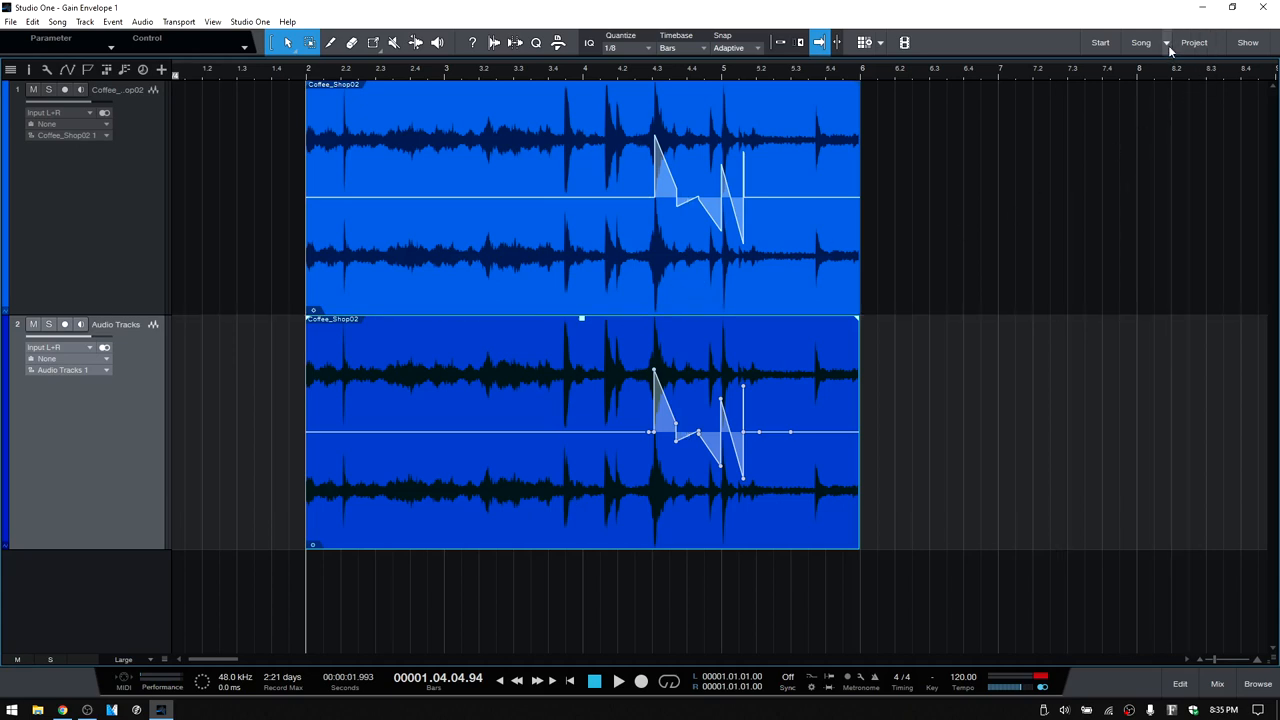
- Switch to the Gain Envelope 2 song and add a new audio track there
click(1164, 42)
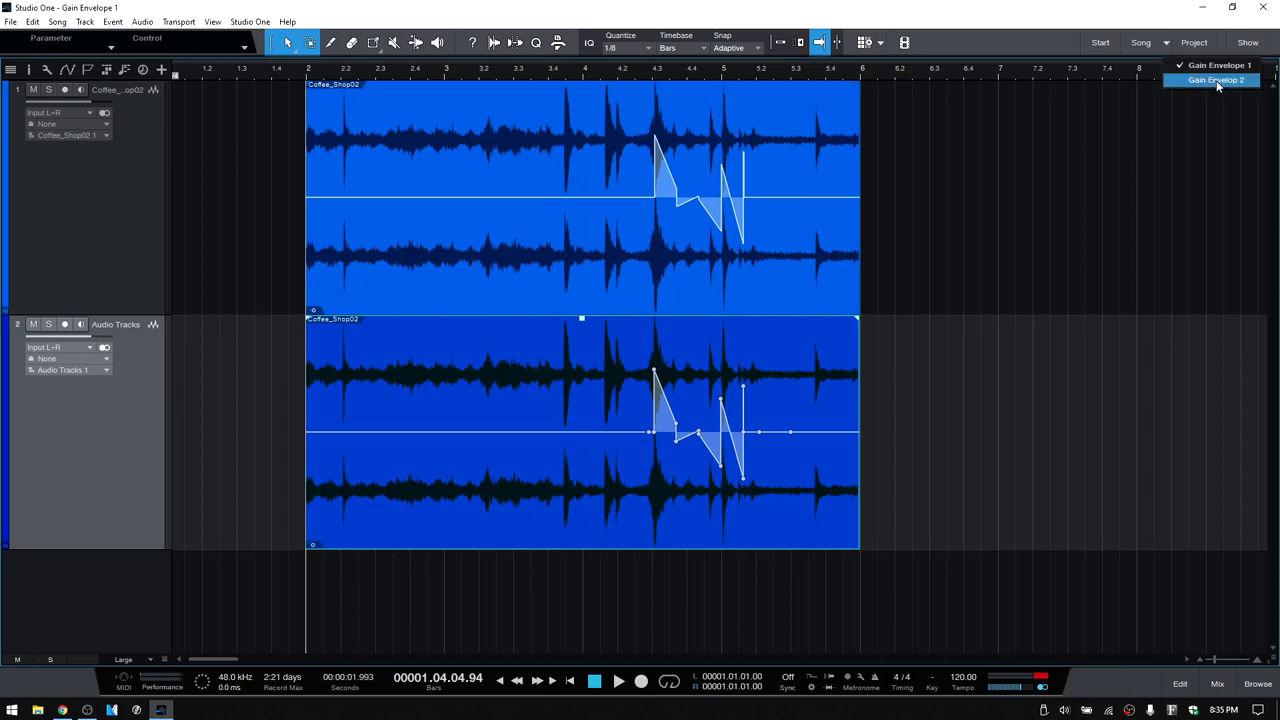
click(1216, 80)
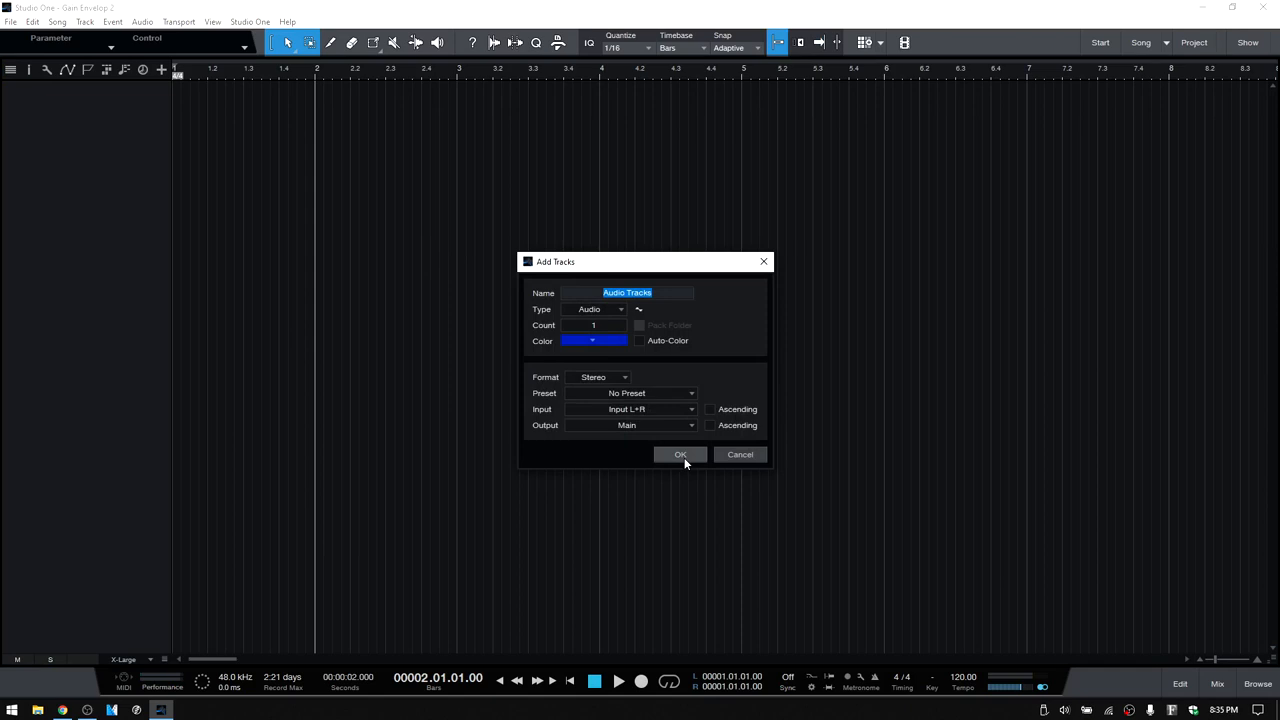
click(680, 454)
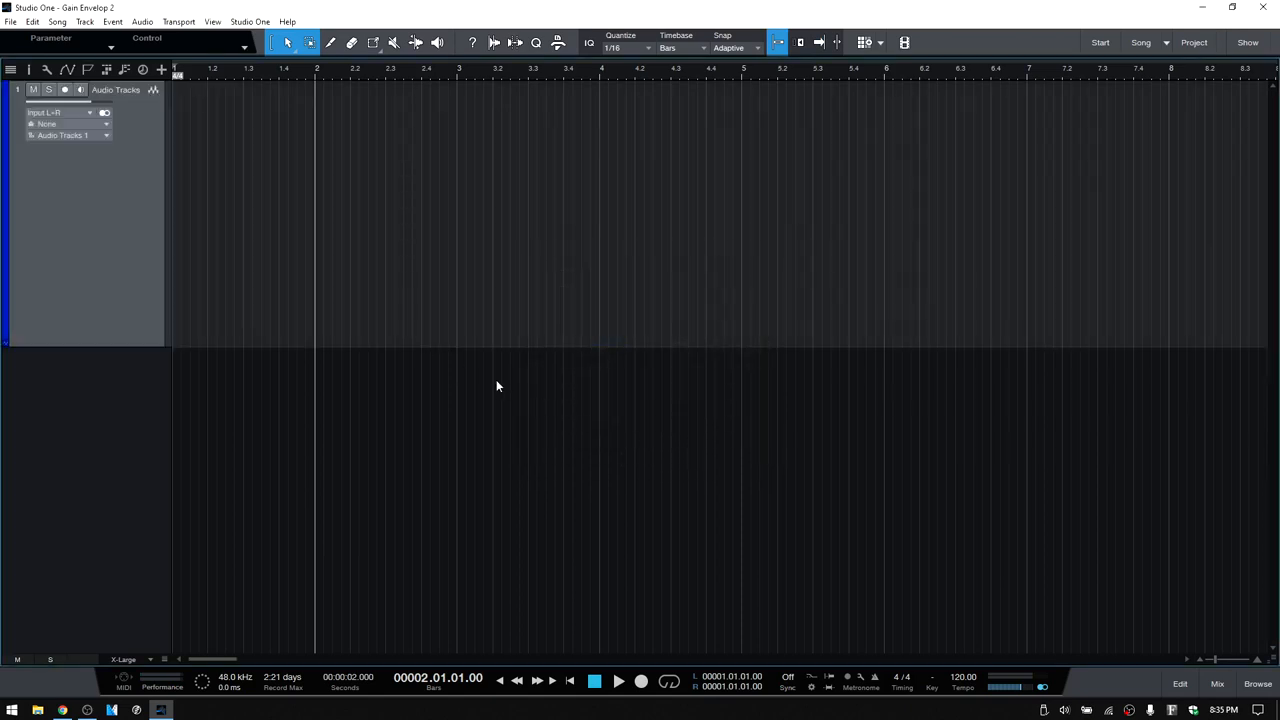
mouse_move(400, 244)
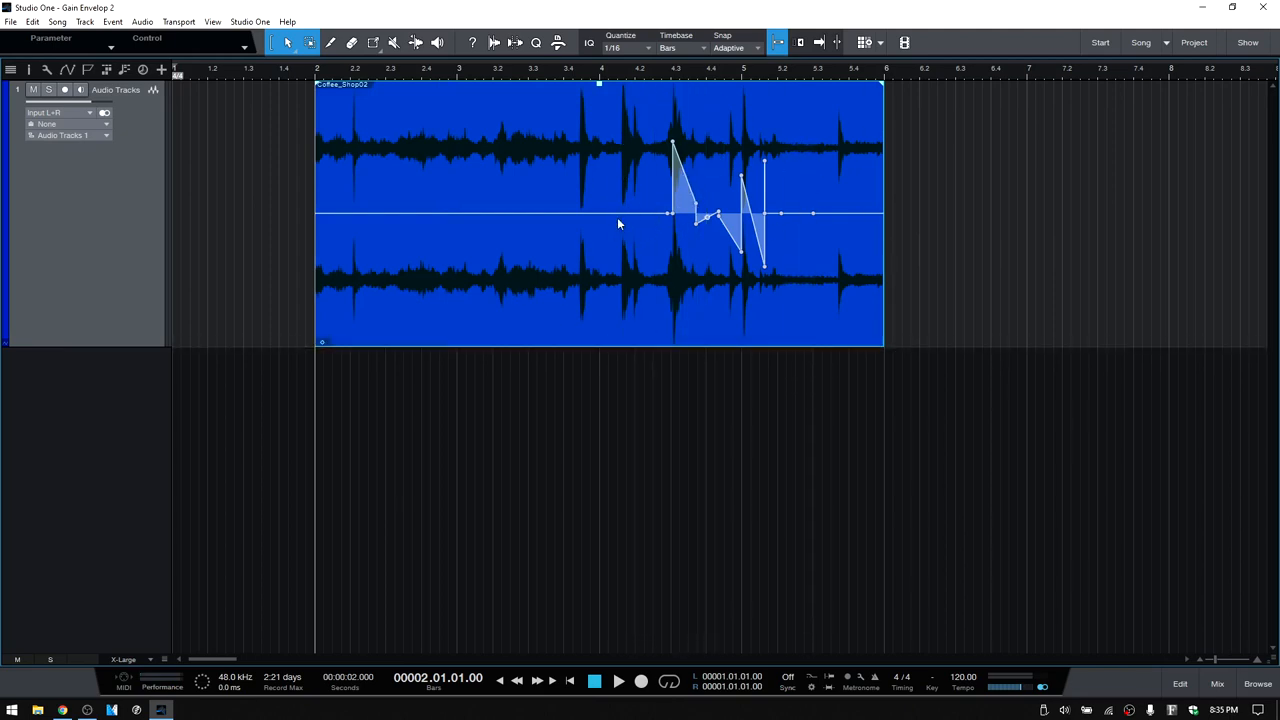
mouse_move(436, 284)
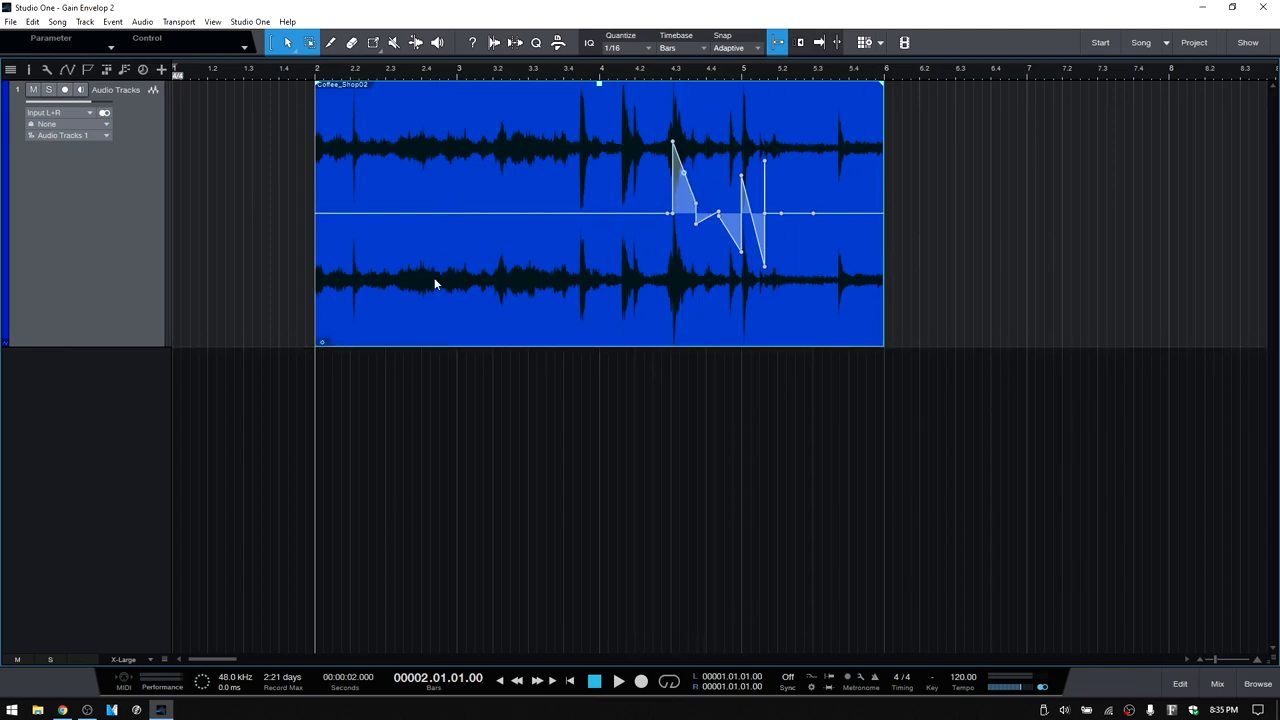
mouse_move(744, 312)
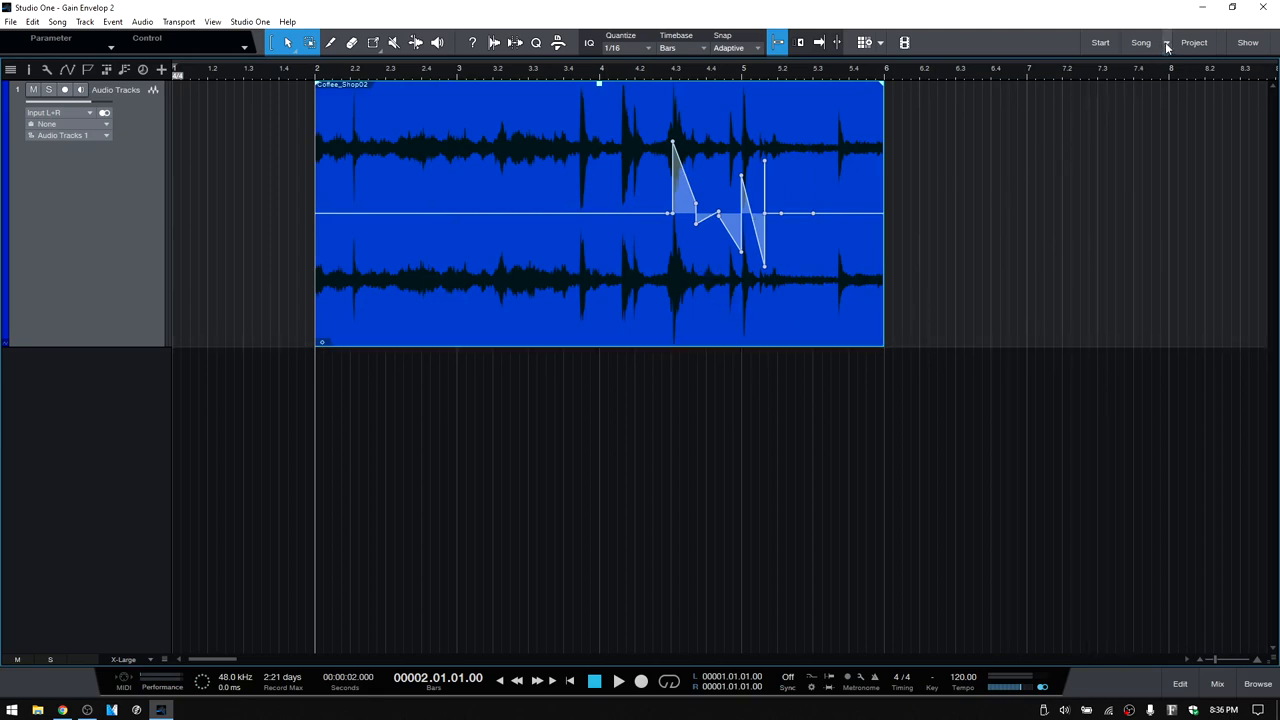
- Return to Gain Envelope 1 and drag the envelope's first peak well below unity gain
click(1164, 42)
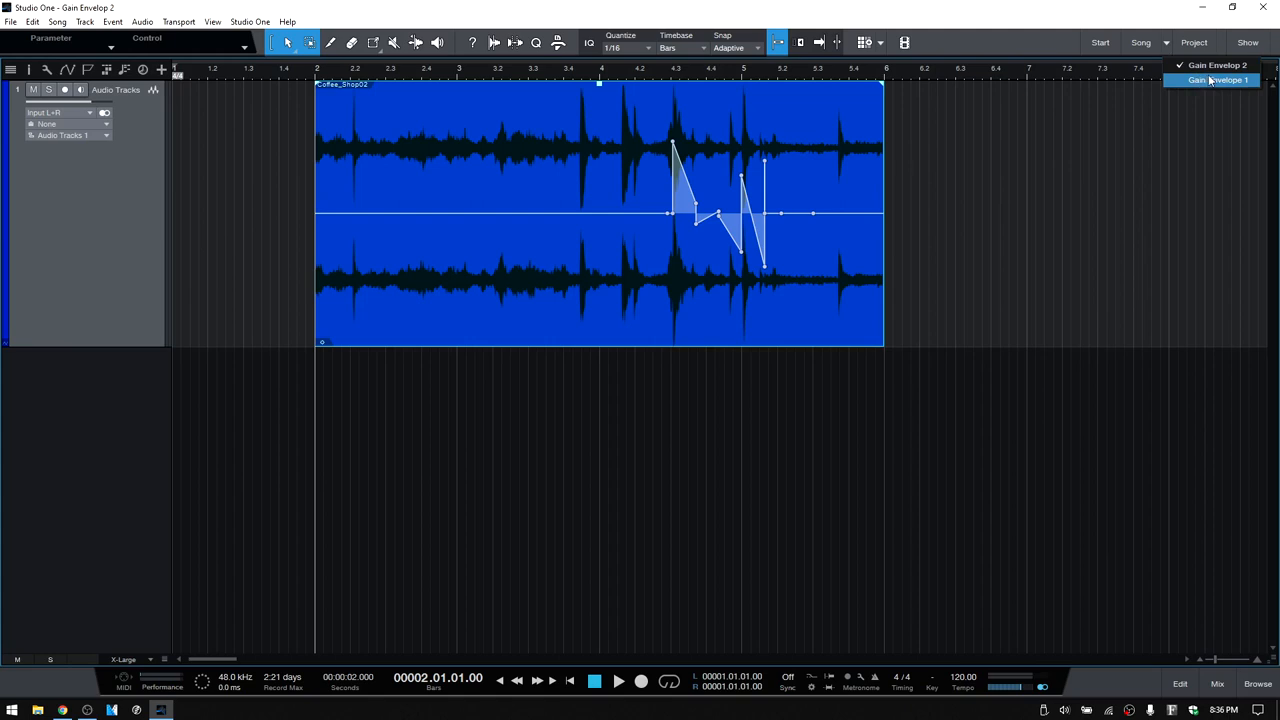
click(1224, 80)
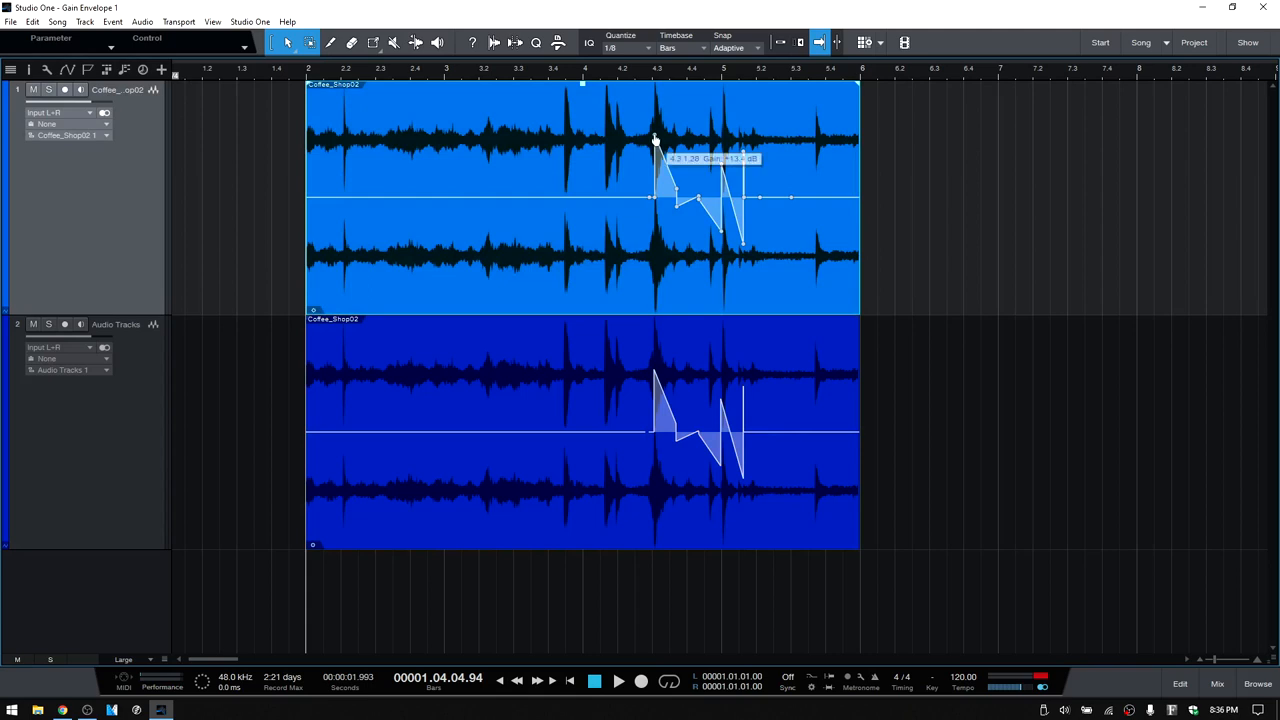
drag(652, 198, 660, 184)
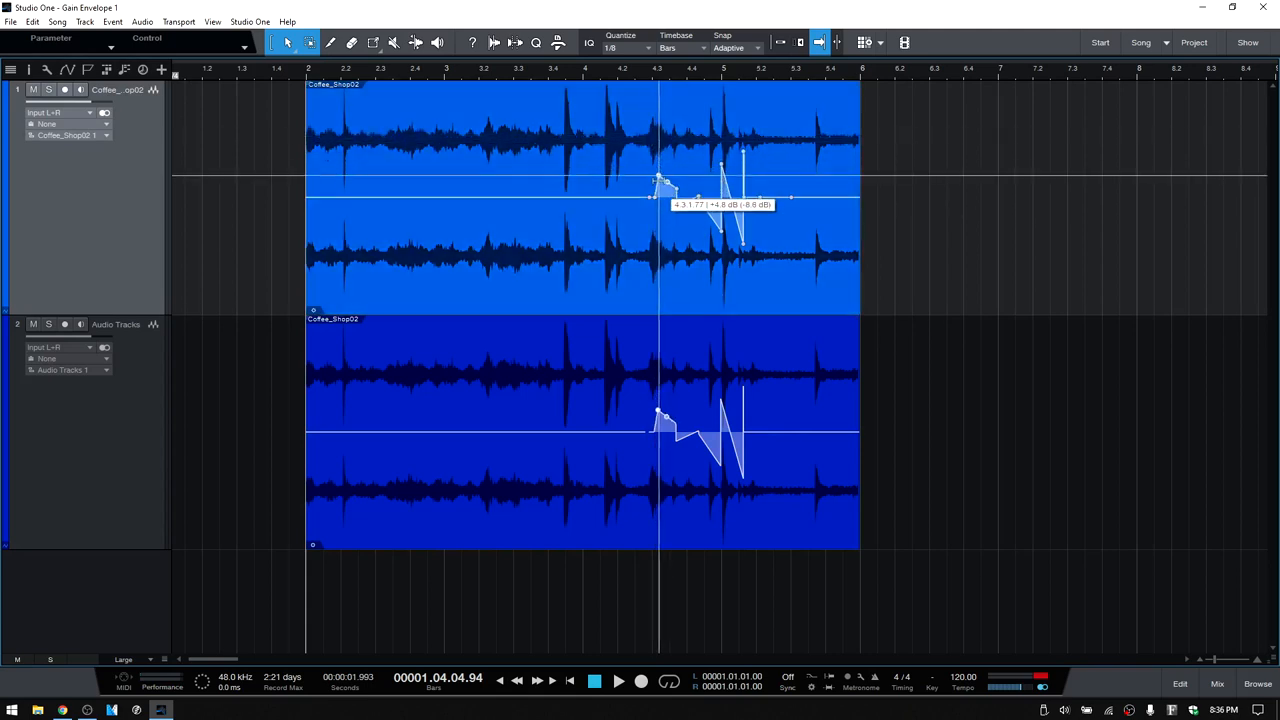
drag(660, 180, 656, 264)
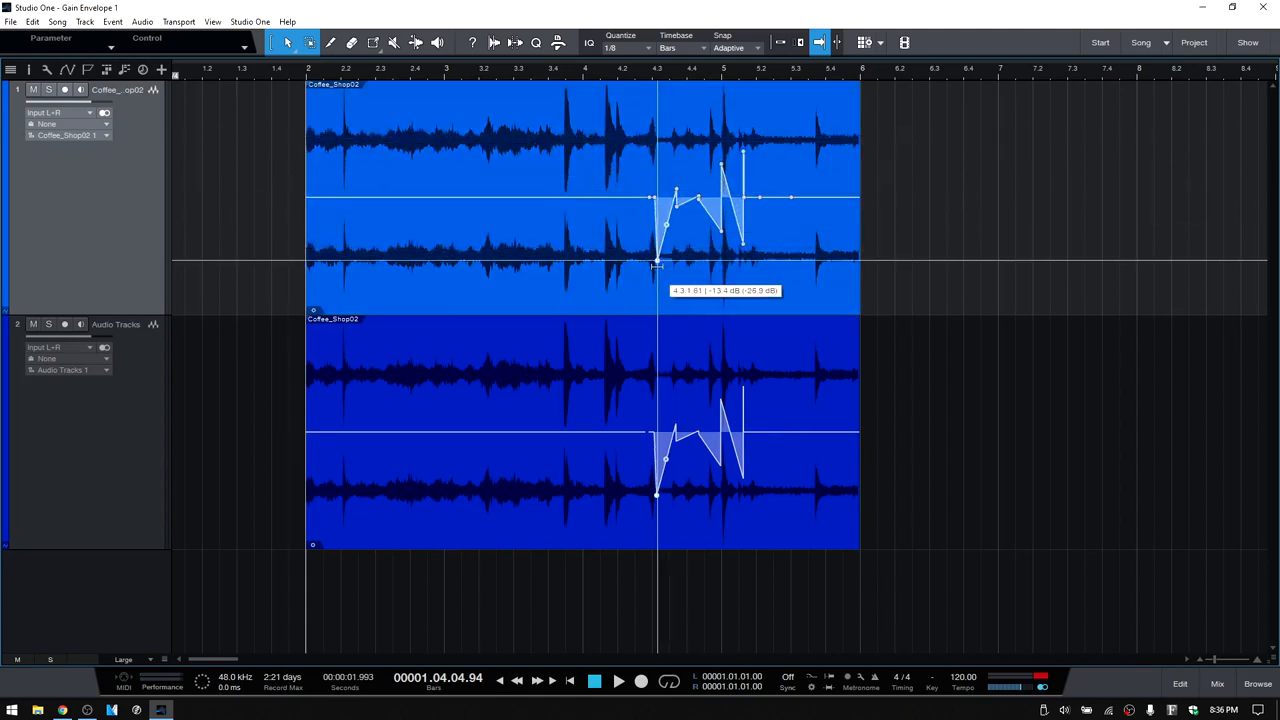
drag(656, 256, 656, 276)
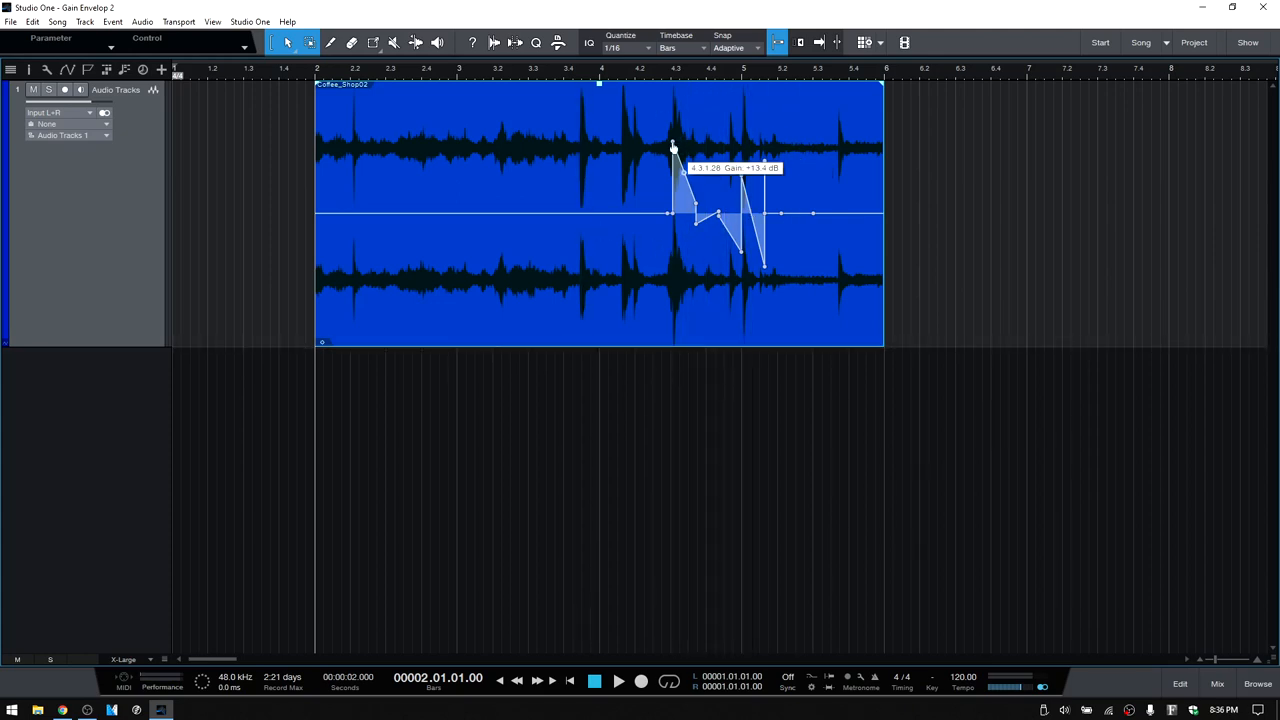
- Drag Gain Envelope 2's nodes into a long rising ramp, then switch back to Gain Envelope 1
drag(672, 148, 672, 220)
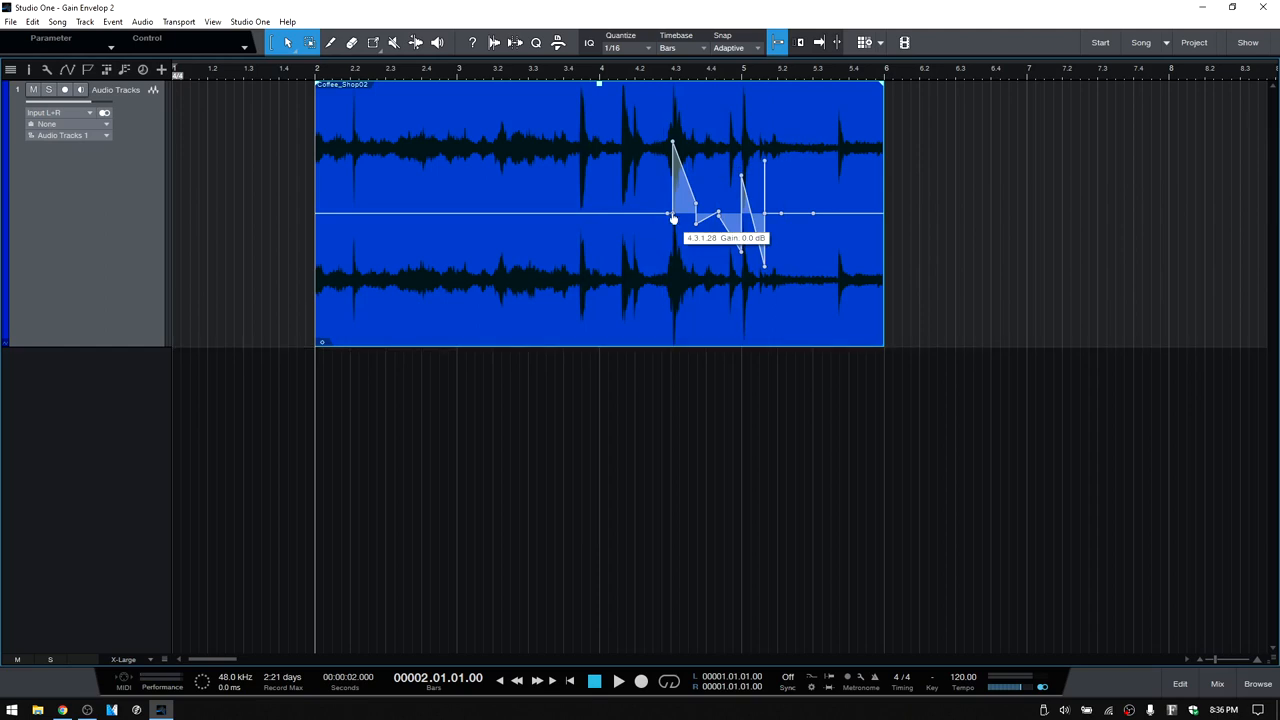
drag(676, 218, 480, 218)
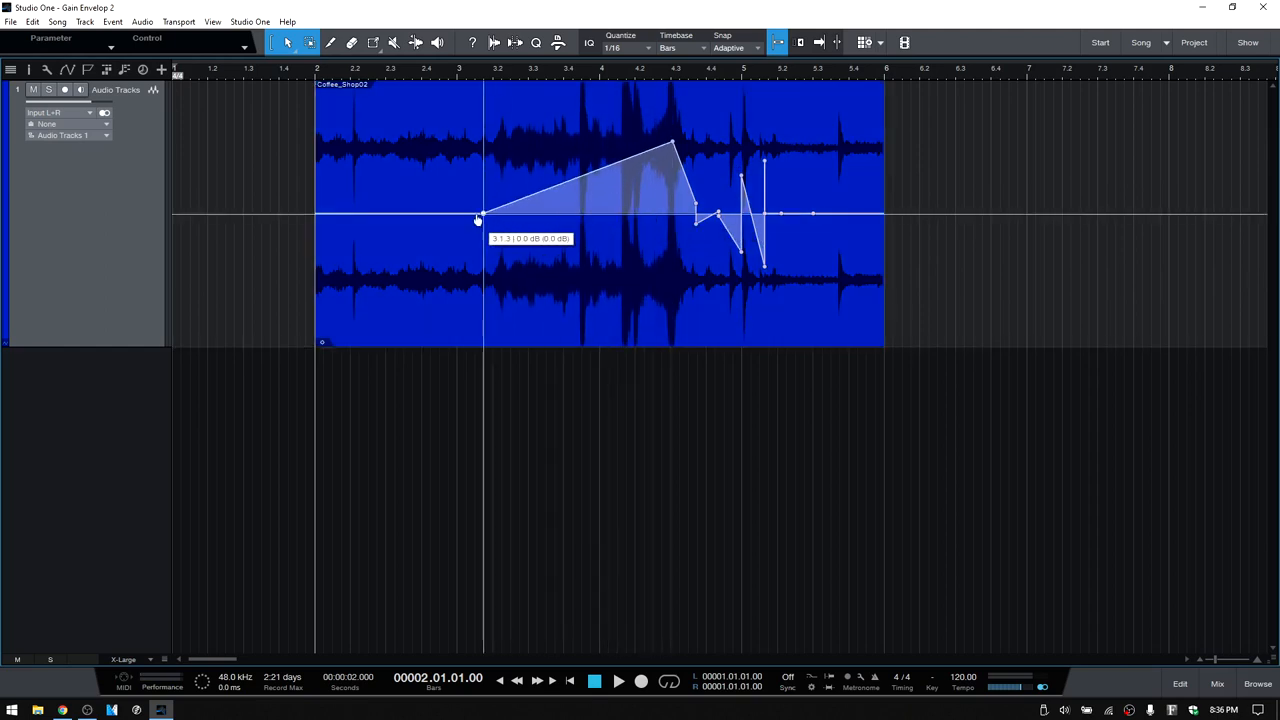
drag(480, 218, 420, 212)
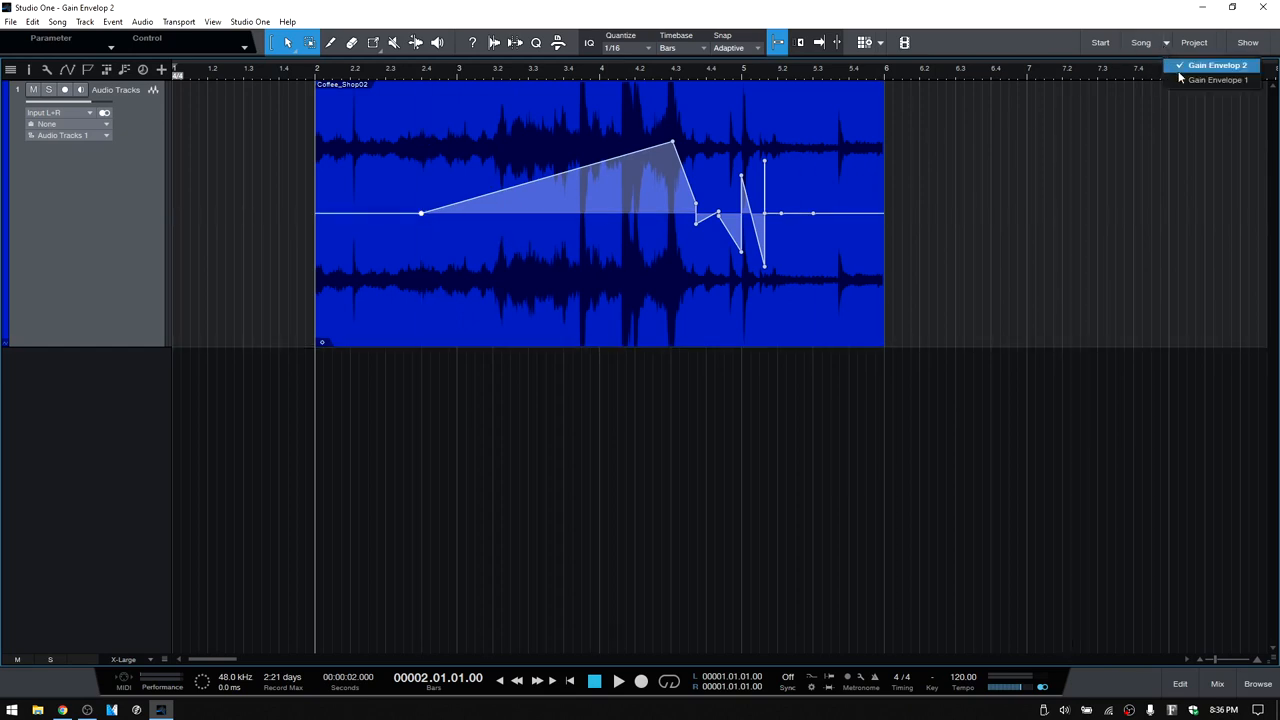
click(1216, 80)
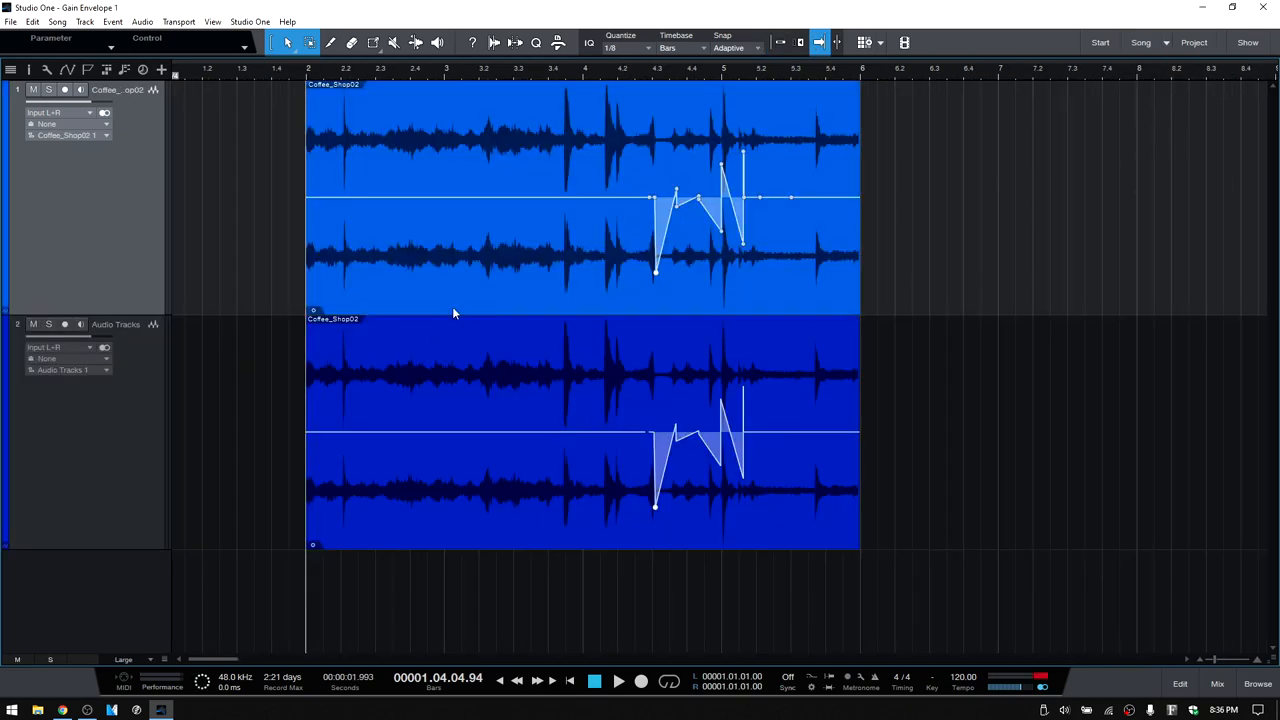
mouse_move(716, 160)
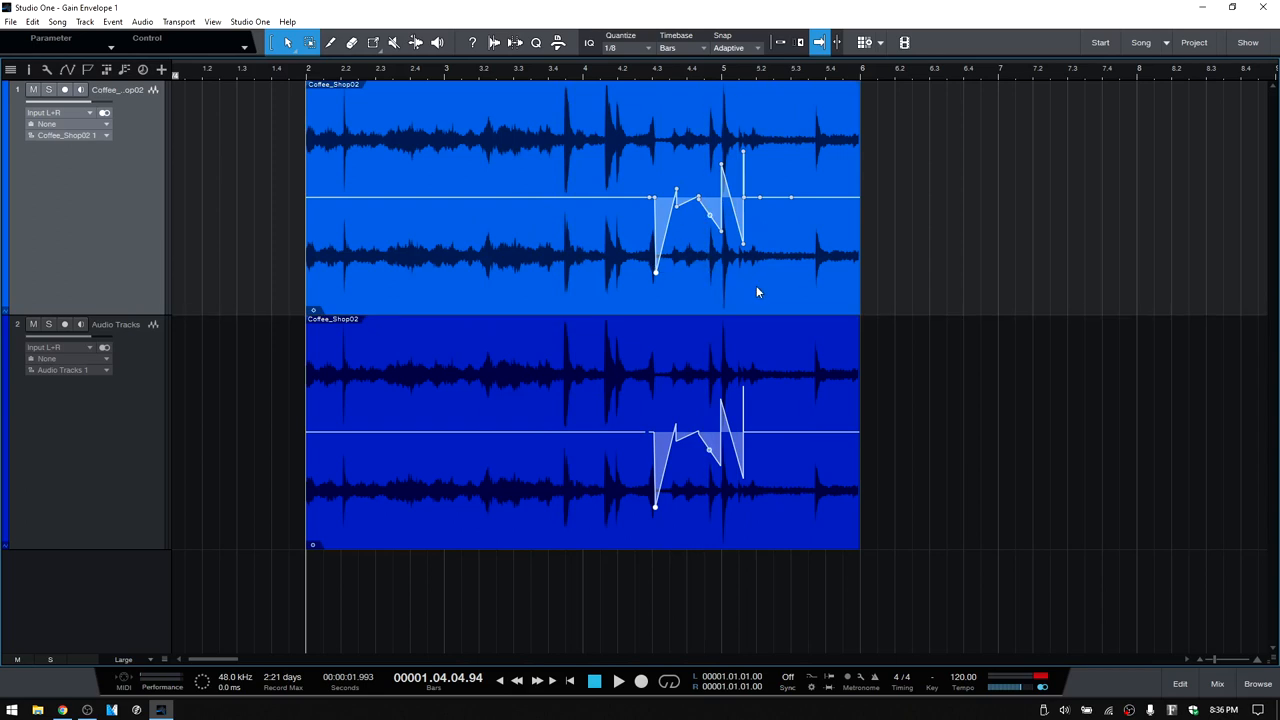
mouse_move(1070, 224)
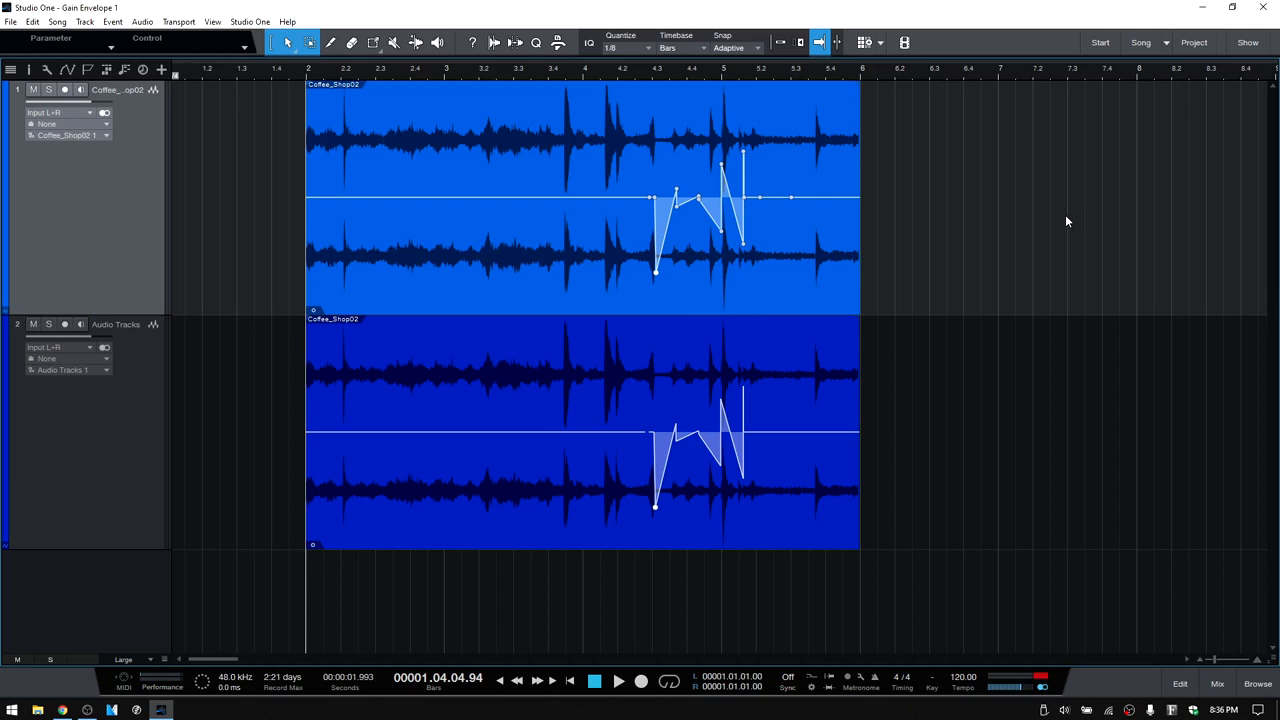
mouse_move(670, 292)
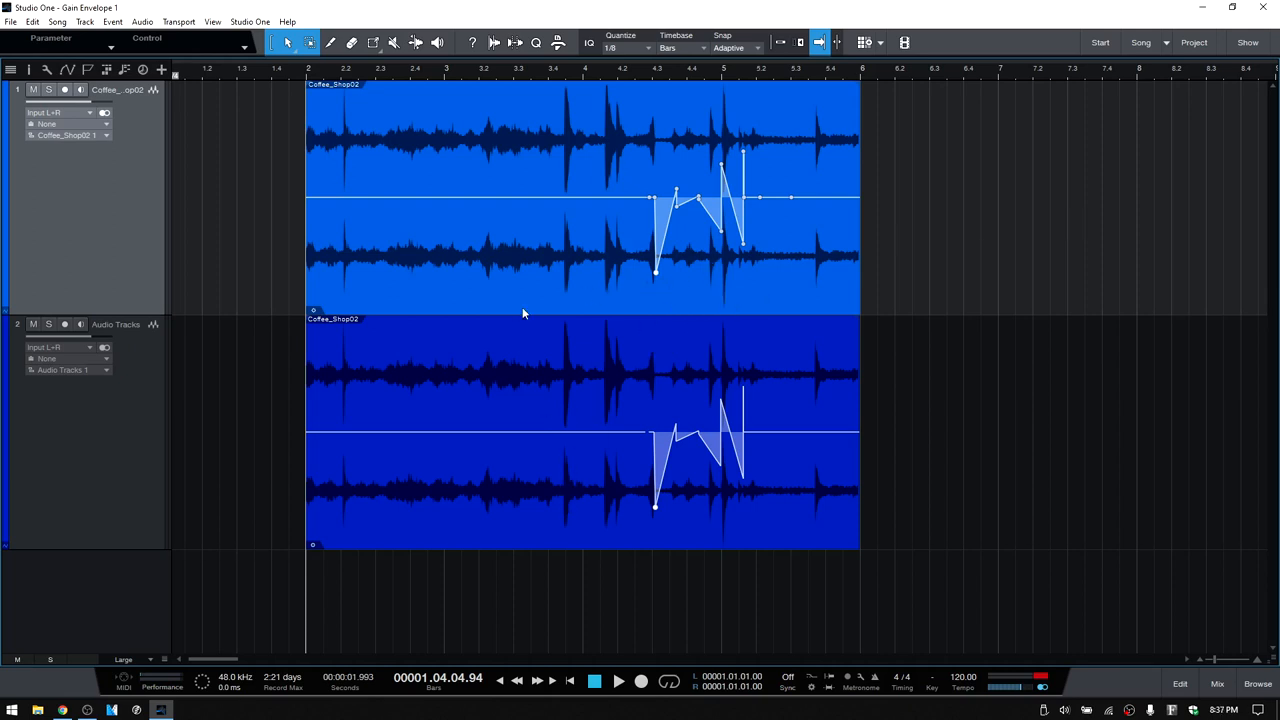
mouse_move(516, 294)
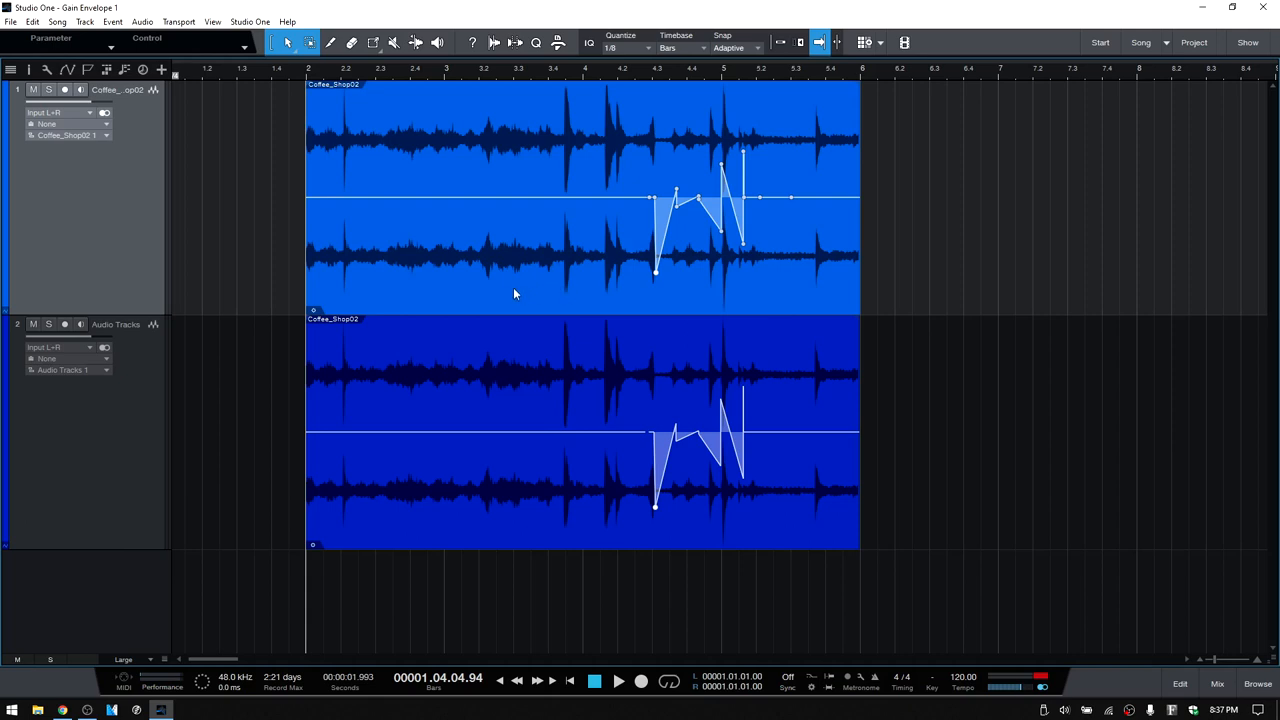
- Reset the selected events' gain envelopes to 0 dB via Audio > Reset Gain Envelope
right_click(516, 294)
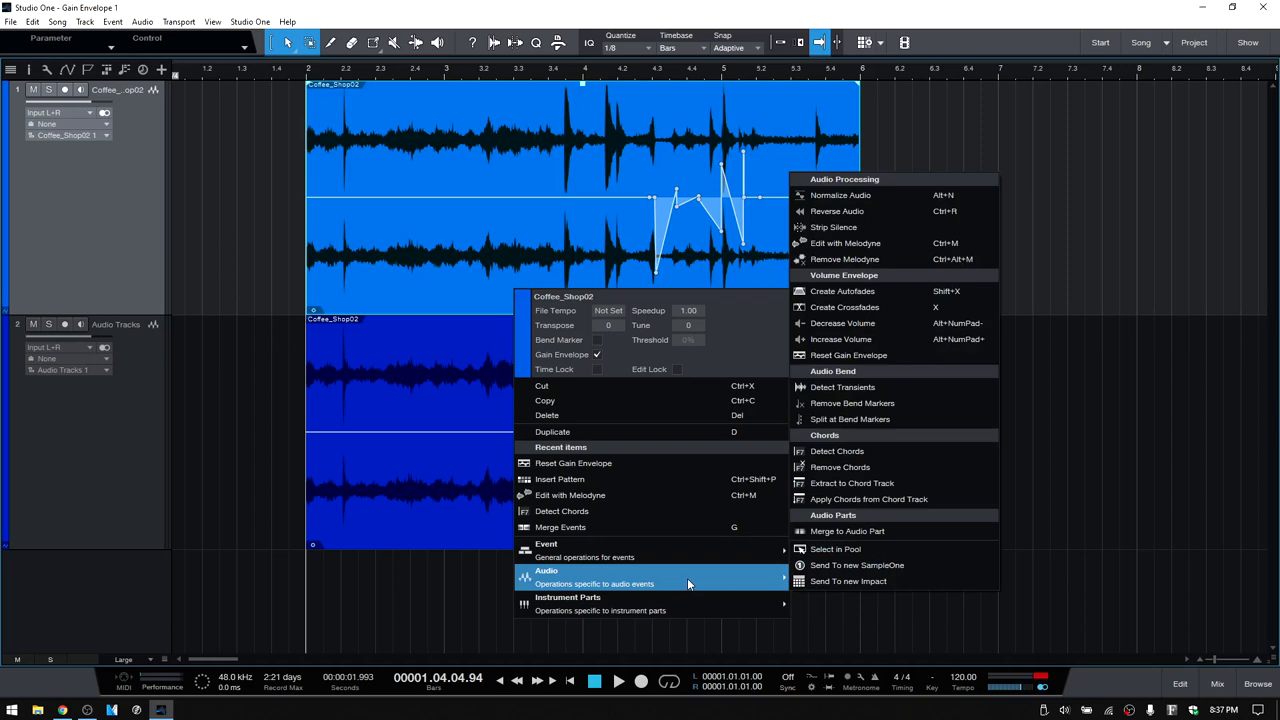
mouse_move(848, 356)
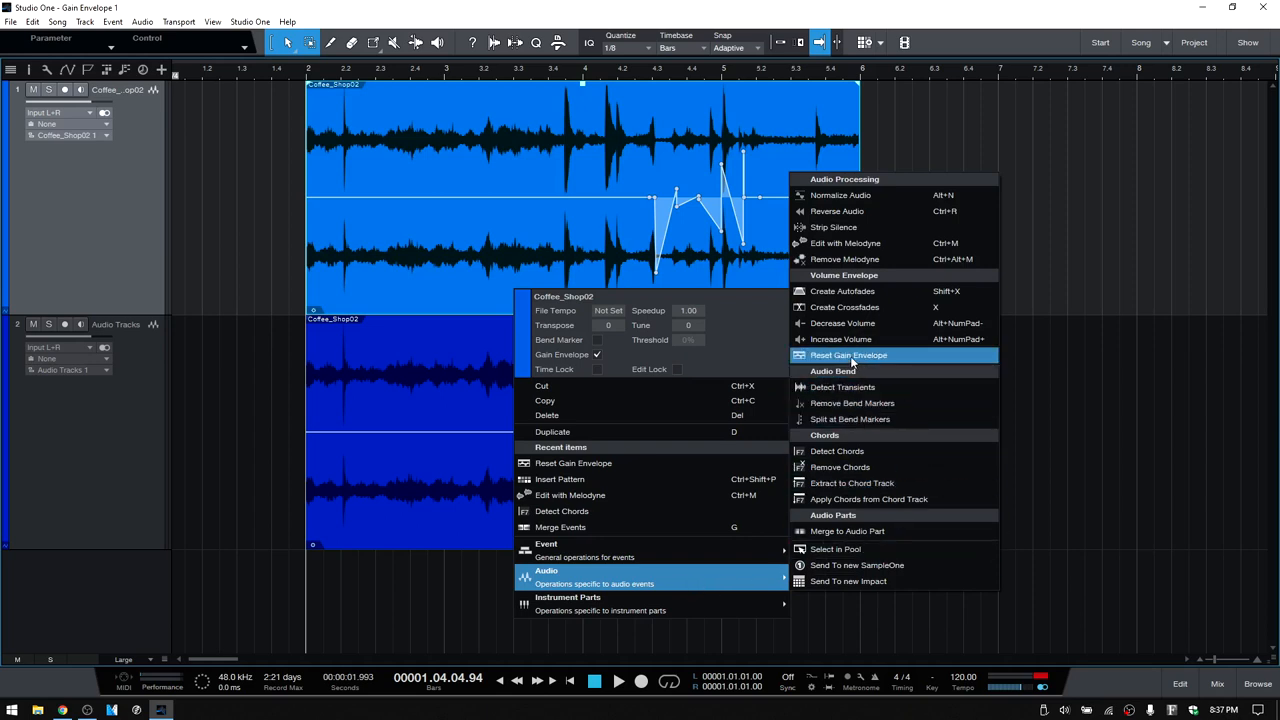
click(848, 356)
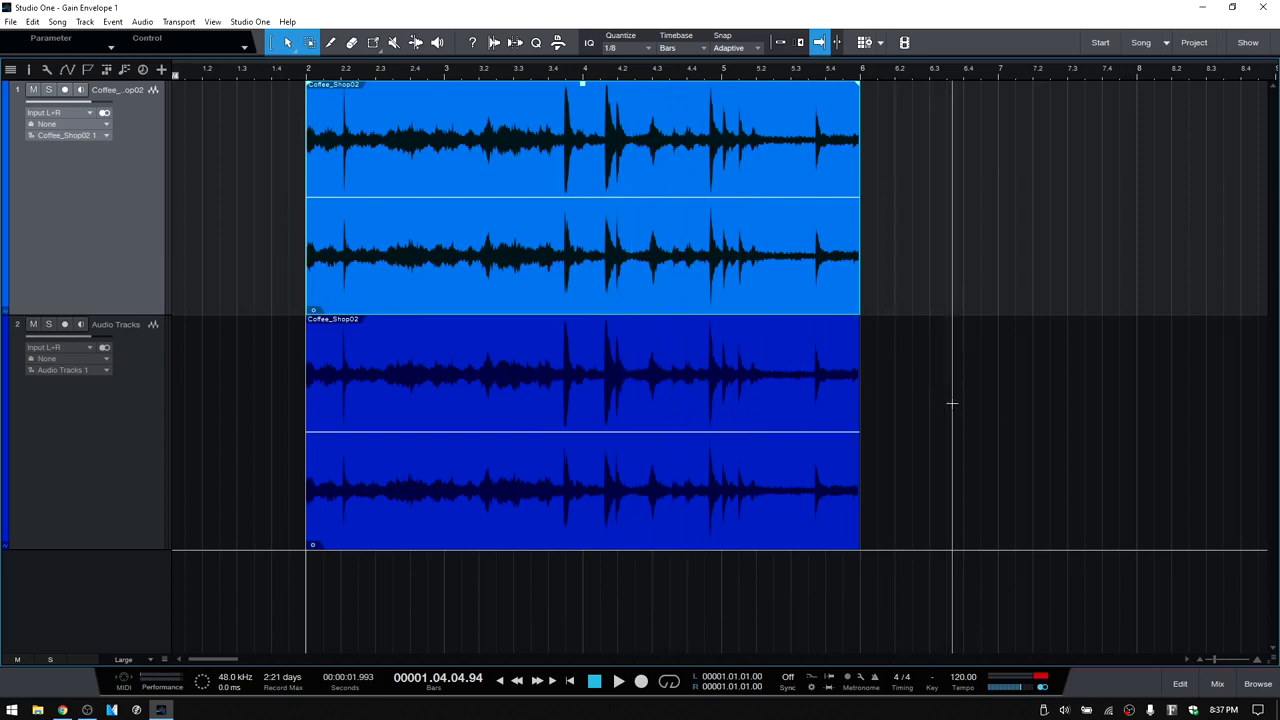
mouse_move(782, 444)
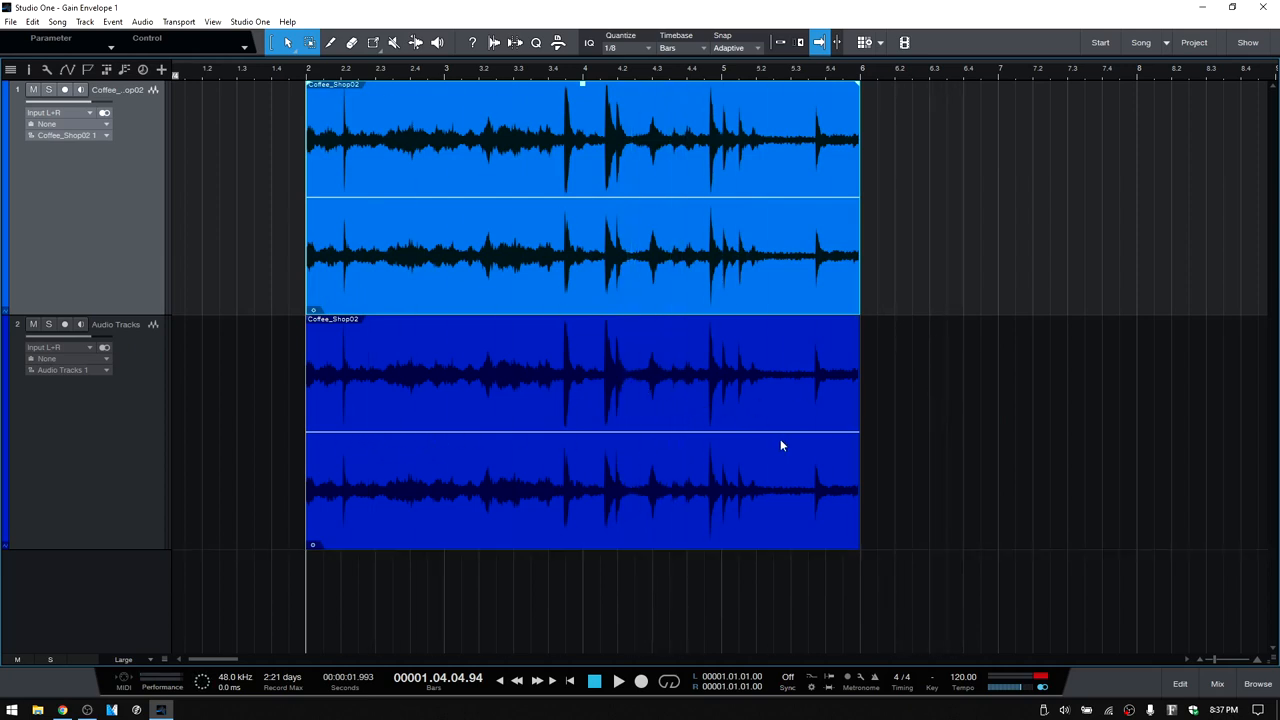